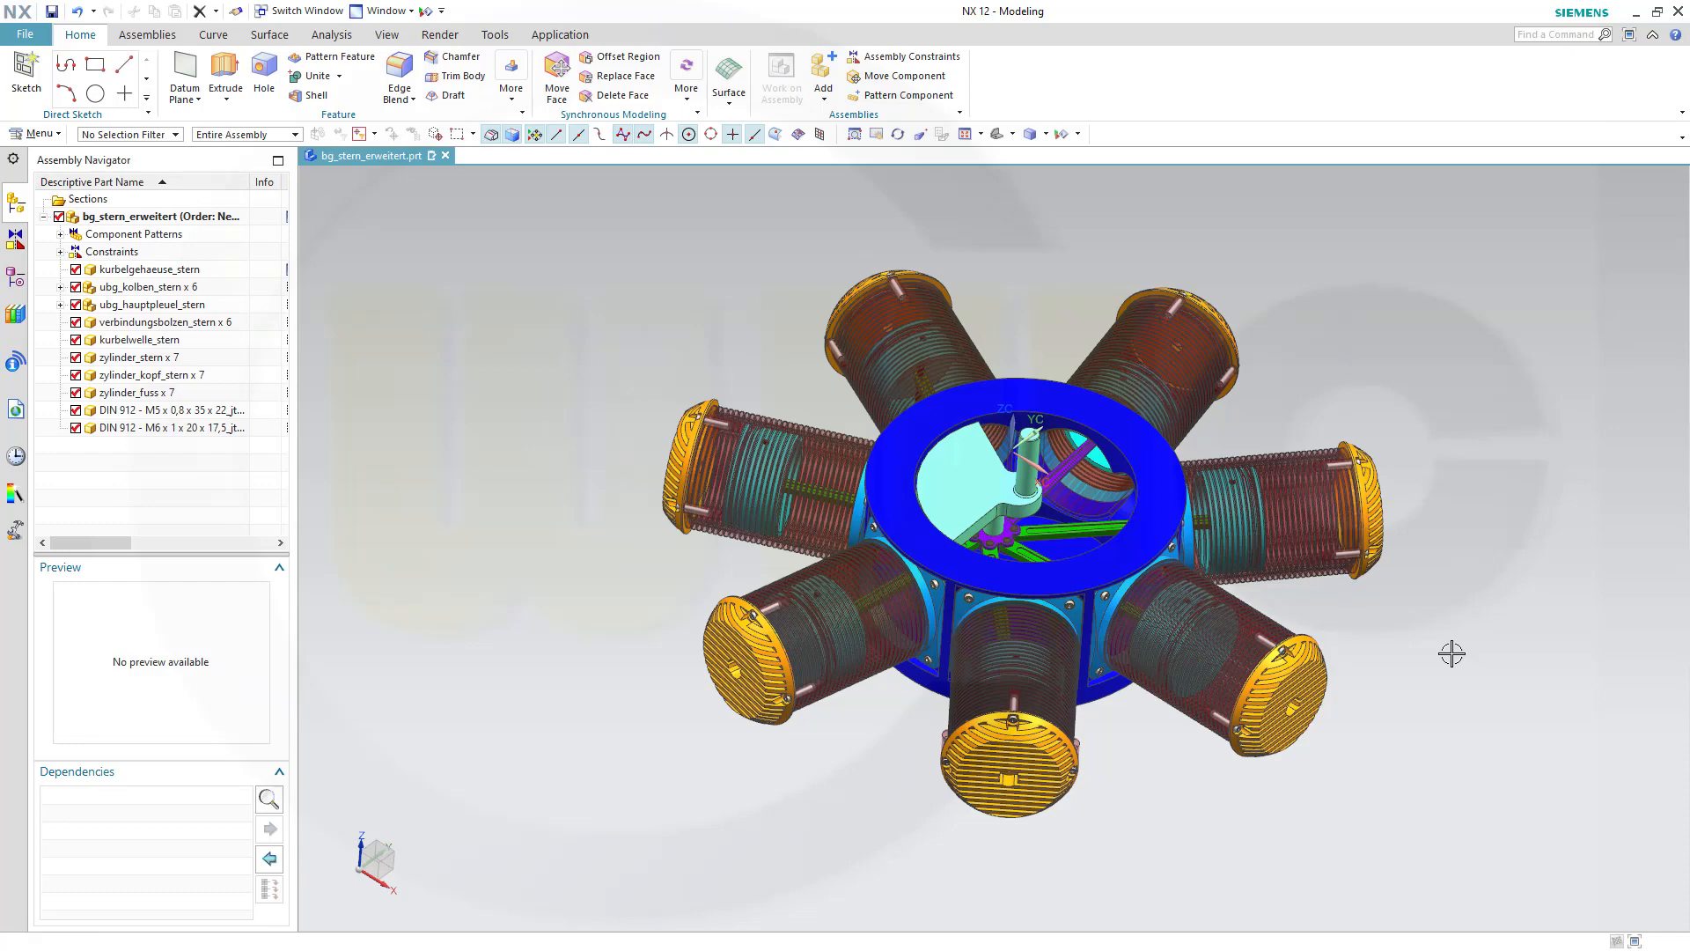
{"action": "mouse_move", "coordinate": [519, 321]}
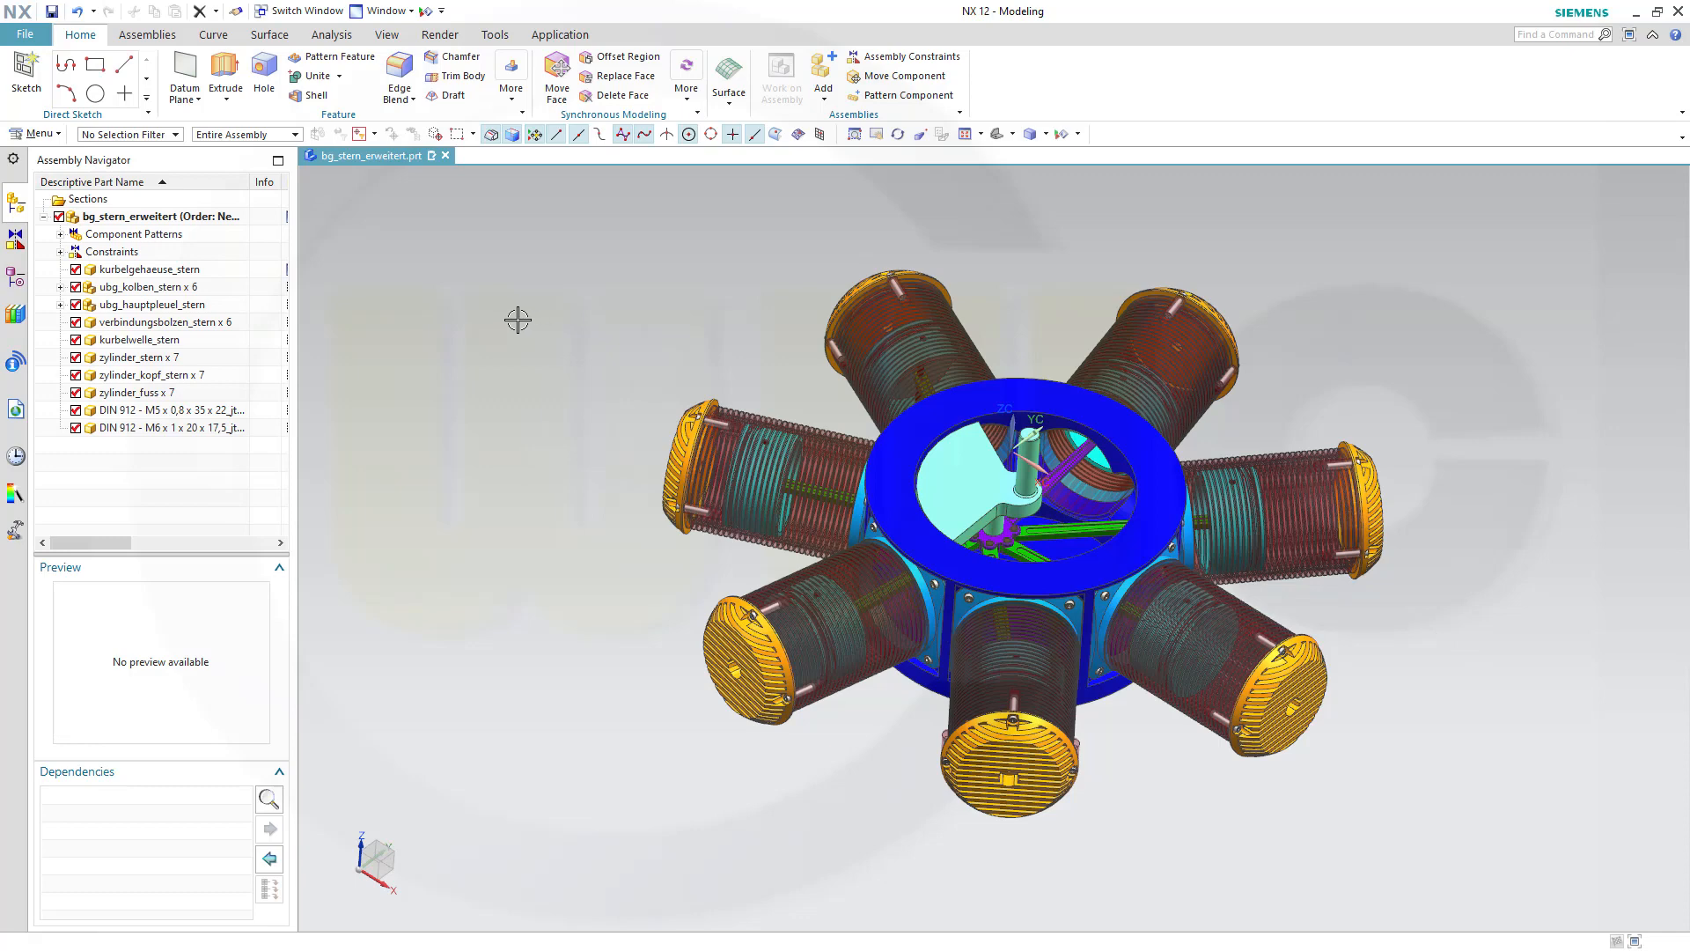
{"action": "mouse_move", "coordinate": [602, 628]}
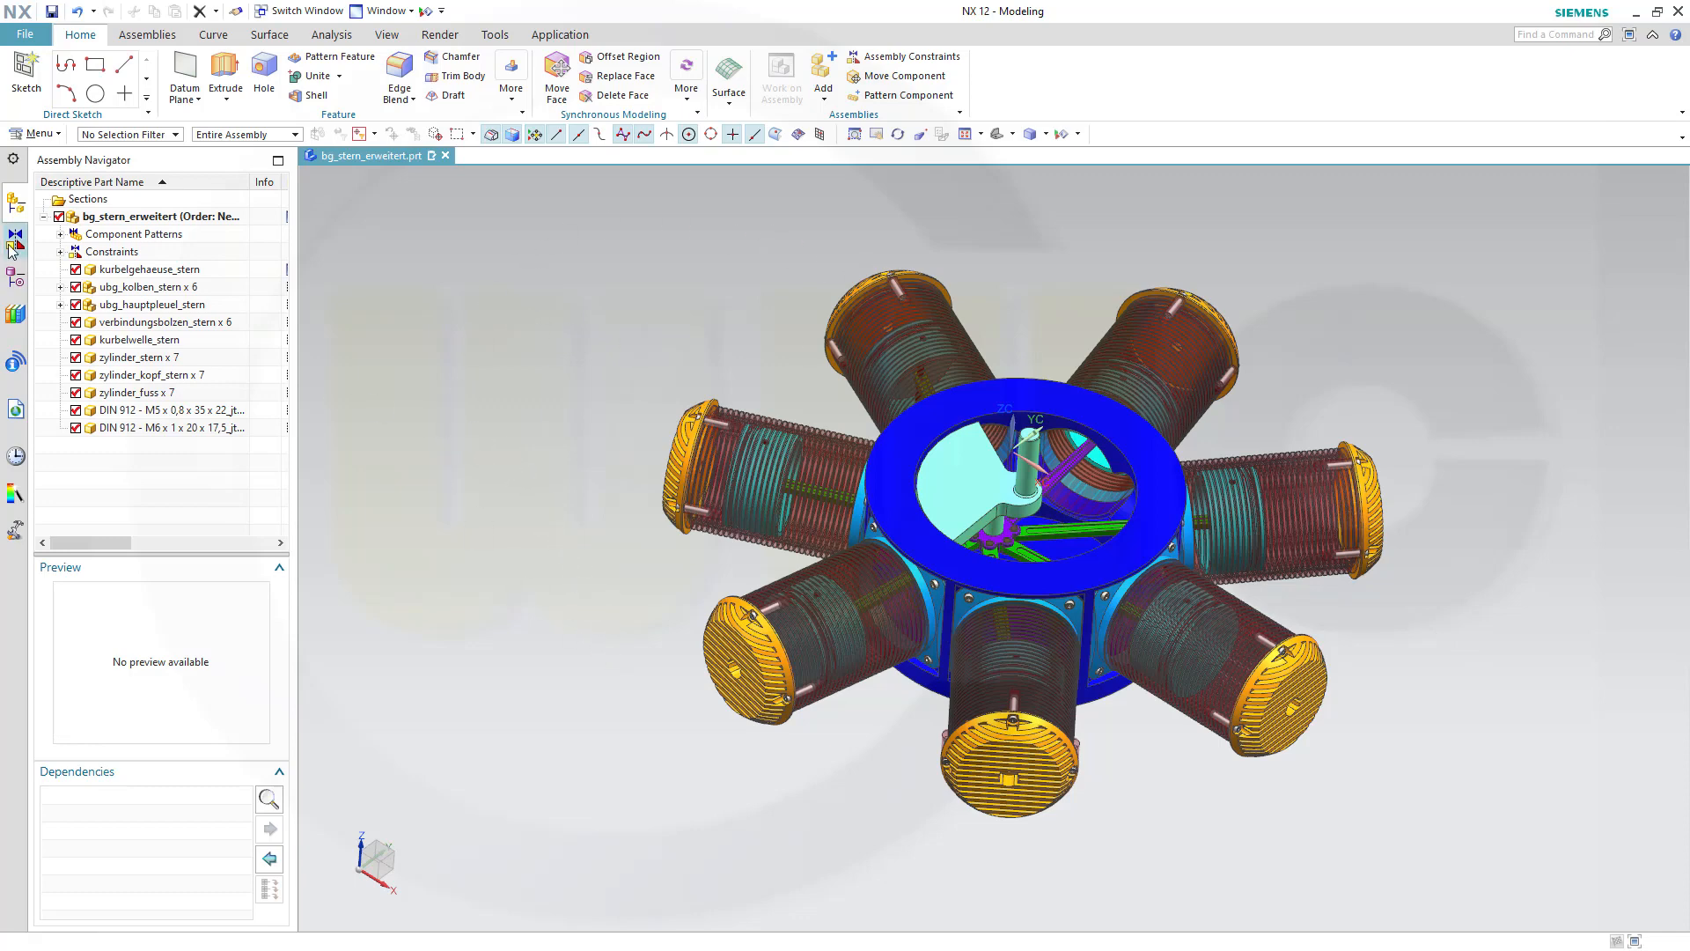
Step: Add a new model view named screws_hidden from the Part Navigator's Model Views group
{"action": "left_click", "coordinate": [14, 283]}
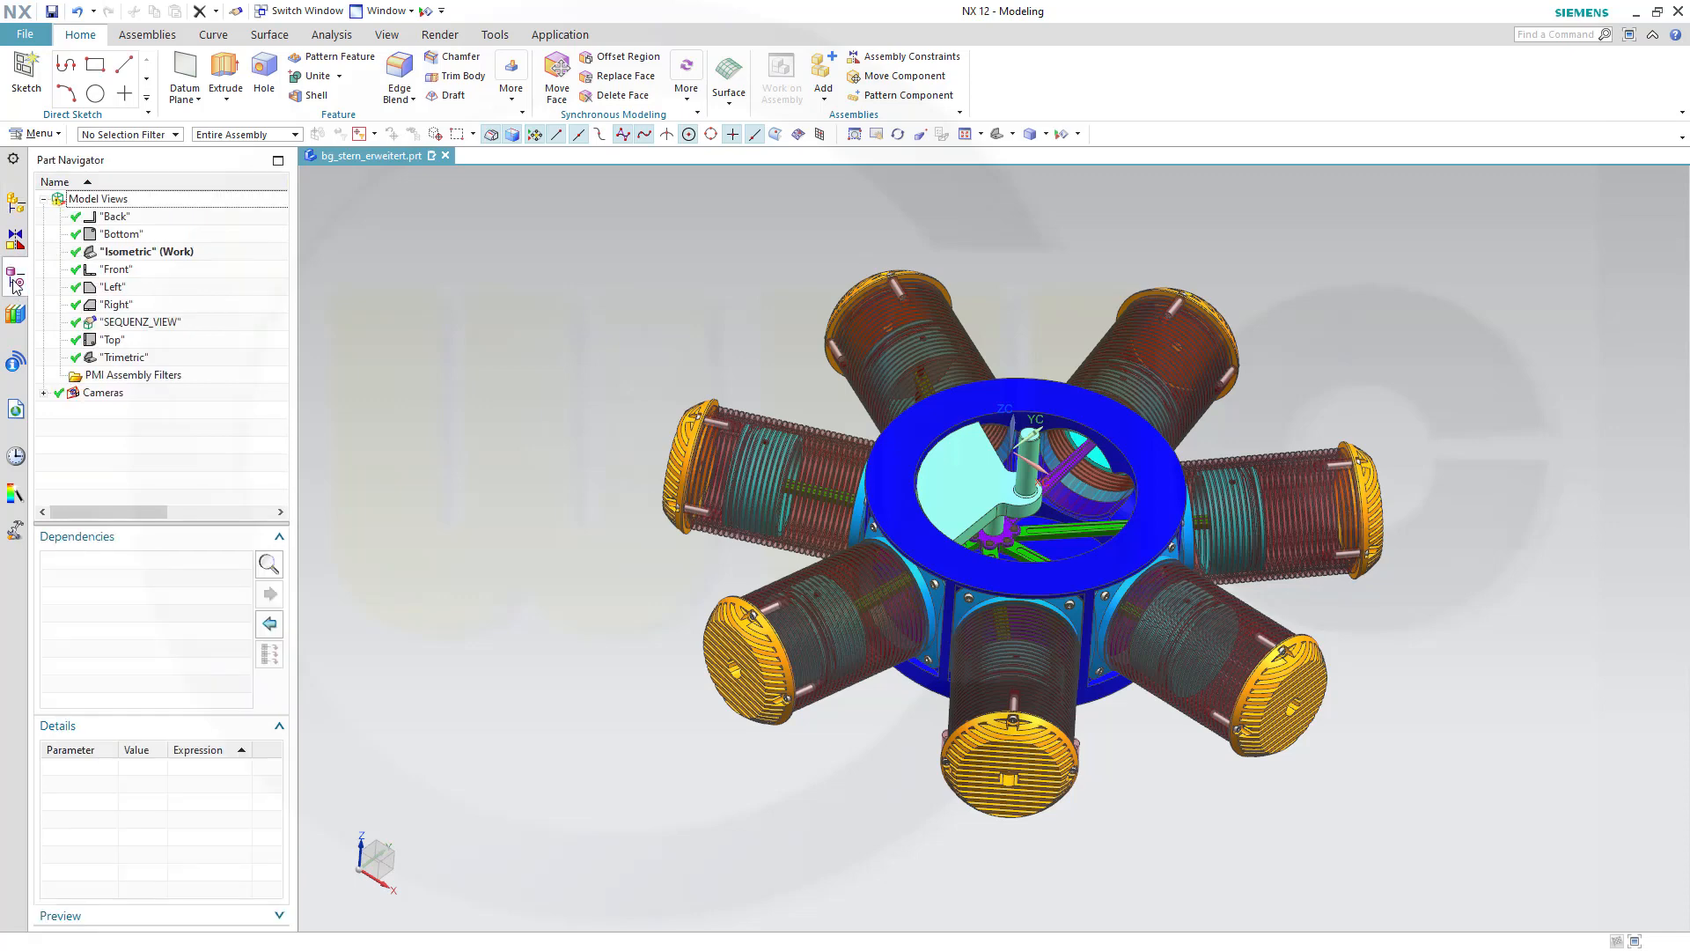
{"action": "mouse_move", "coordinate": [102, 205]}
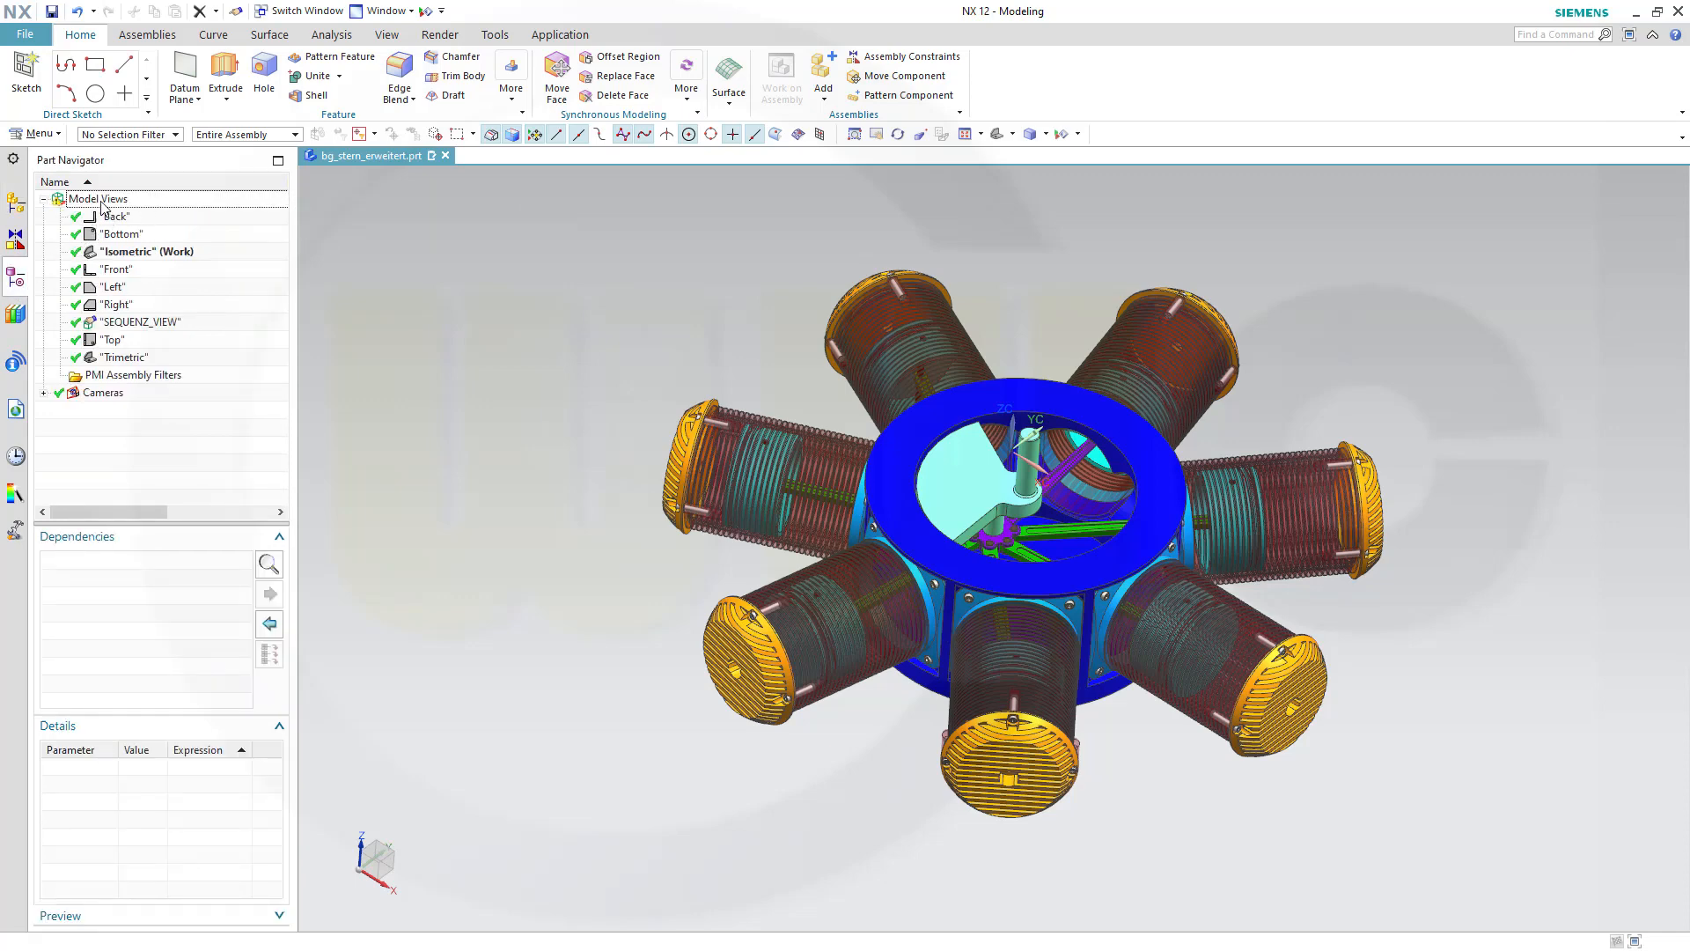
{"action": "right_click", "coordinate": [98, 198]}
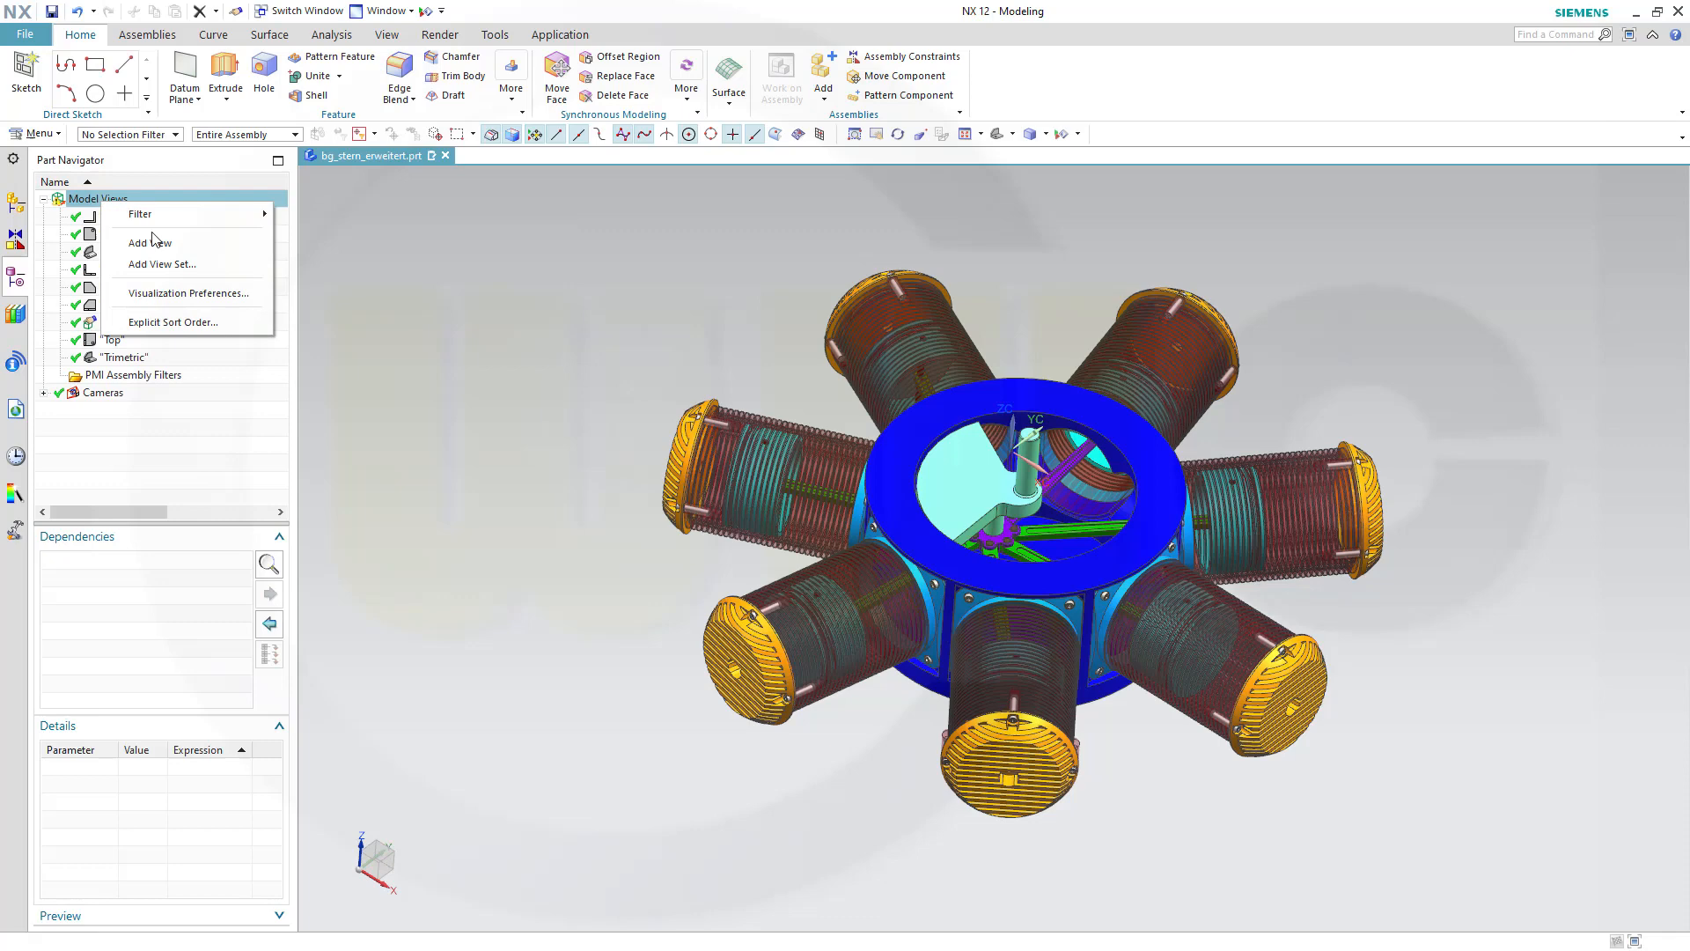
{"action": "left_click", "coordinate": [149, 241]}
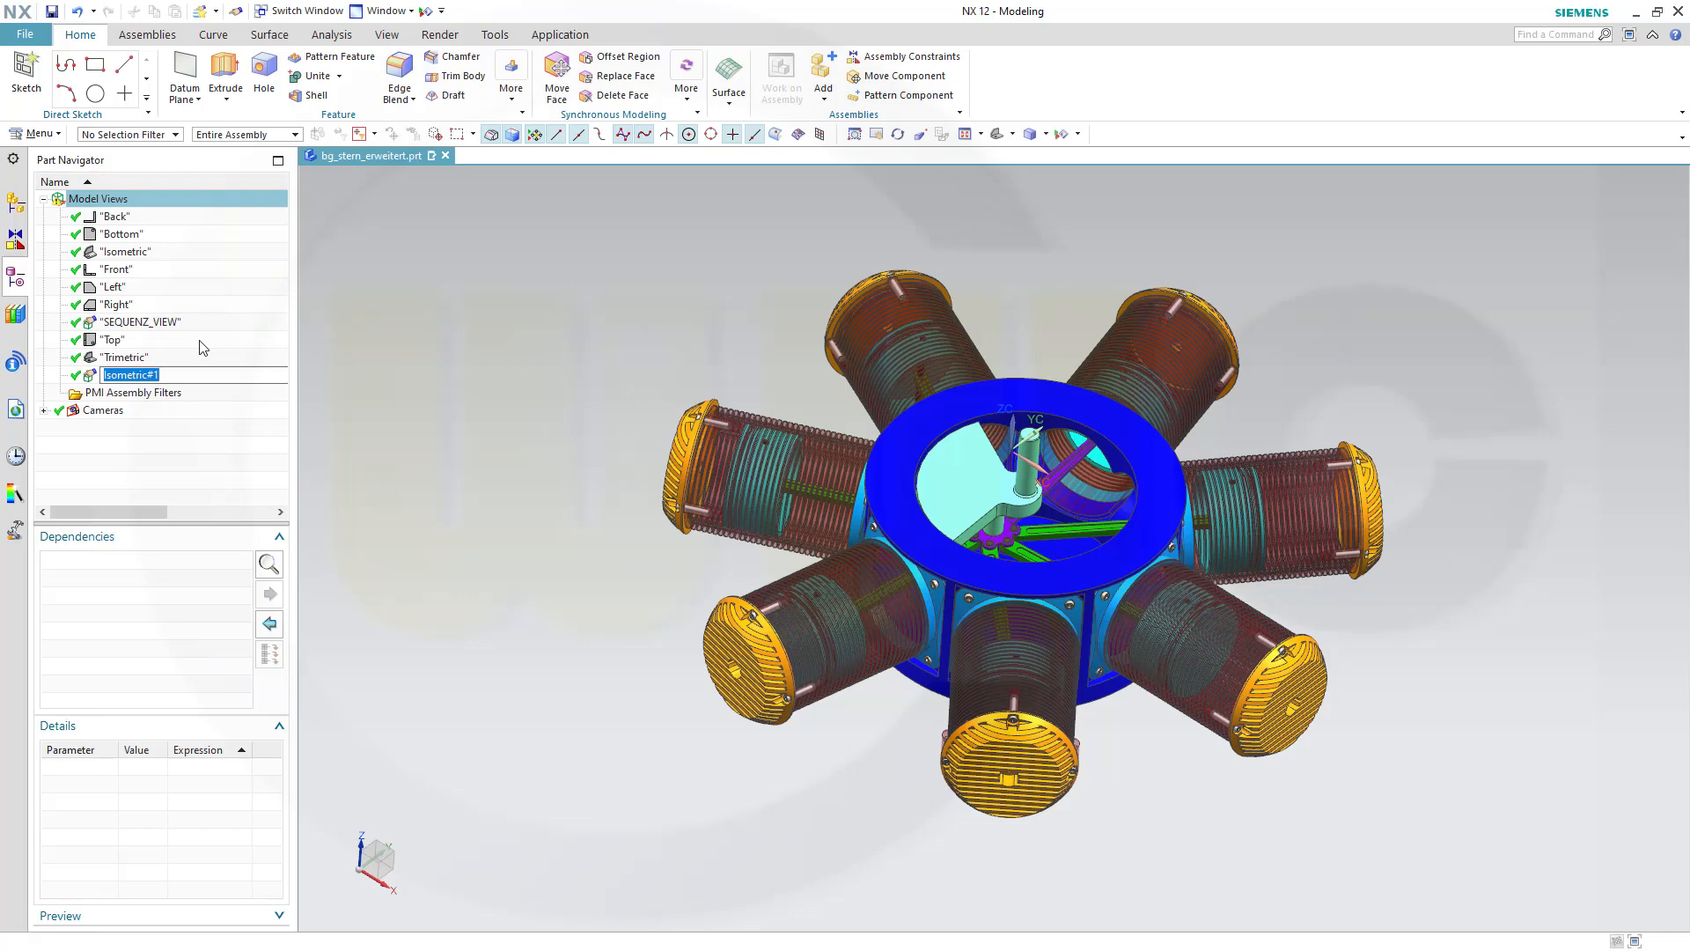
{"action": "type", "text": "screws_hidden\" (Work"}
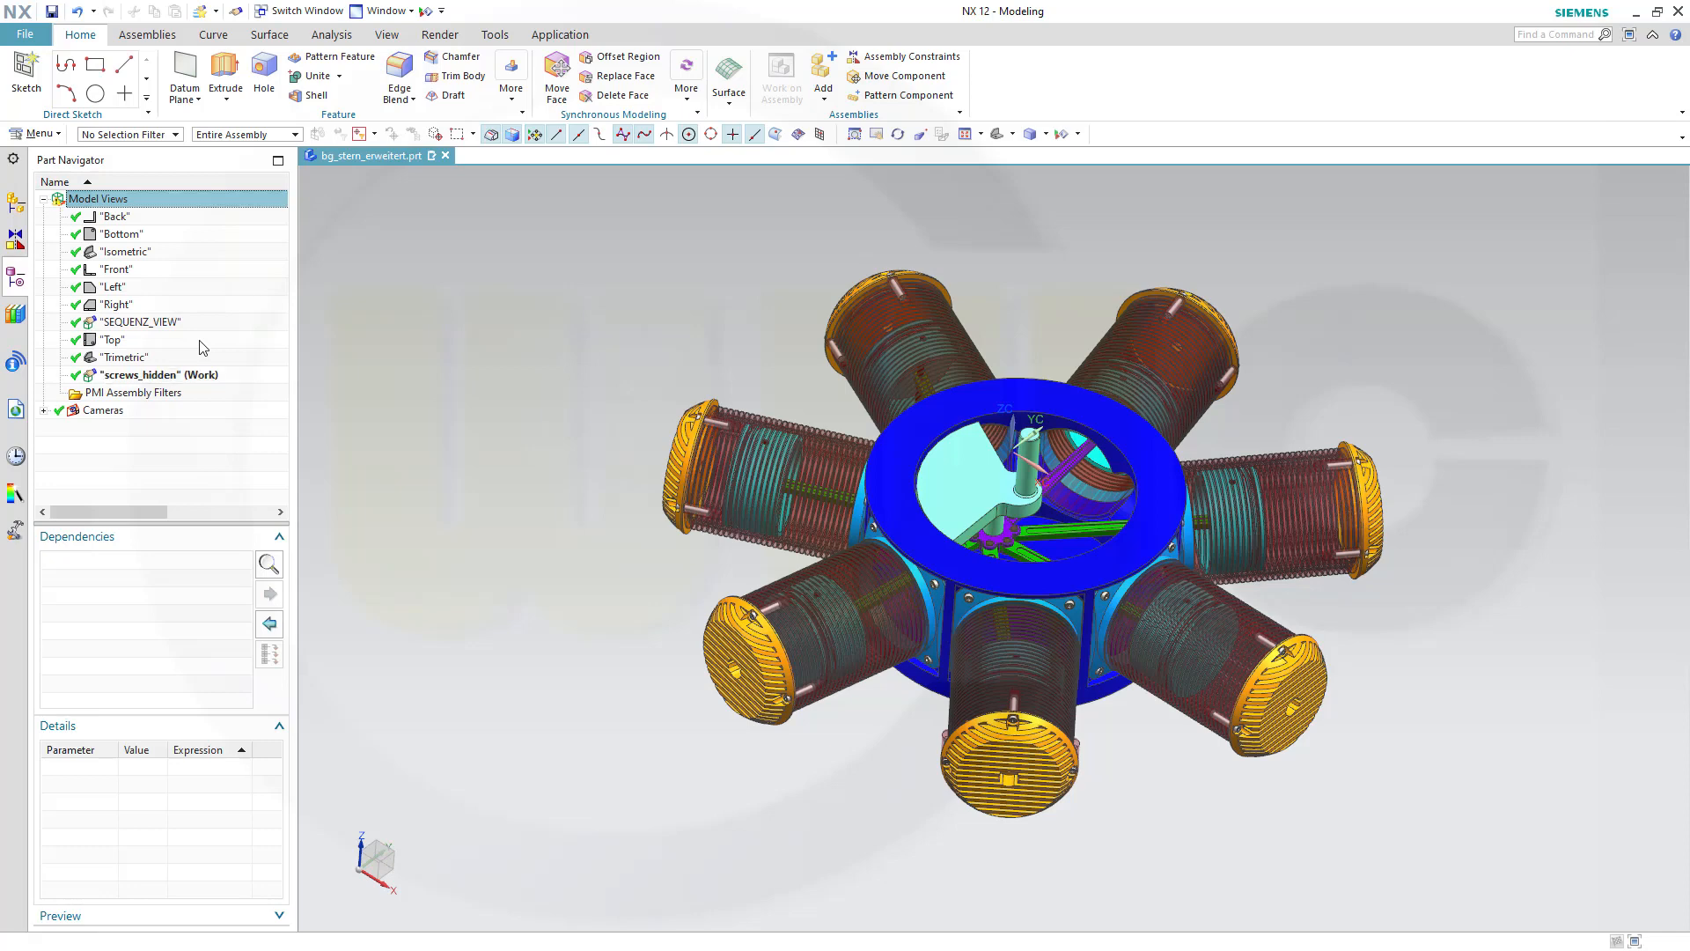
{"action": "mouse_move", "coordinate": [183, 378]}
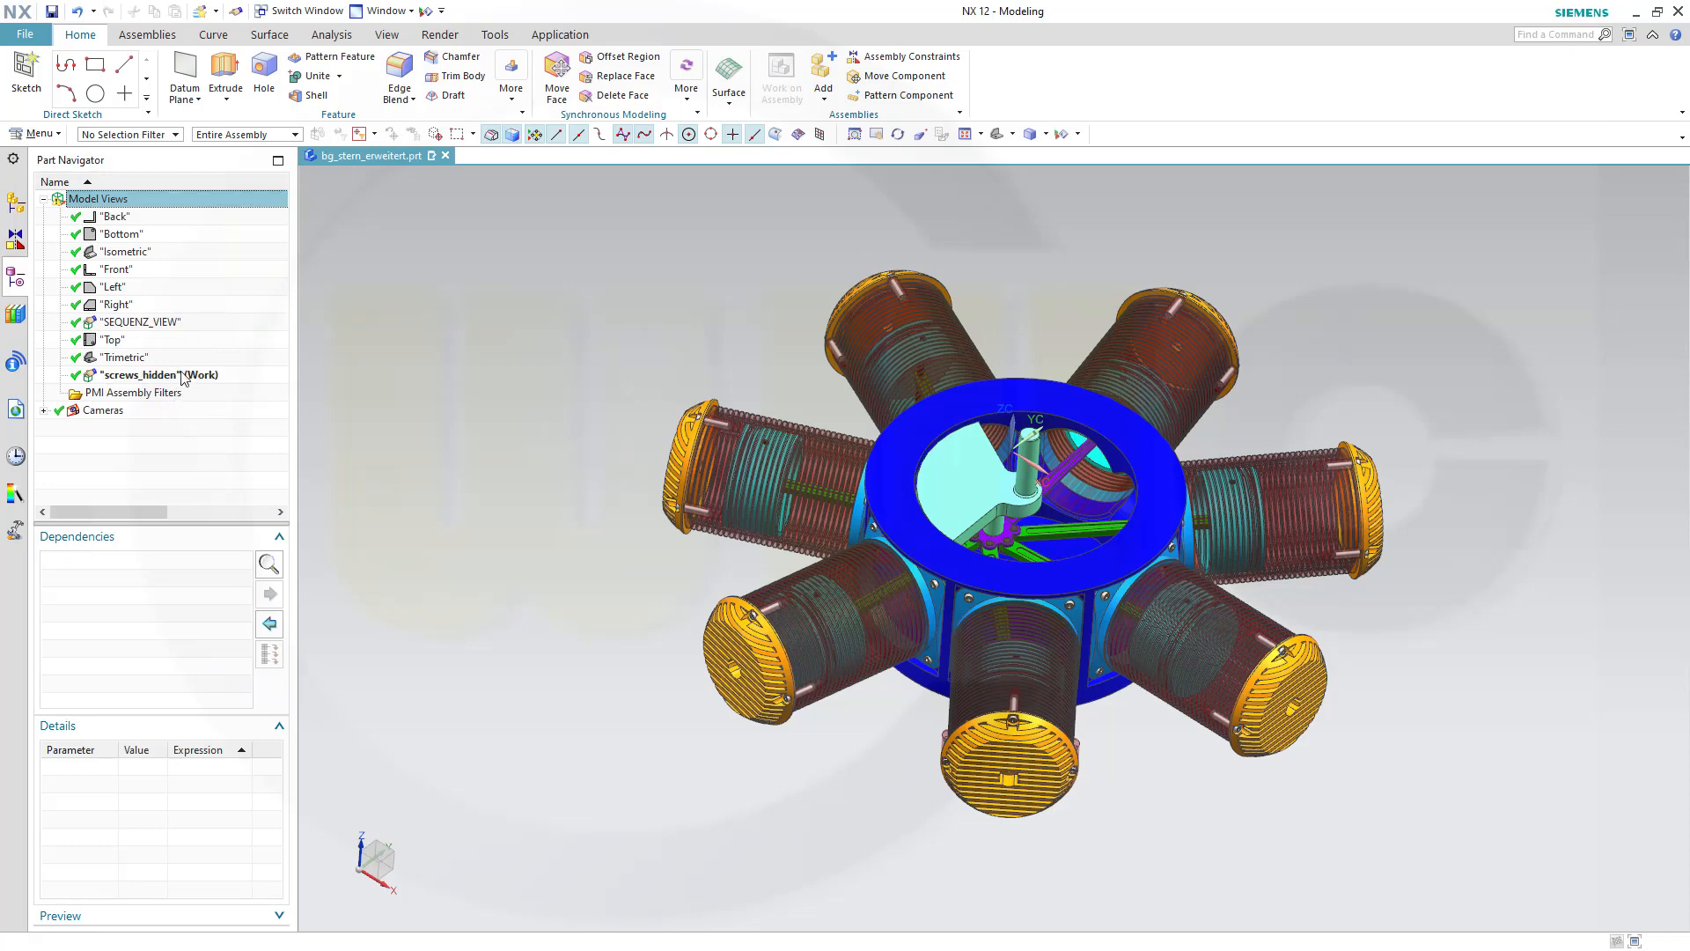
{"action": "mouse_move", "coordinate": [389, 413]}
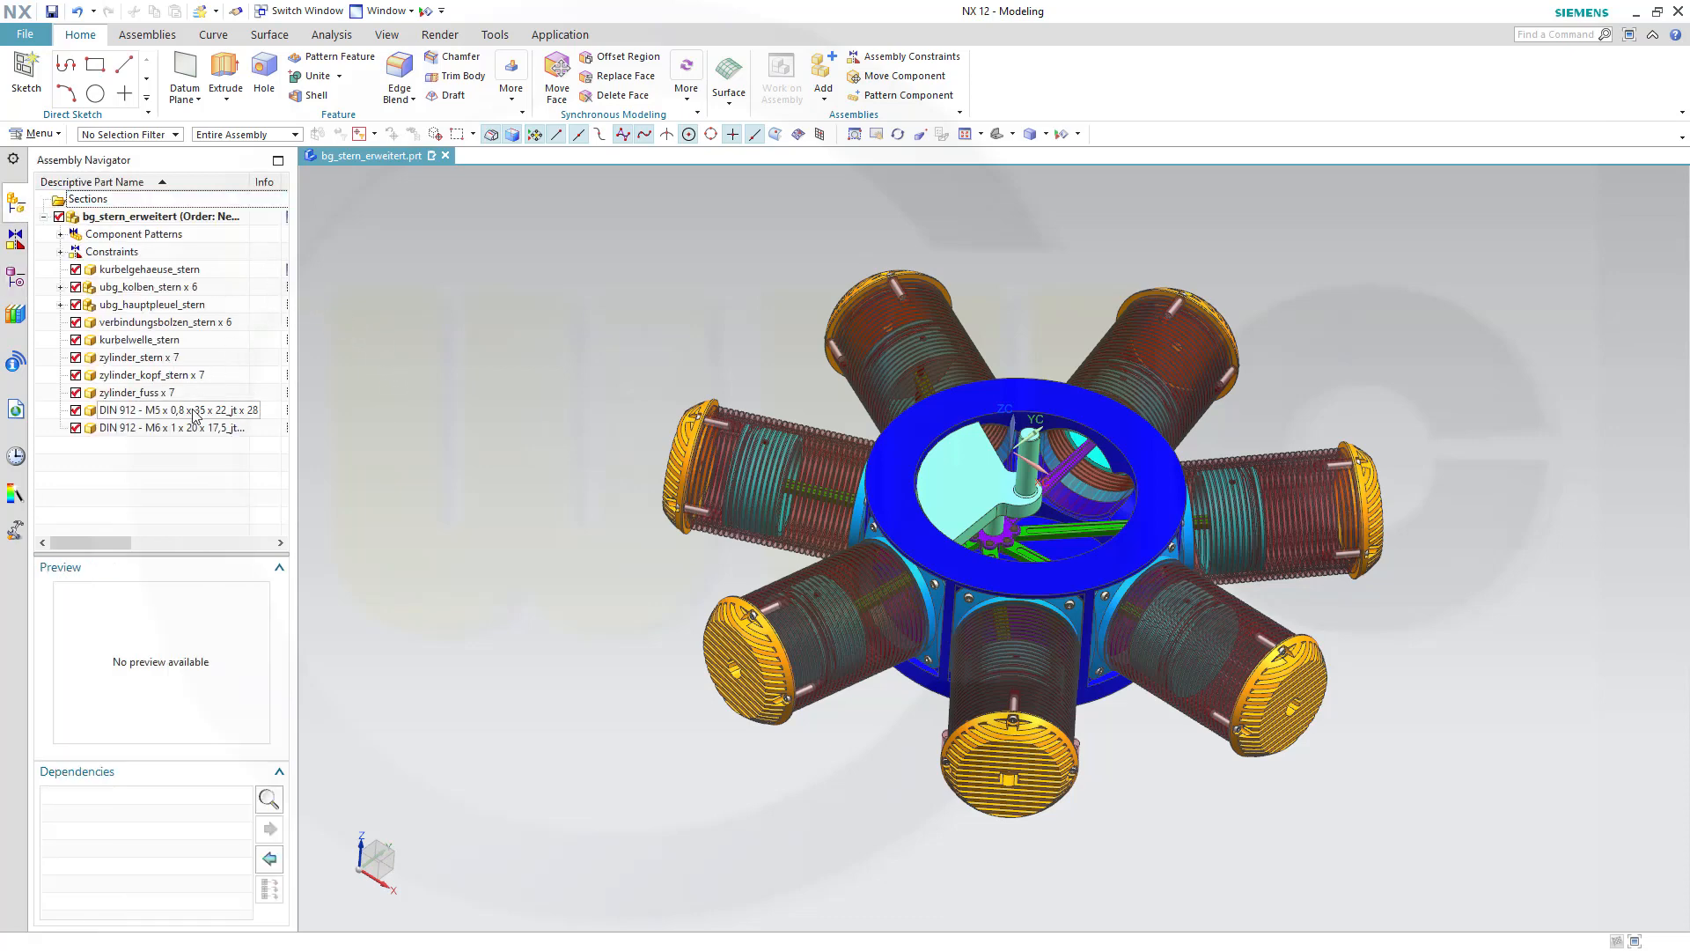
Step: Select both DIN 912 screw components in the Assembly Navigator and hide them in the view
{"action": "left_click", "coordinate": [173, 409]}
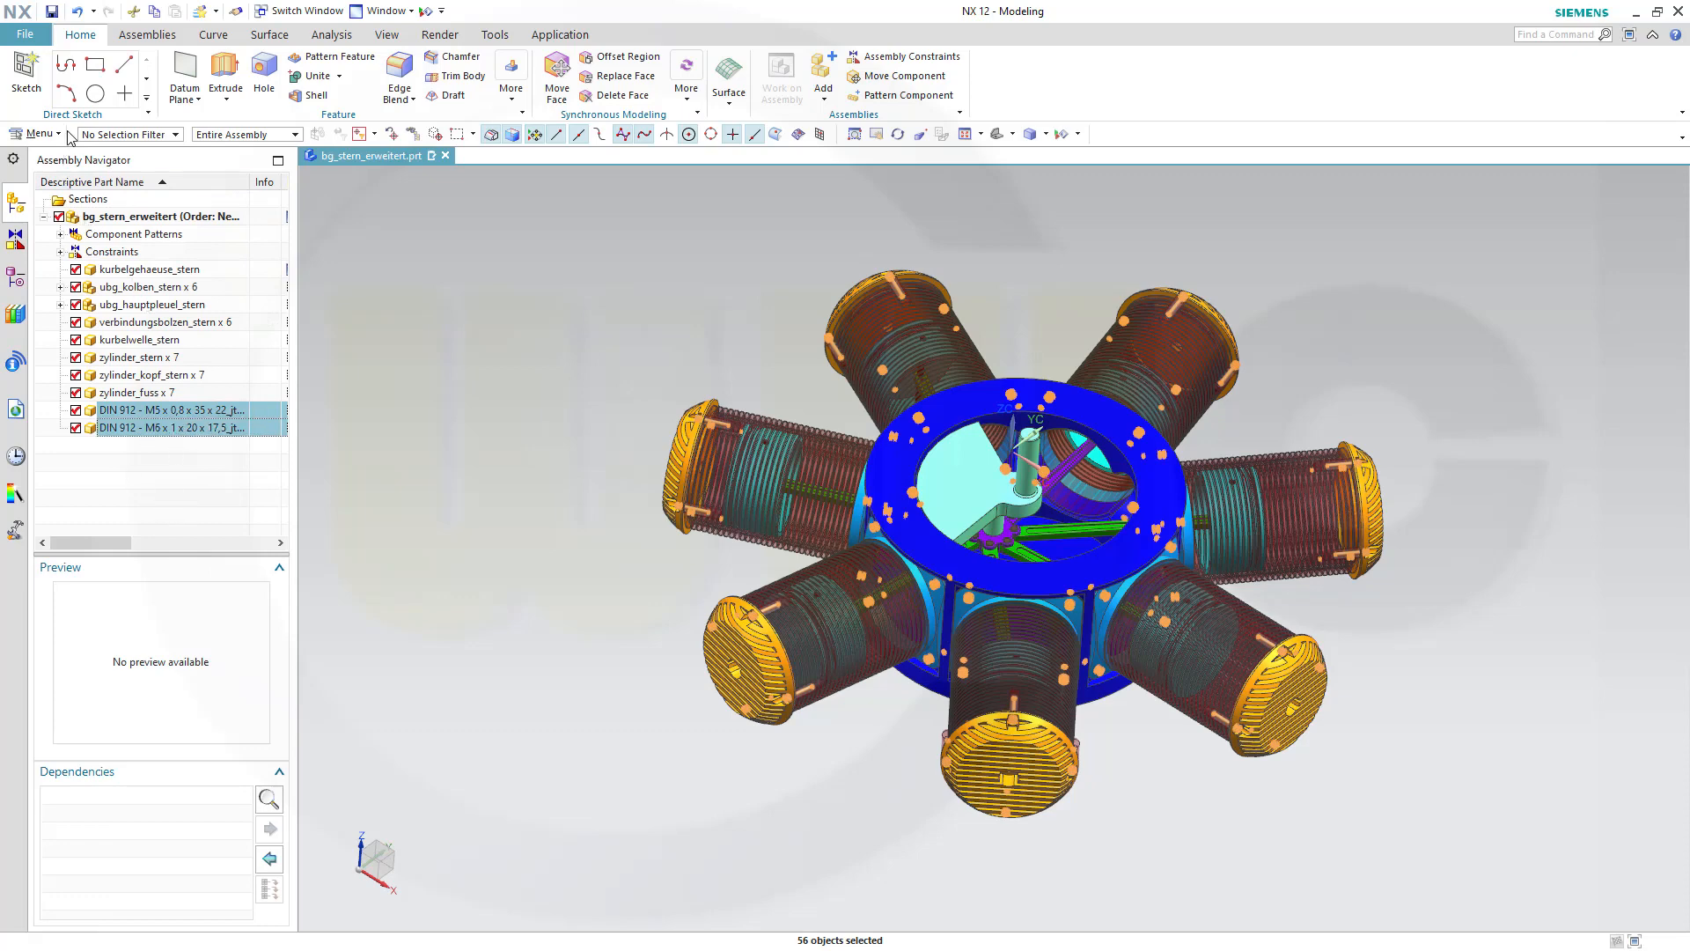
{"action": "left_click", "coordinate": [39, 134]}
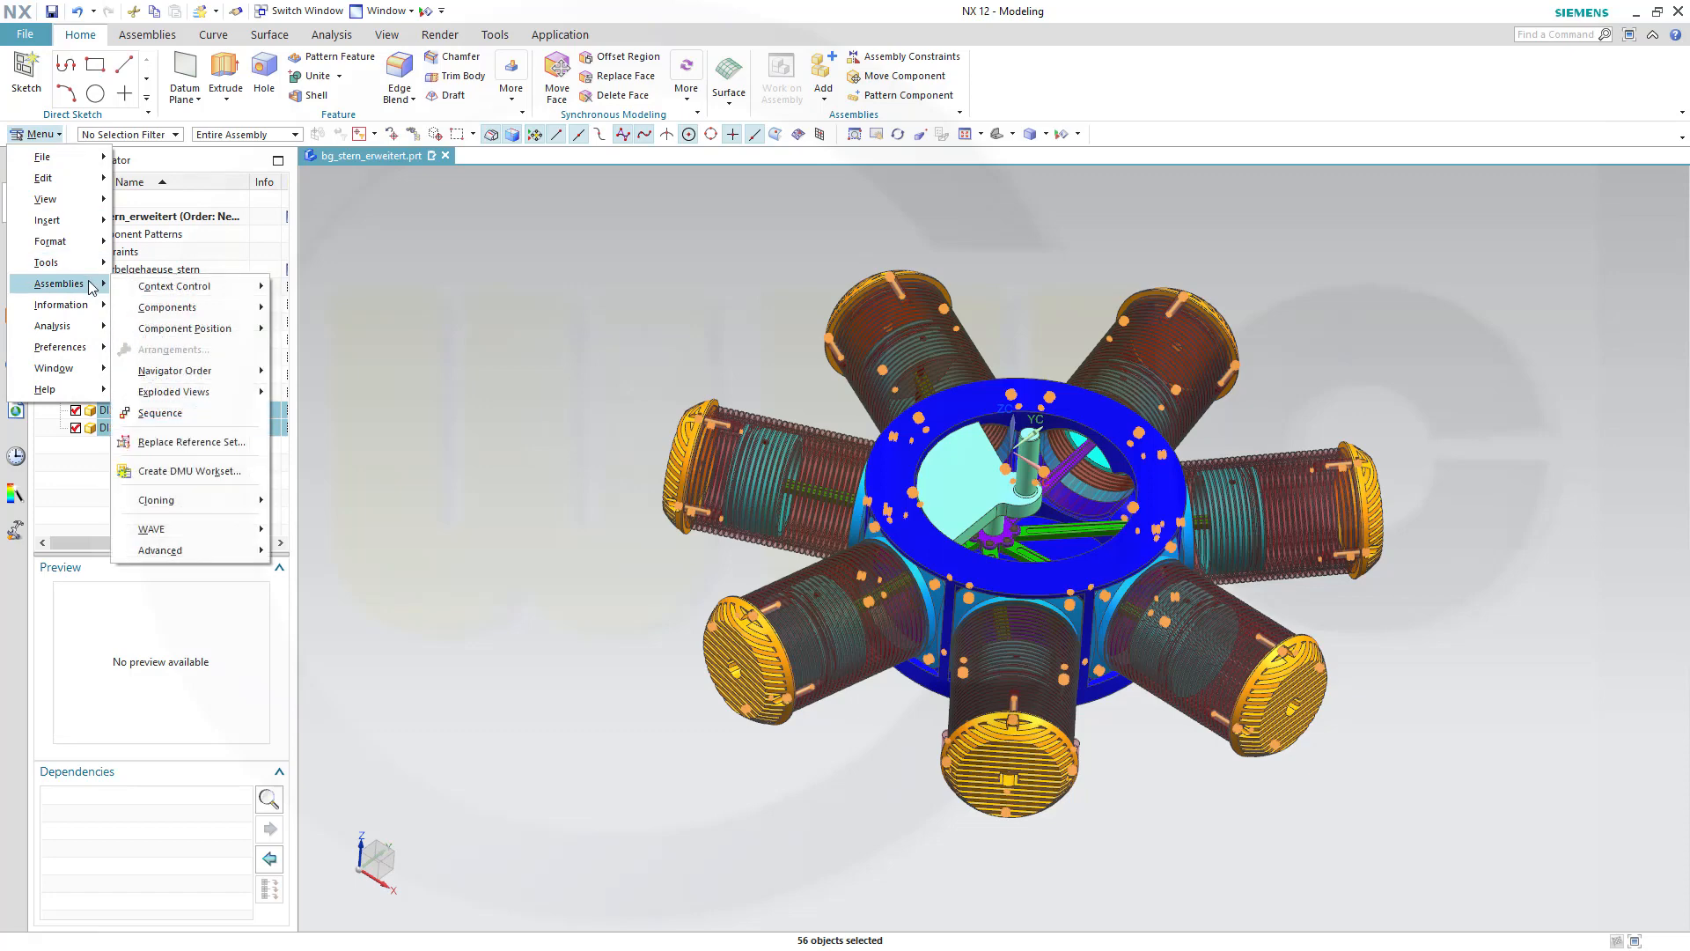
{"action": "left_click", "coordinate": [175, 286]}
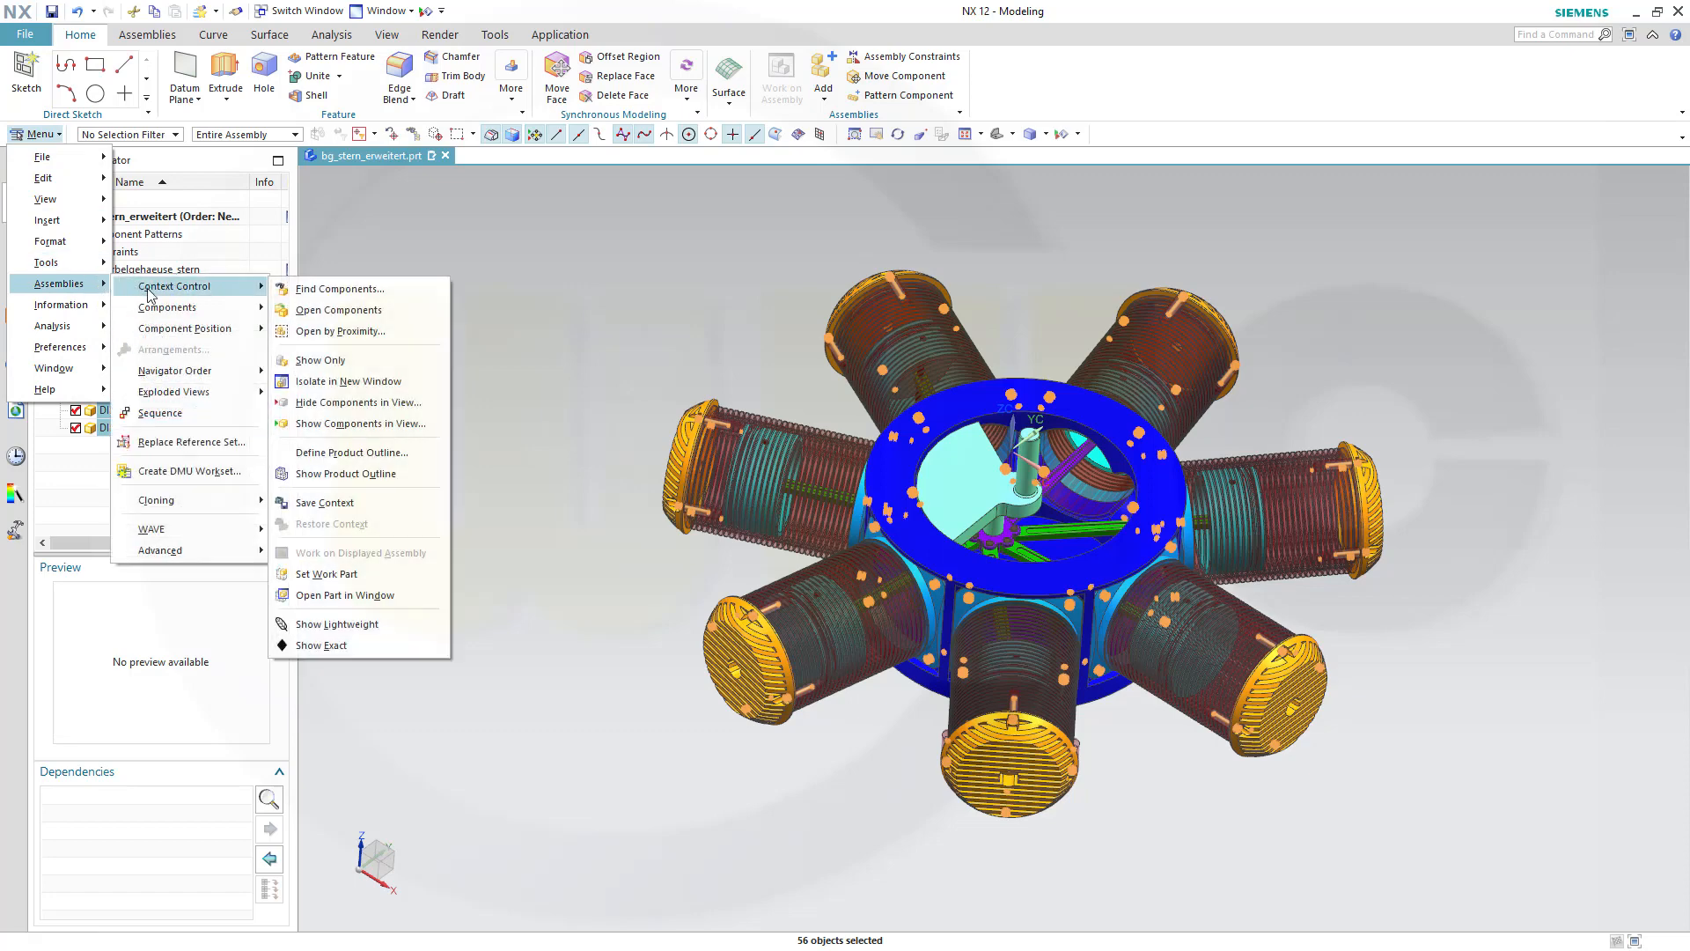
{"action": "mouse_move", "coordinate": [345, 402]}
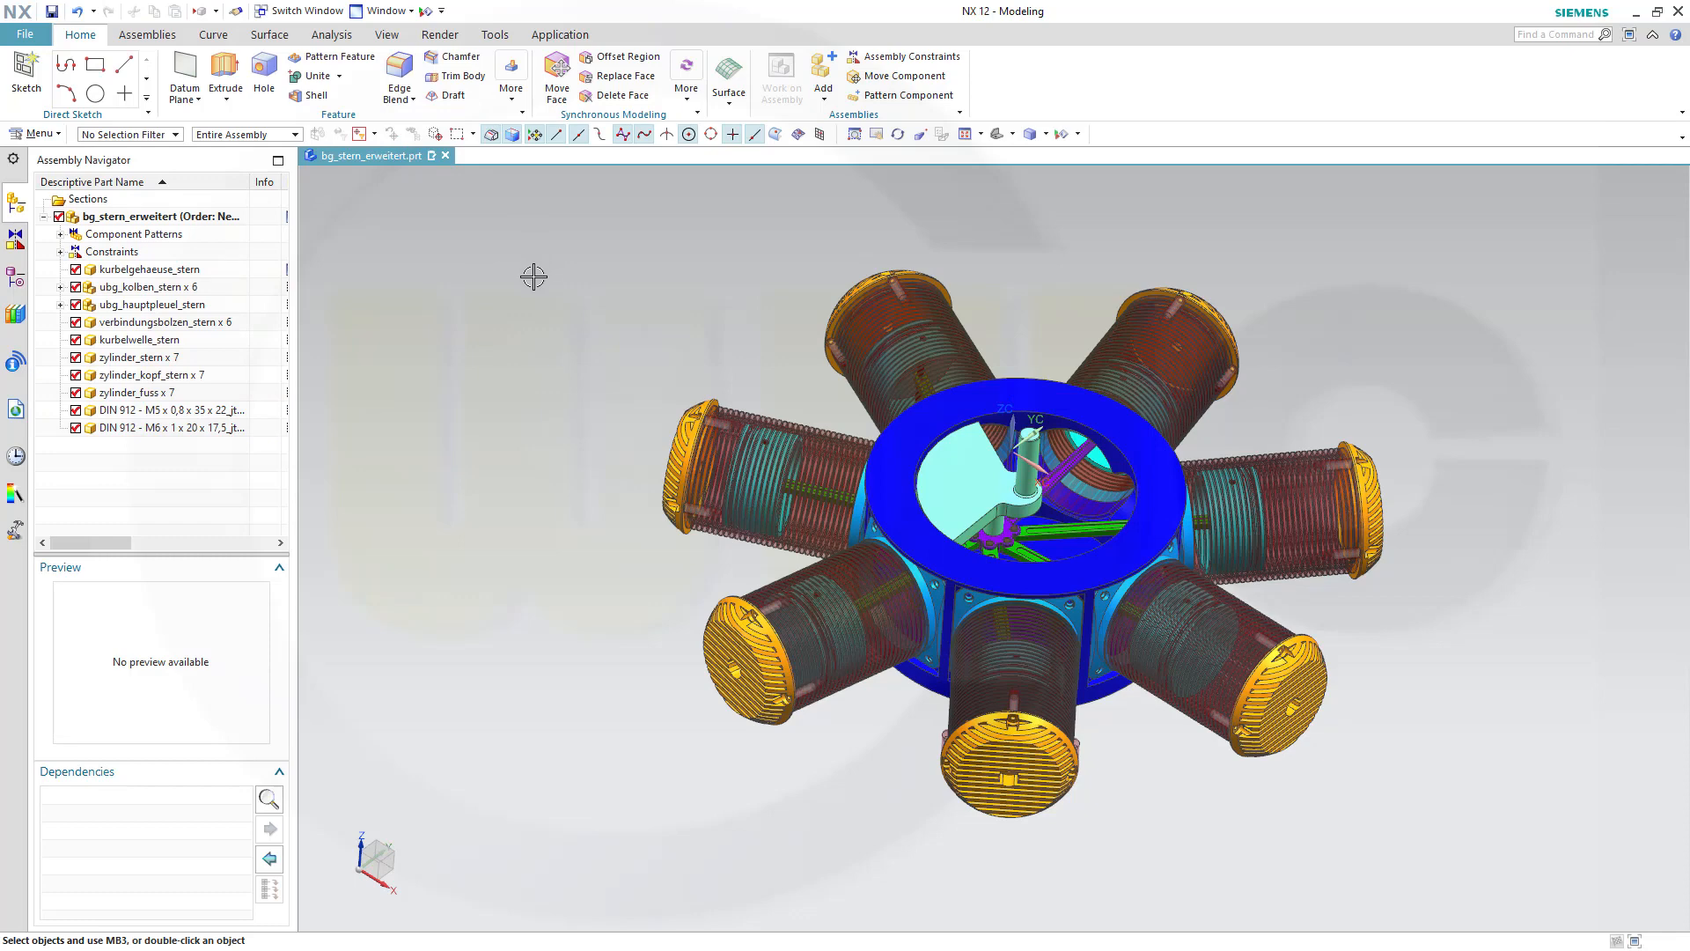
{"action": "mouse_move", "coordinate": [173, 248]}
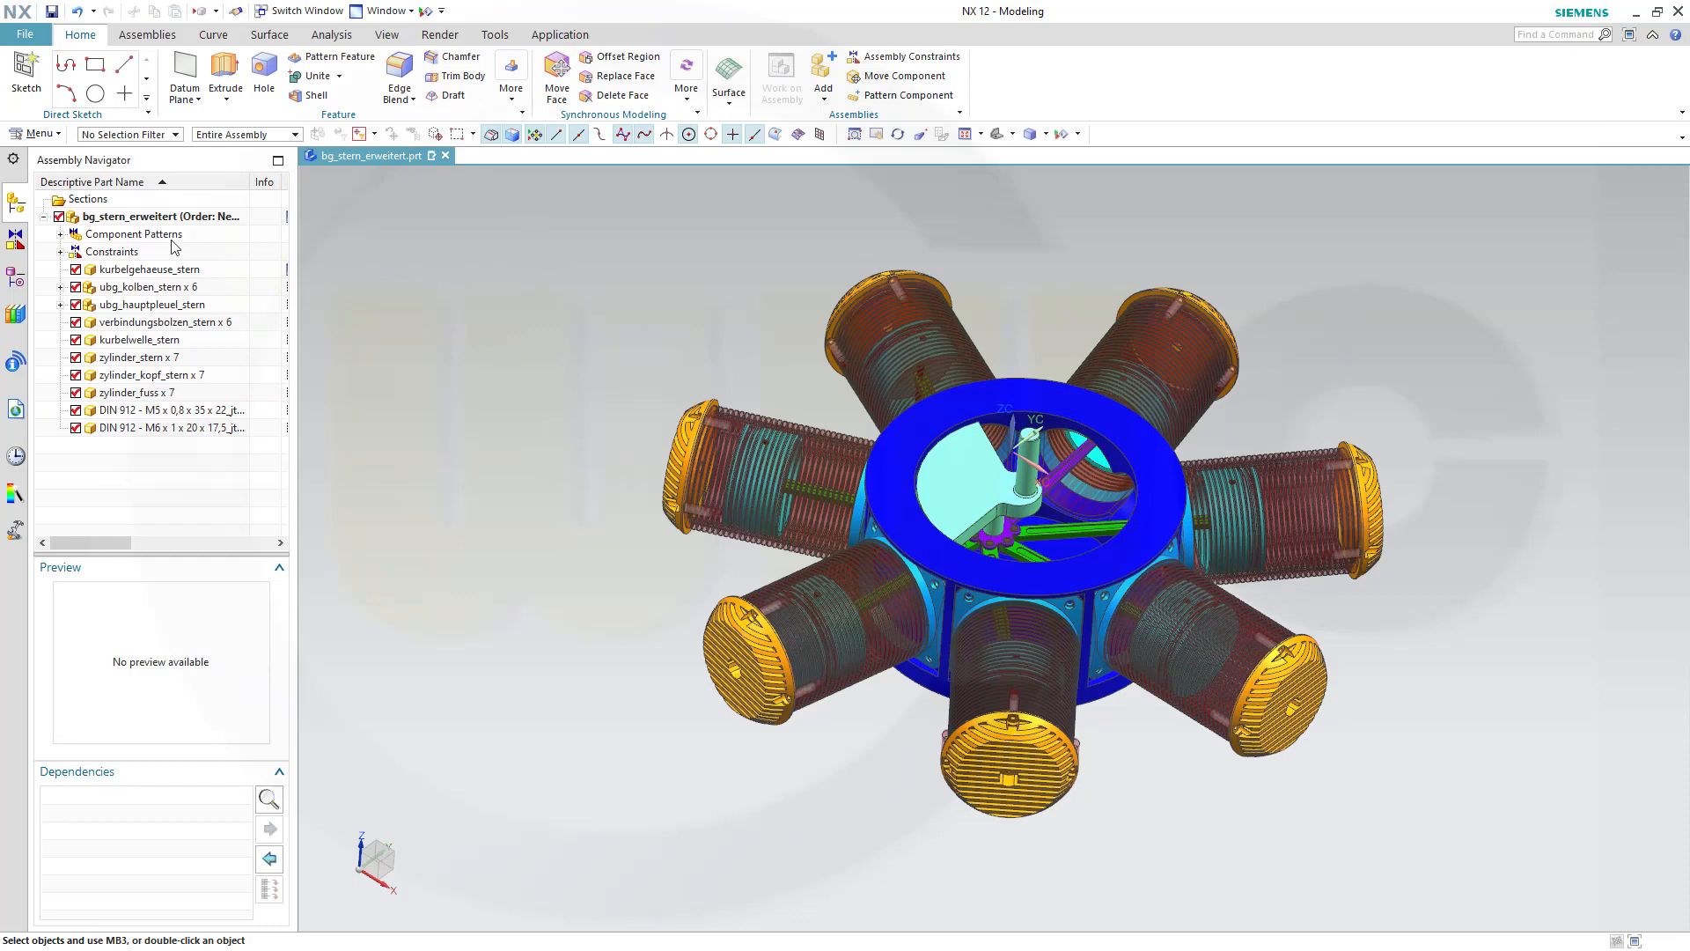
{"action": "mouse_move", "coordinate": [15, 235]}
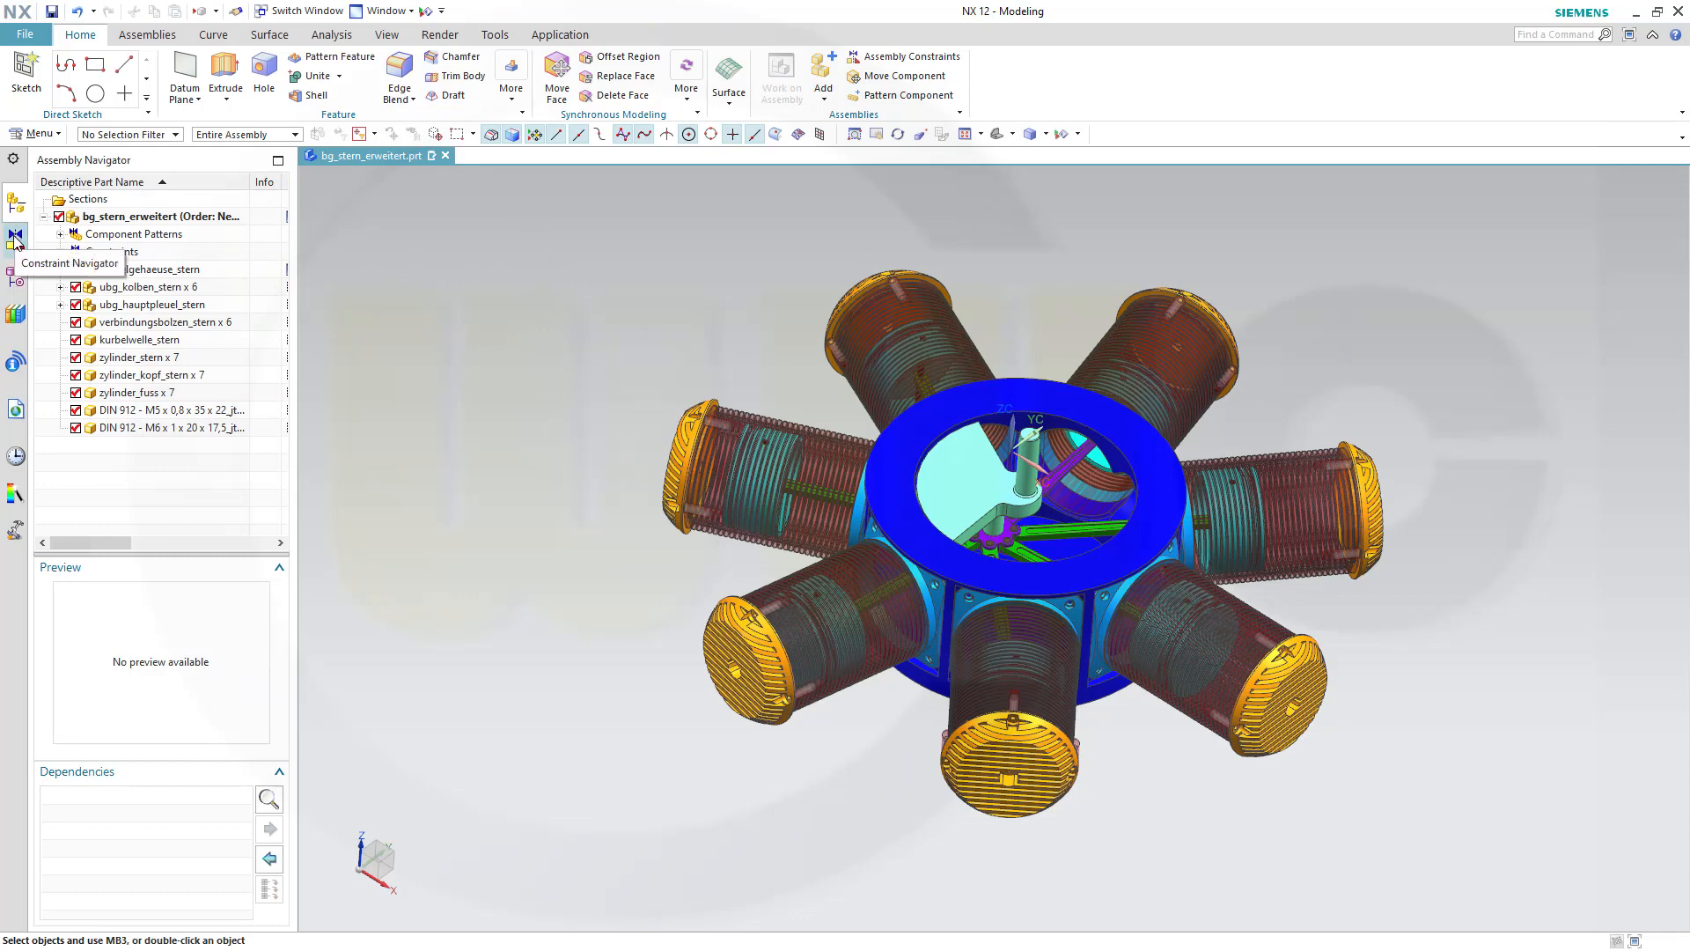
Step: Switch the work view between Isometric and screws_hidden to compare, ending on Isometric
{"action": "left_click", "coordinate": [15, 282]}
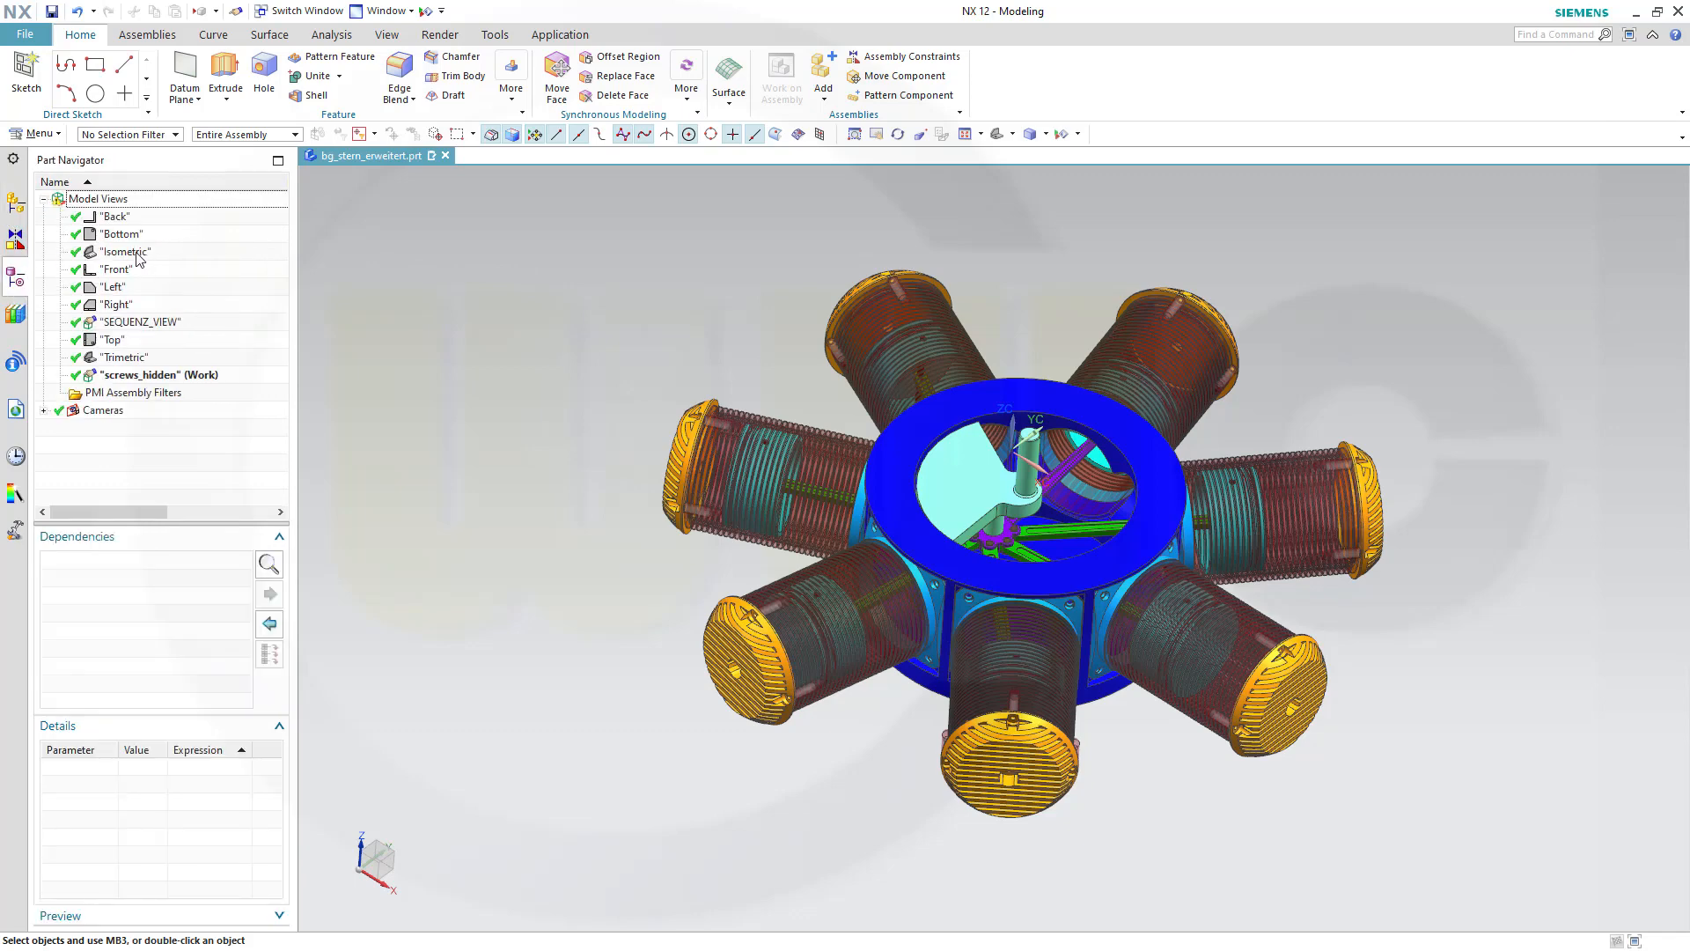
{"action": "double_click", "coordinate": [125, 251]}
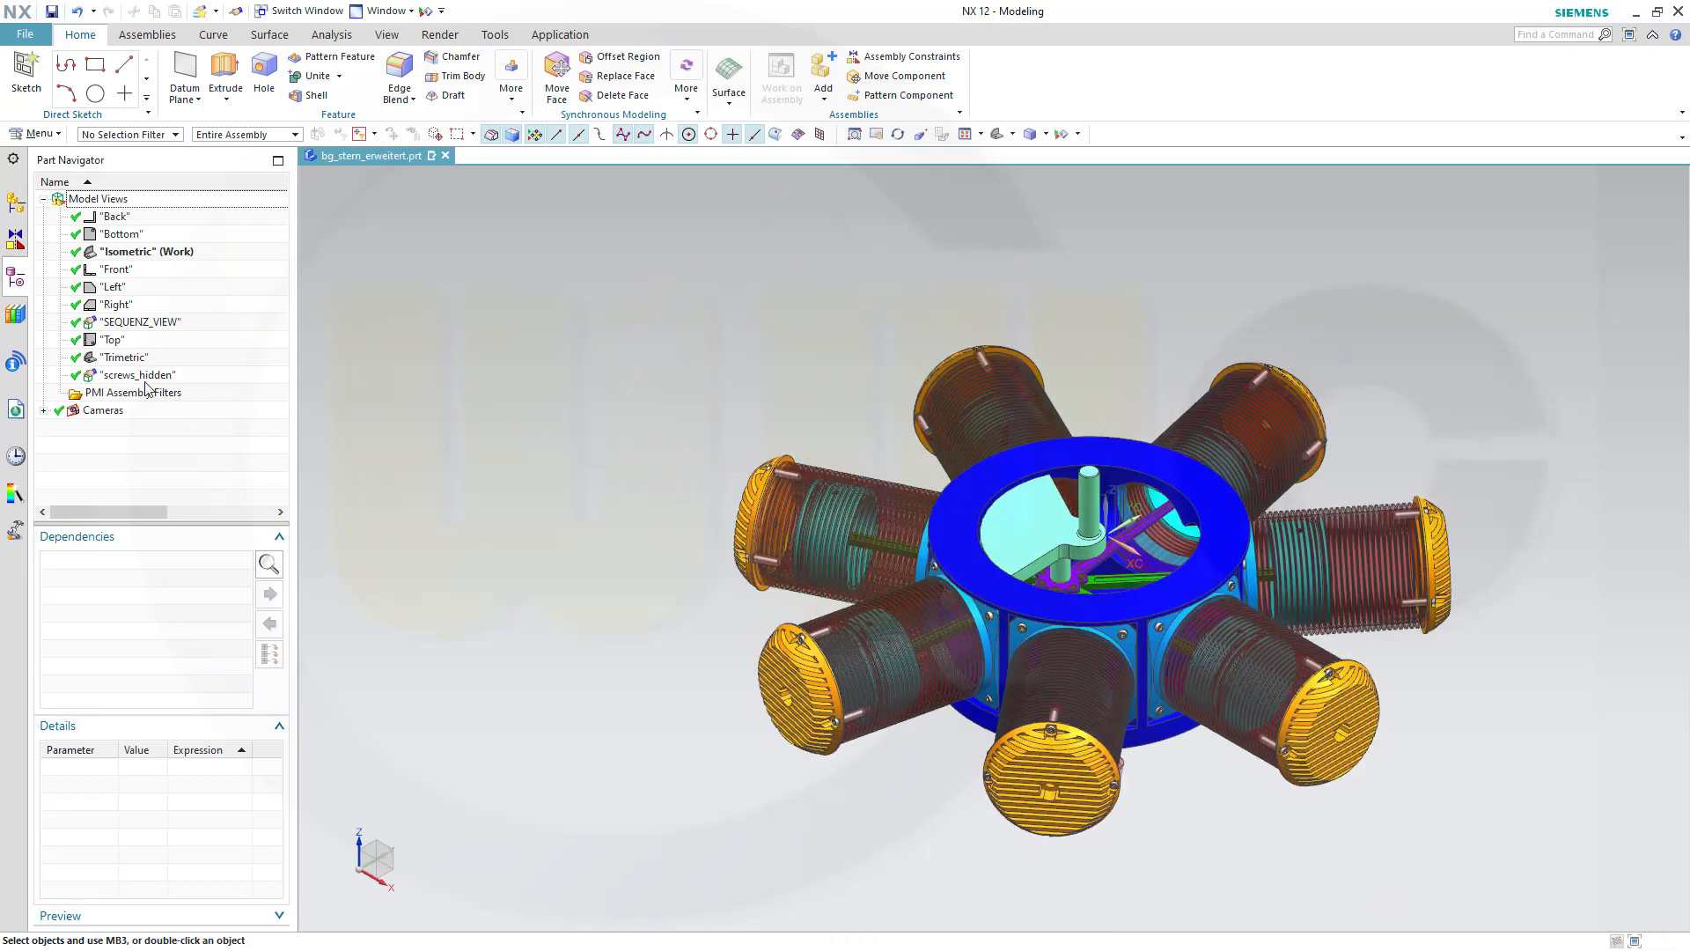
{"action": "double_click", "coordinate": [139, 374]}
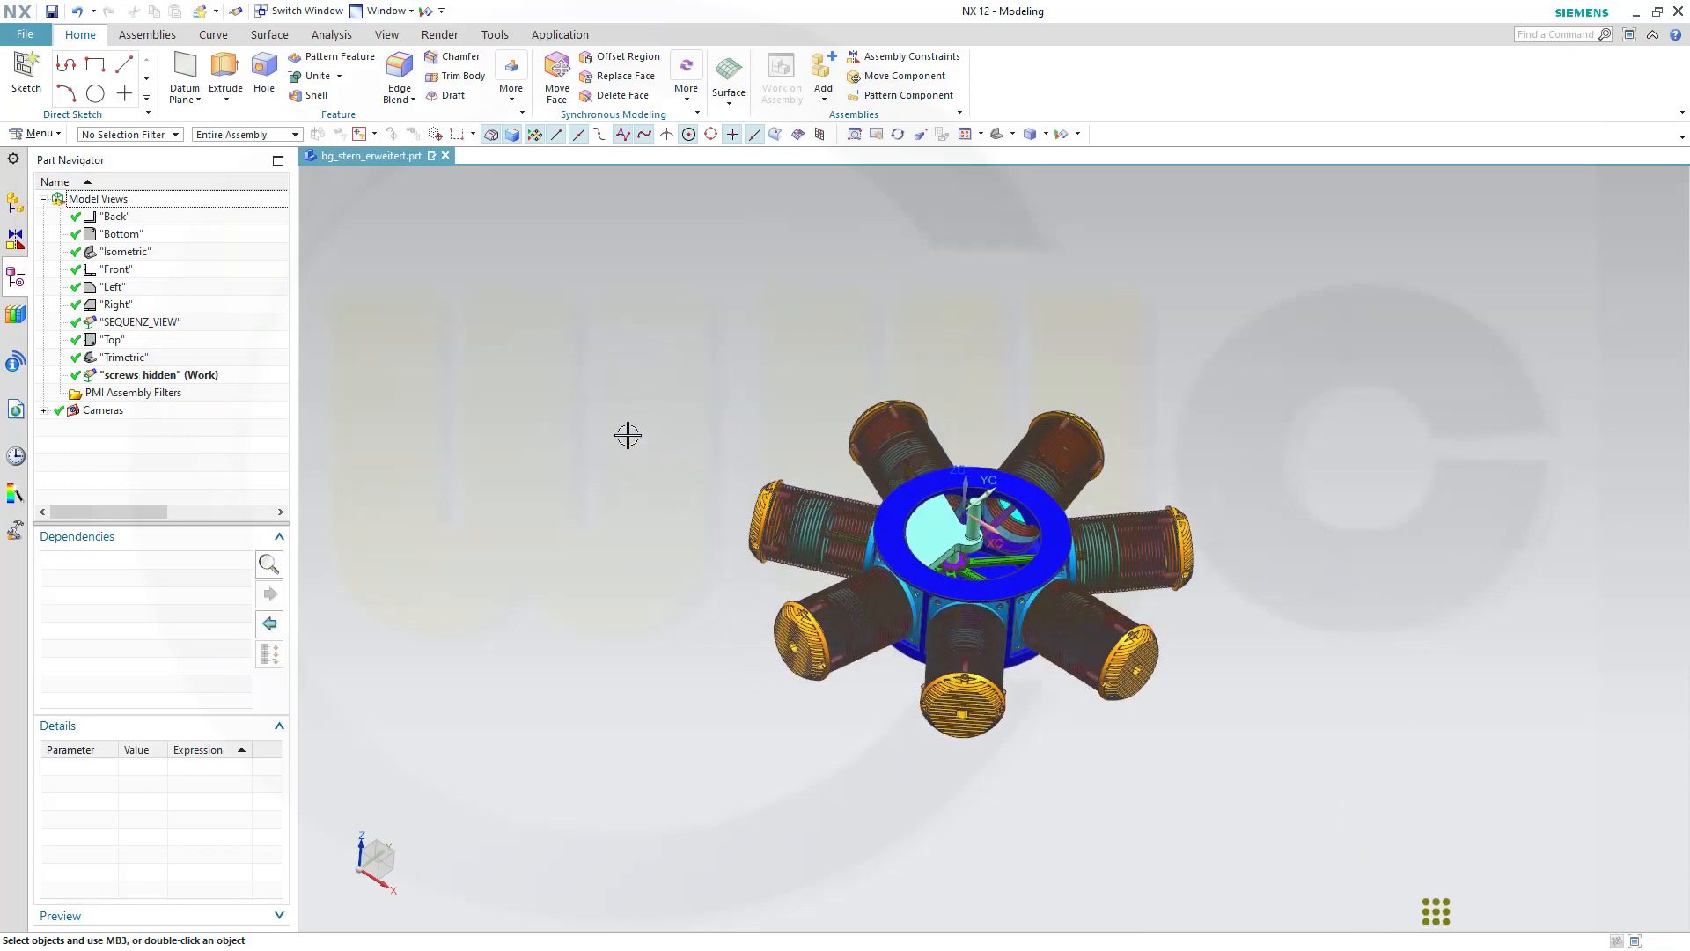
{"action": "mouse_move", "coordinate": [249, 356]}
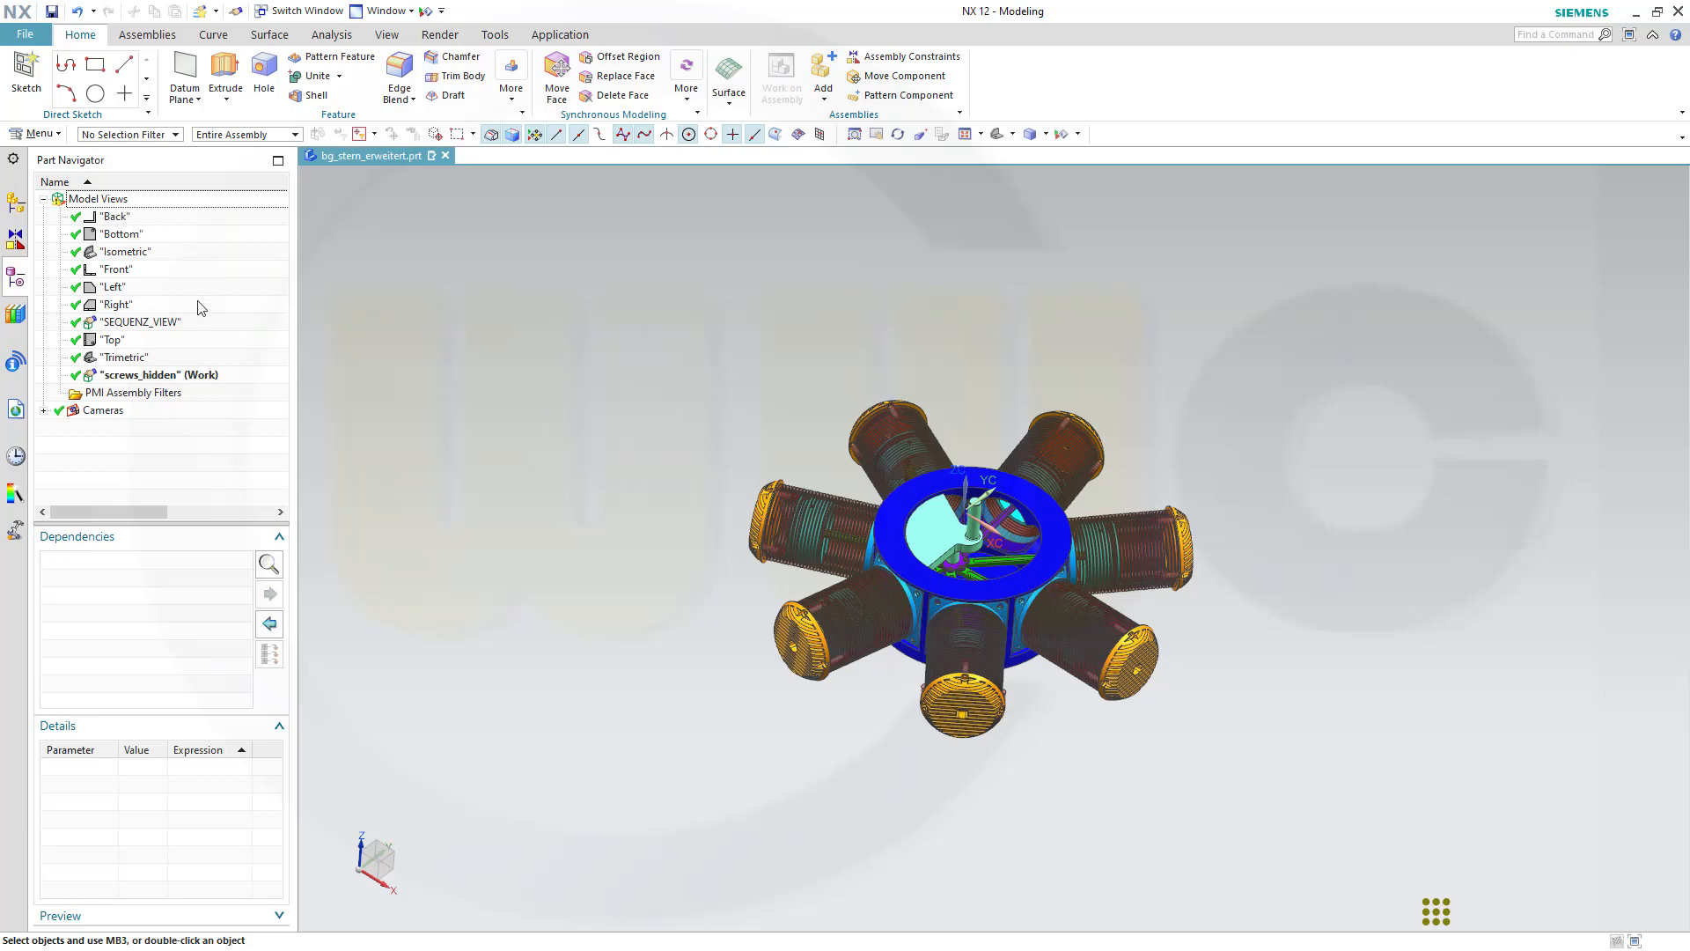
{"action": "mouse_move", "coordinate": [139, 385]}
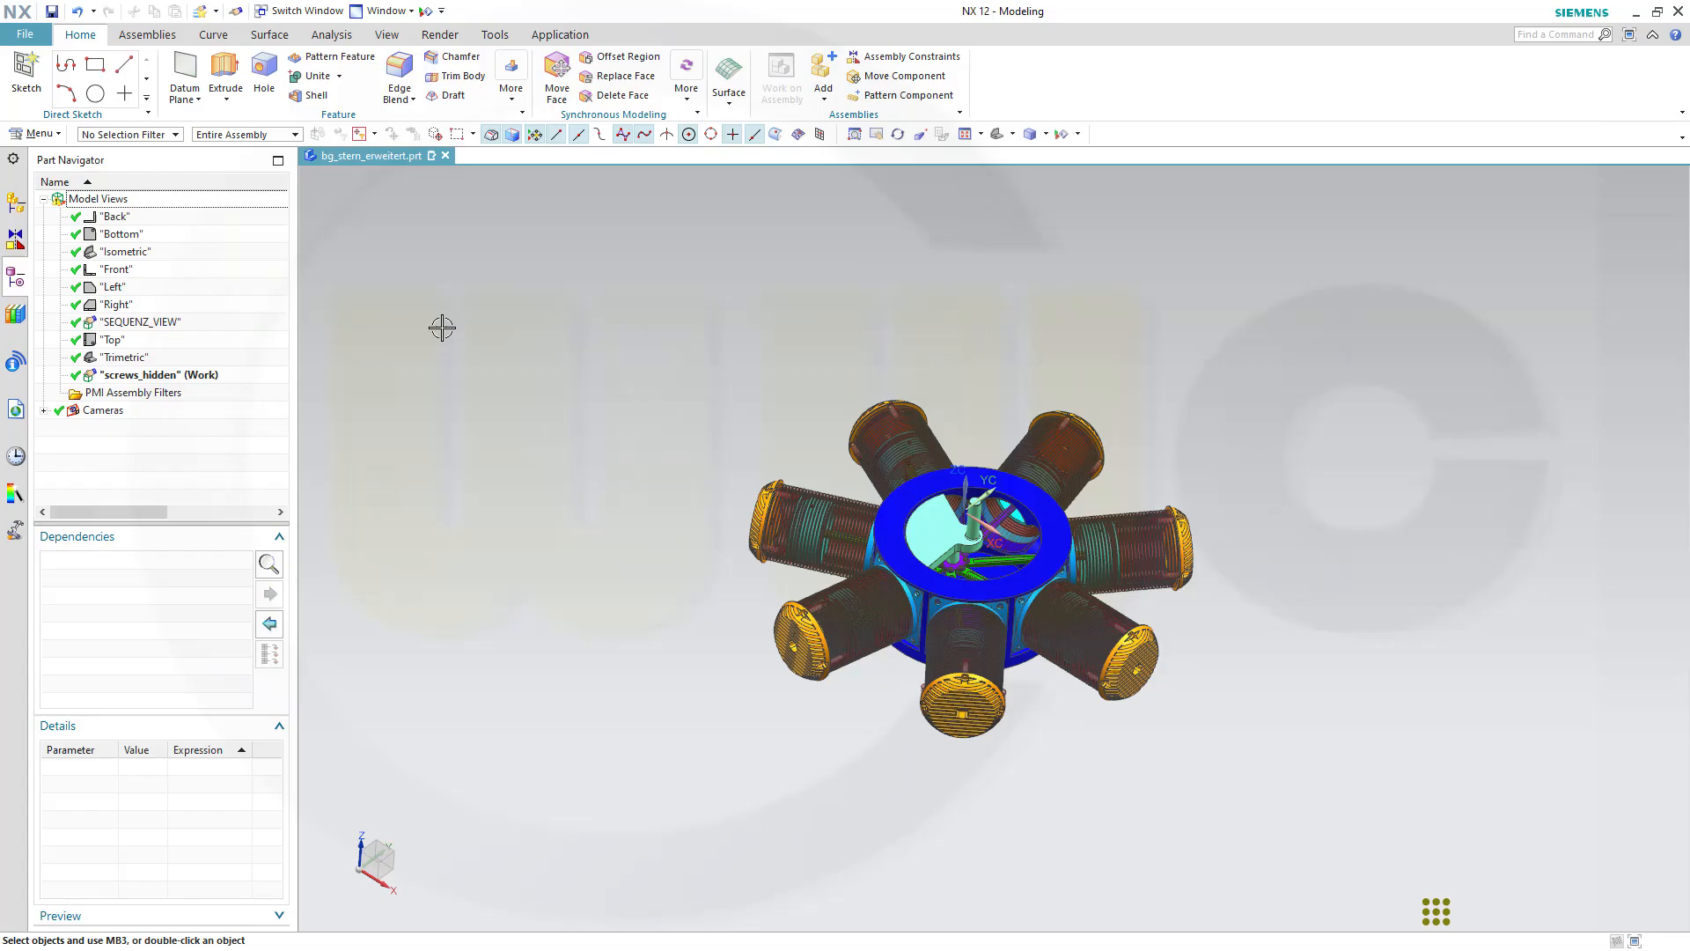
{"action": "double_click", "coordinate": [125, 251]}
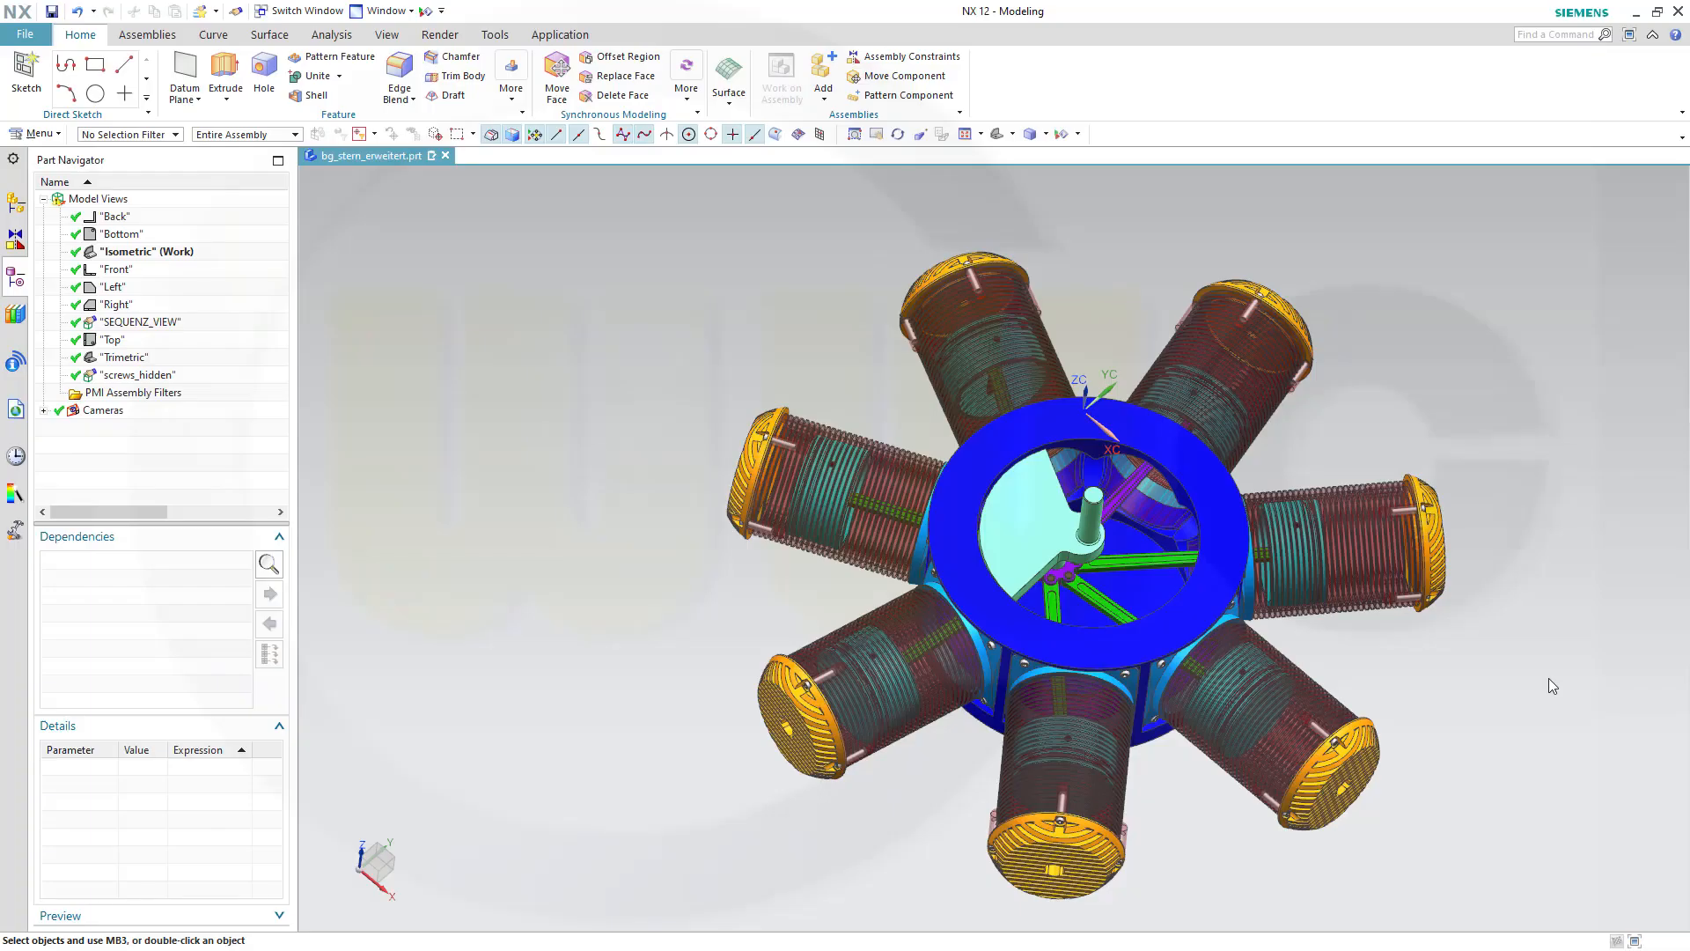
{"action": "mouse_move", "coordinate": [1545, 670]}
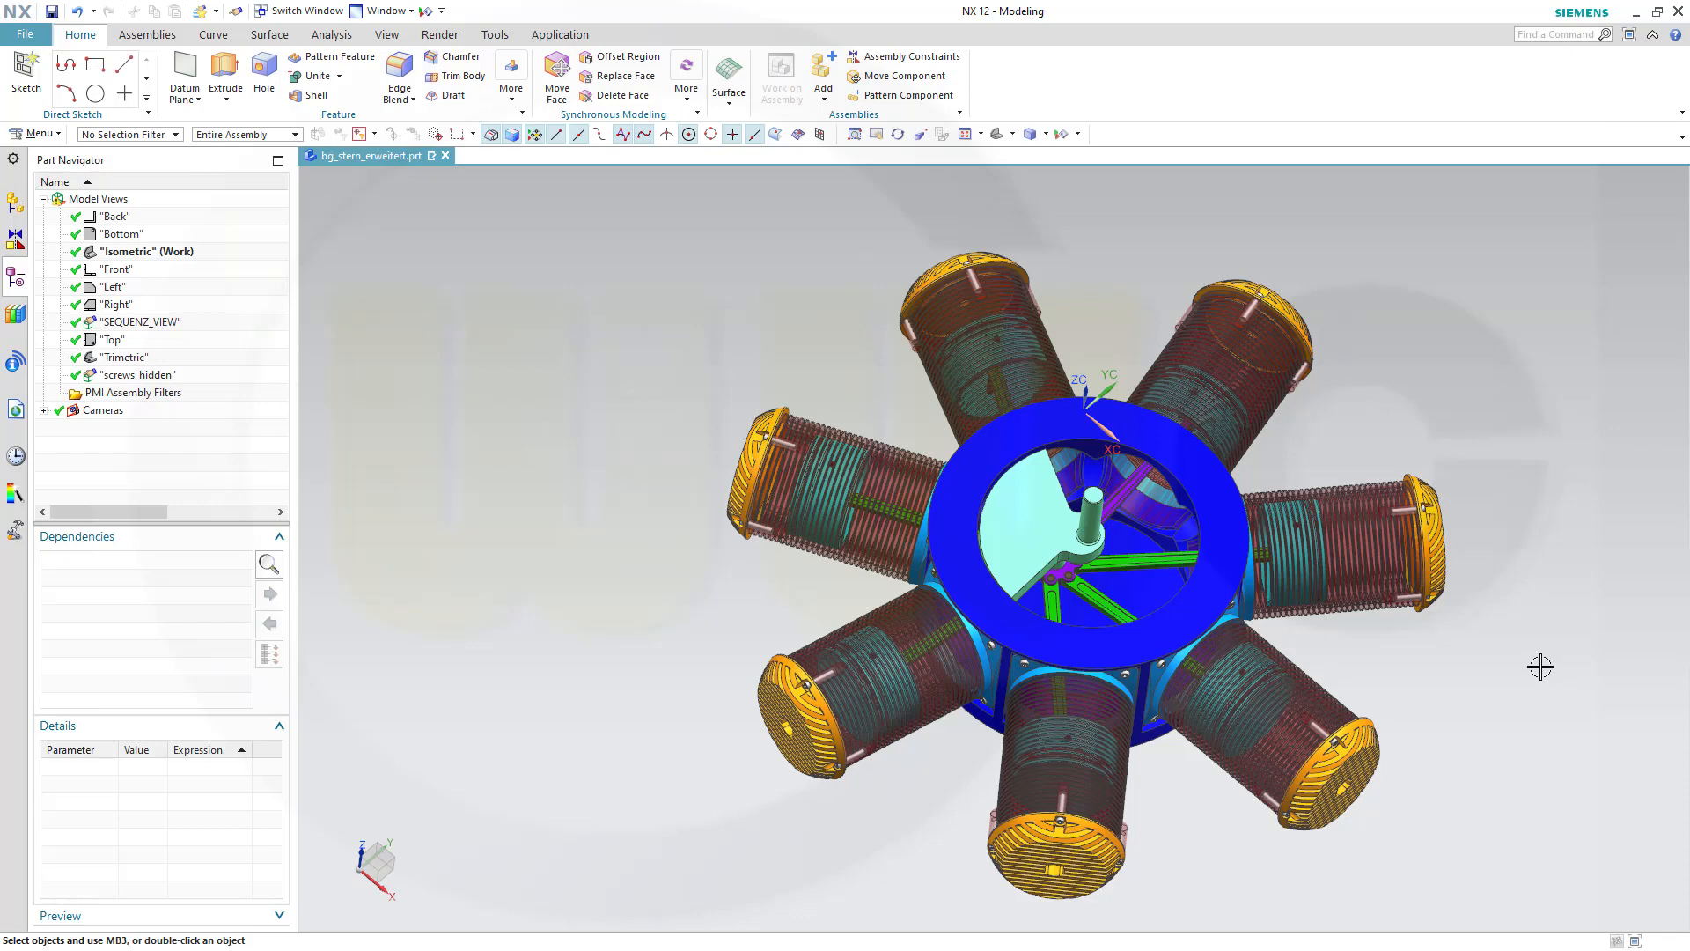
{"action": "mouse_move", "coordinate": [1434, 610]}
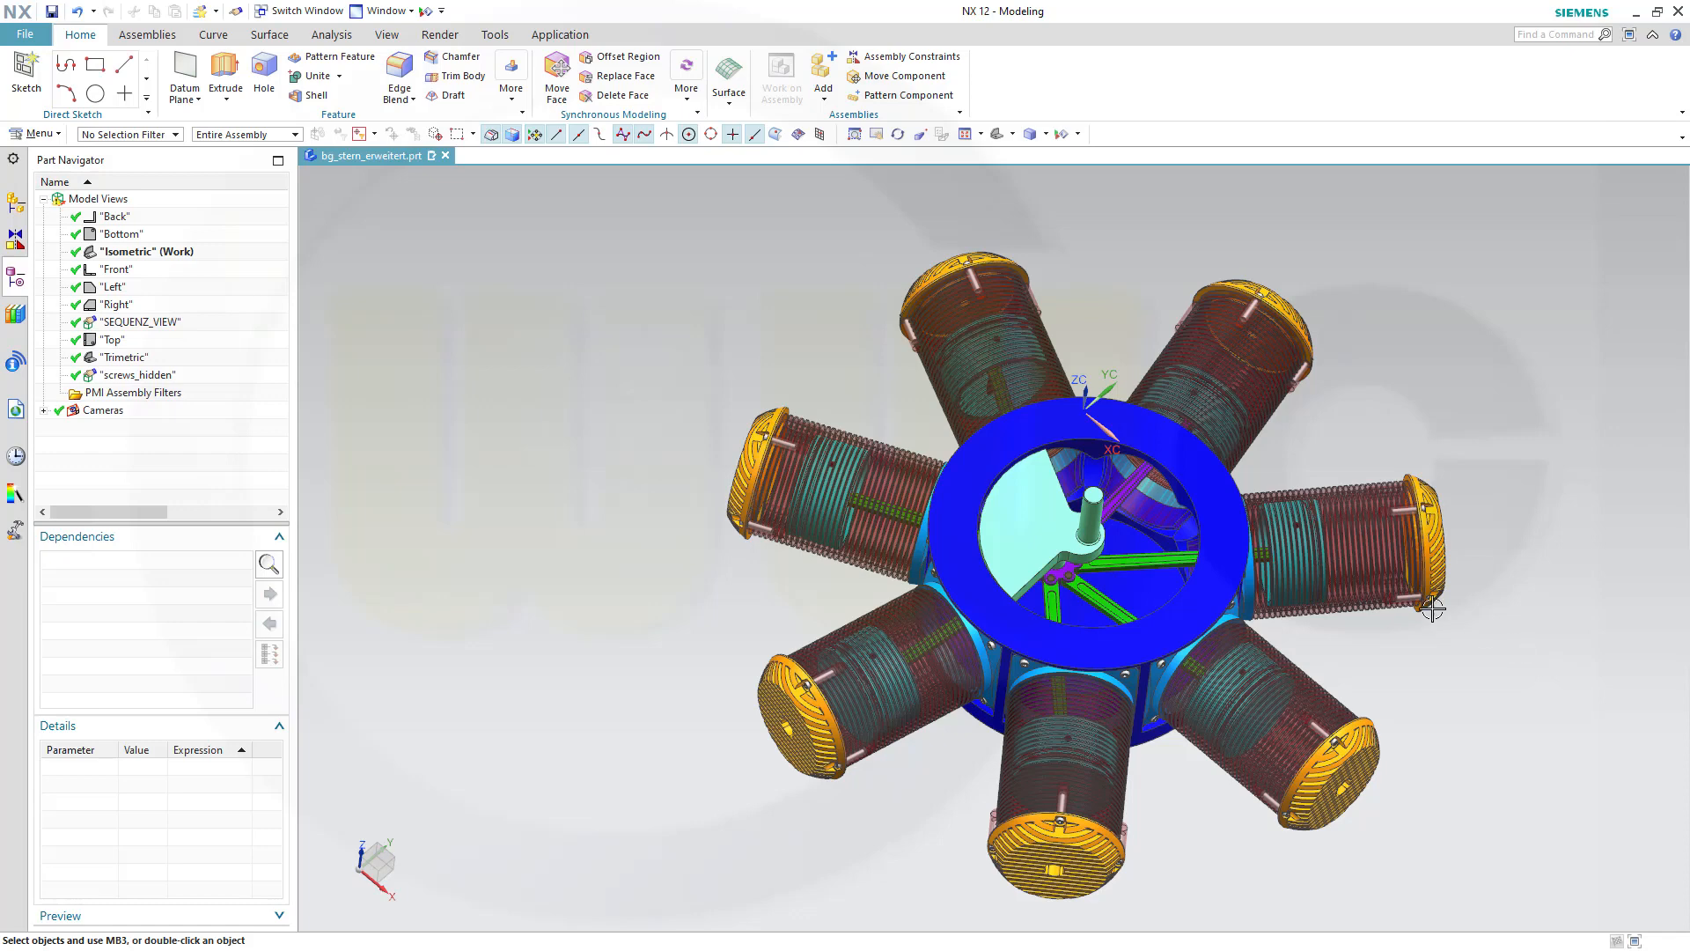
Step: Enter the Assembly Sequence environment to edit Sequenz_1
{"action": "left_click", "coordinate": [147, 35]}
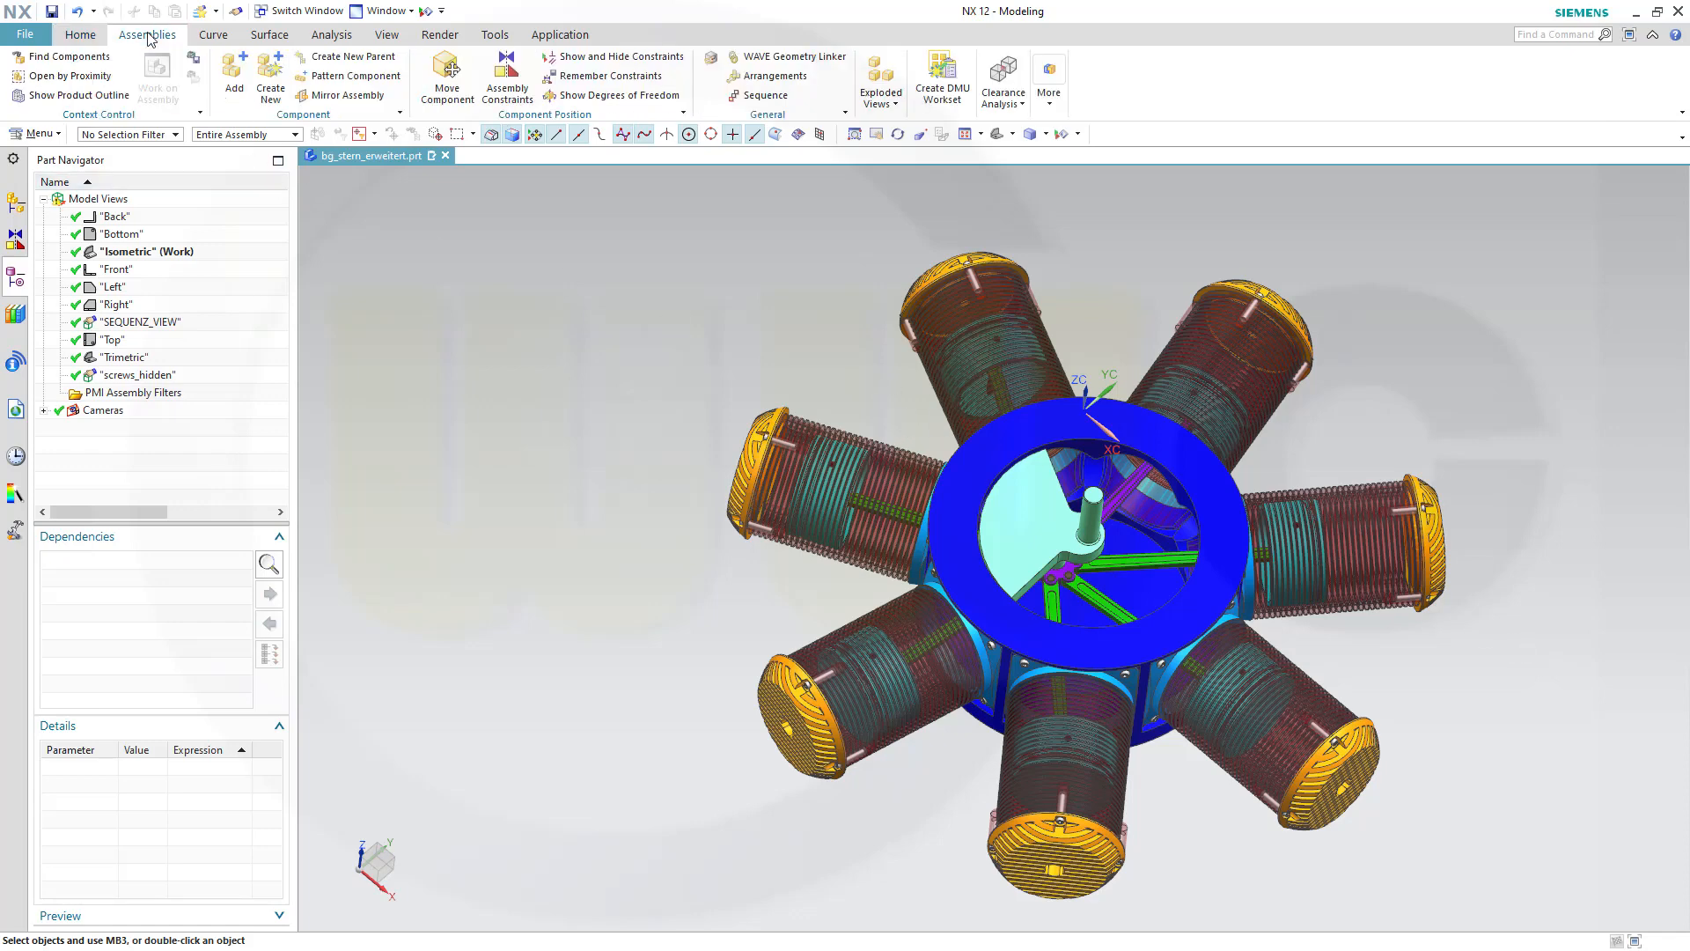
{"action": "mouse_move", "coordinate": [764, 95]}
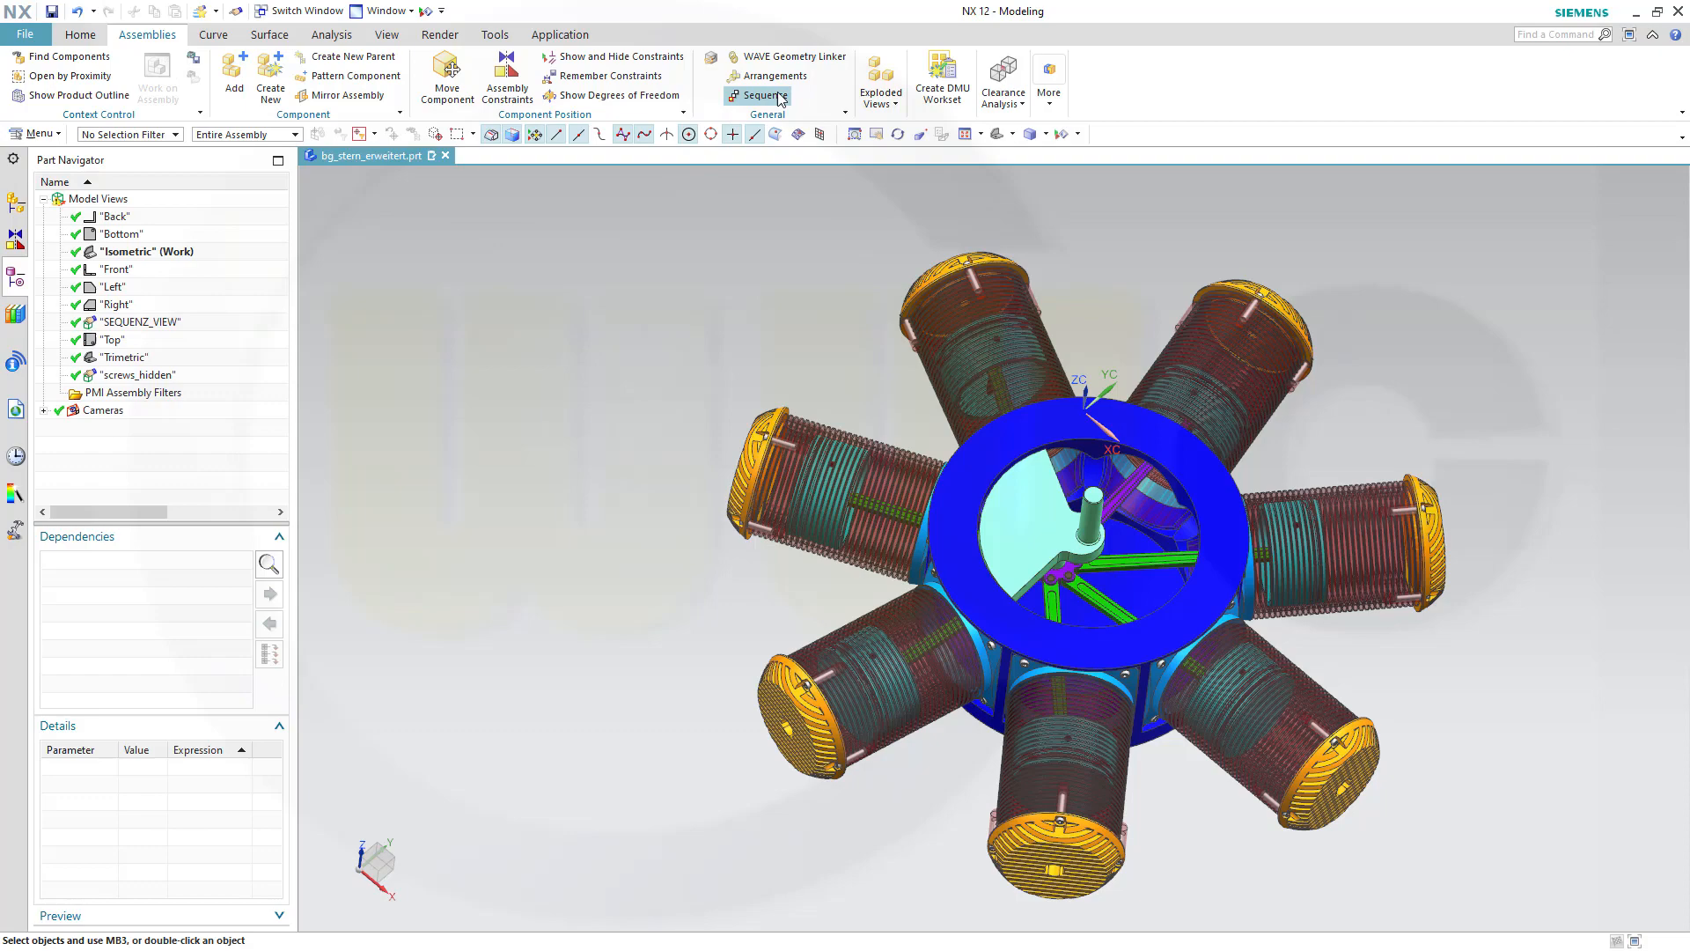
{"action": "left_click", "coordinate": [762, 95]}
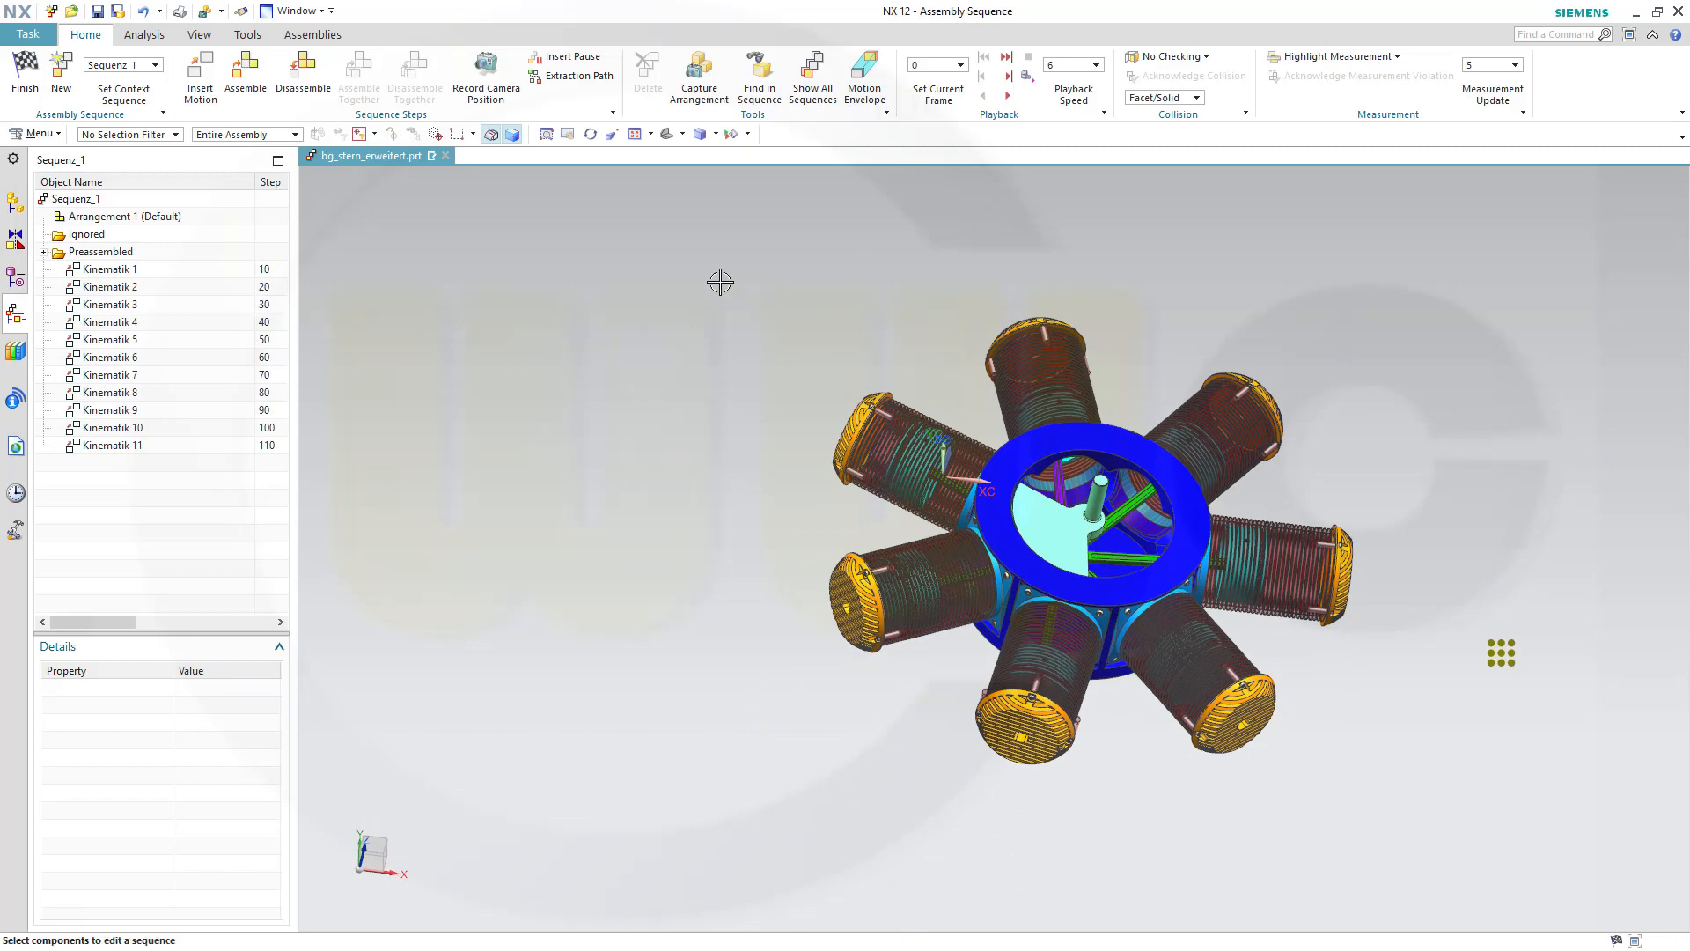
{"action": "mouse_move", "coordinate": [711, 283]}
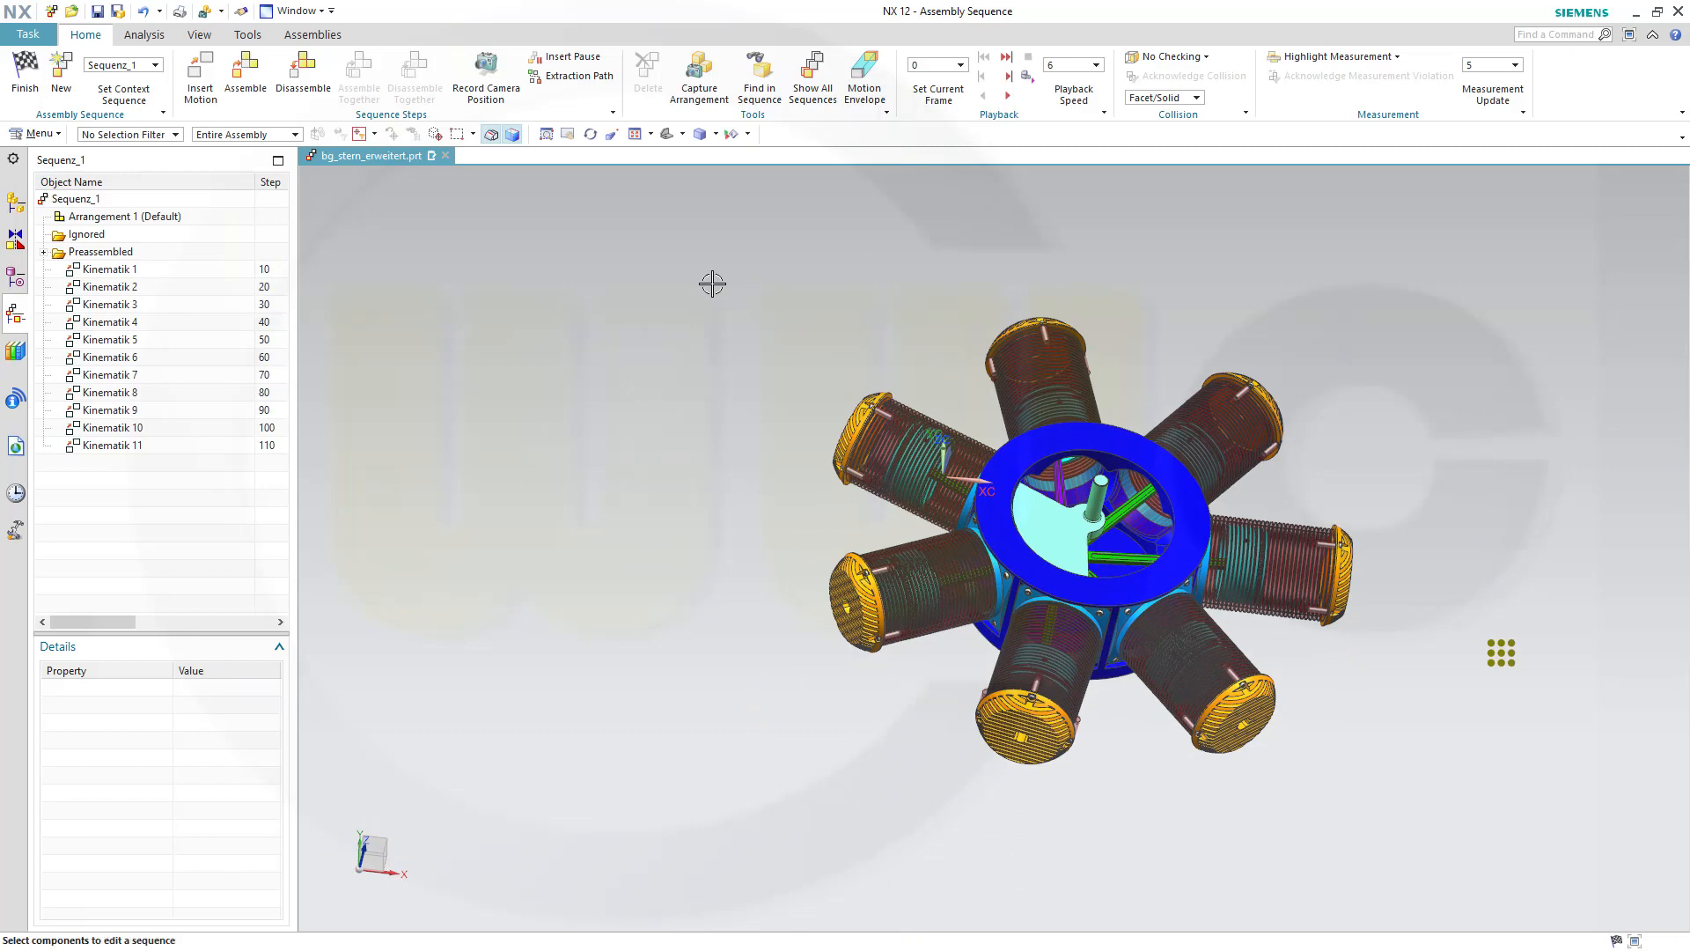
{"action": "mouse_move", "coordinate": [705, 282]}
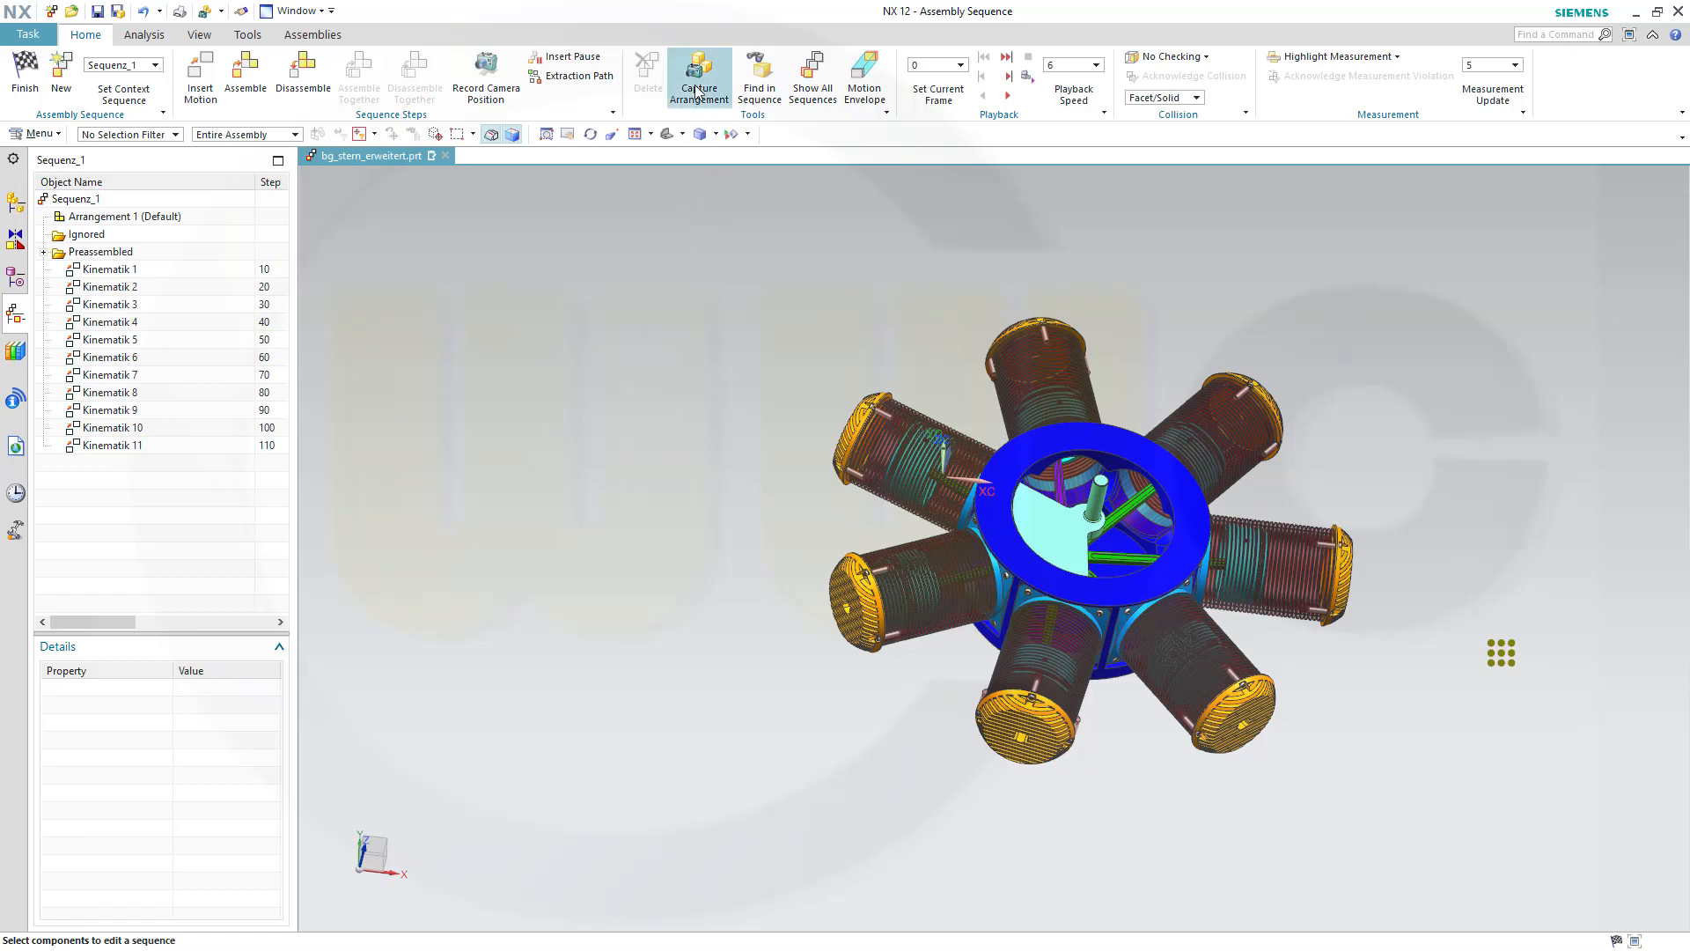
{"action": "mouse_move", "coordinate": [1100, 748]}
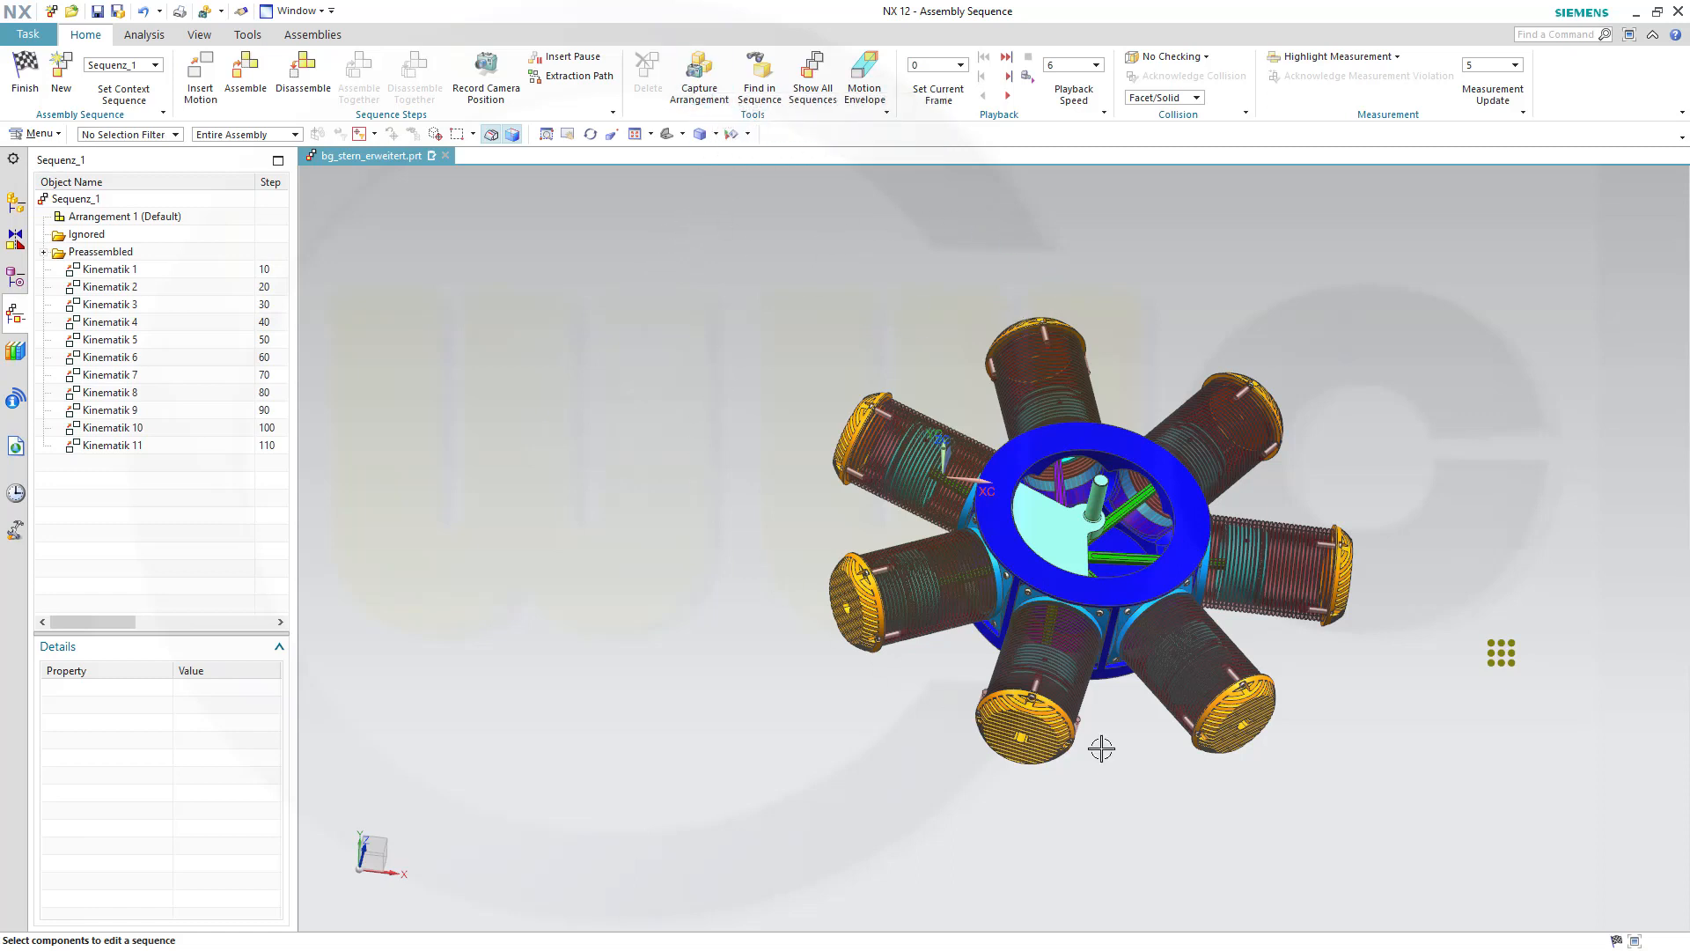
{"action": "mouse_move", "coordinate": [1288, 711]}
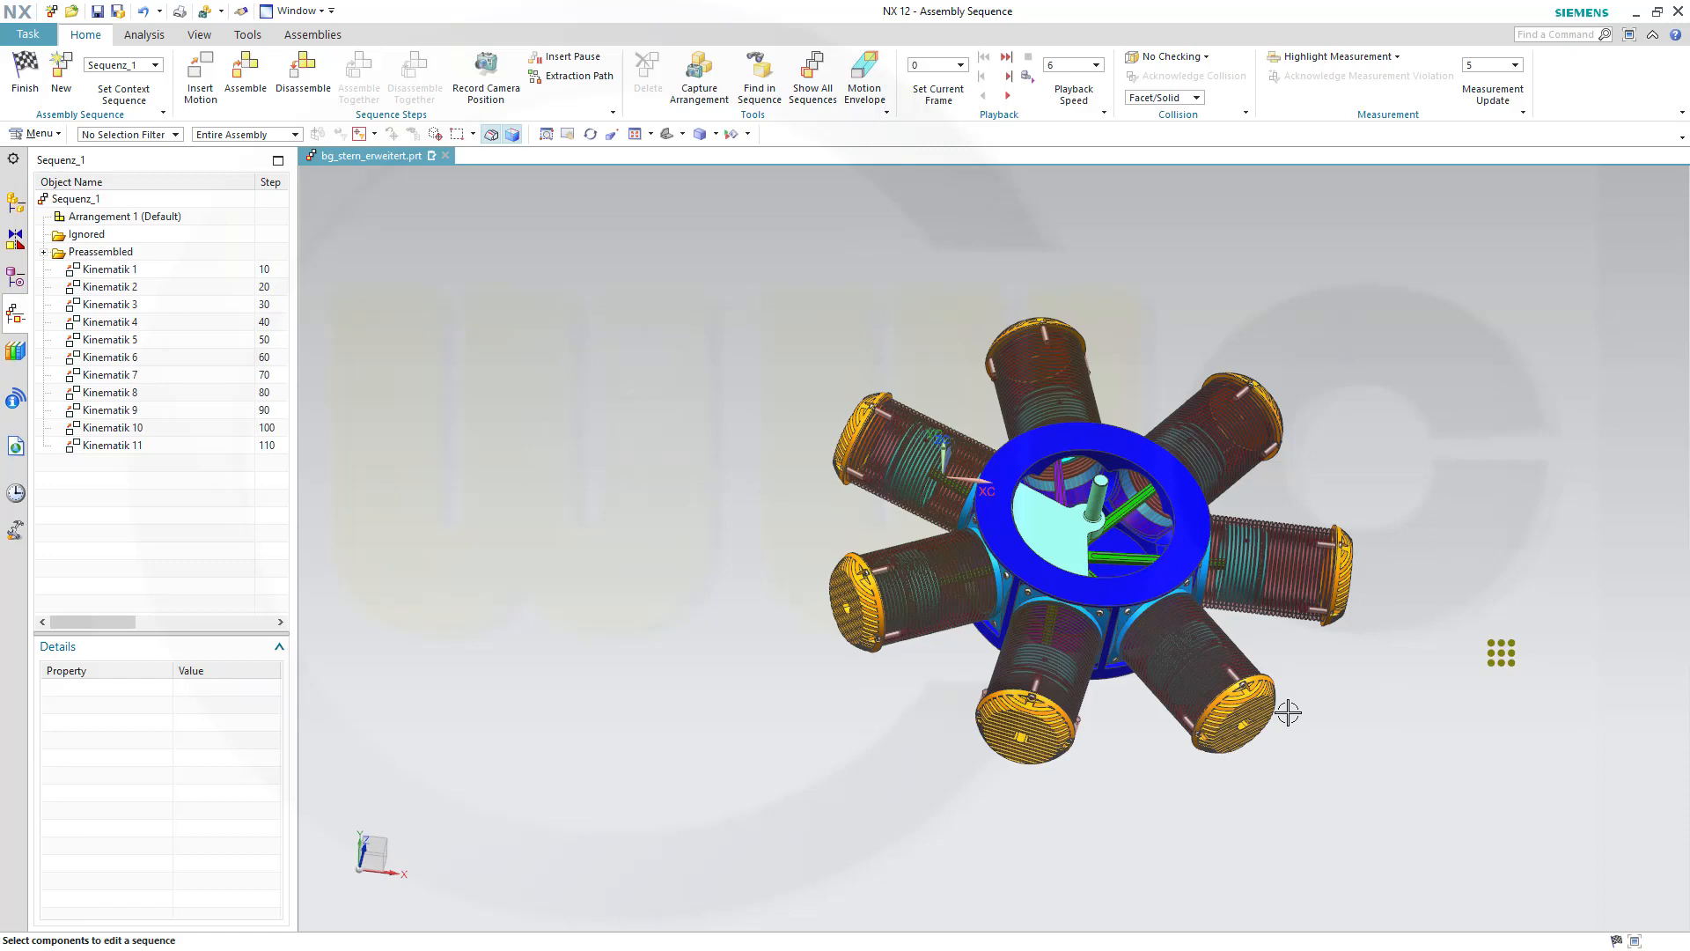
{"action": "mouse_move", "coordinate": [698, 77]}
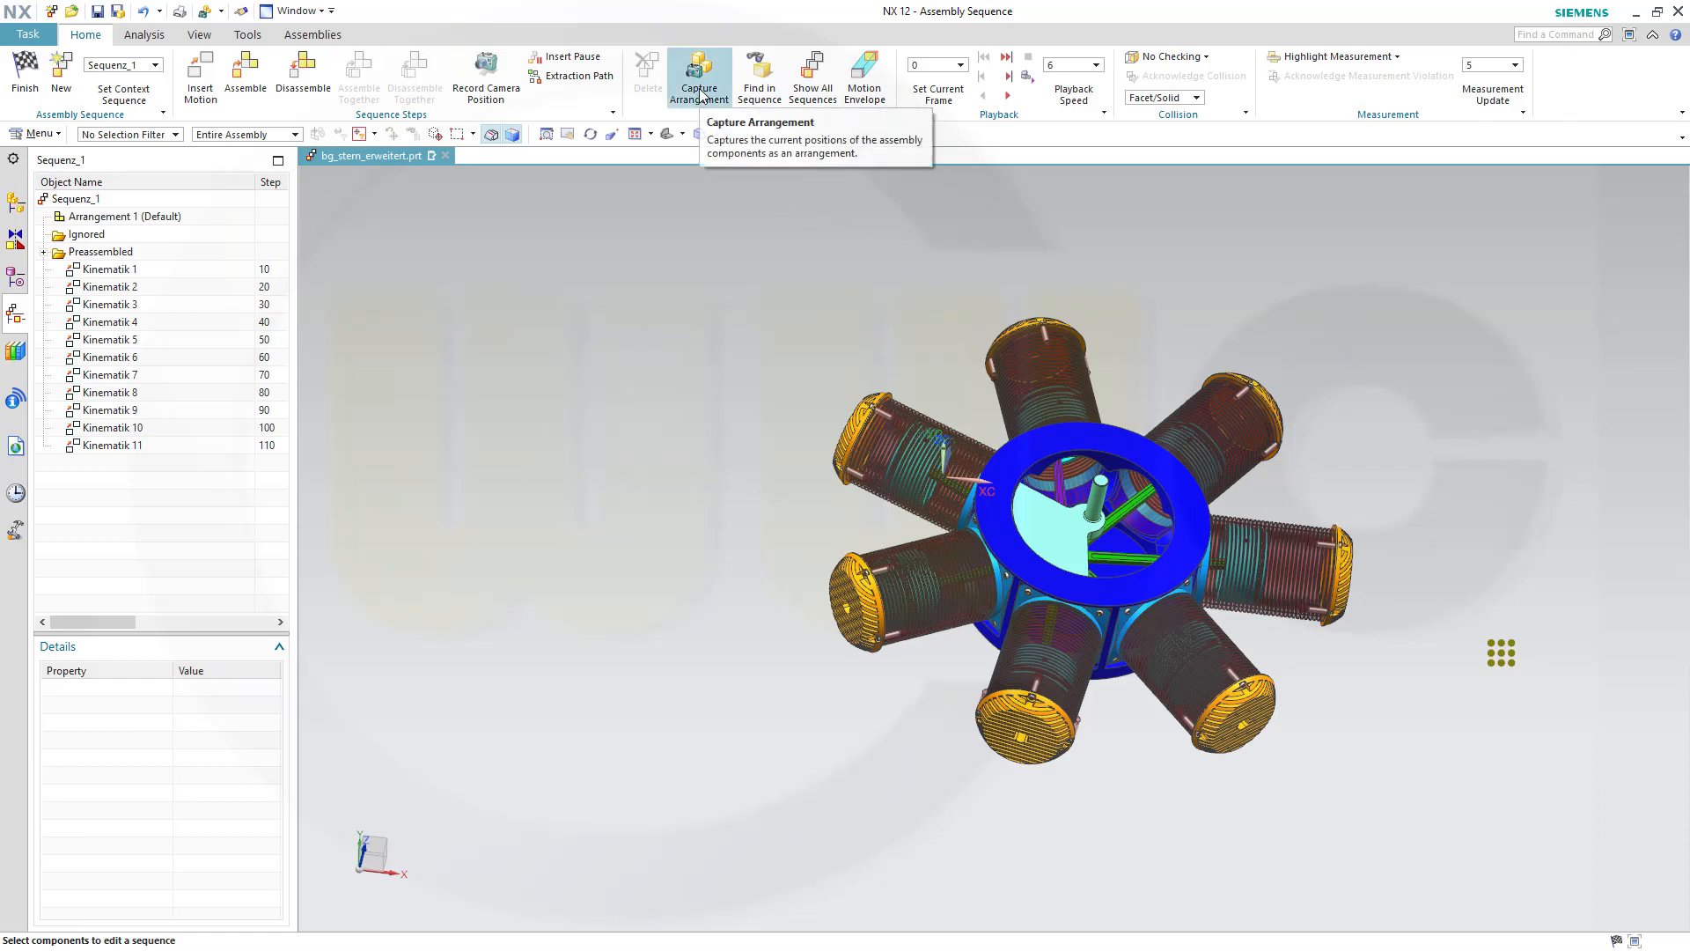
Step: Capture the assembled component positions as an isolated arrangement named all_visible
{"action": "left_click", "coordinate": [698, 77]}
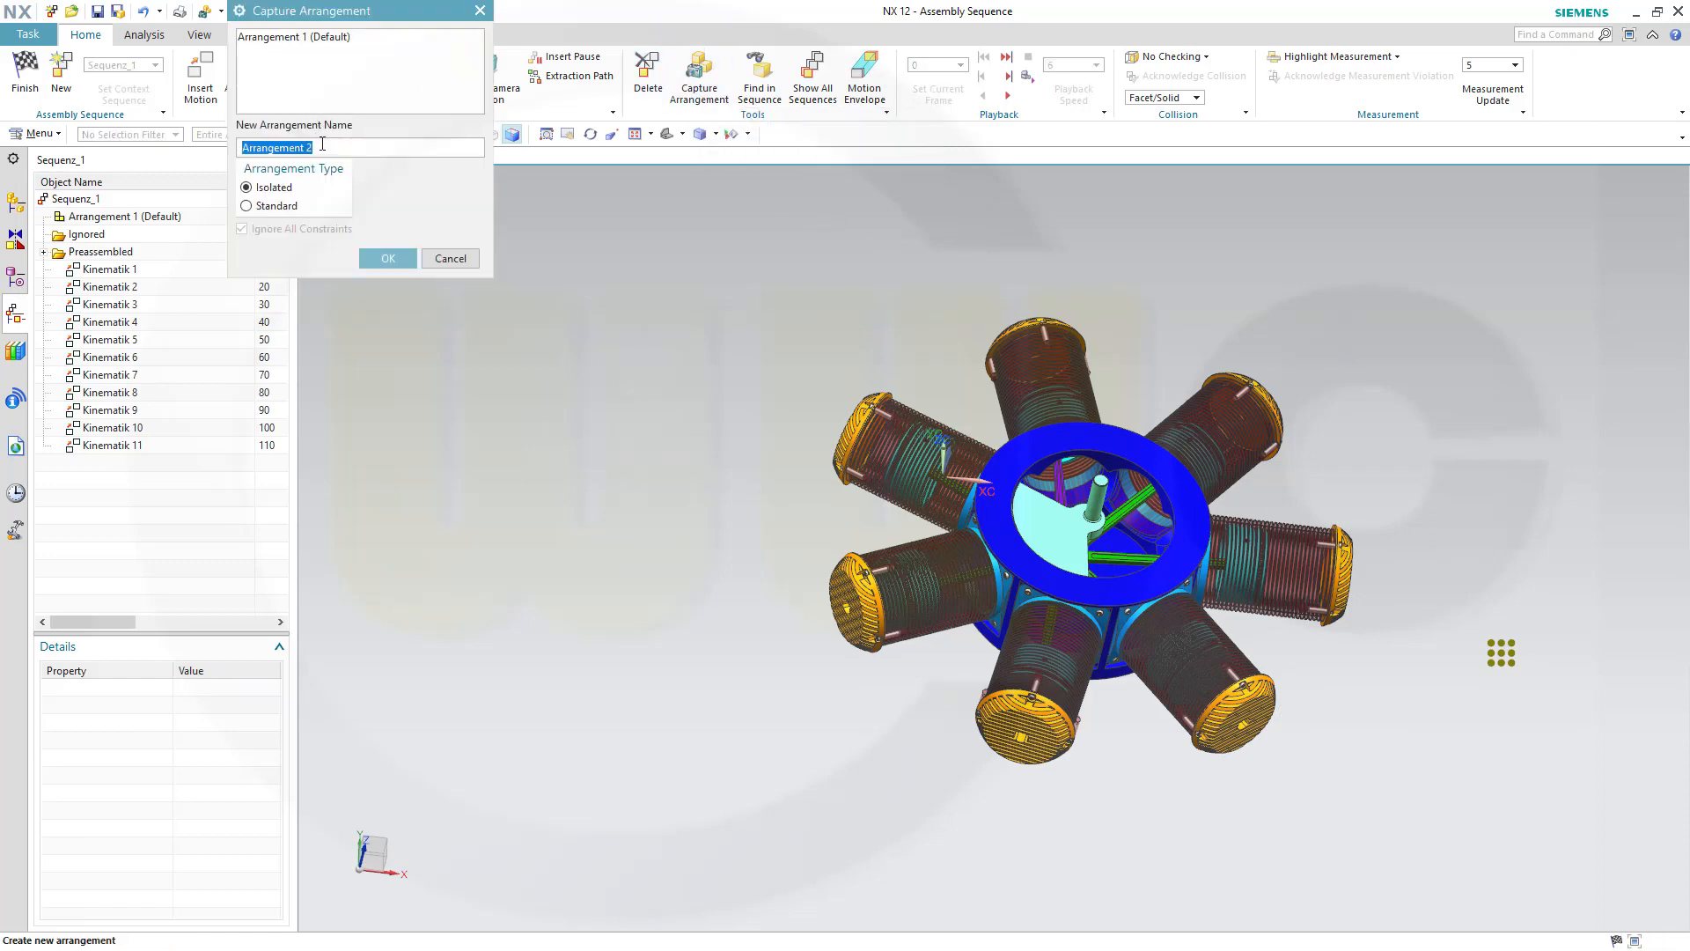
{"action": "type", "text": "all_visib"}
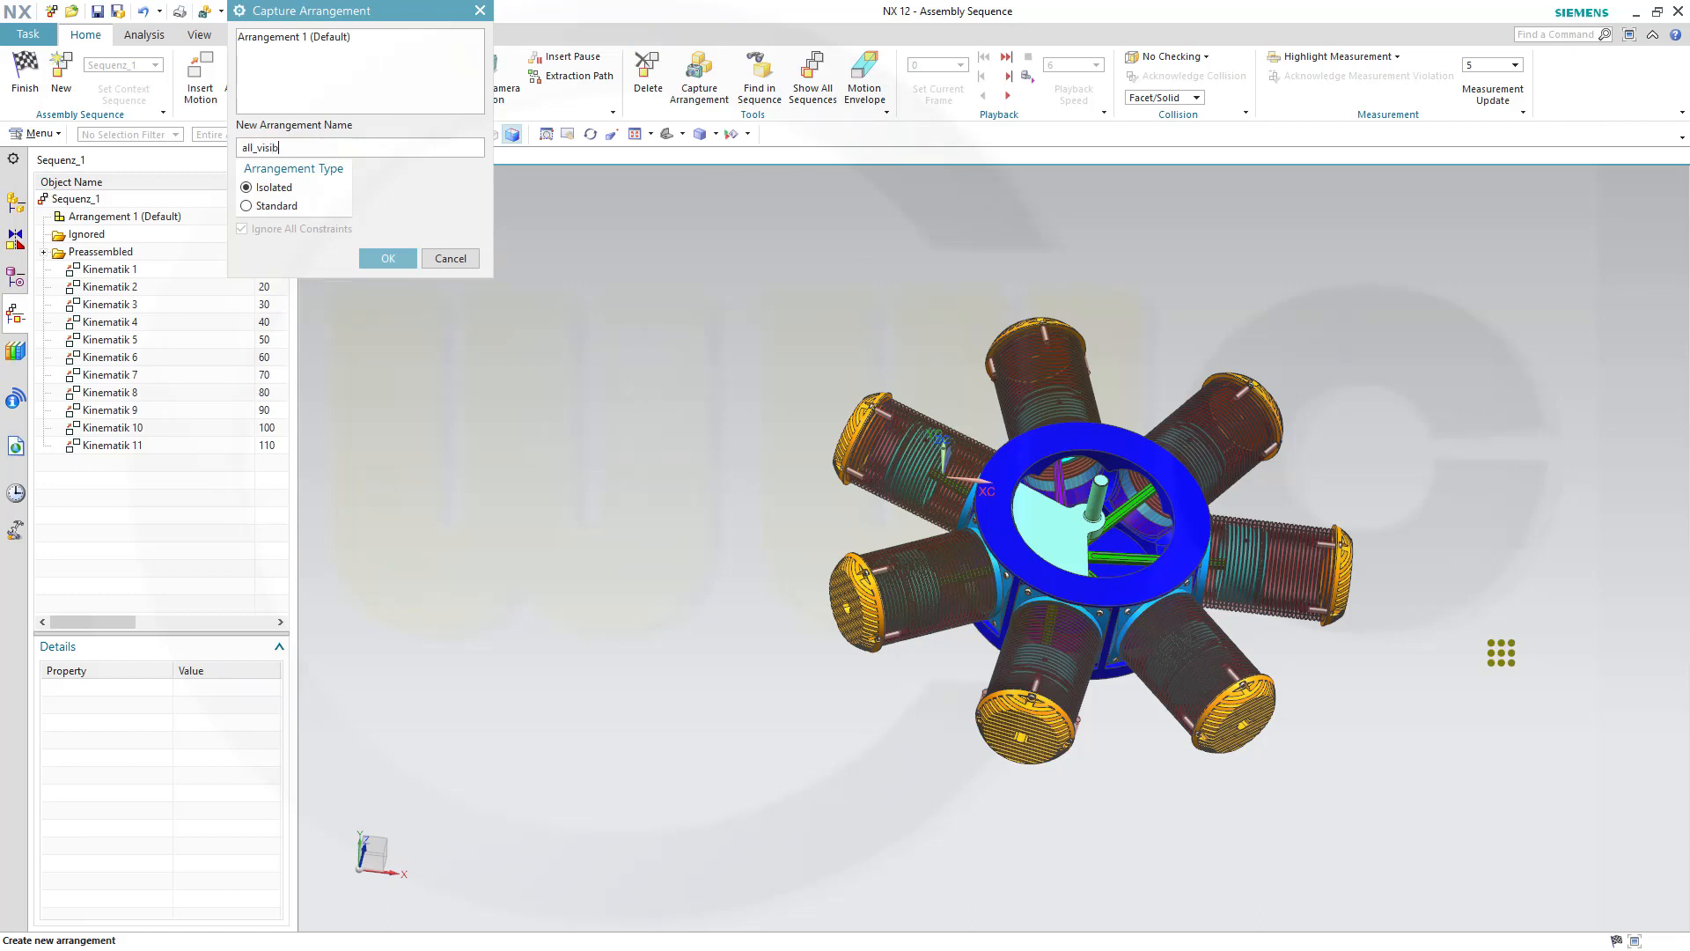
{"action": "left_click", "coordinate": [385, 258]}
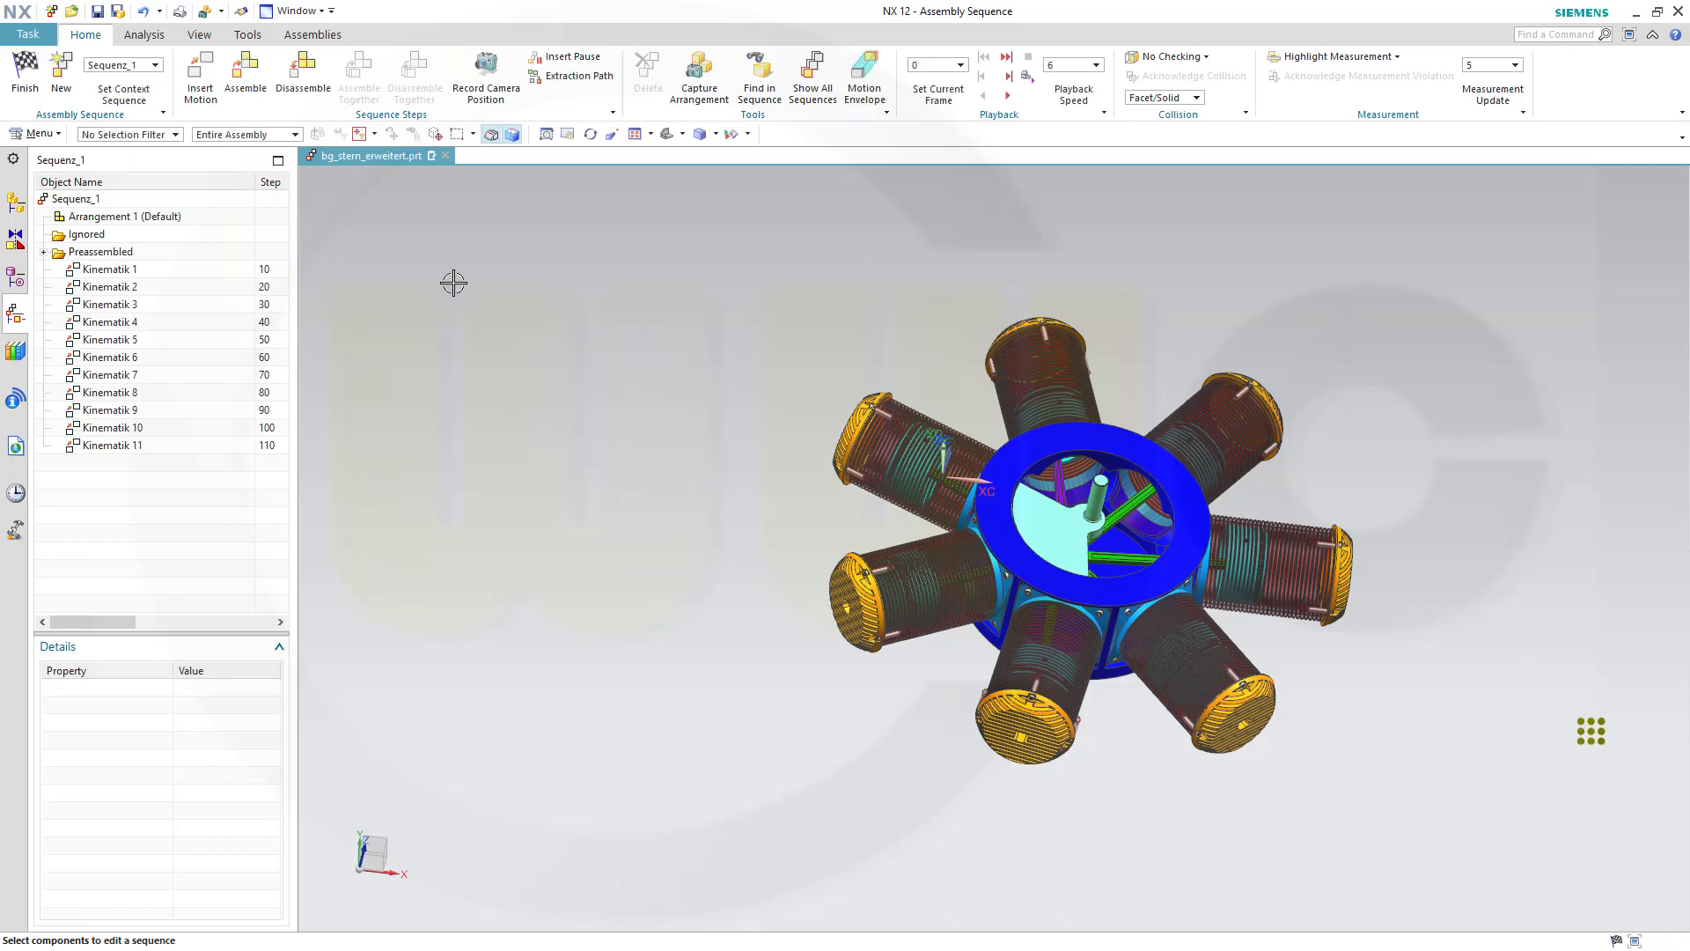
{"action": "mouse_move", "coordinate": [460, 275]}
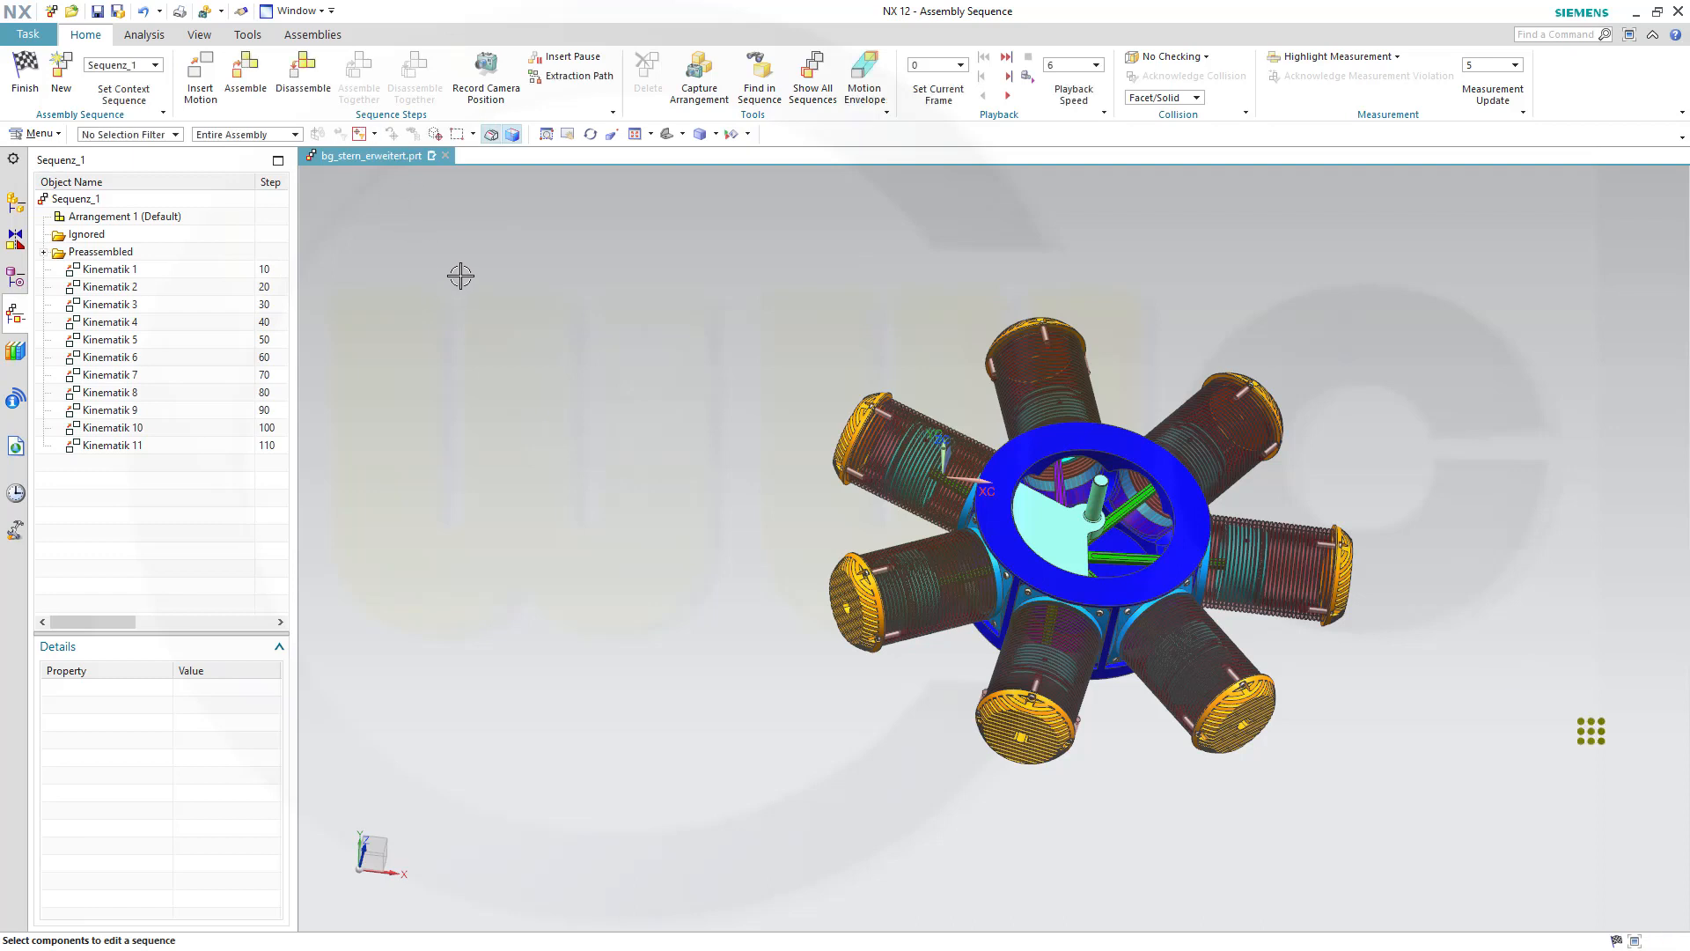
{"action": "mouse_move", "coordinate": [623, 352]}
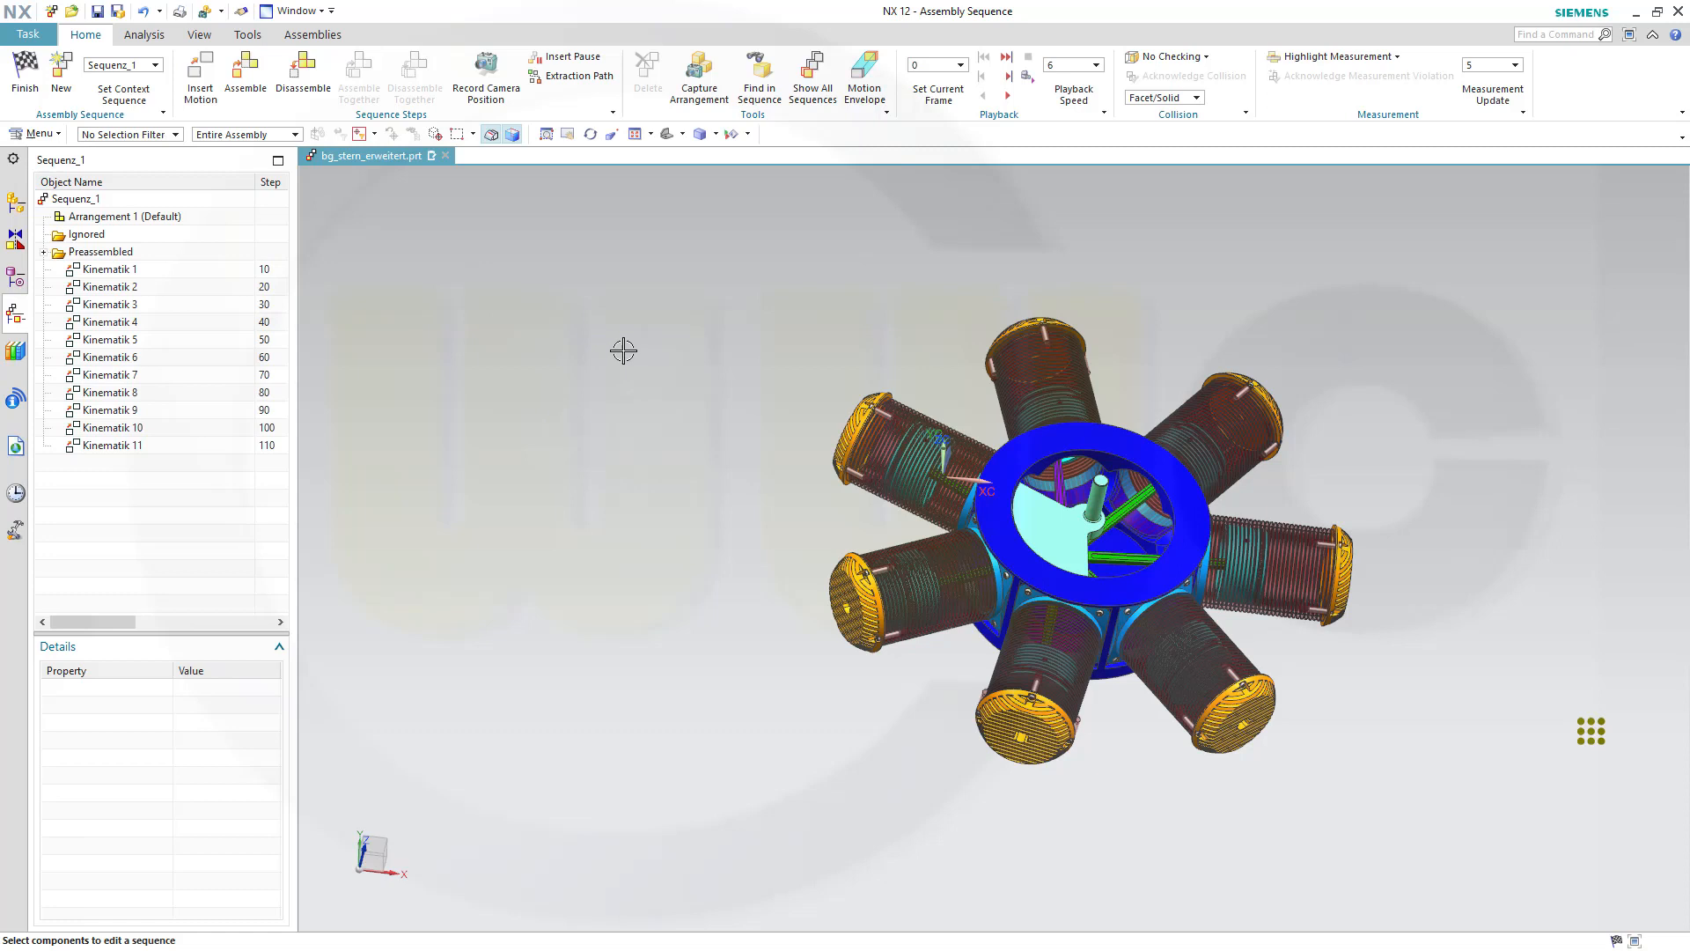
{"action": "mouse_move", "coordinate": [763, 419]}
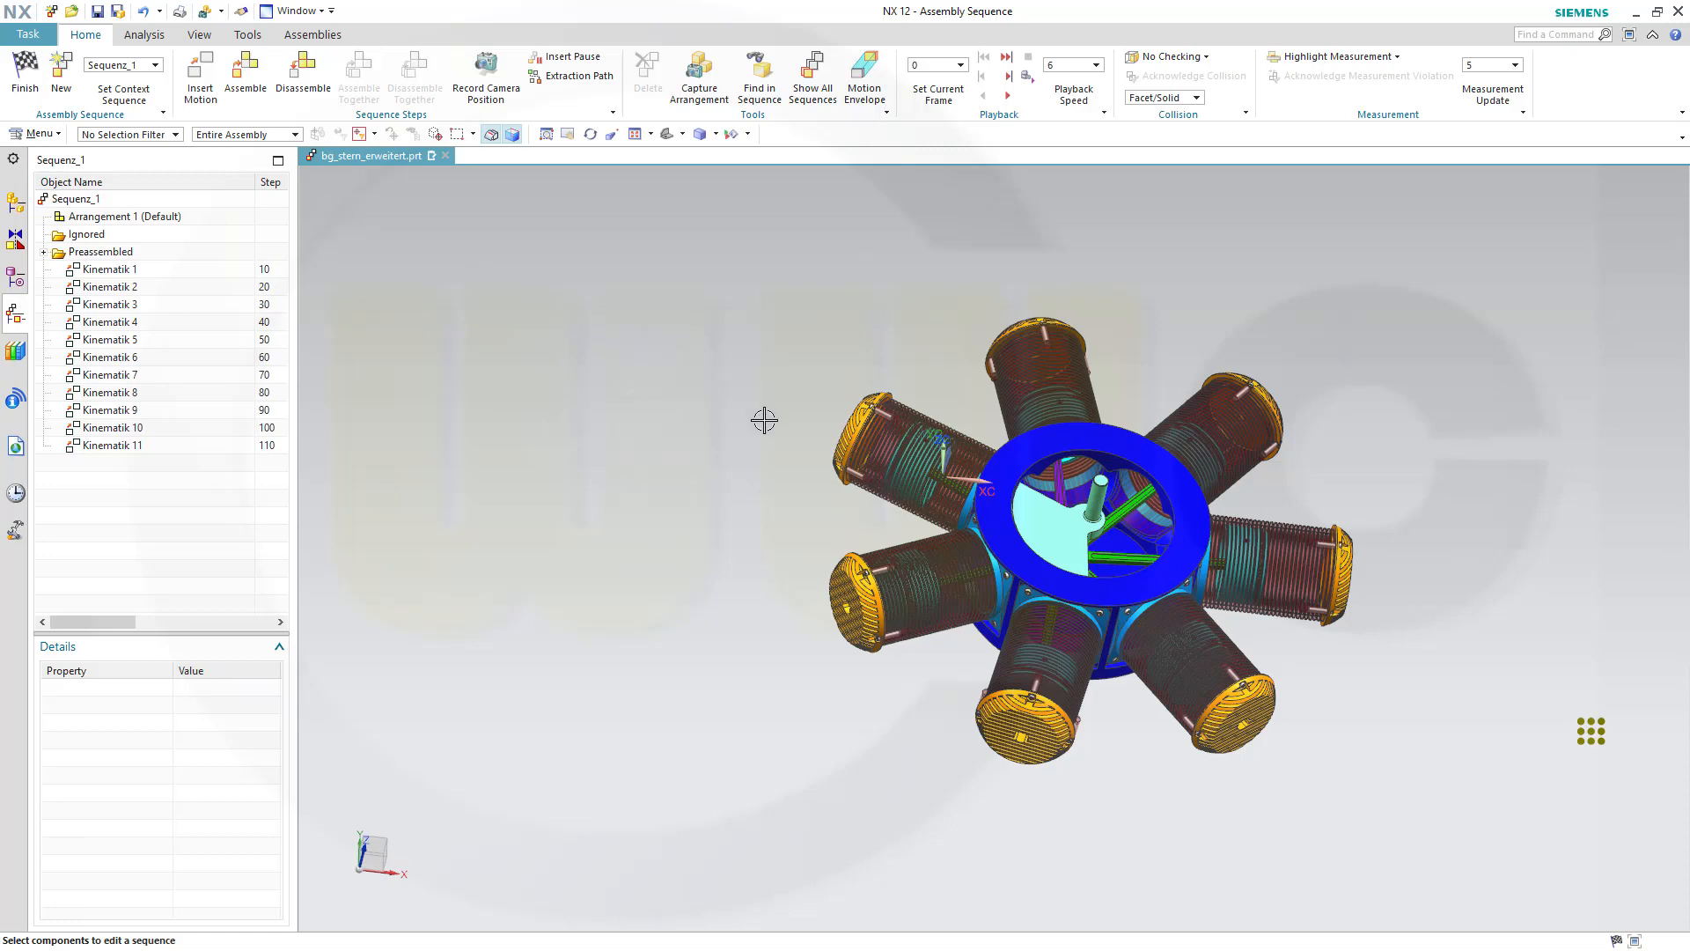
{"action": "mouse_move", "coordinate": [331, 316]}
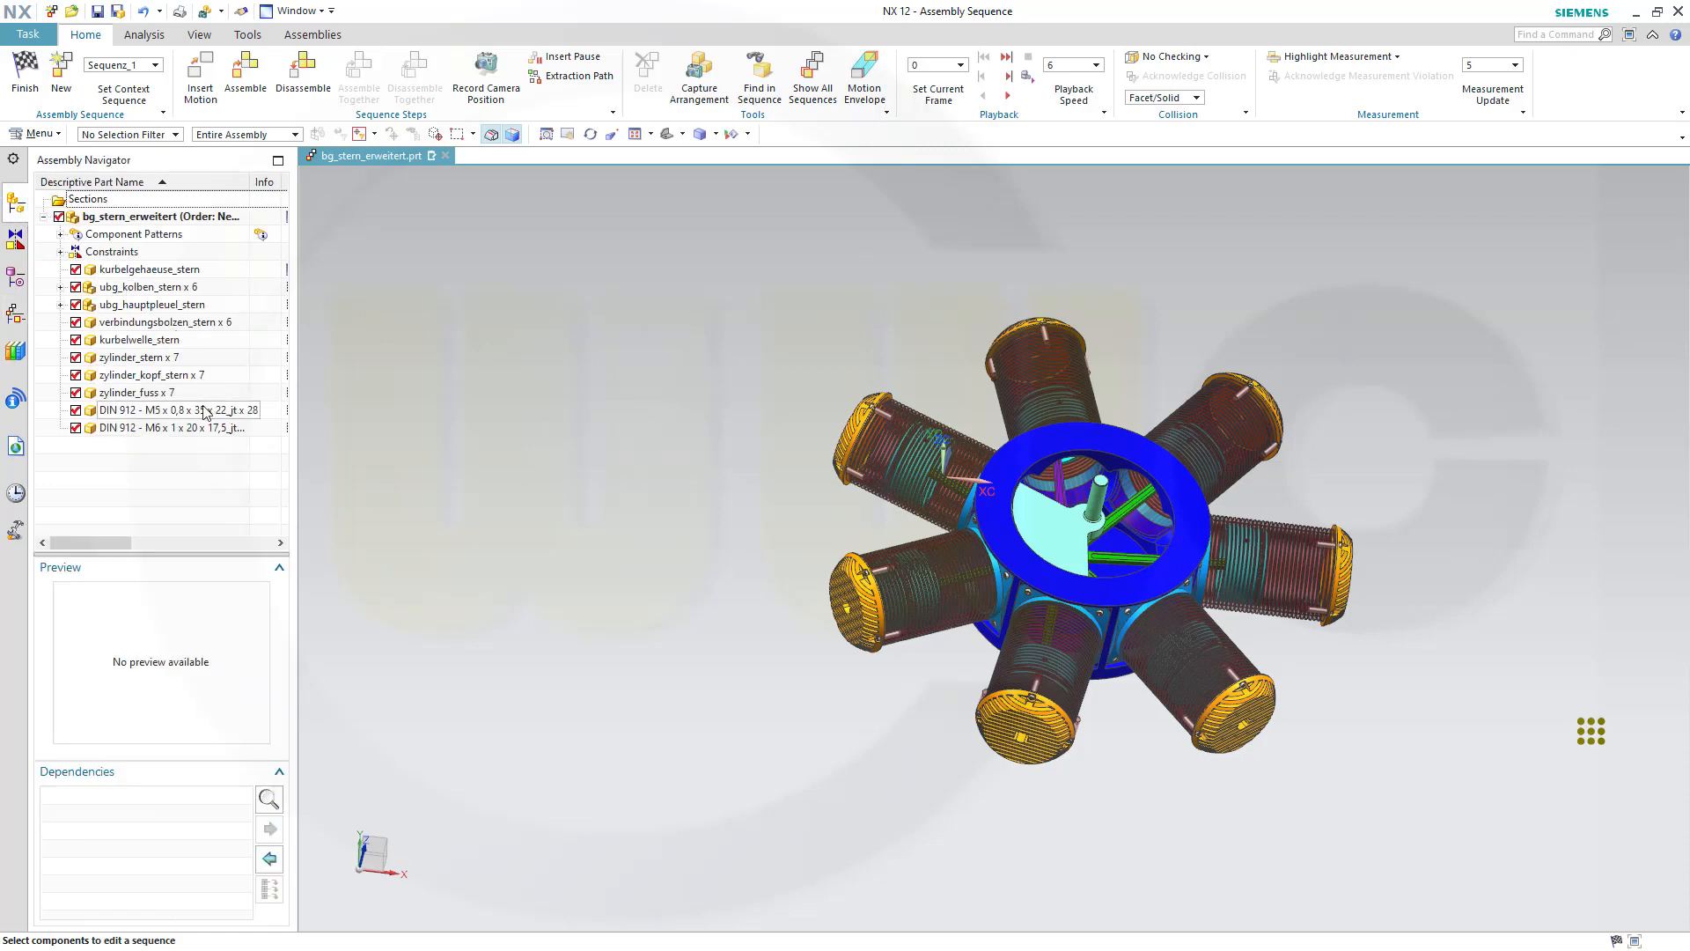
Step: Disassemble both DIN 912 screw groups, creating 56 disassembly steps
{"action": "left_click", "coordinate": [172, 409]}
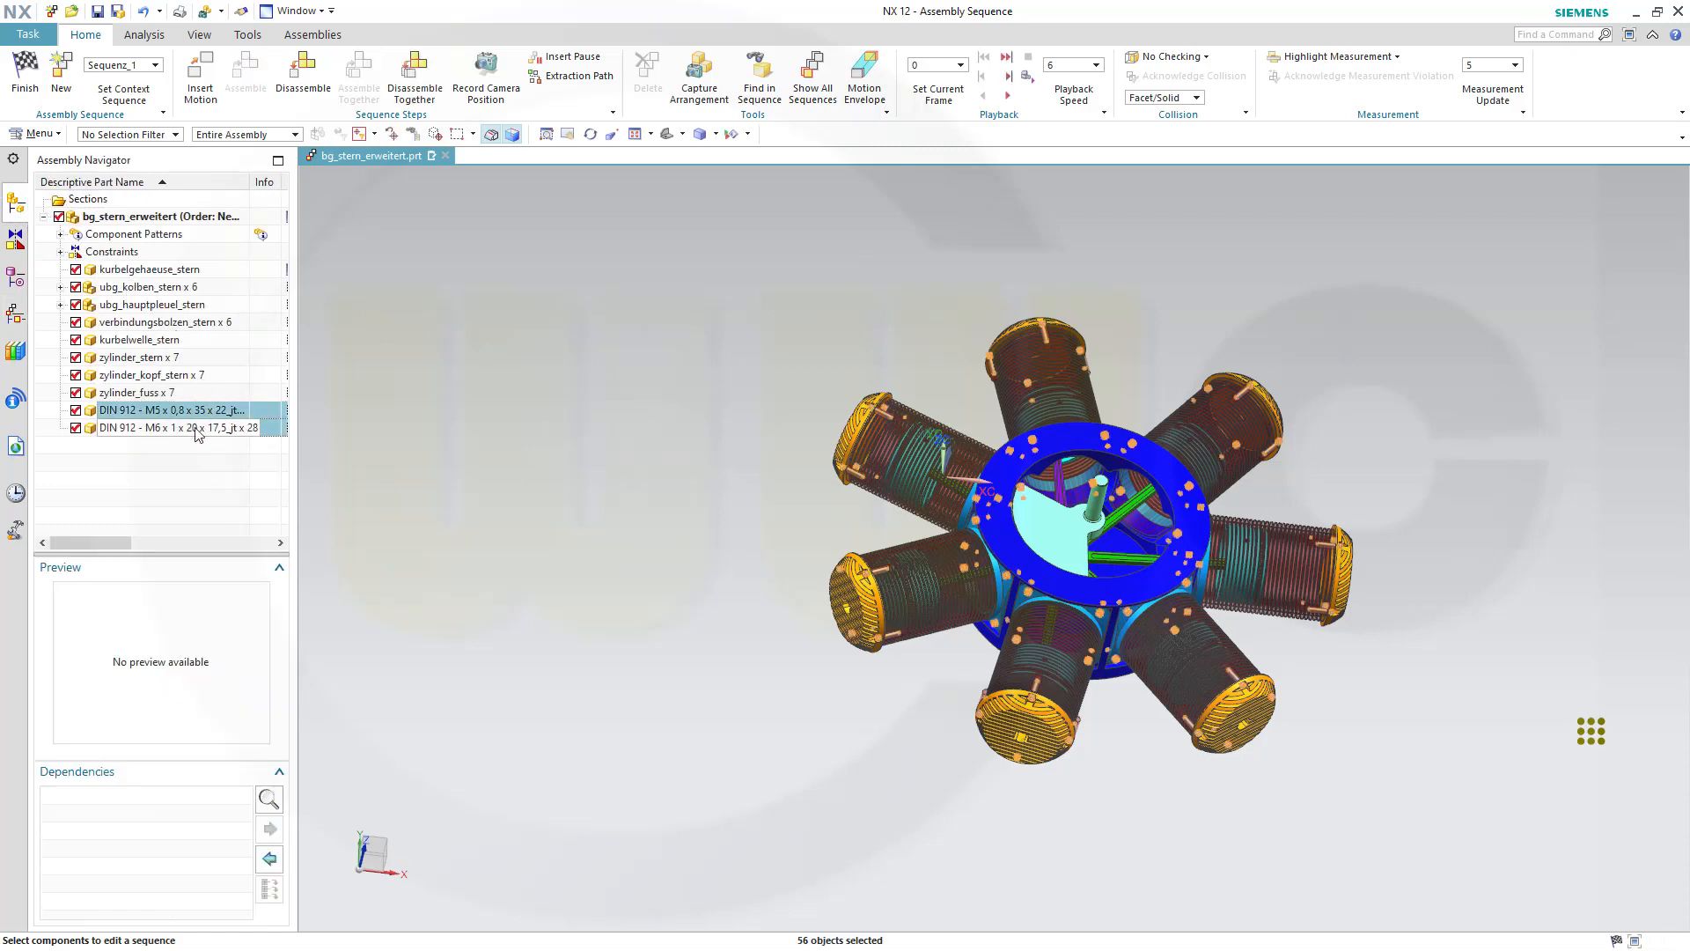
{"action": "mouse_move", "coordinate": [304, 76]}
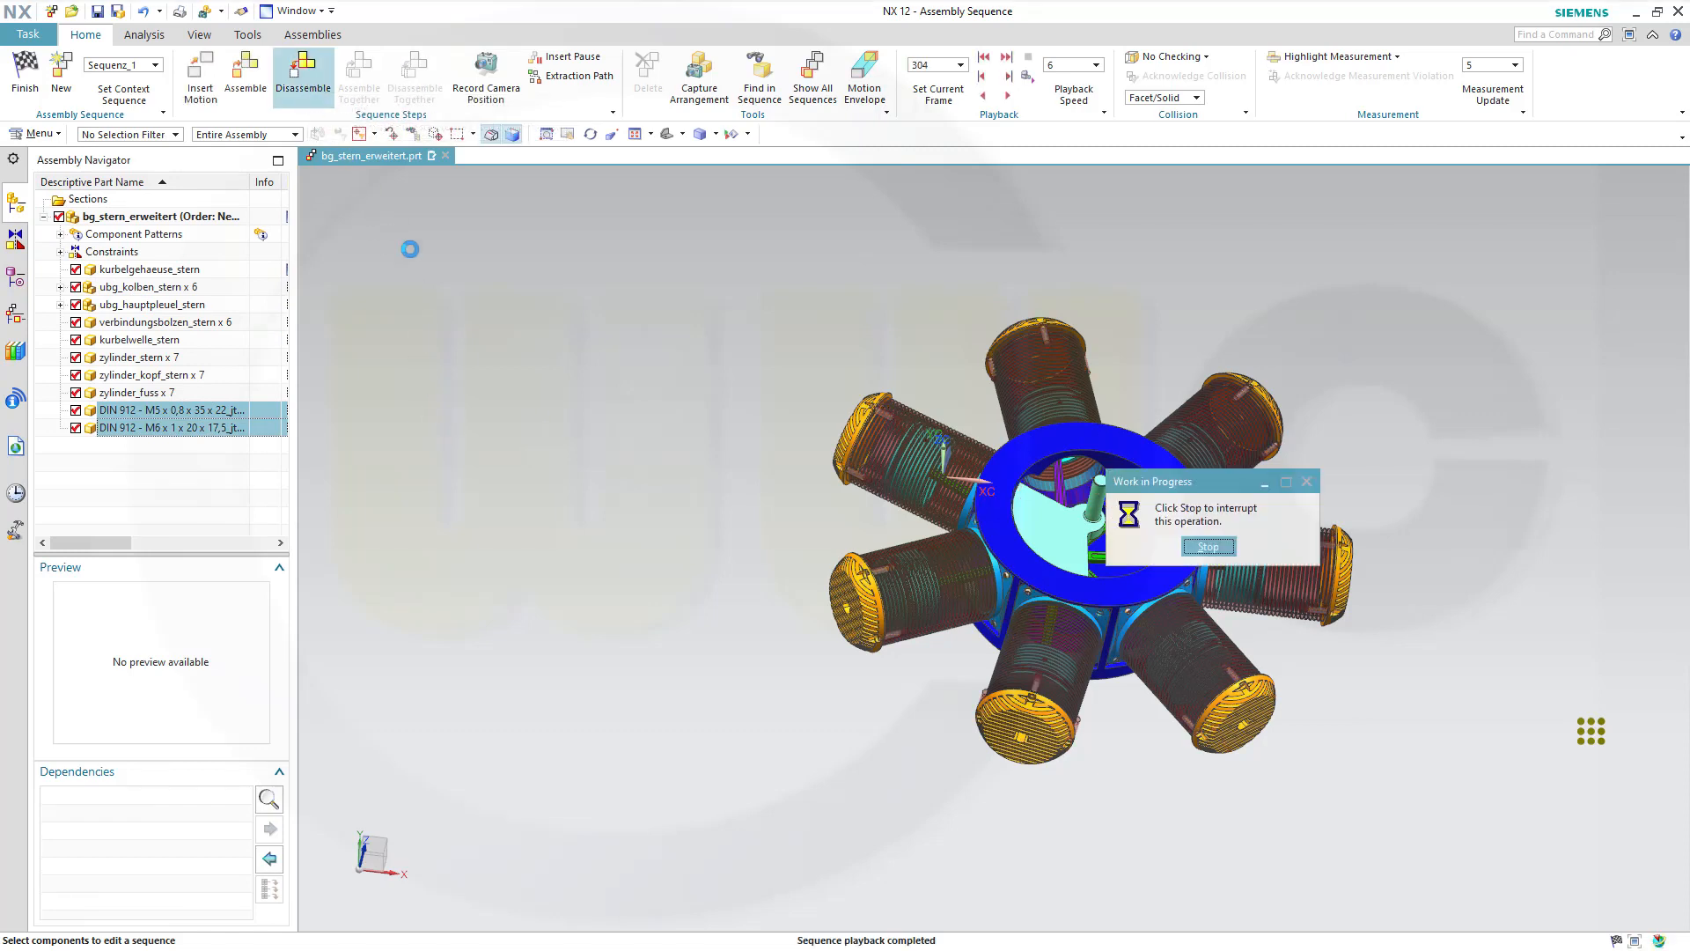
{"action": "left_click", "coordinate": [1207, 546]}
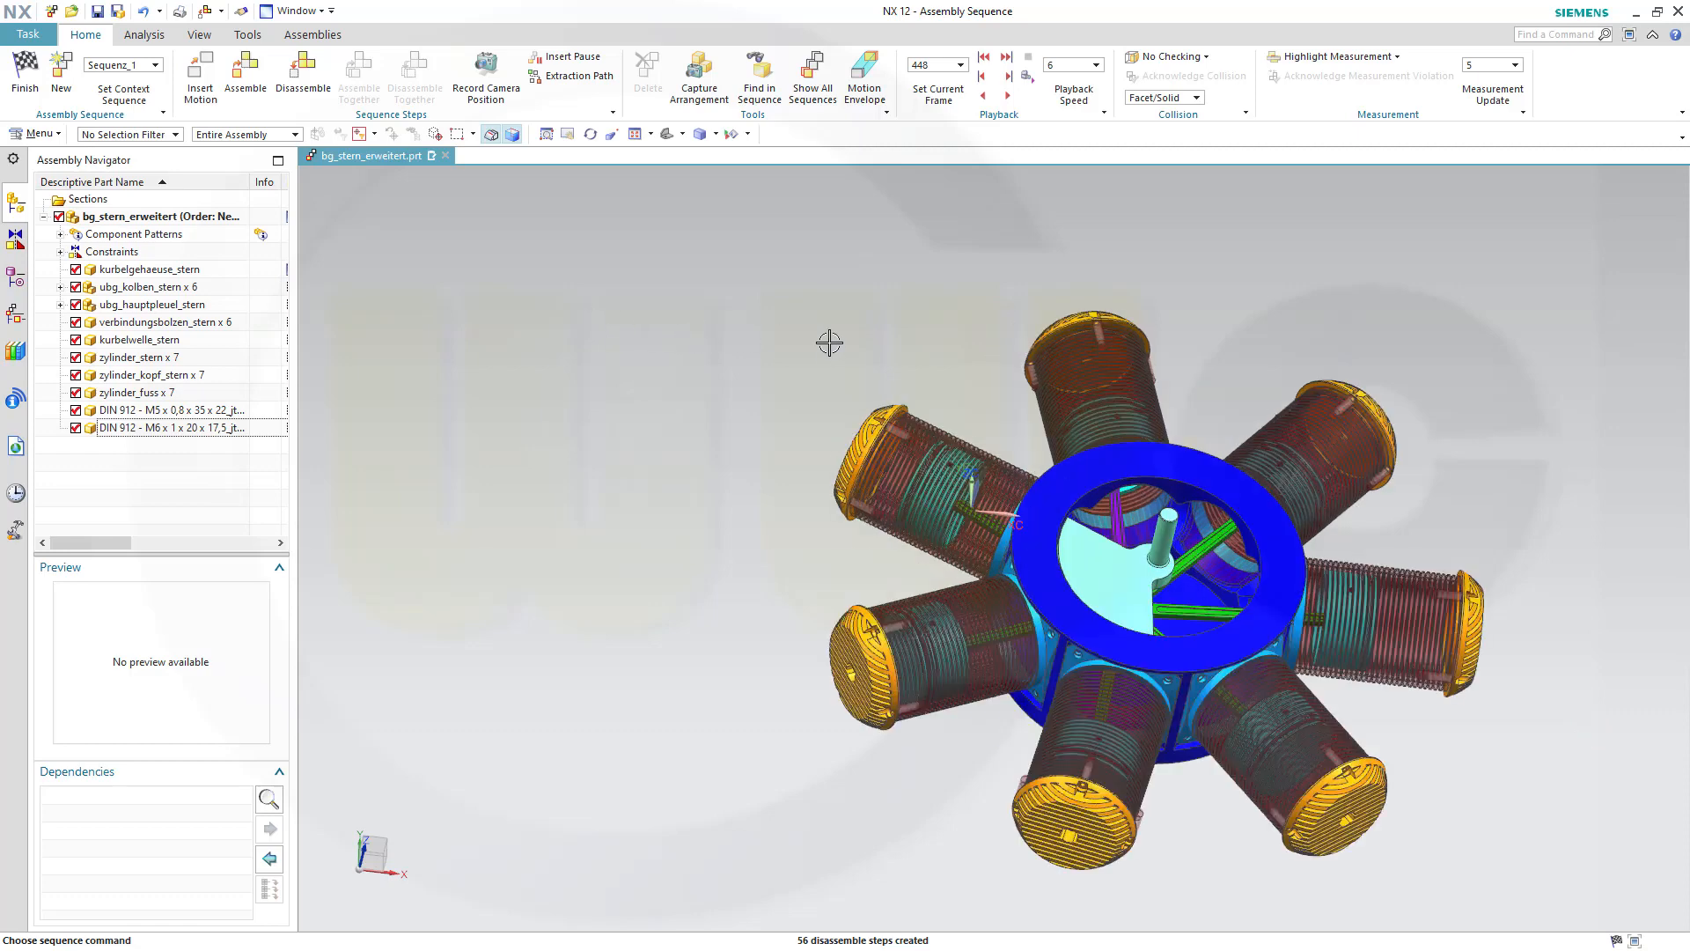
{"action": "mouse_move", "coordinate": [793, 303]}
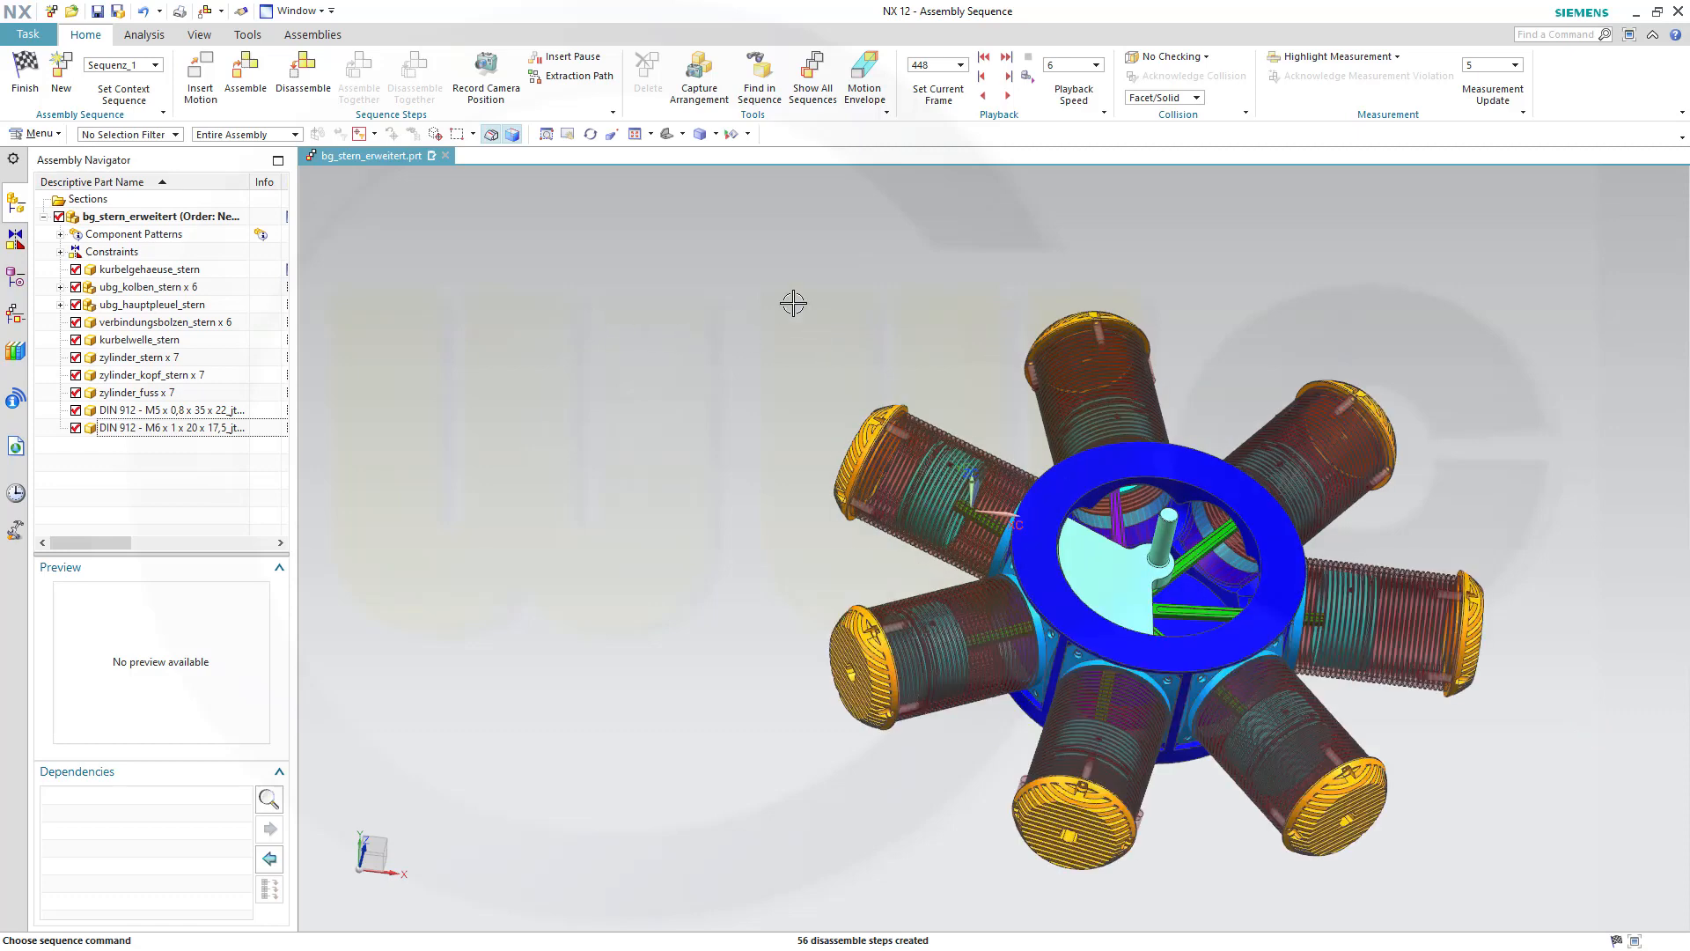
Step: Capture the screw-free state as an arrangement named screws_disassembled
{"action": "left_click", "coordinate": [698, 78]}
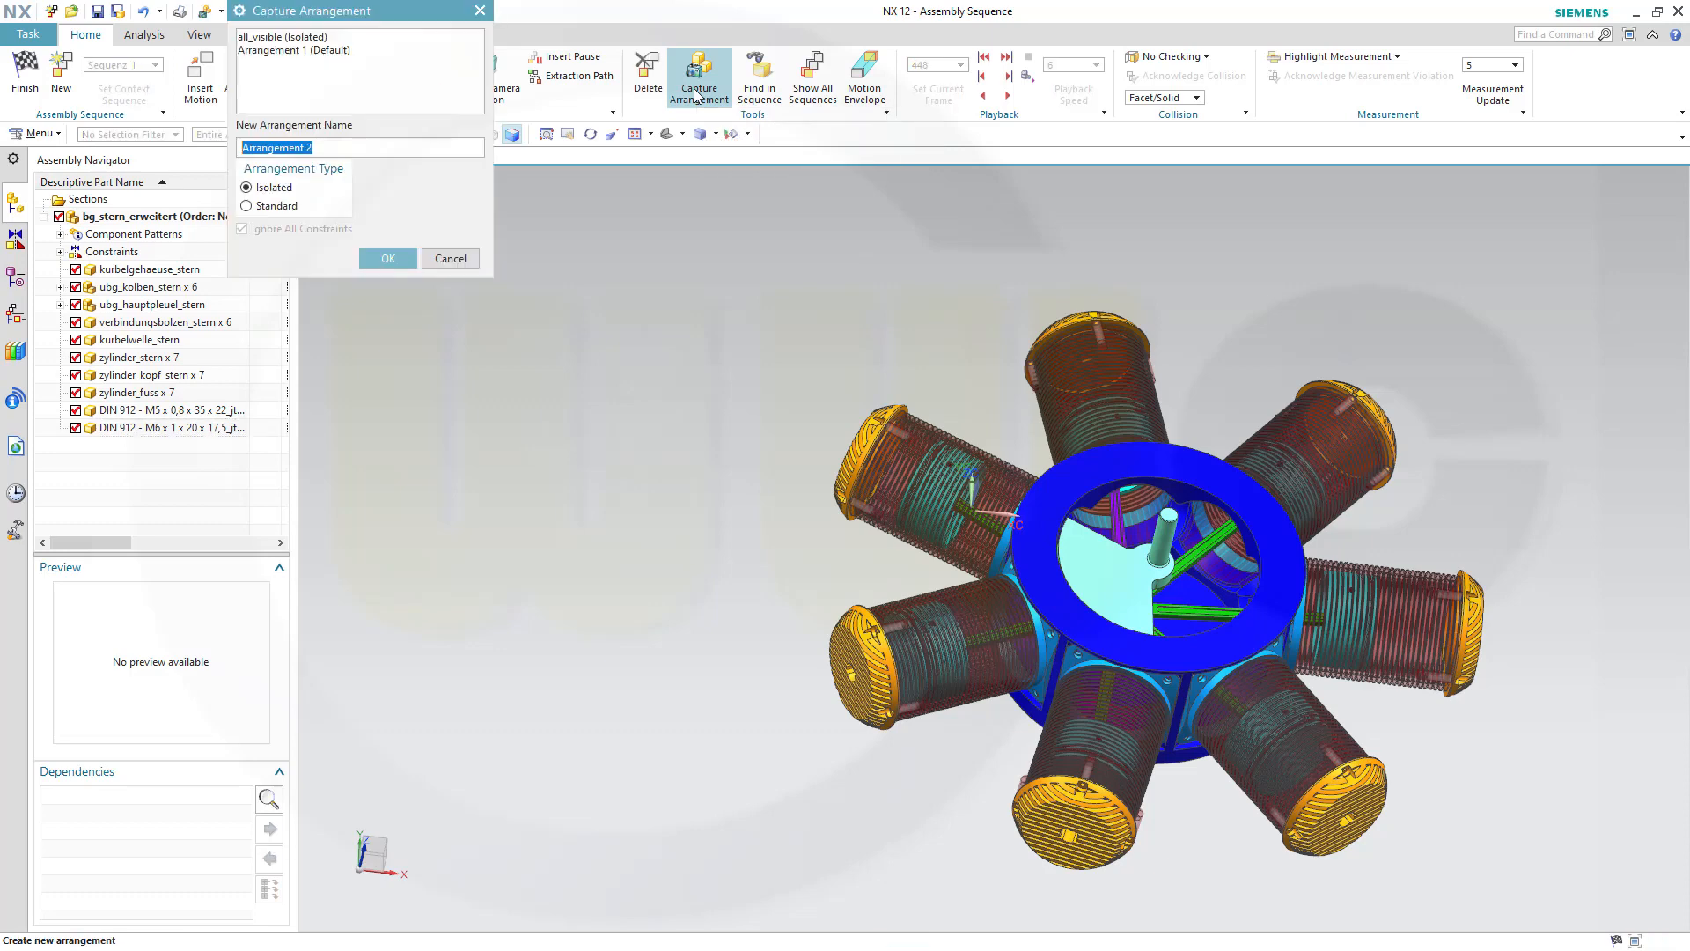
{"action": "mouse_move", "coordinate": [418, 162]}
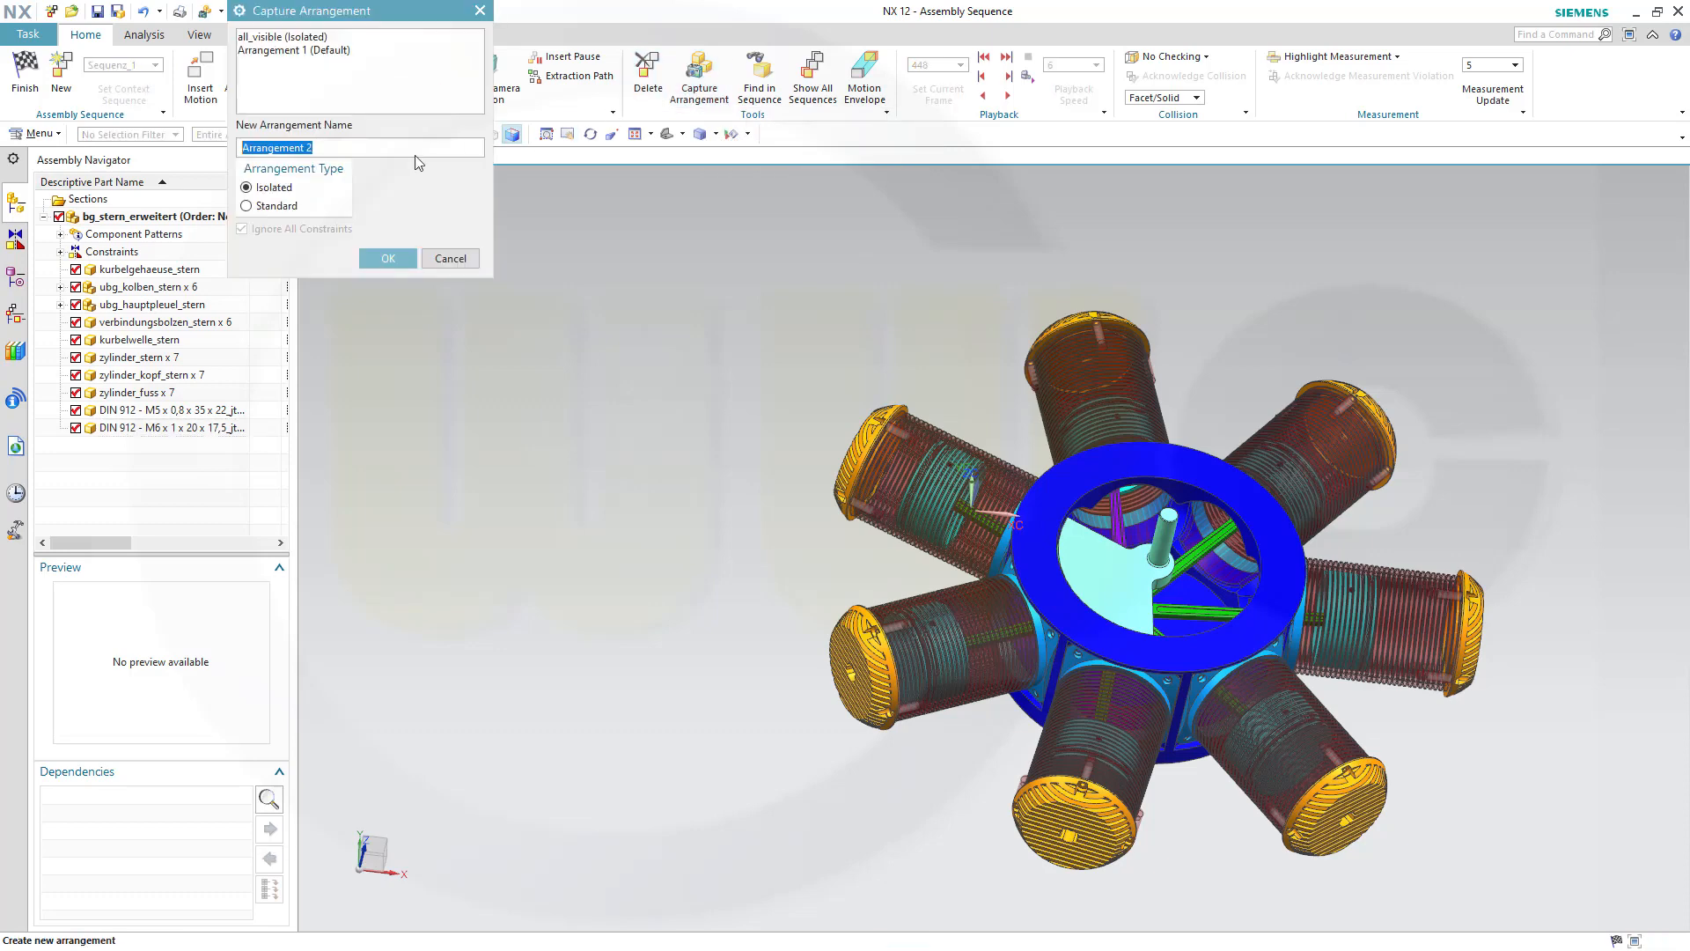
{"action": "type", "text": "scre"}
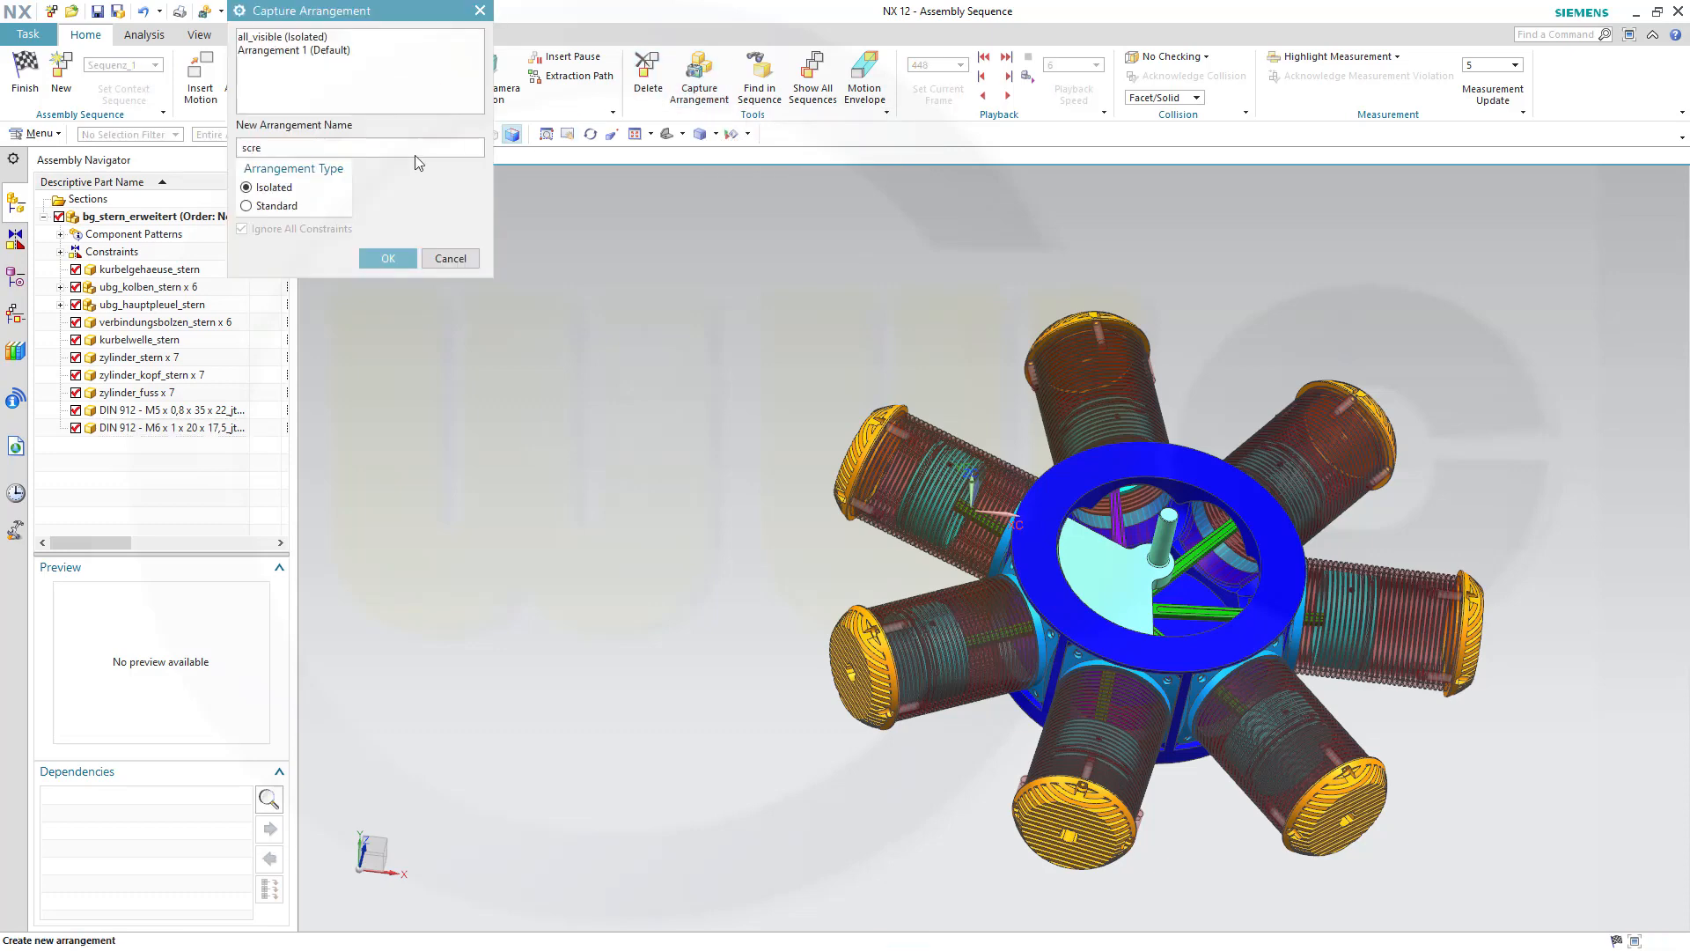
{"action": "type", "text": "ws_disassembled"}
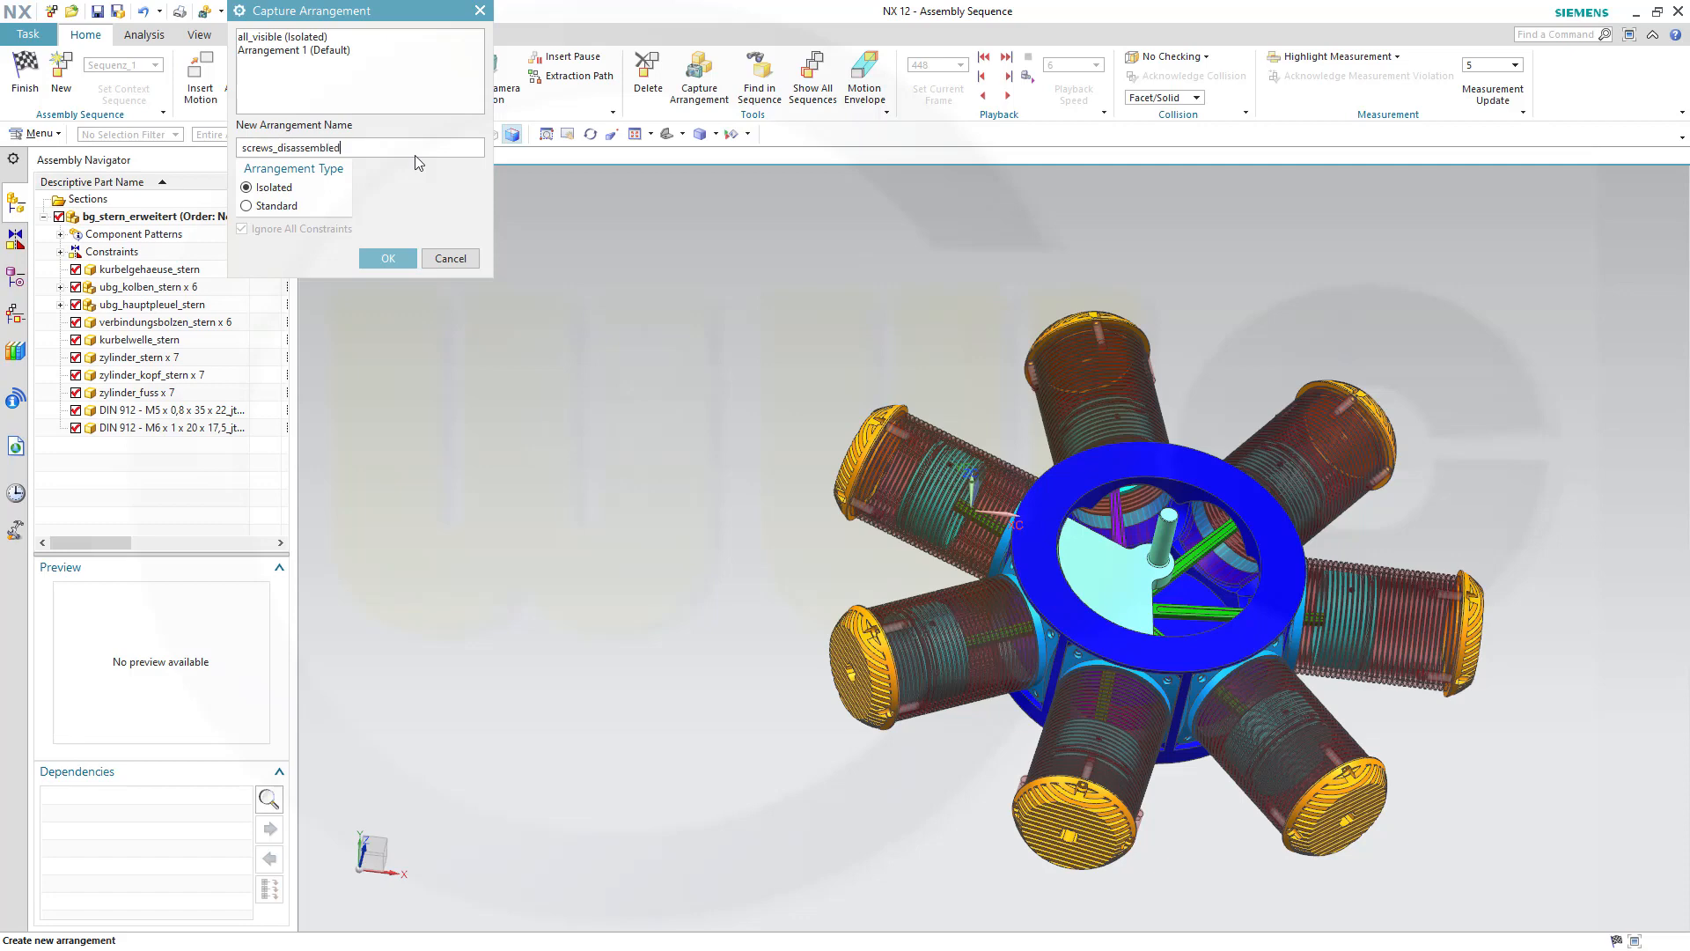
{"action": "left_click", "coordinate": [385, 258]}
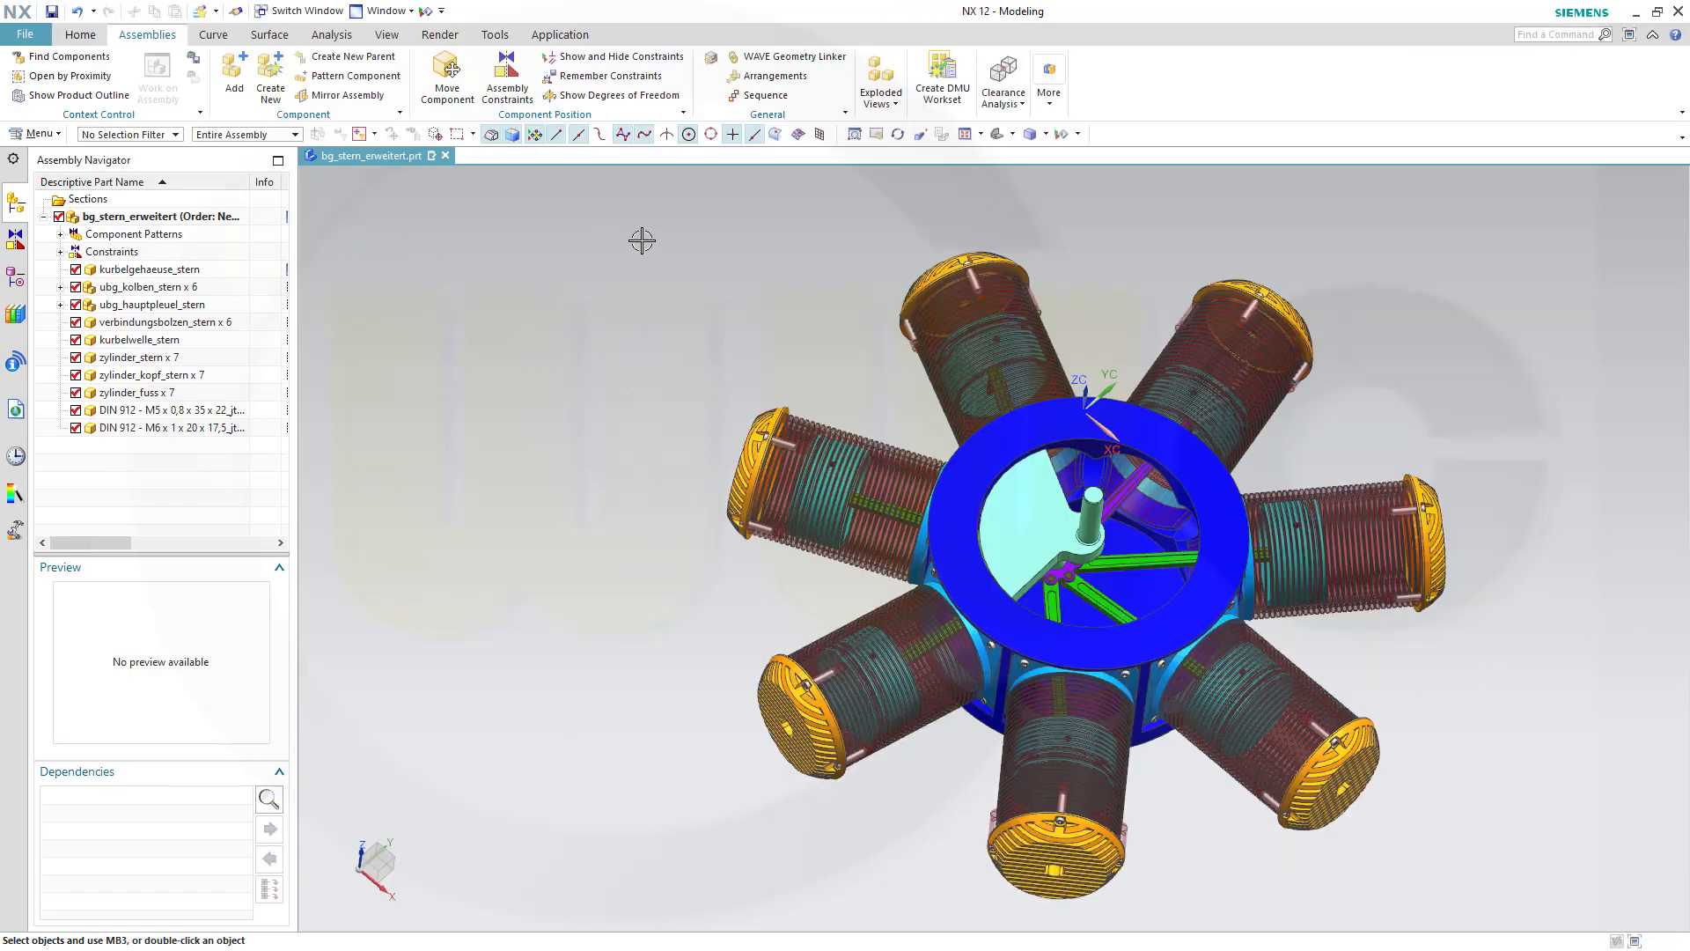
{"action": "left_click", "coordinate": [772, 75]}
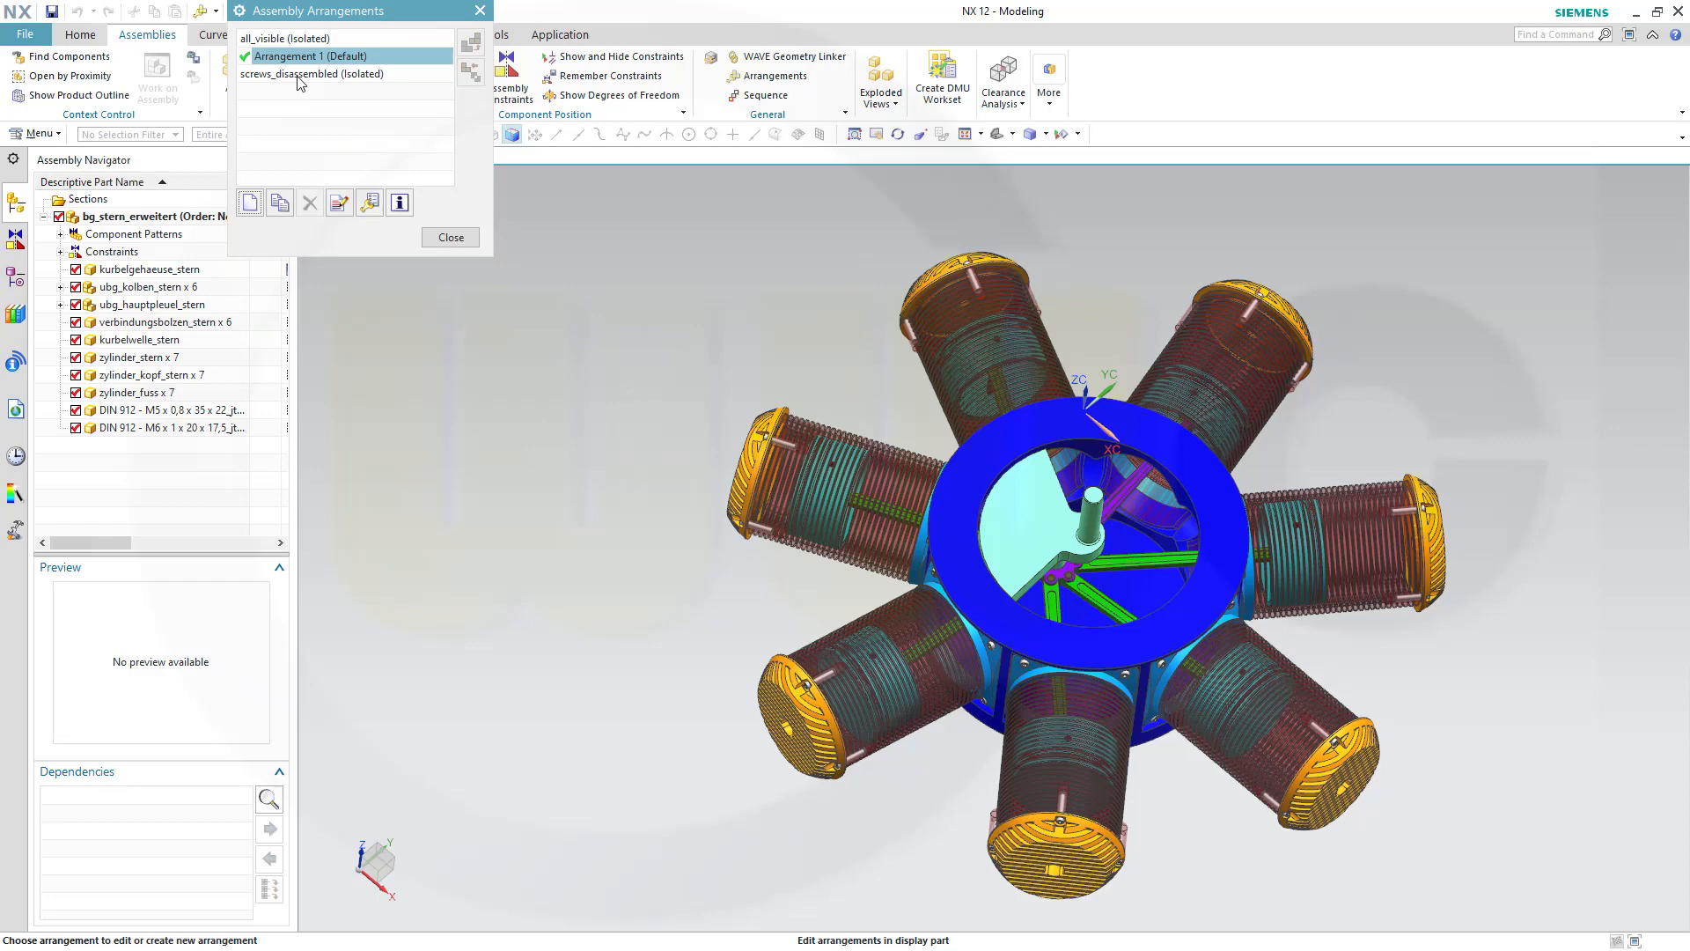
{"action": "left_click", "coordinate": [312, 73]}
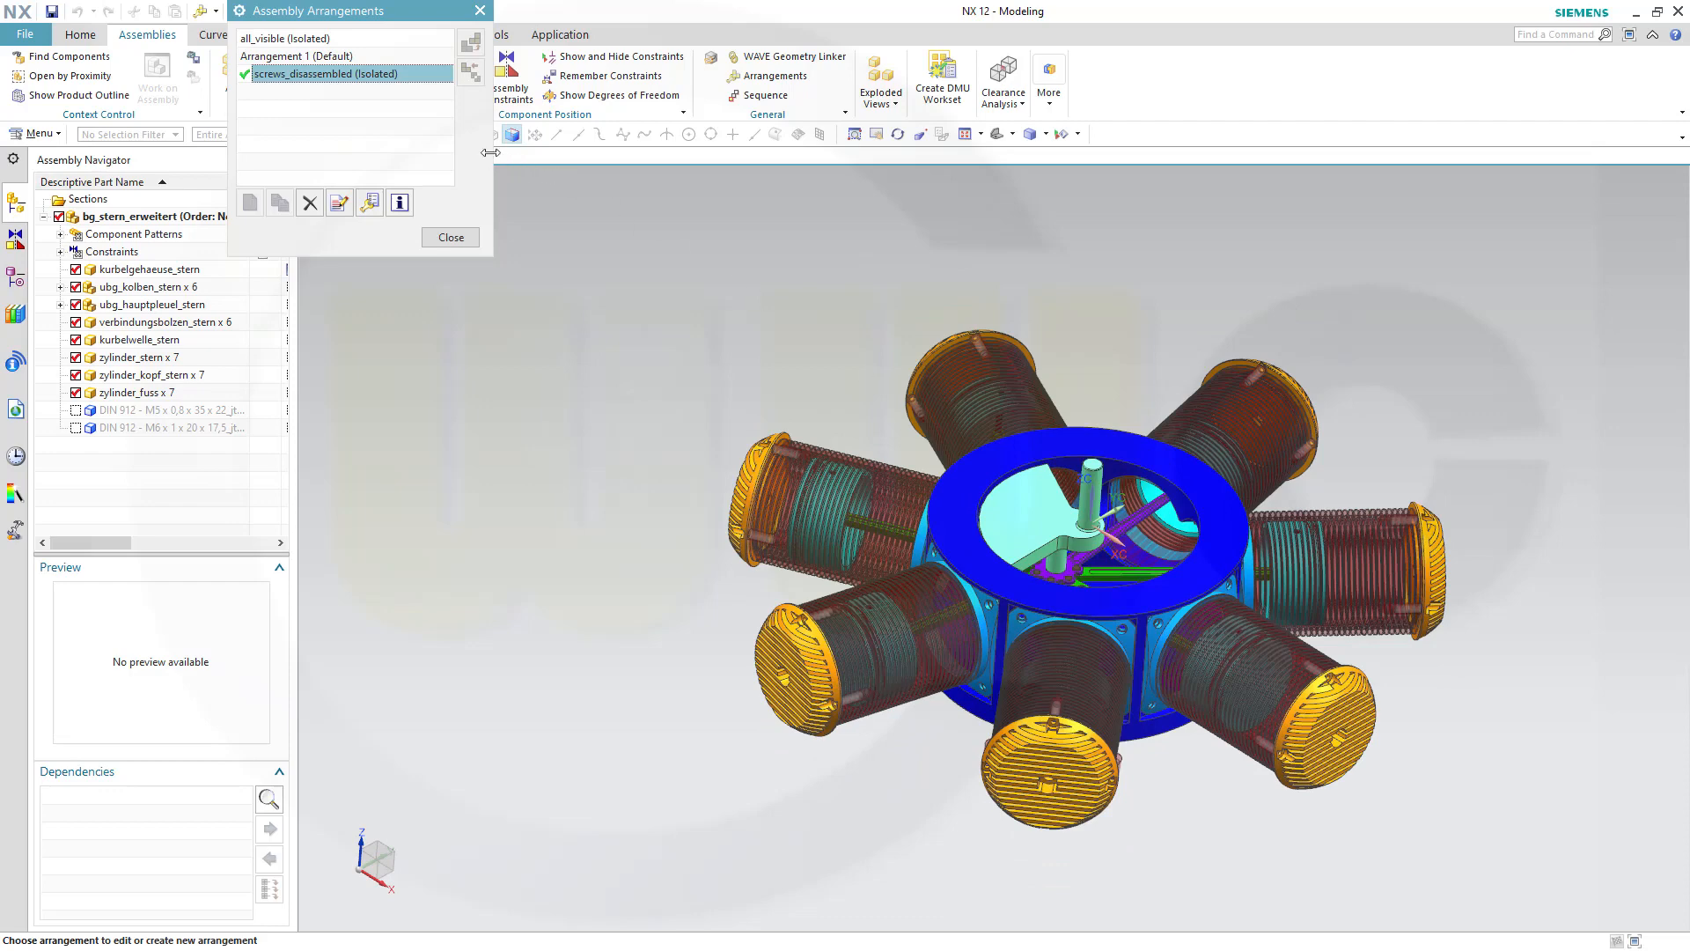
{"action": "left_click", "coordinate": [313, 38]}
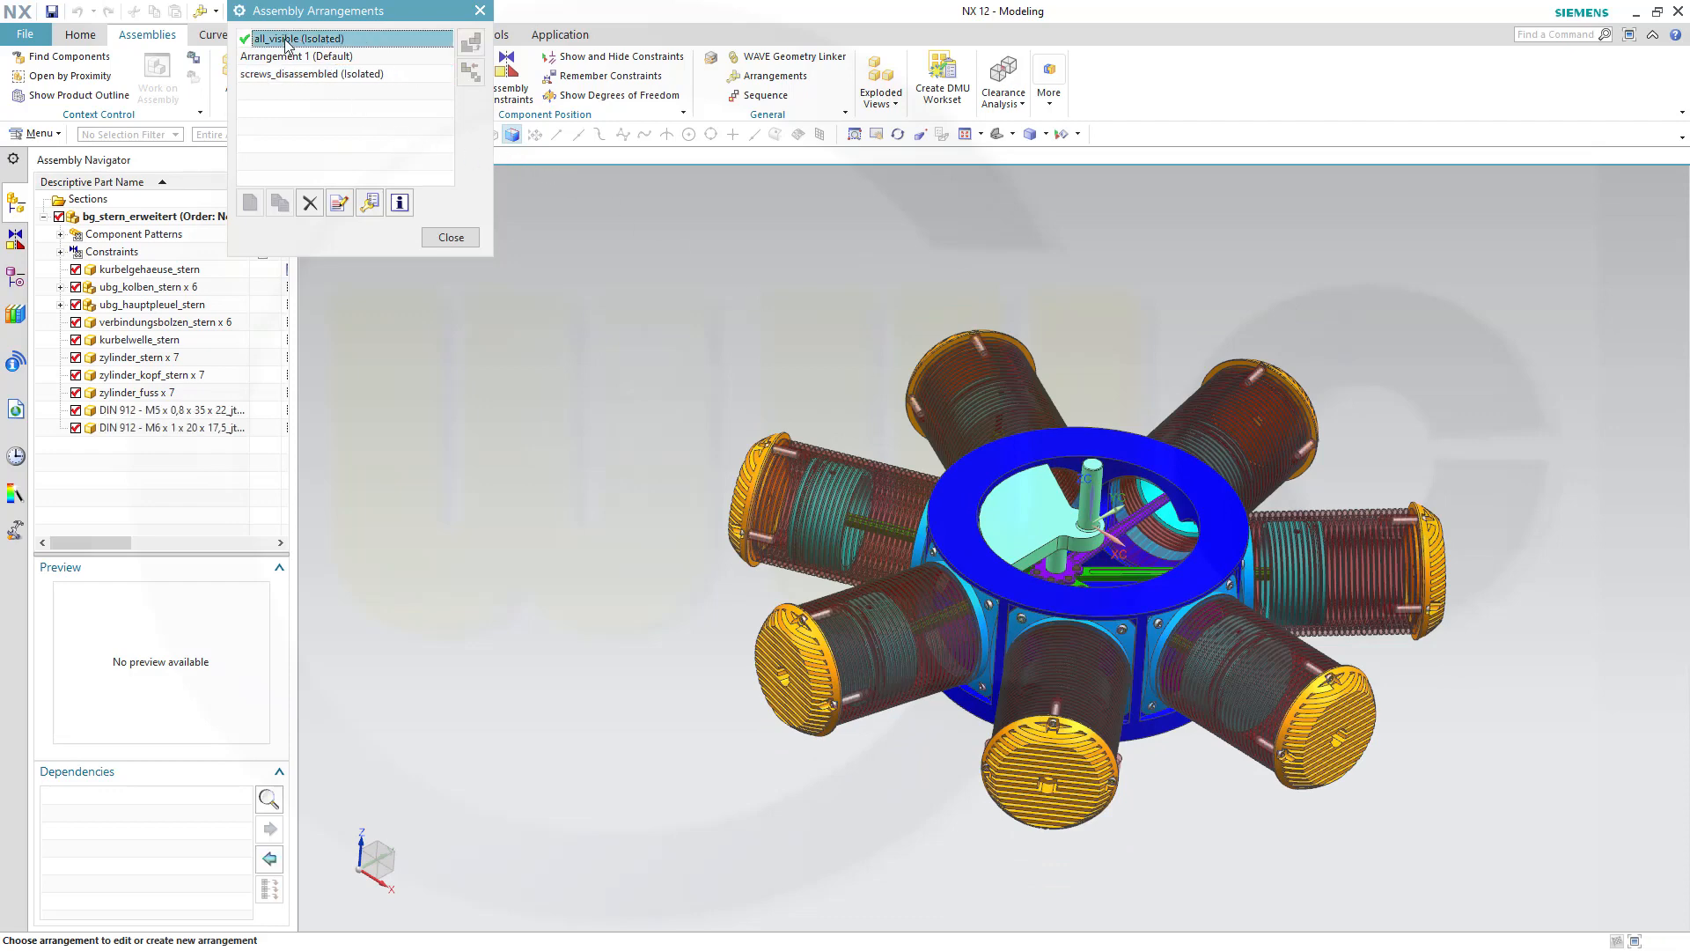
{"action": "mouse_move", "coordinate": [340, 73]}
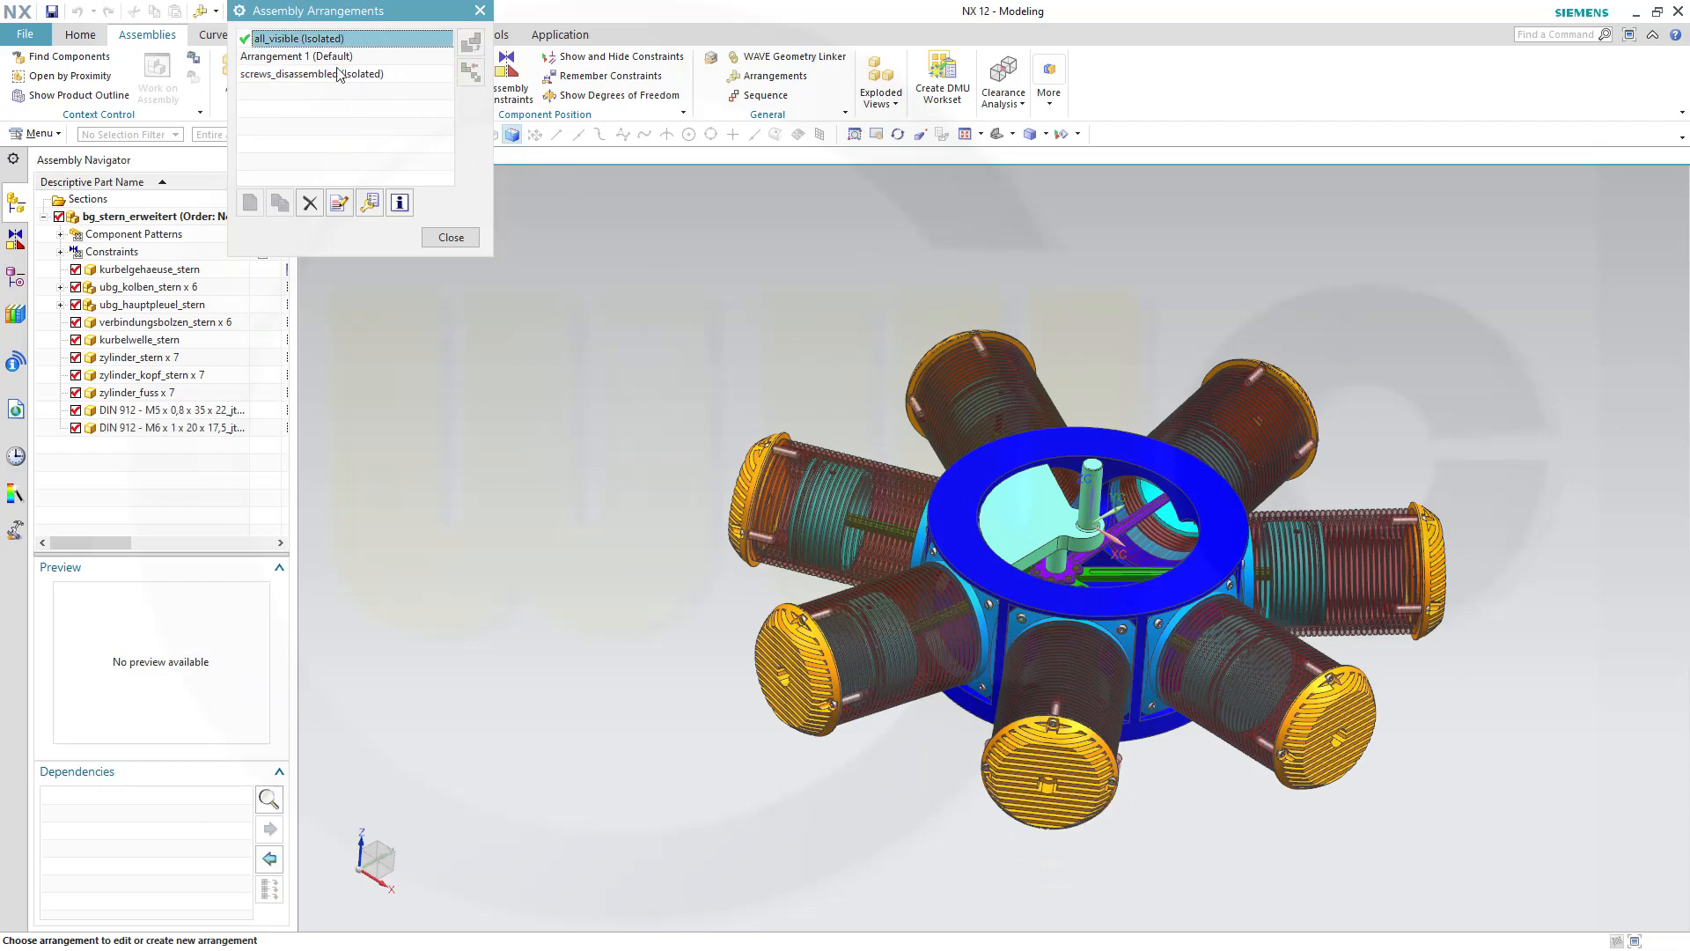
{"action": "left_click", "coordinate": [312, 57]}
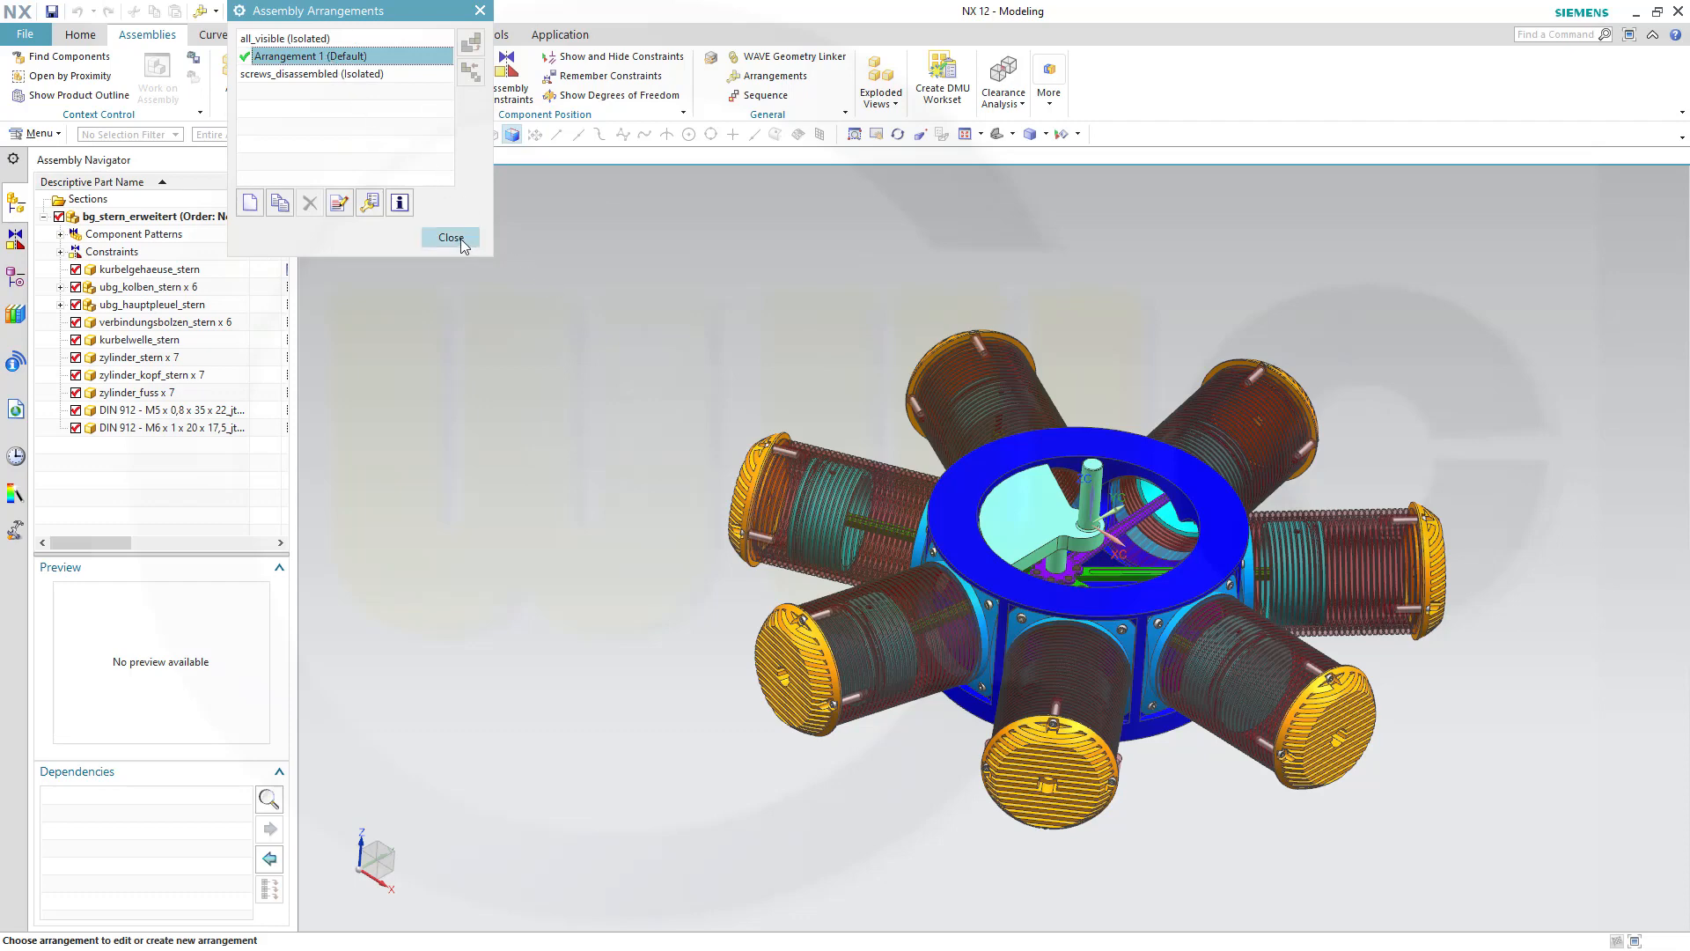
{"action": "left_click", "coordinate": [450, 237]}
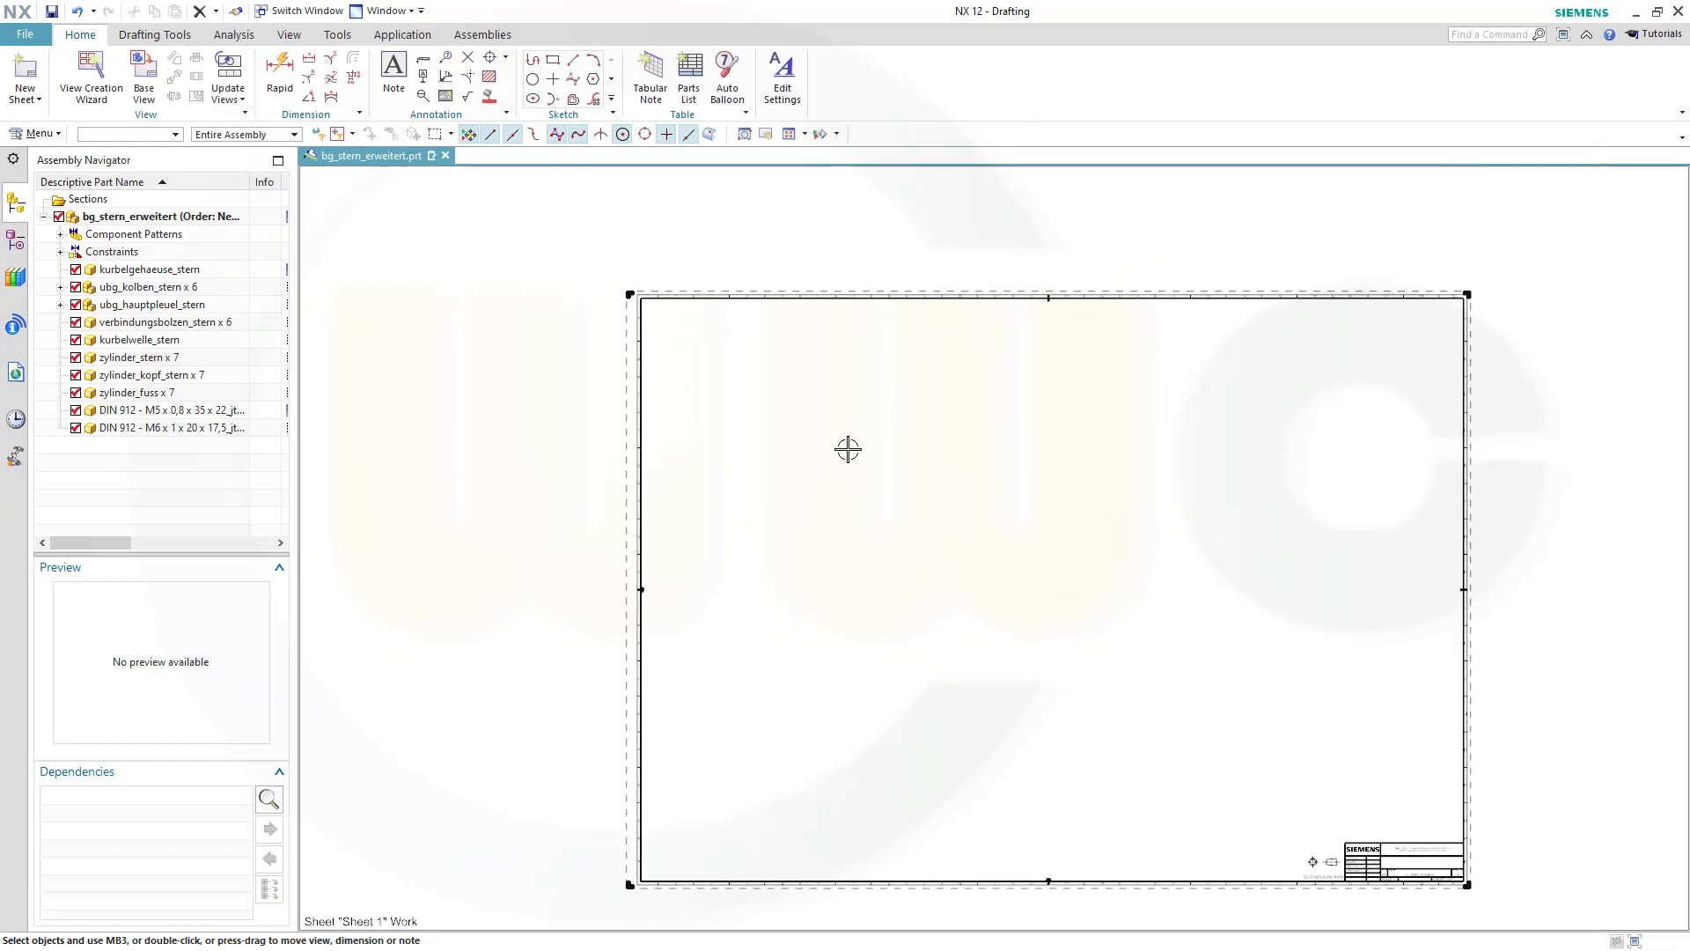
{"action": "mouse_move", "coordinate": [823, 562]}
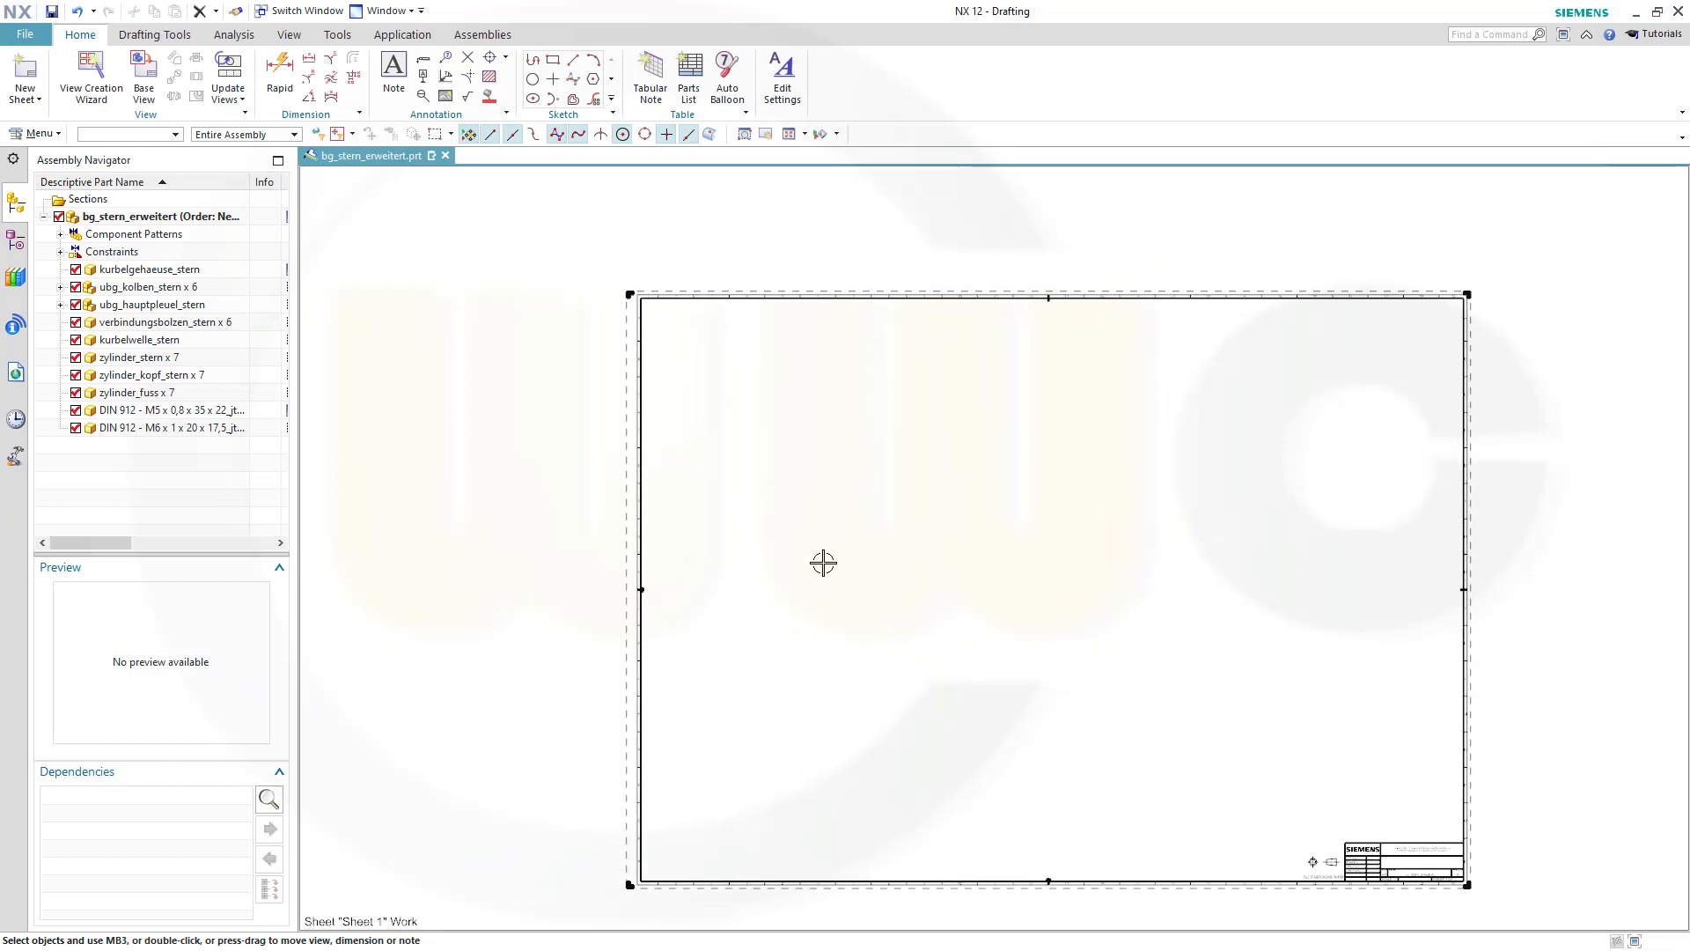
{"action": "mouse_move", "coordinate": [245, 255]}
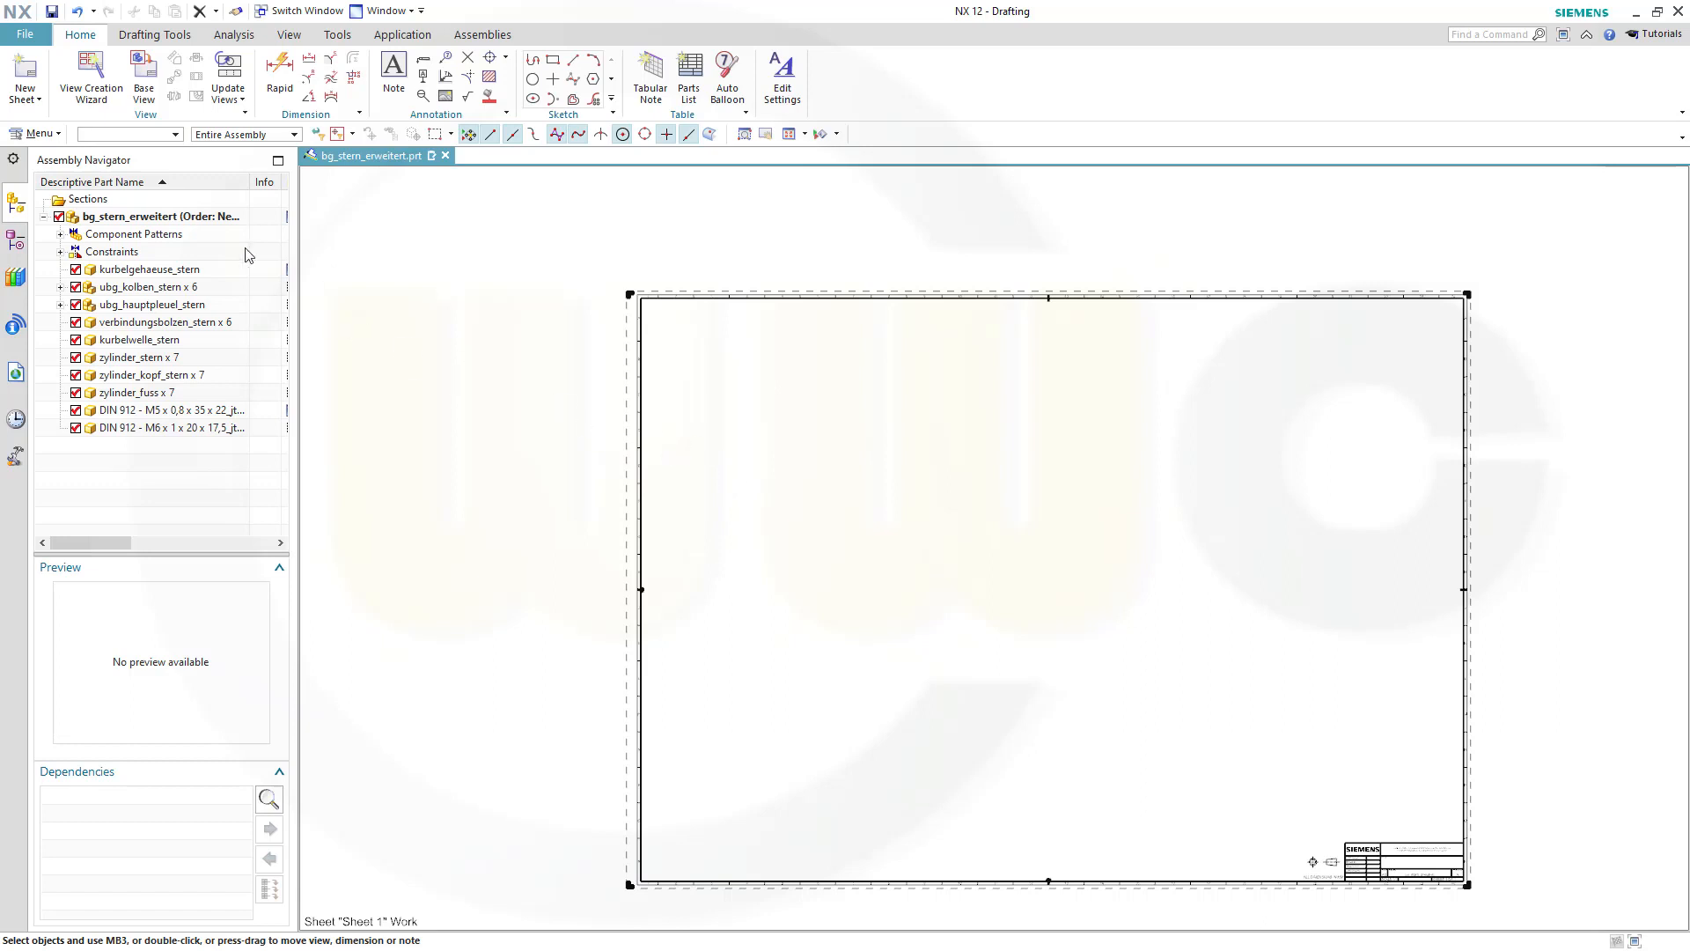
{"action": "mouse_move", "coordinate": [91, 75]}
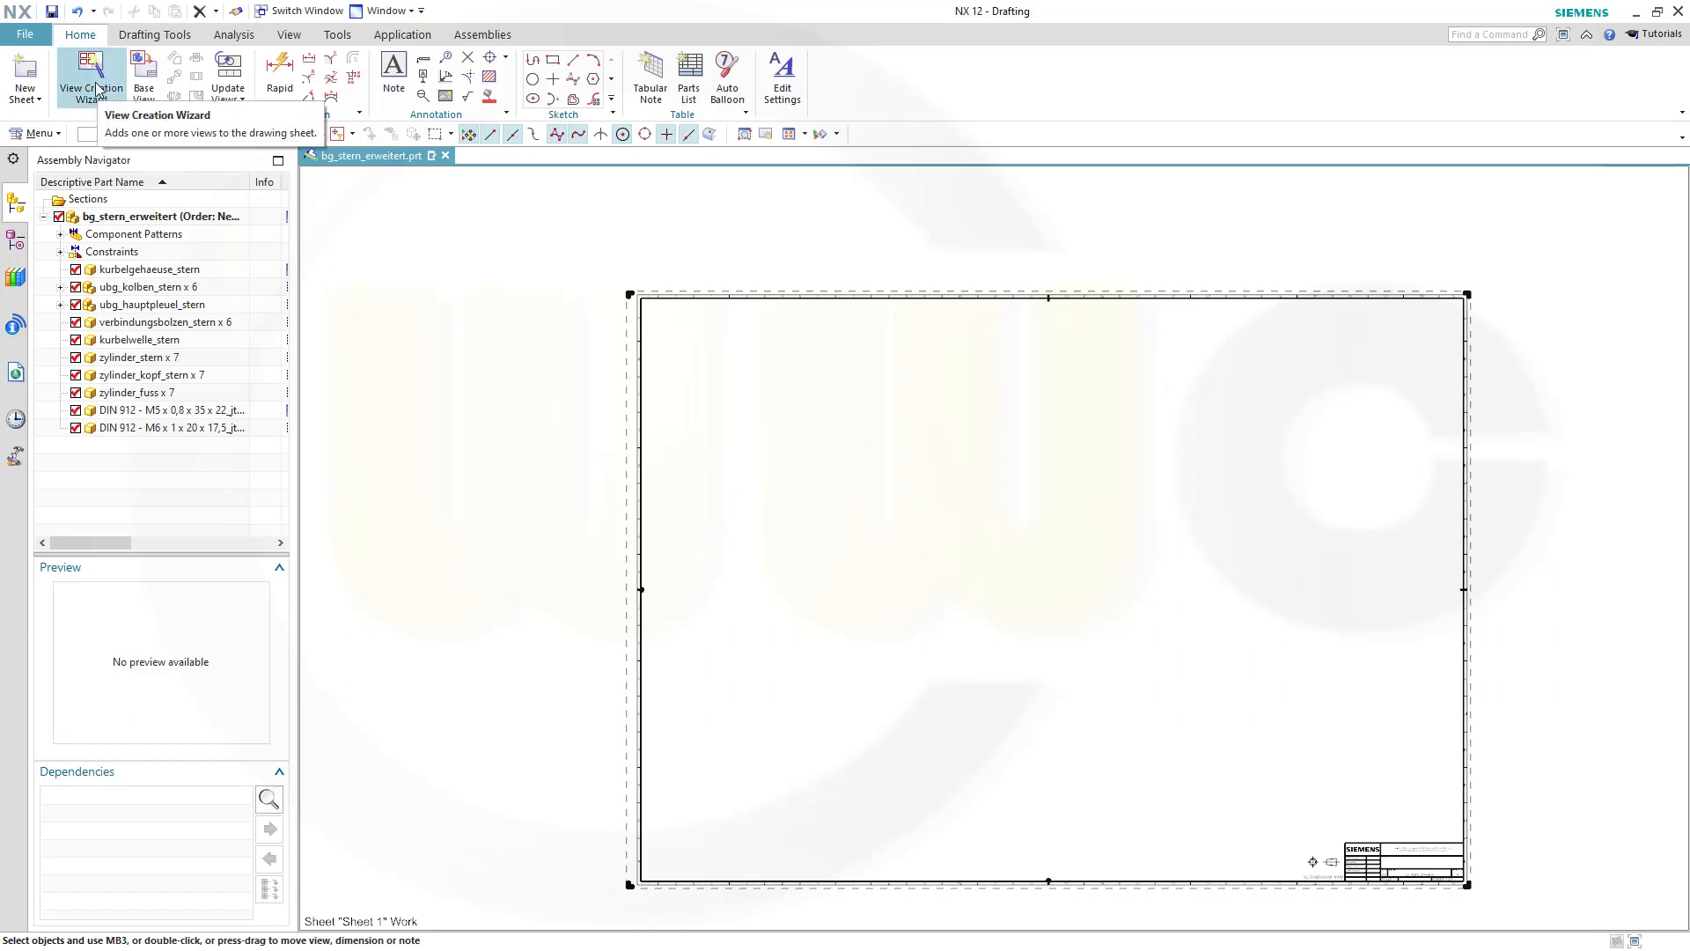
Step: Start placing a base view of the engine on the drawing sheet
{"action": "left_click", "coordinate": [144, 75]}
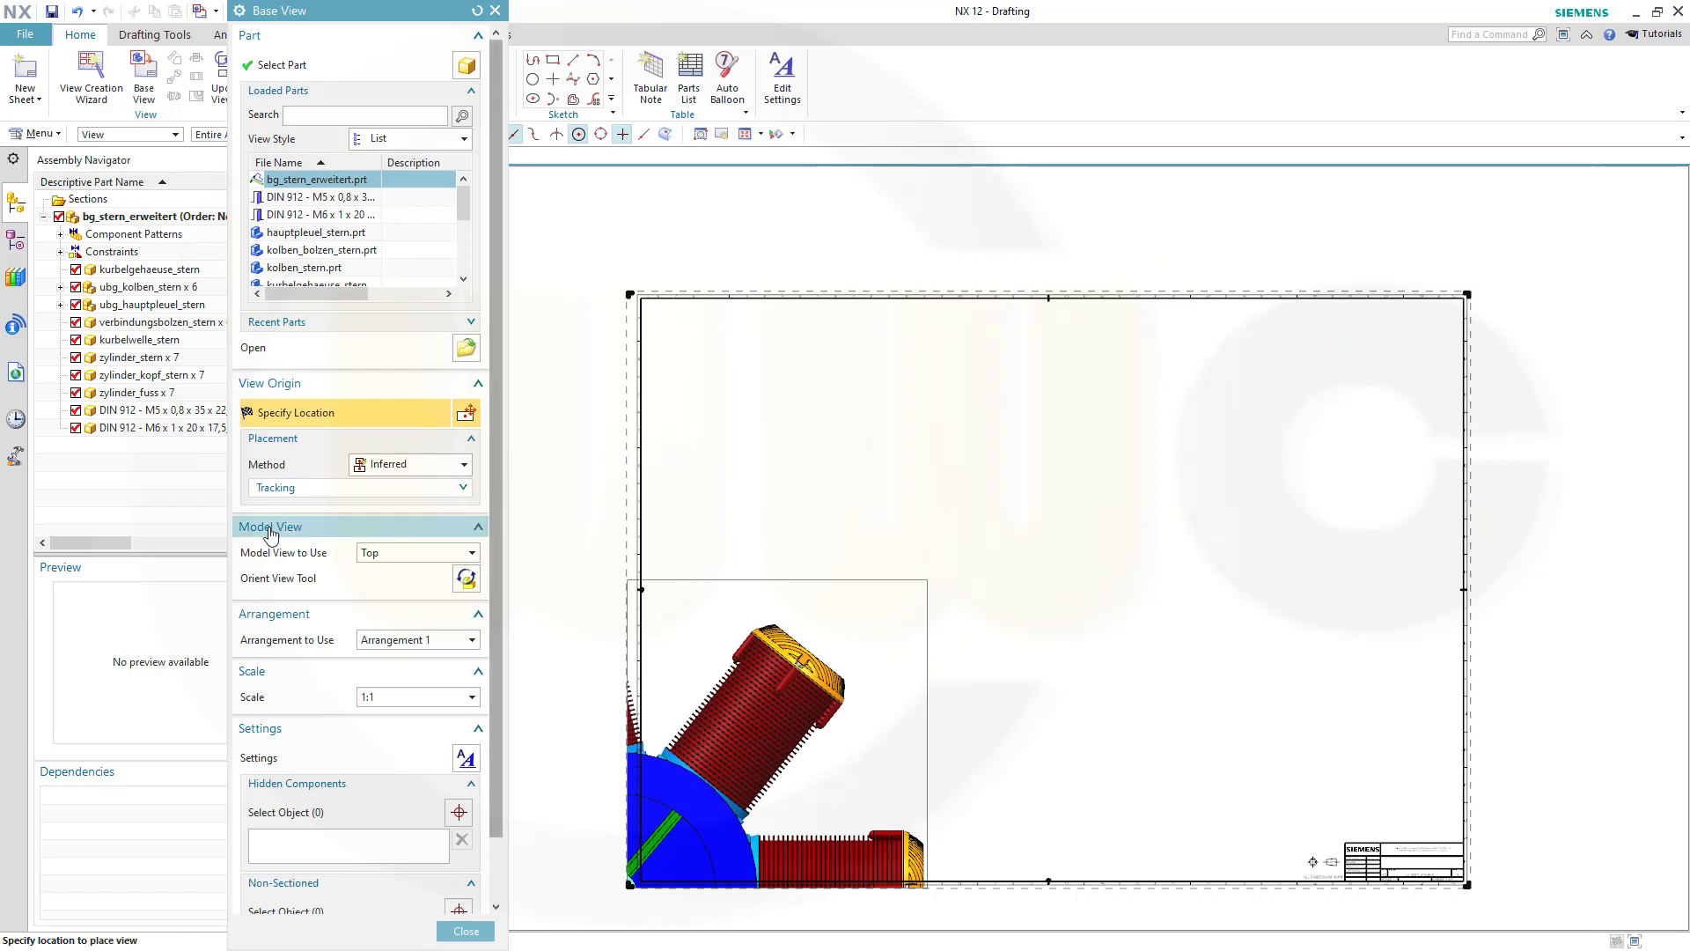
Step: Place a base view from the screws_hidden model view upper left, without a projected view
{"action": "left_click", "coordinate": [470, 552]}
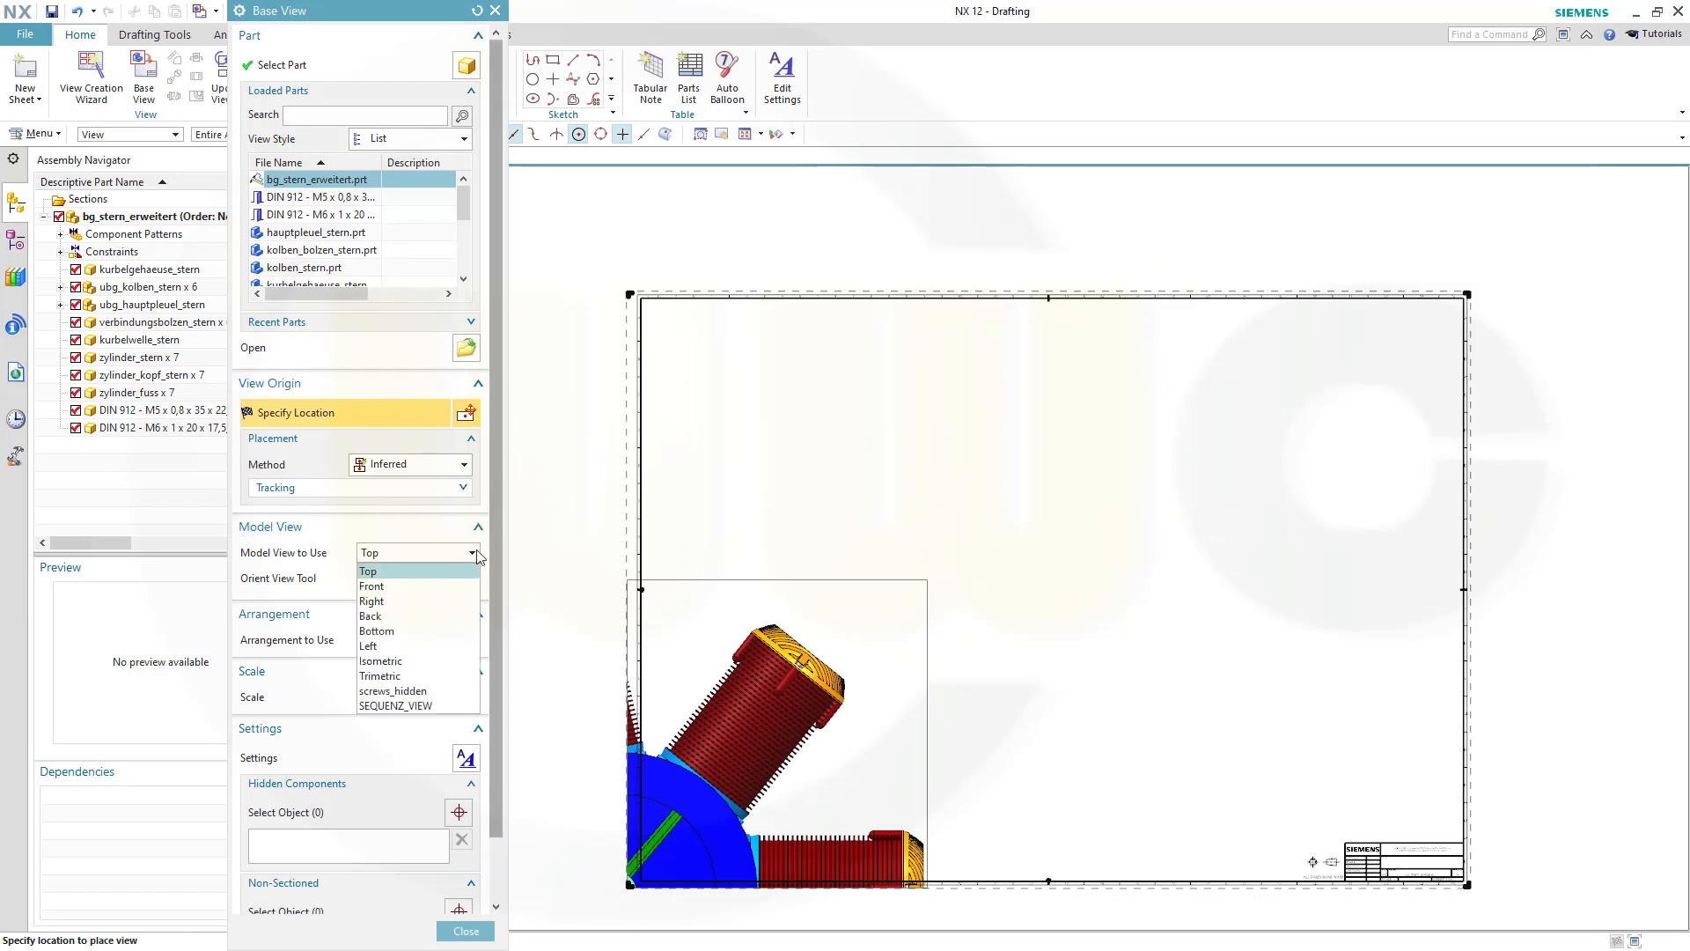
{"action": "left_click", "coordinate": [395, 690]}
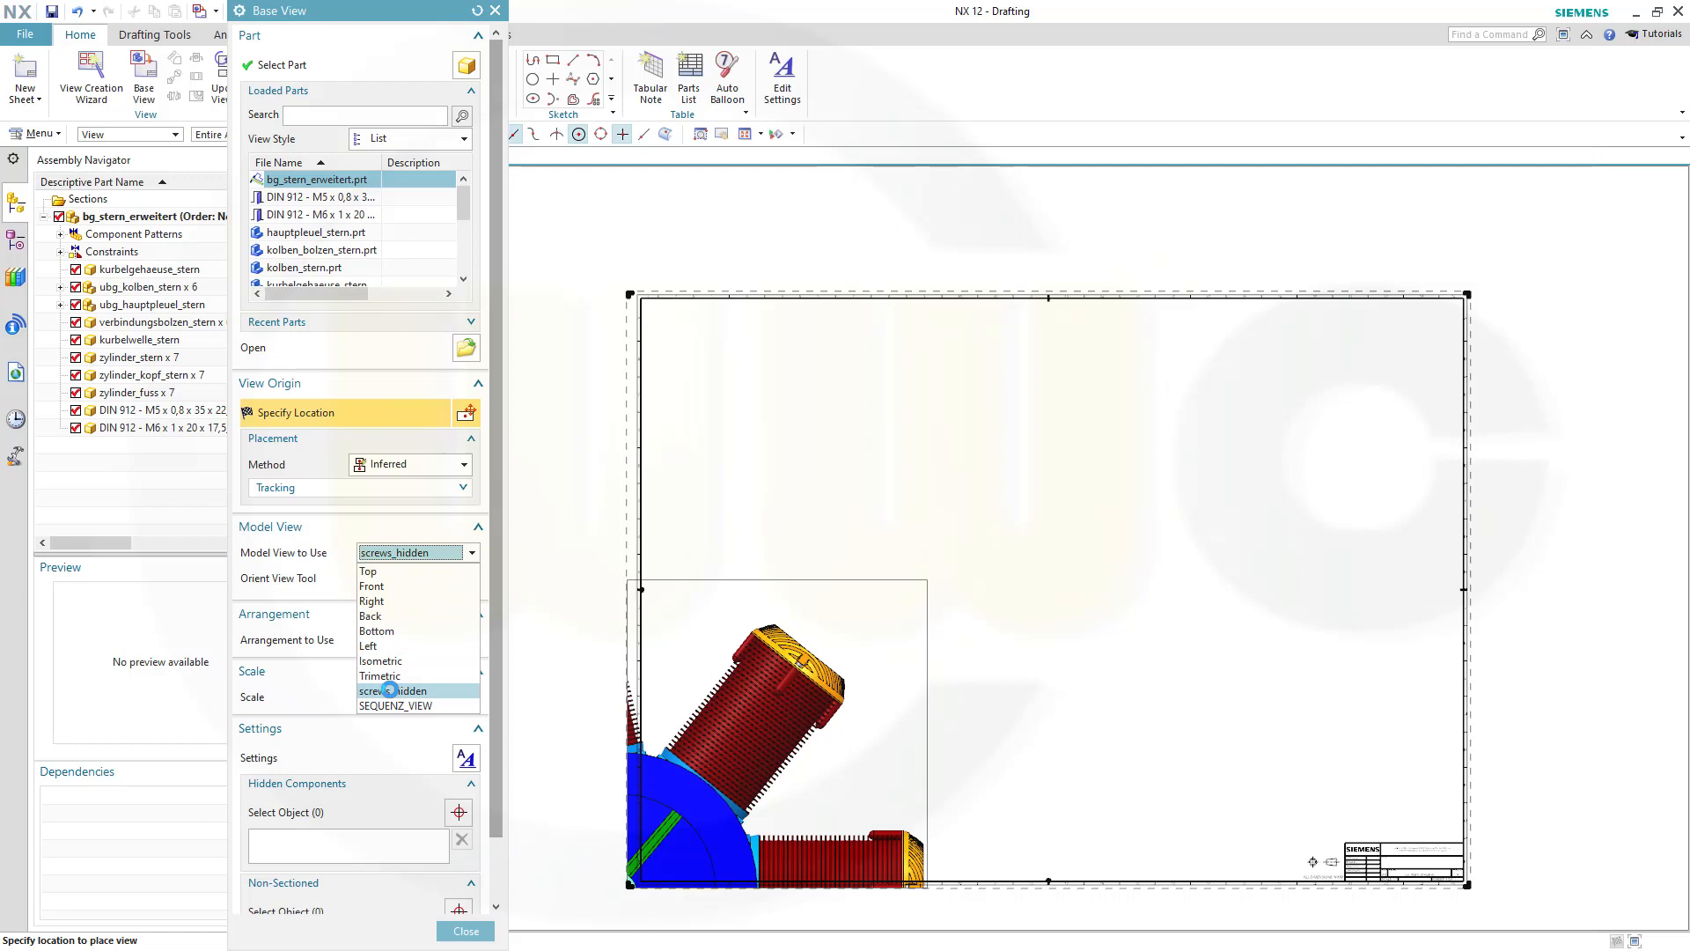
{"action": "left_click", "coordinate": [395, 690]}
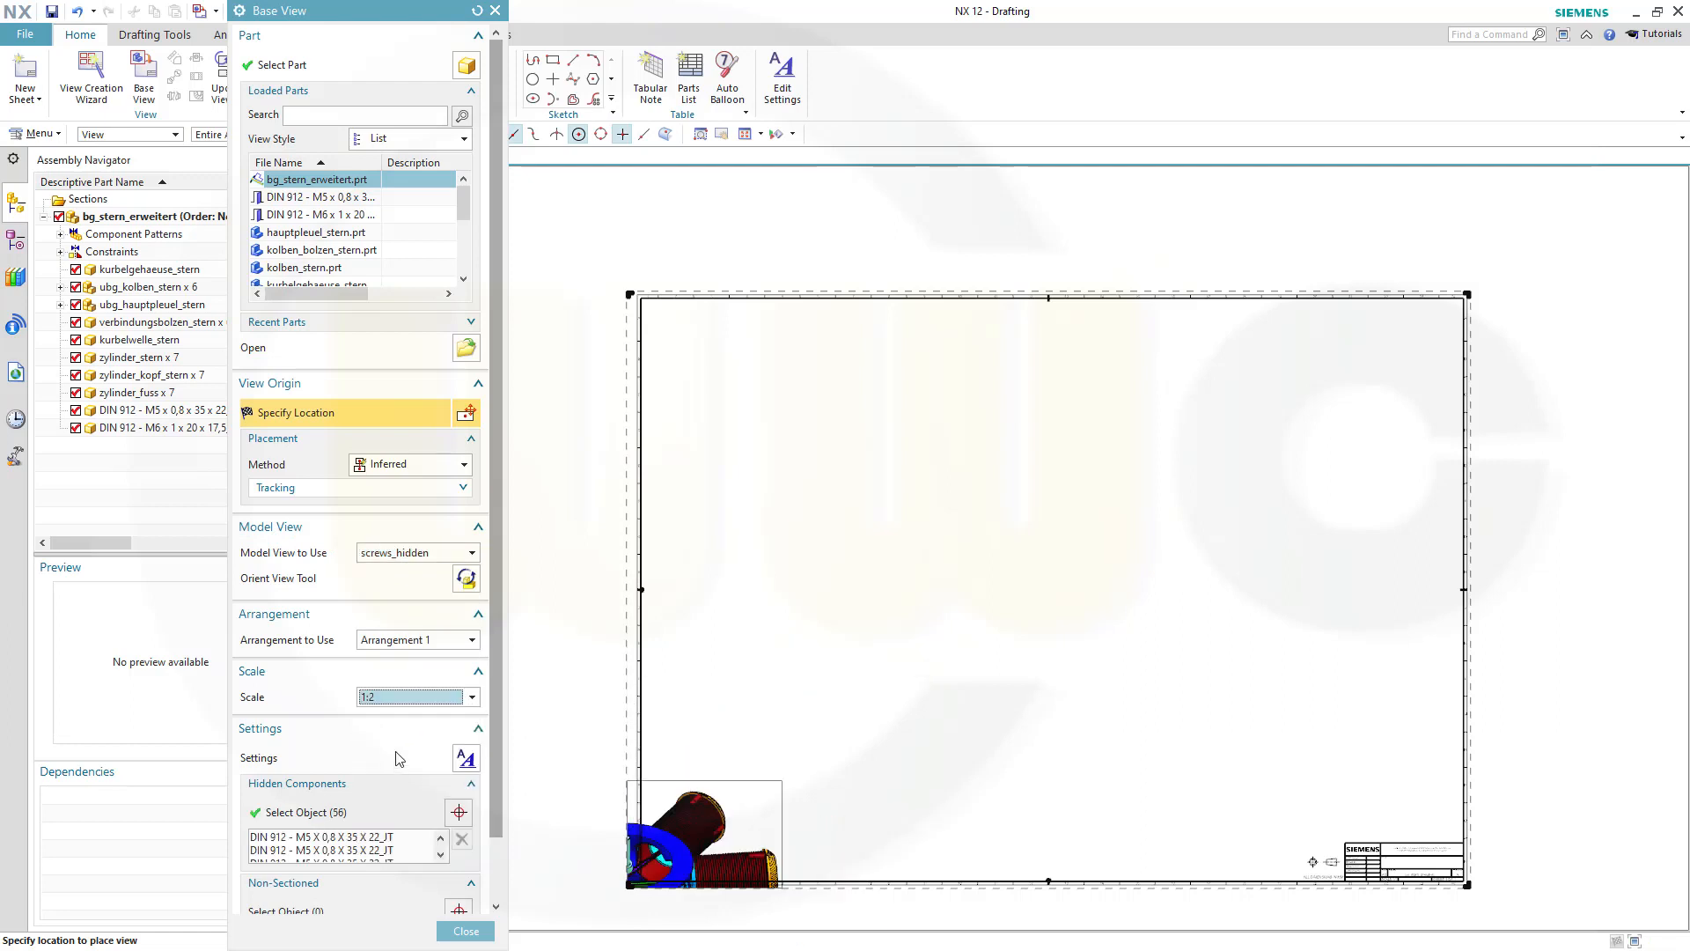
{"action": "mouse_move", "coordinate": [421, 650]}
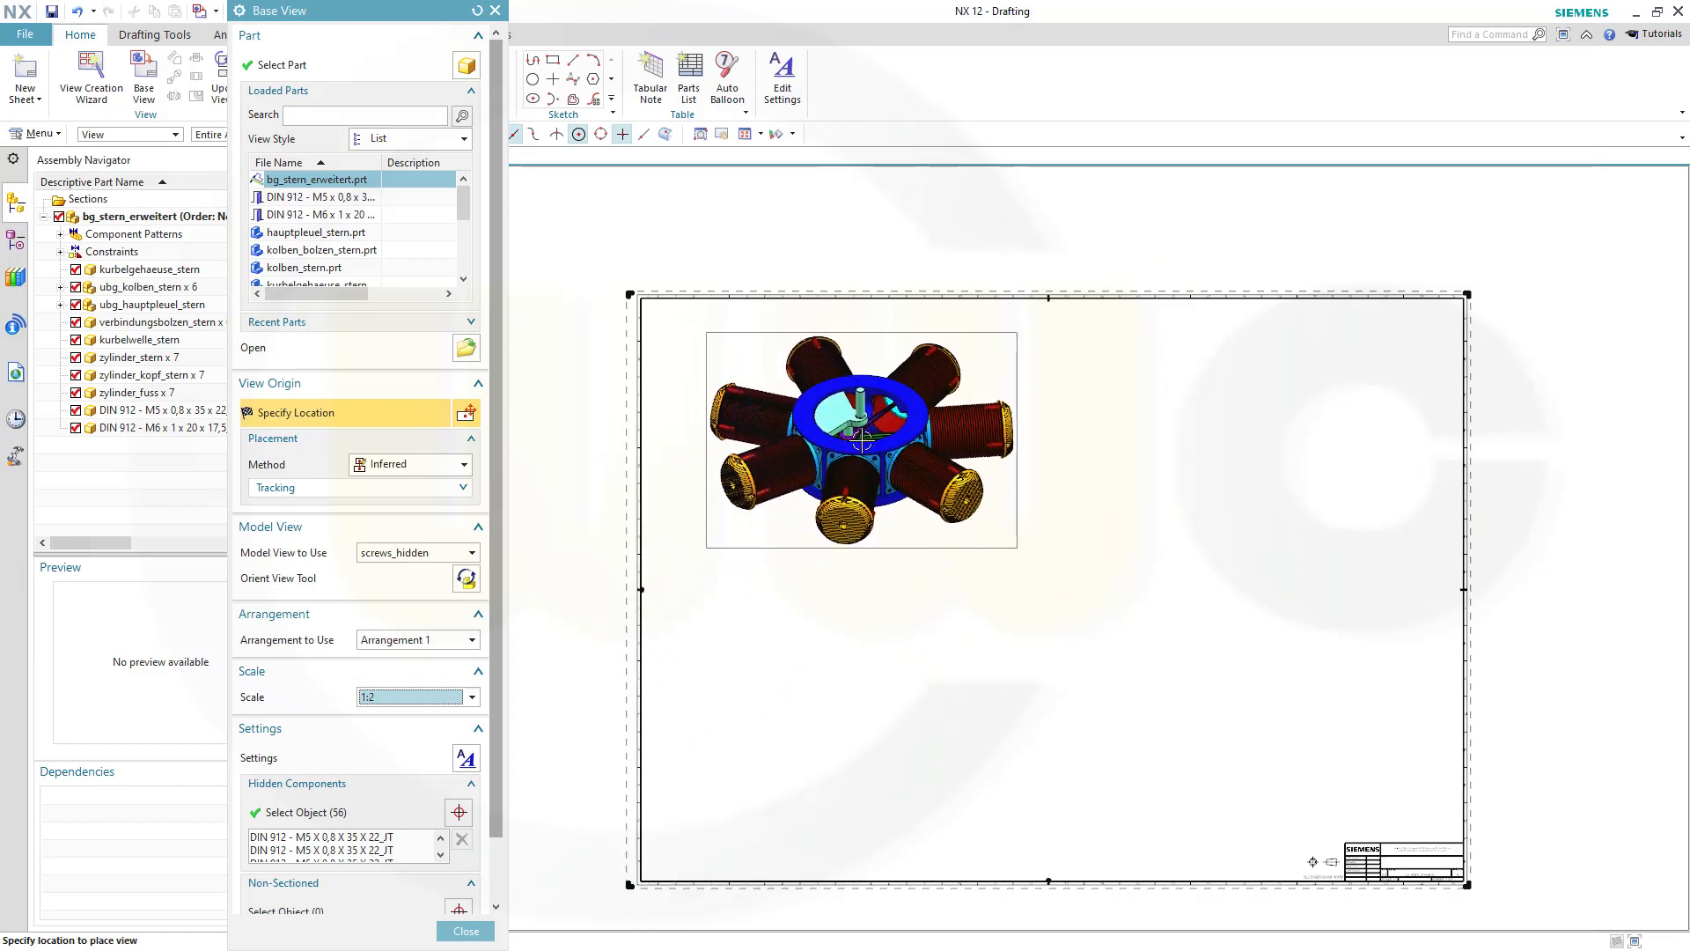
{"action": "left_click", "coordinate": [464, 930]}
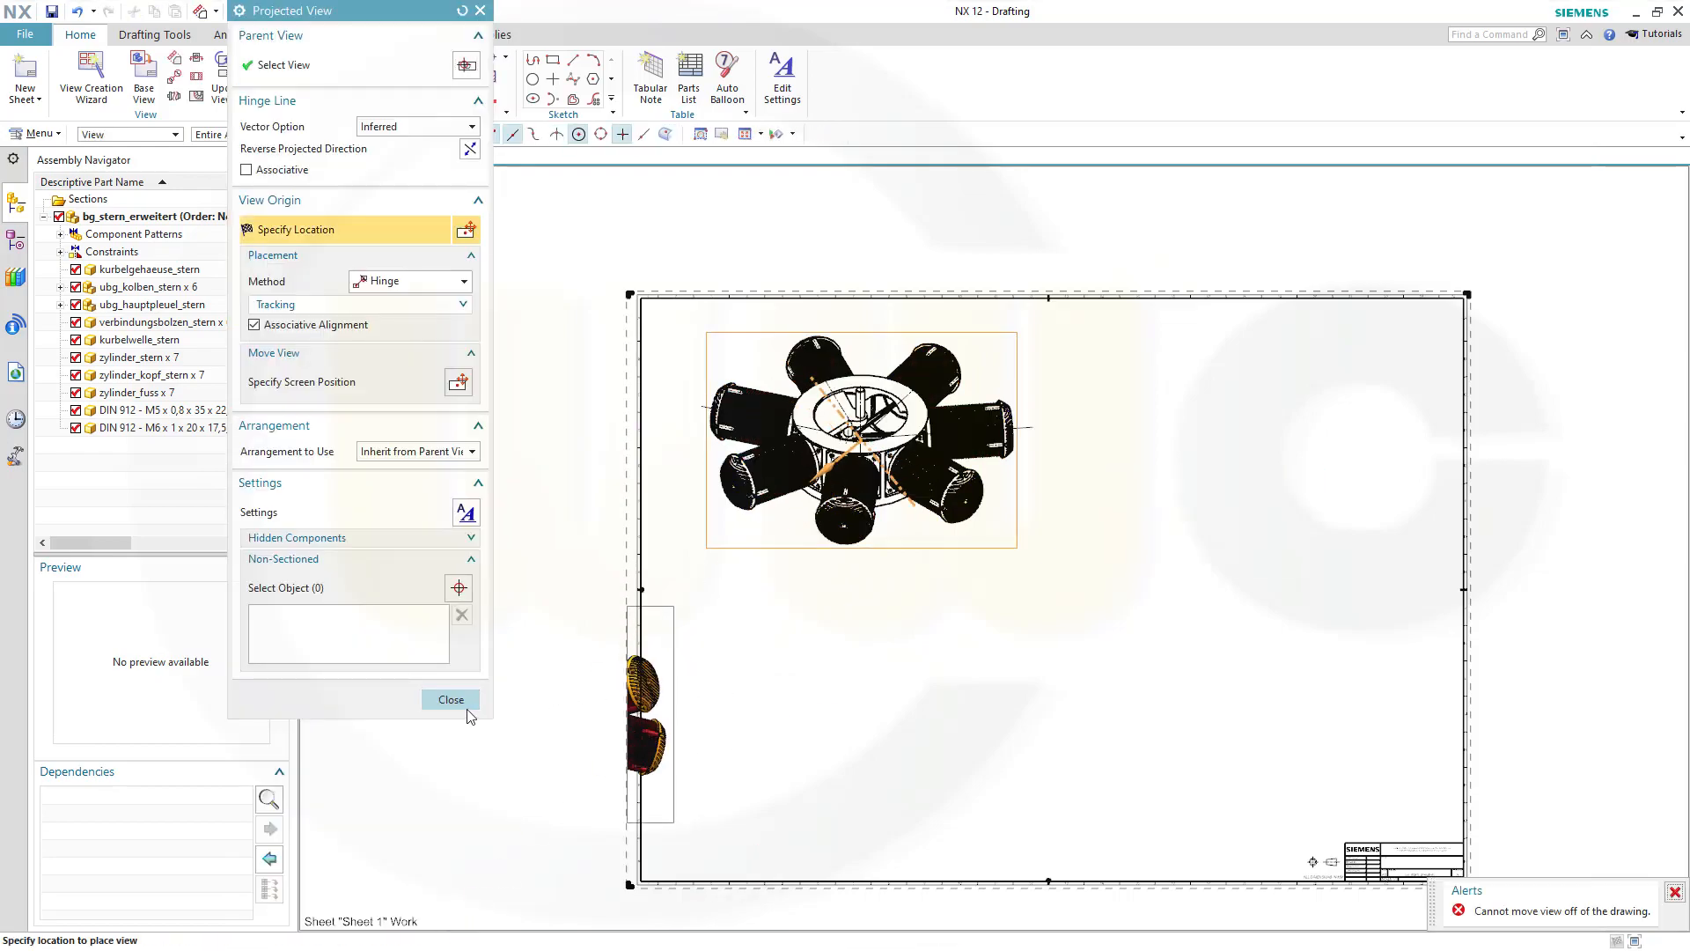
{"action": "left_click", "coordinate": [450, 698]}
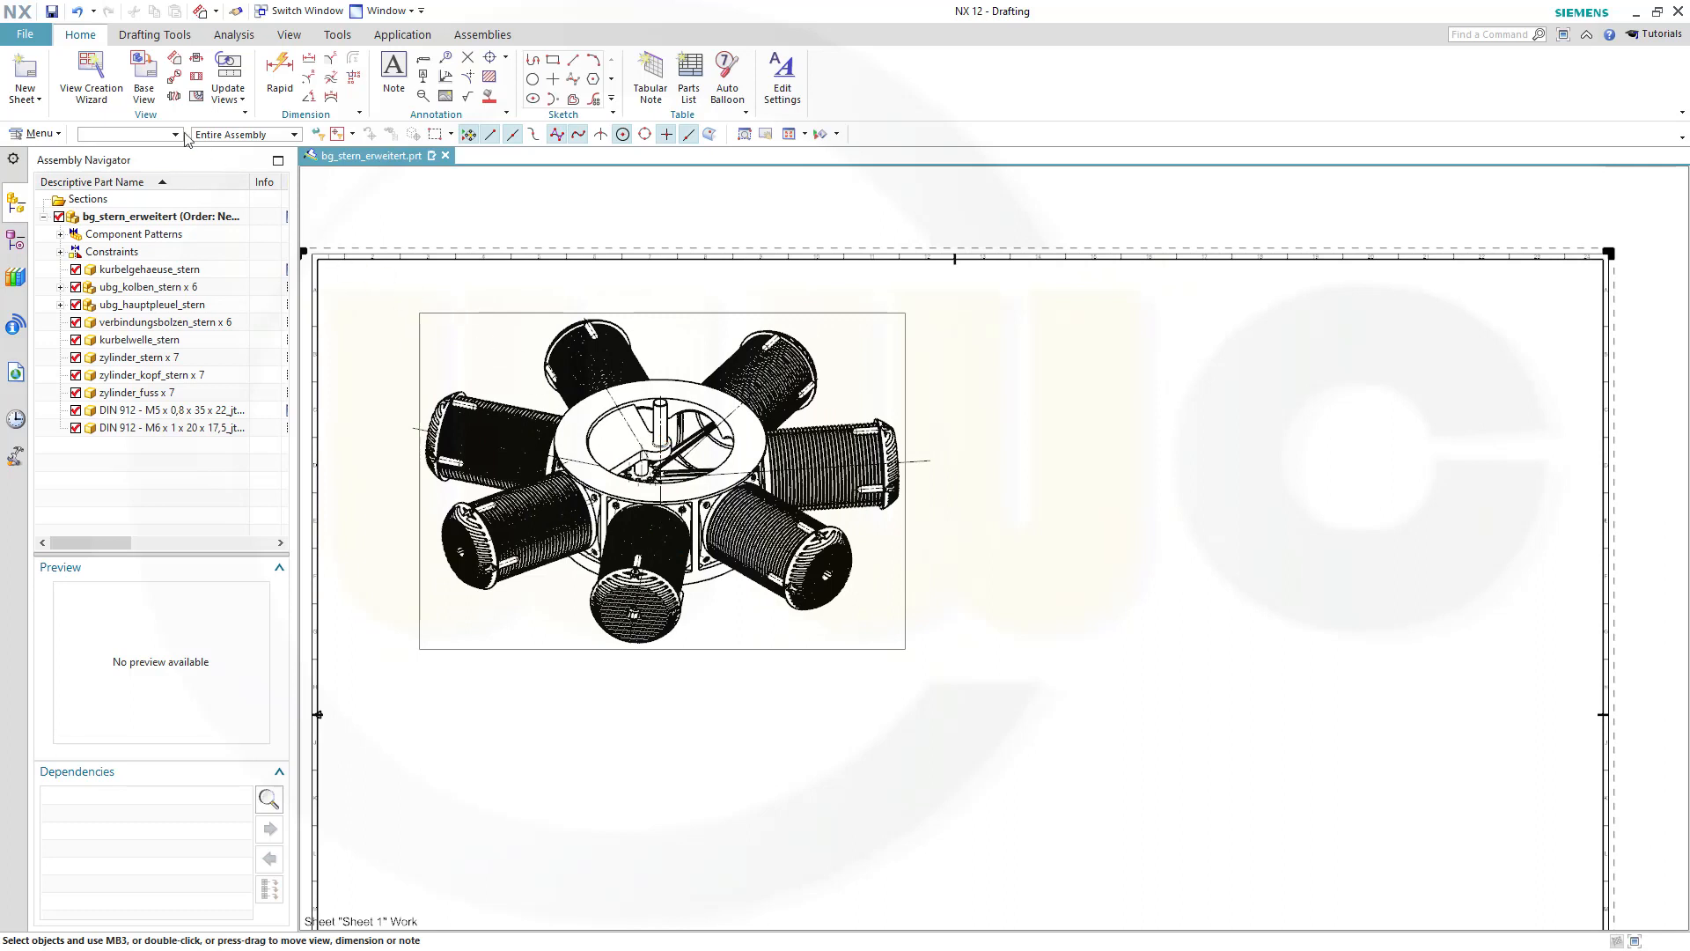
Step: Place a second 1:2 base view using the screws_disassembled arrangement right of the first
{"action": "left_click", "coordinate": [142, 78]}
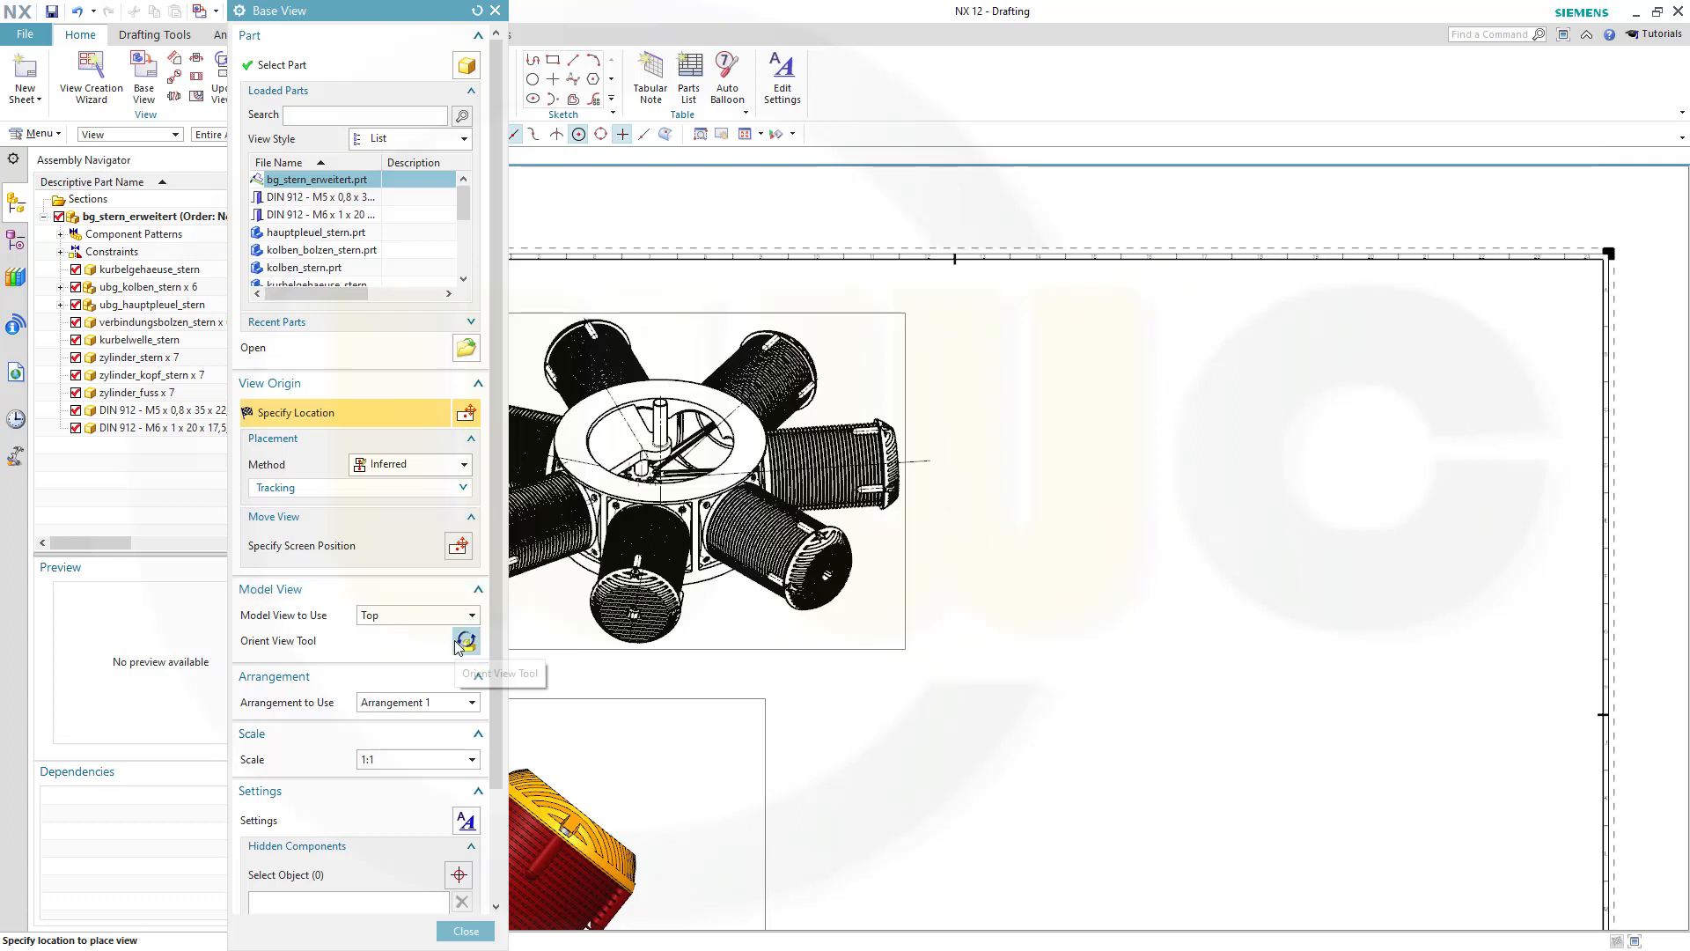
{"action": "left_click", "coordinate": [465, 640]}
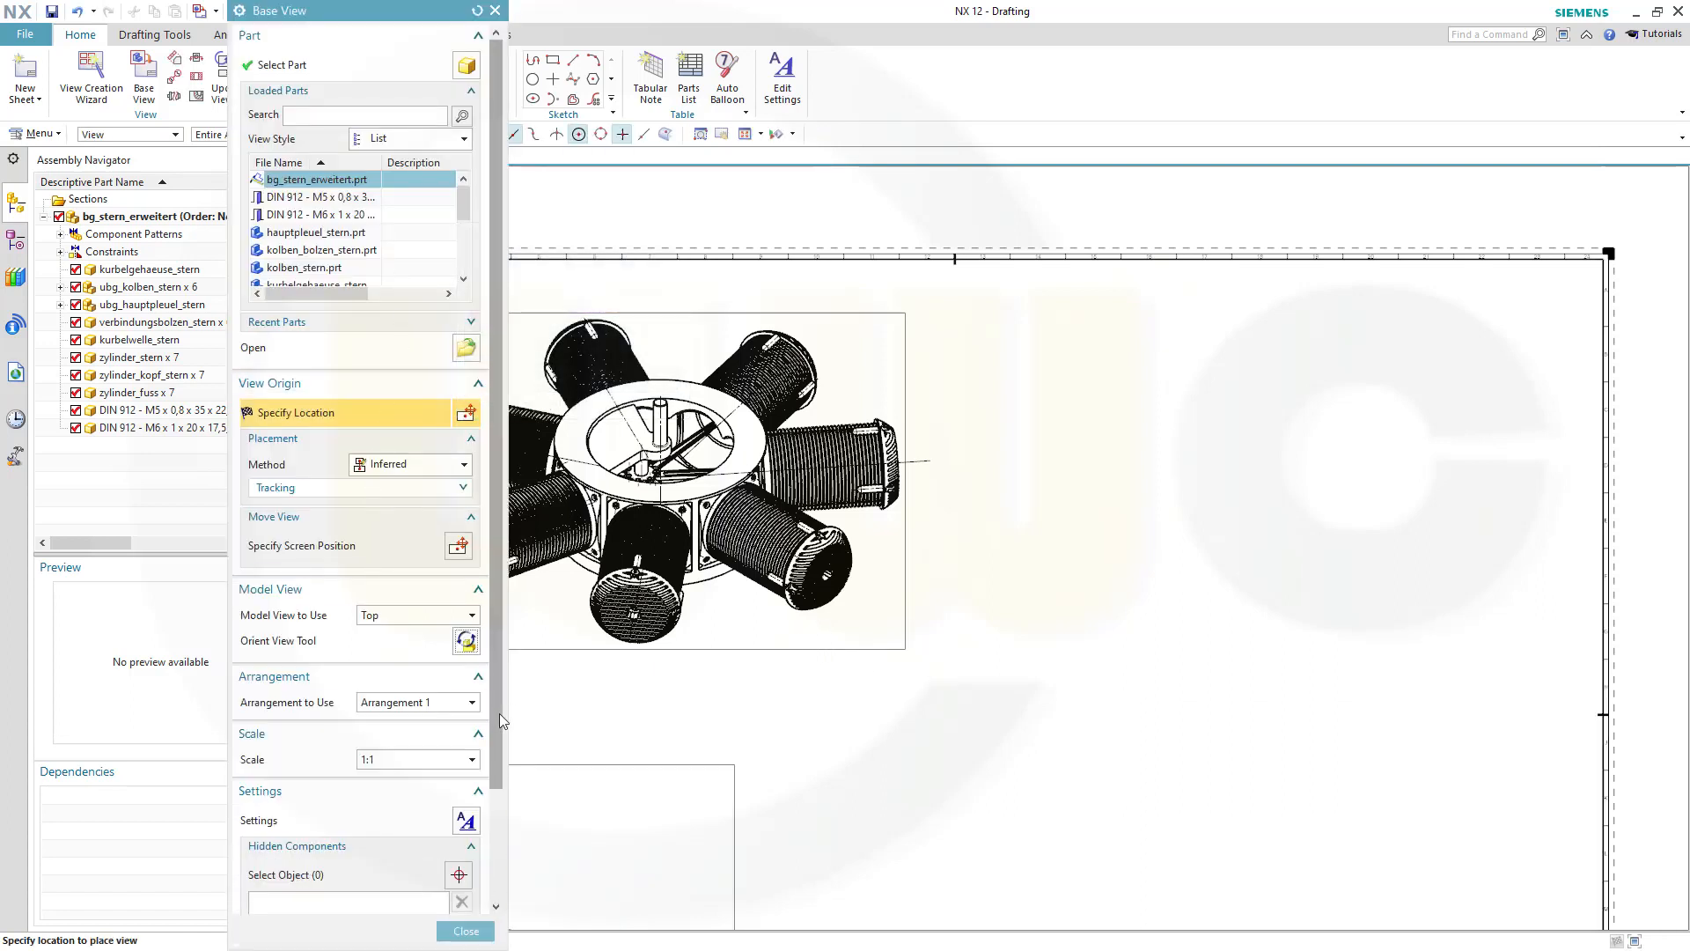
{"action": "left_click", "coordinate": [470, 702]}
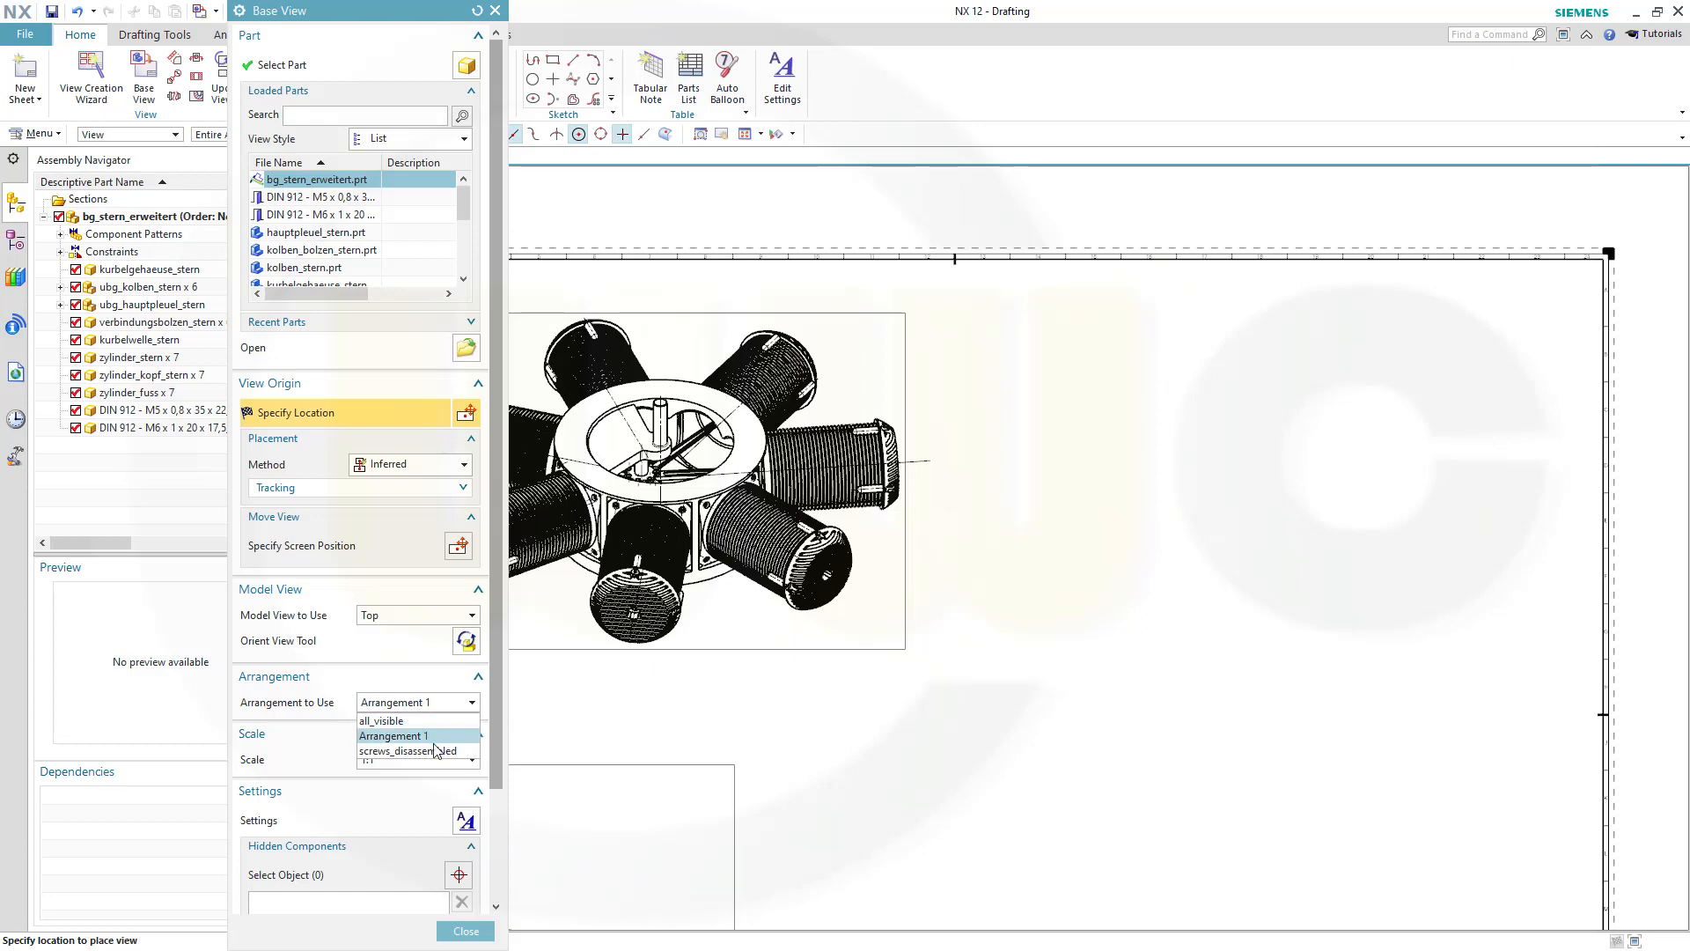
{"action": "left_click", "coordinate": [408, 750]}
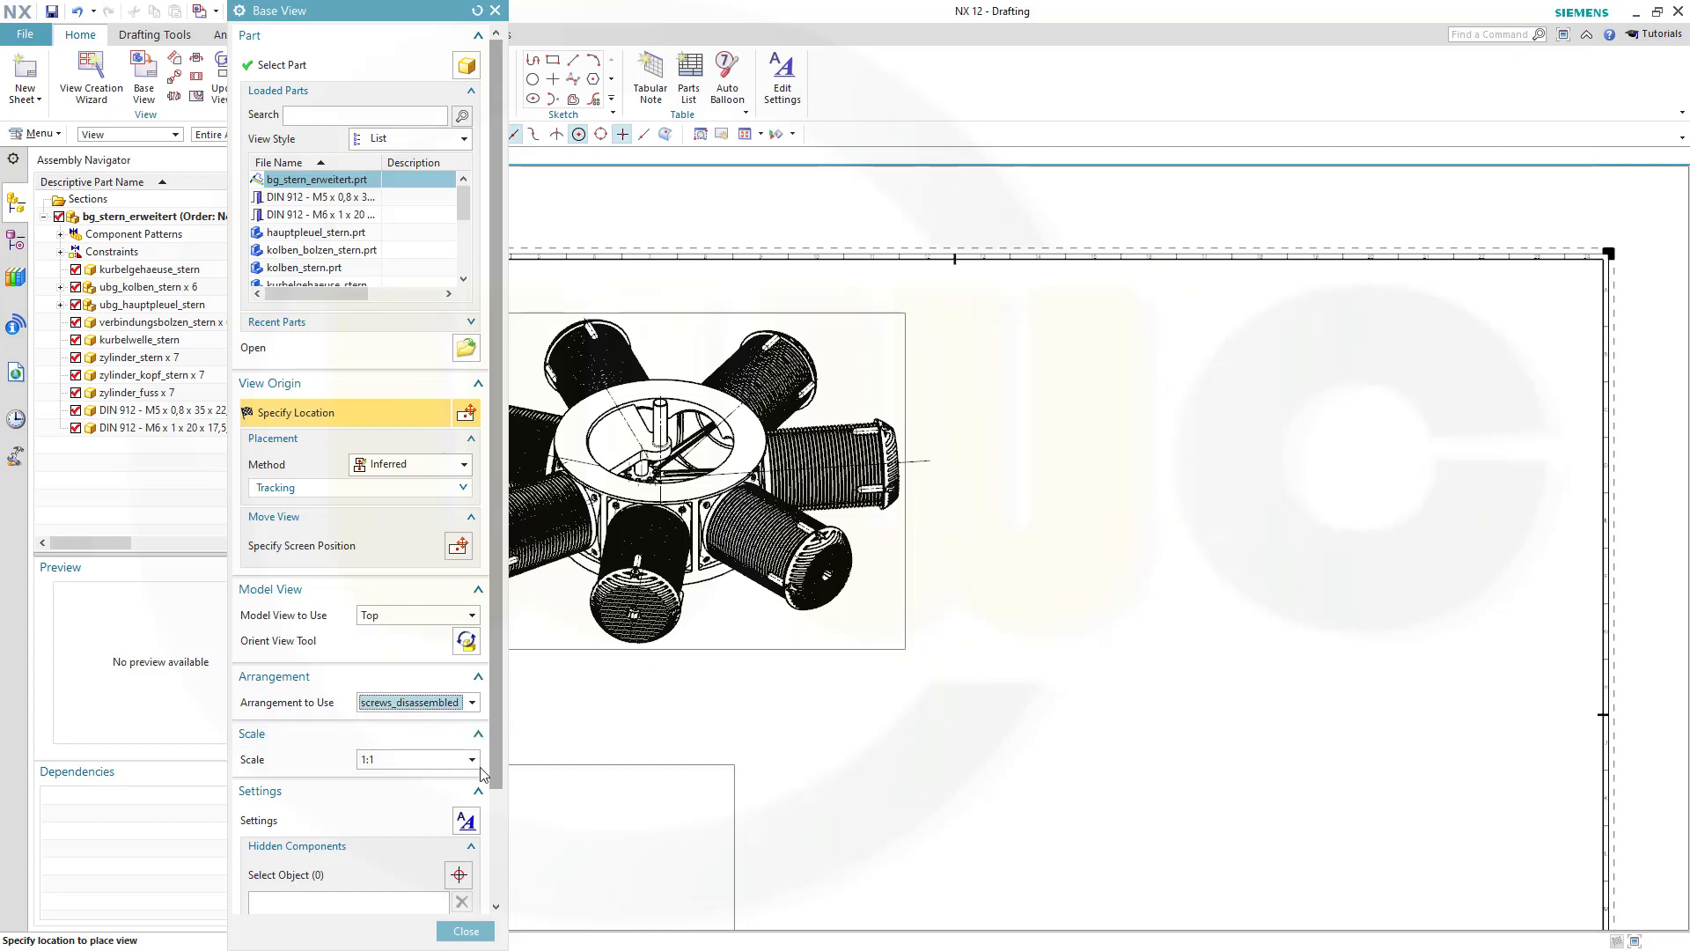
{"action": "left_click", "coordinate": [470, 759]}
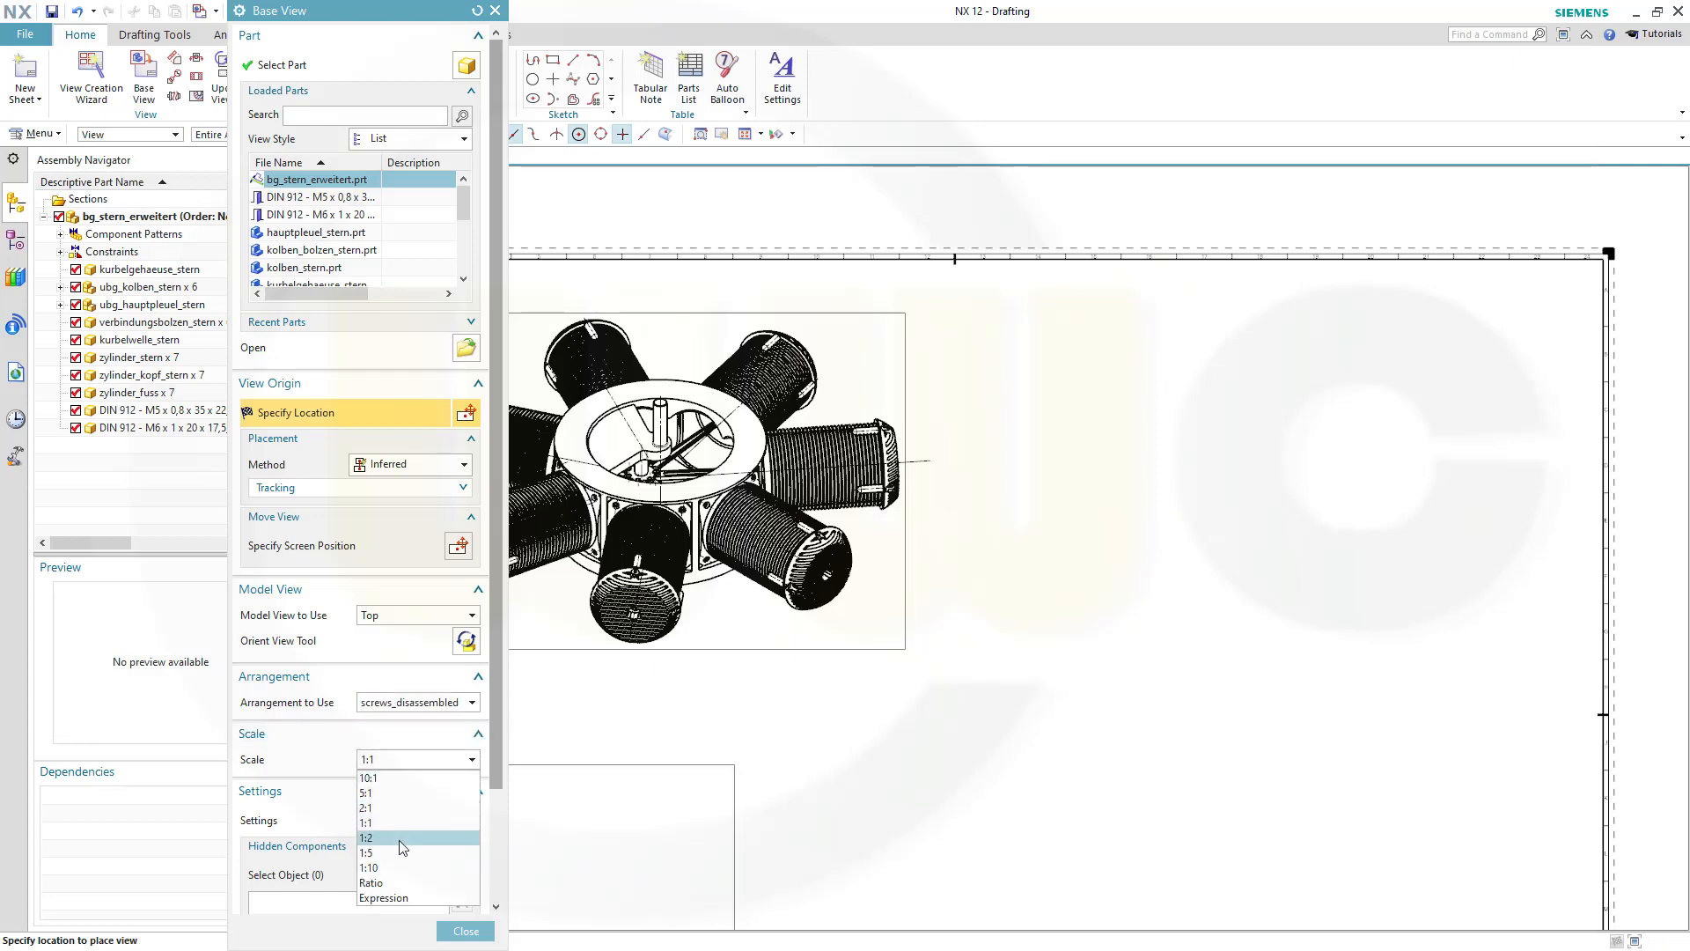
{"action": "left_click", "coordinate": [366, 837]}
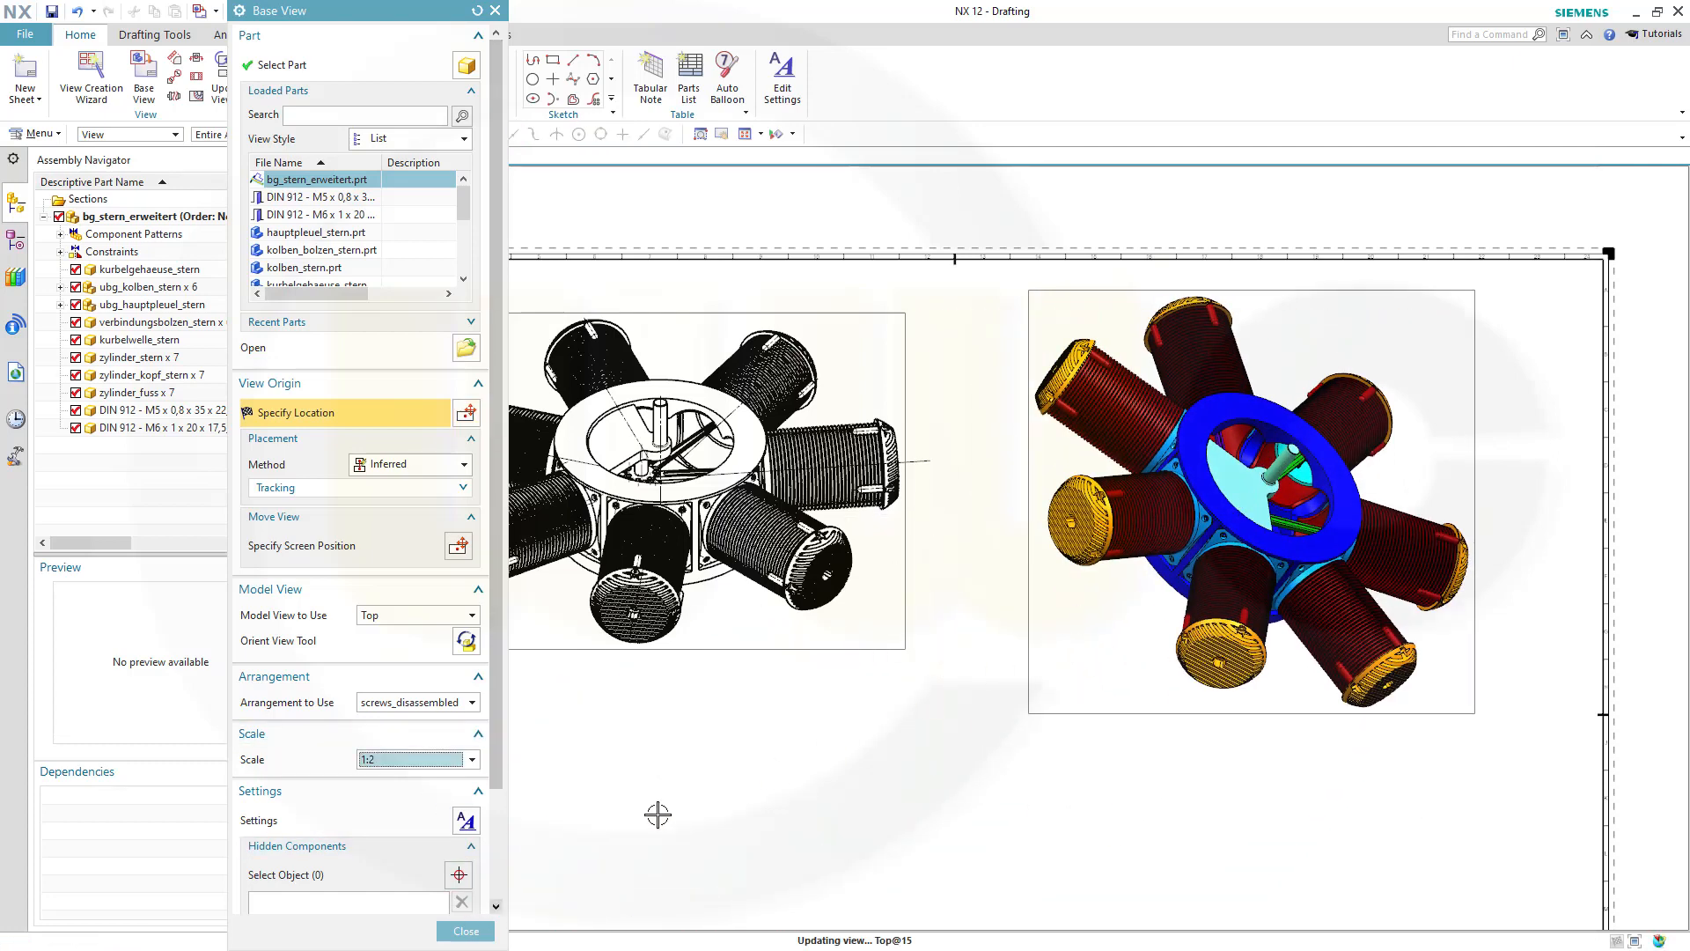
{"action": "left_click", "coordinate": [465, 930]}
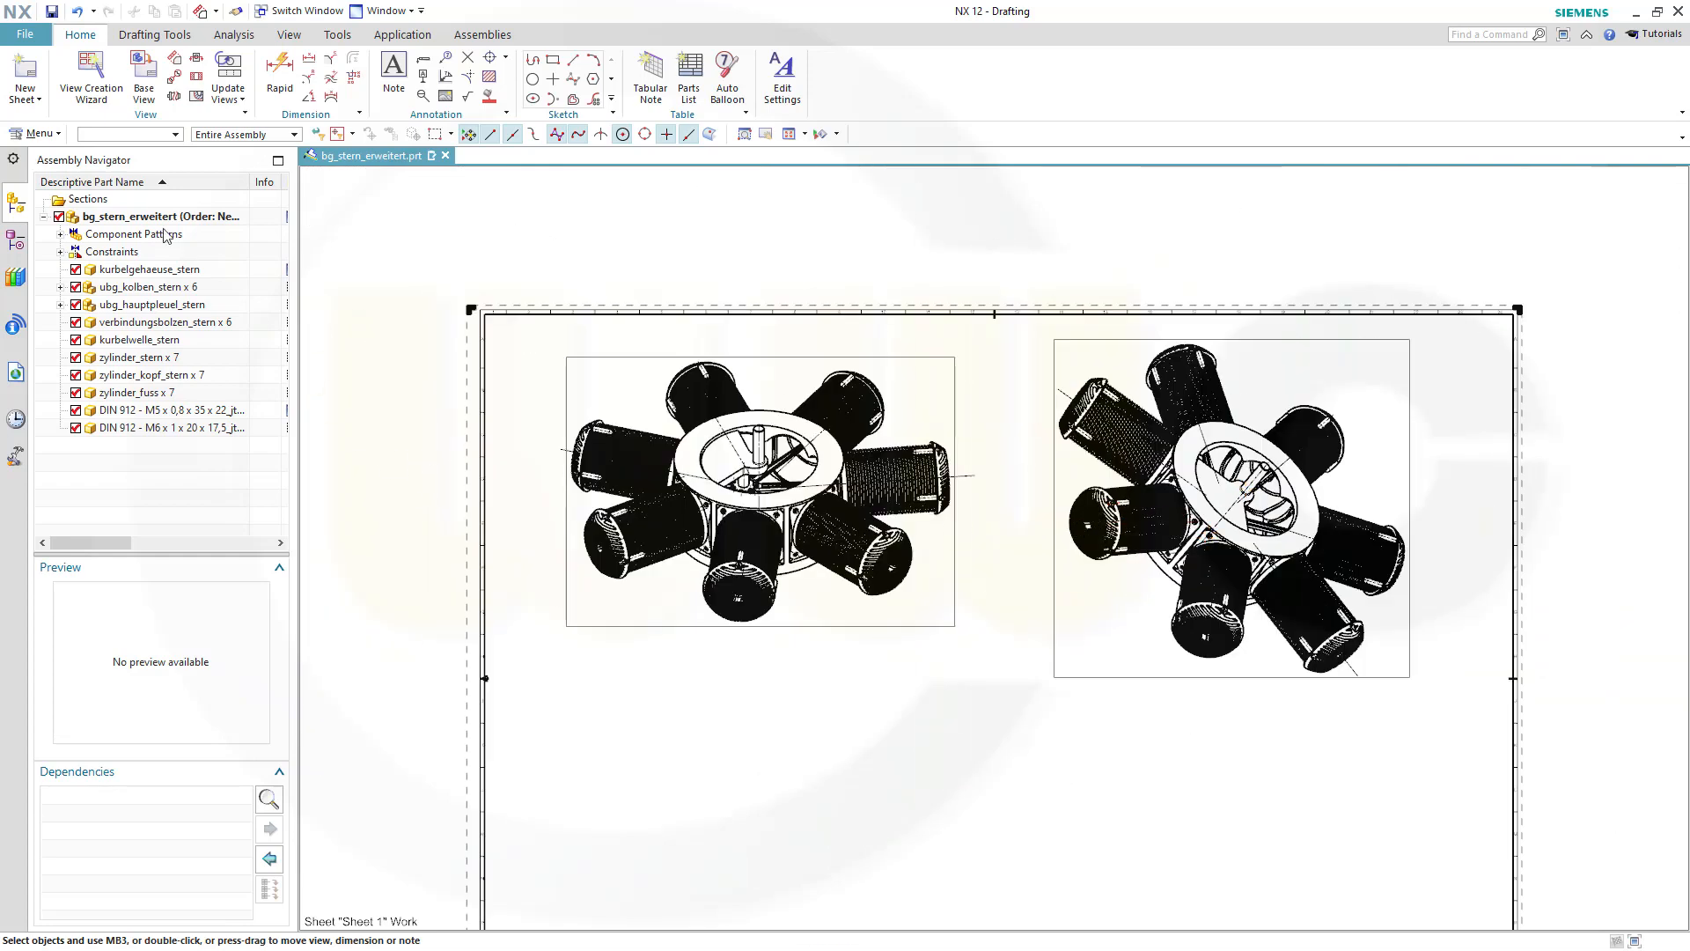
Step: Start a third engine base view and reorient it with the Orient View Tool
{"action": "left_click", "coordinate": [144, 81]}
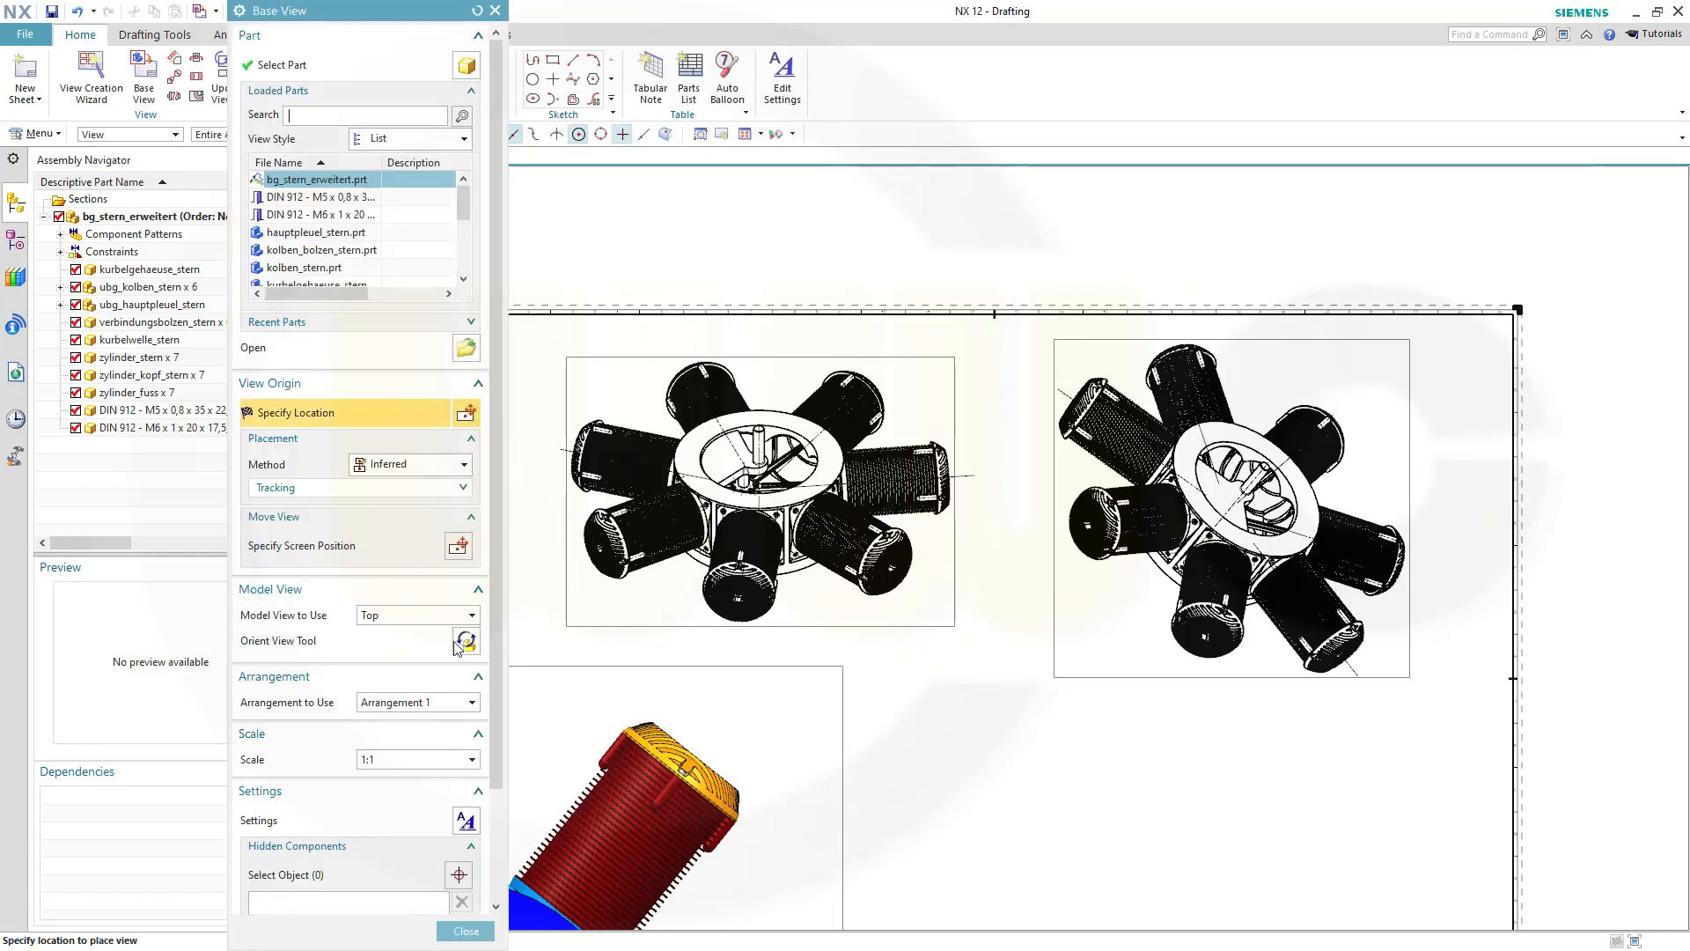
{"action": "left_click", "coordinate": [464, 644]}
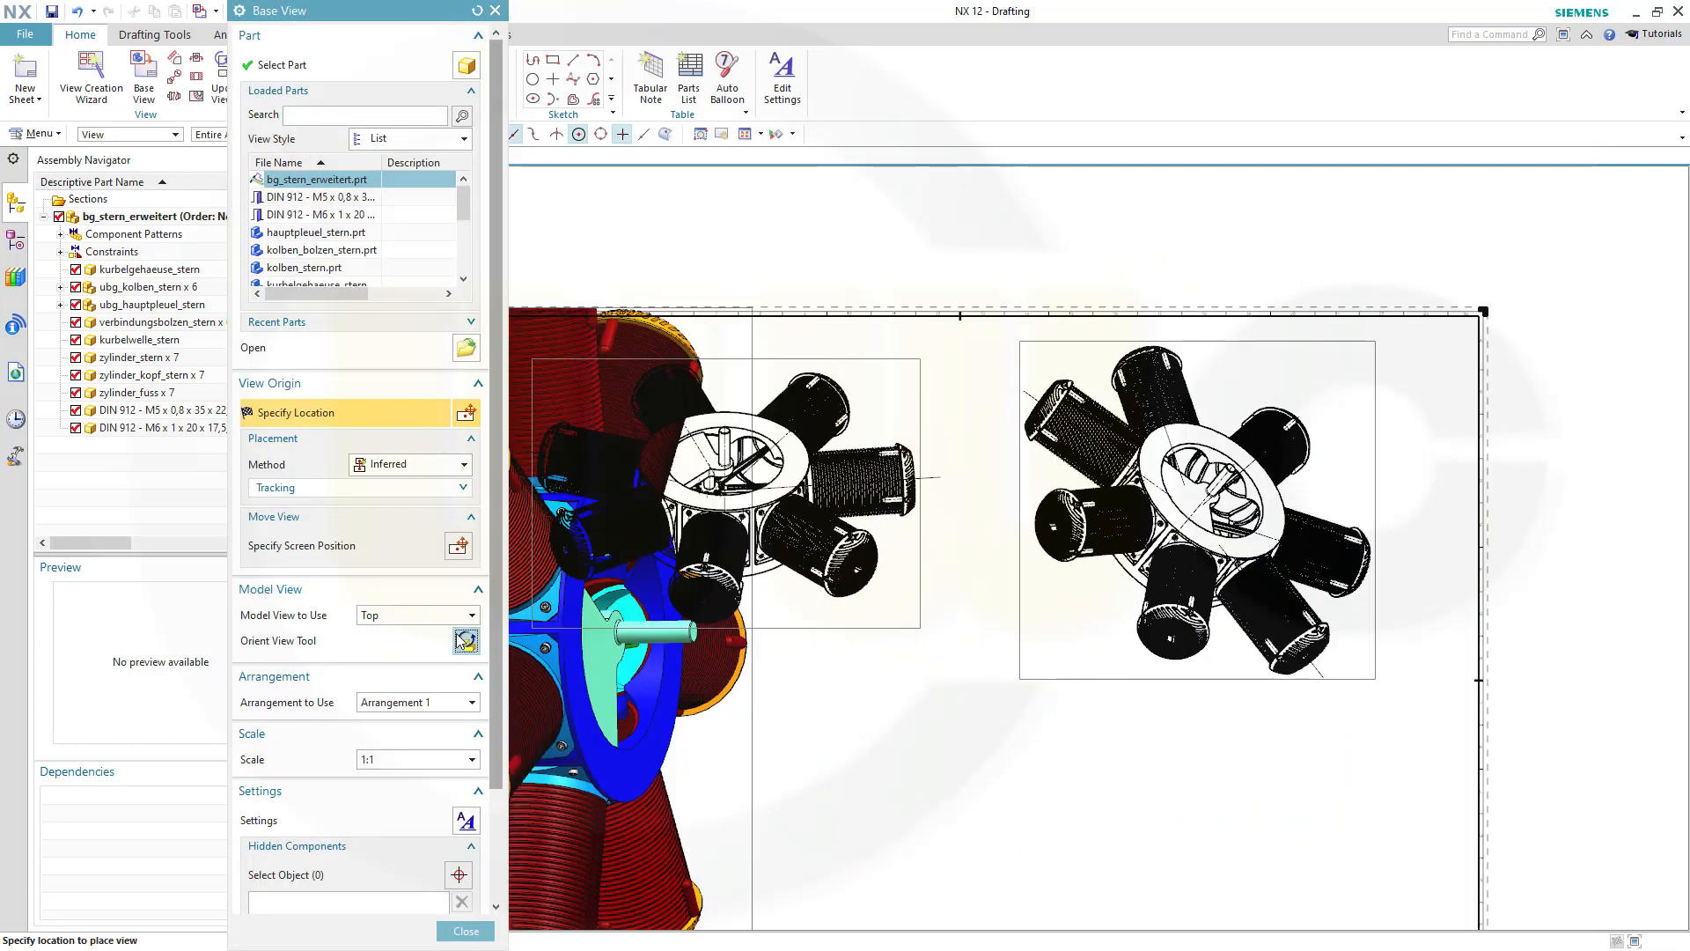
{"action": "left_click", "coordinate": [466, 640]}
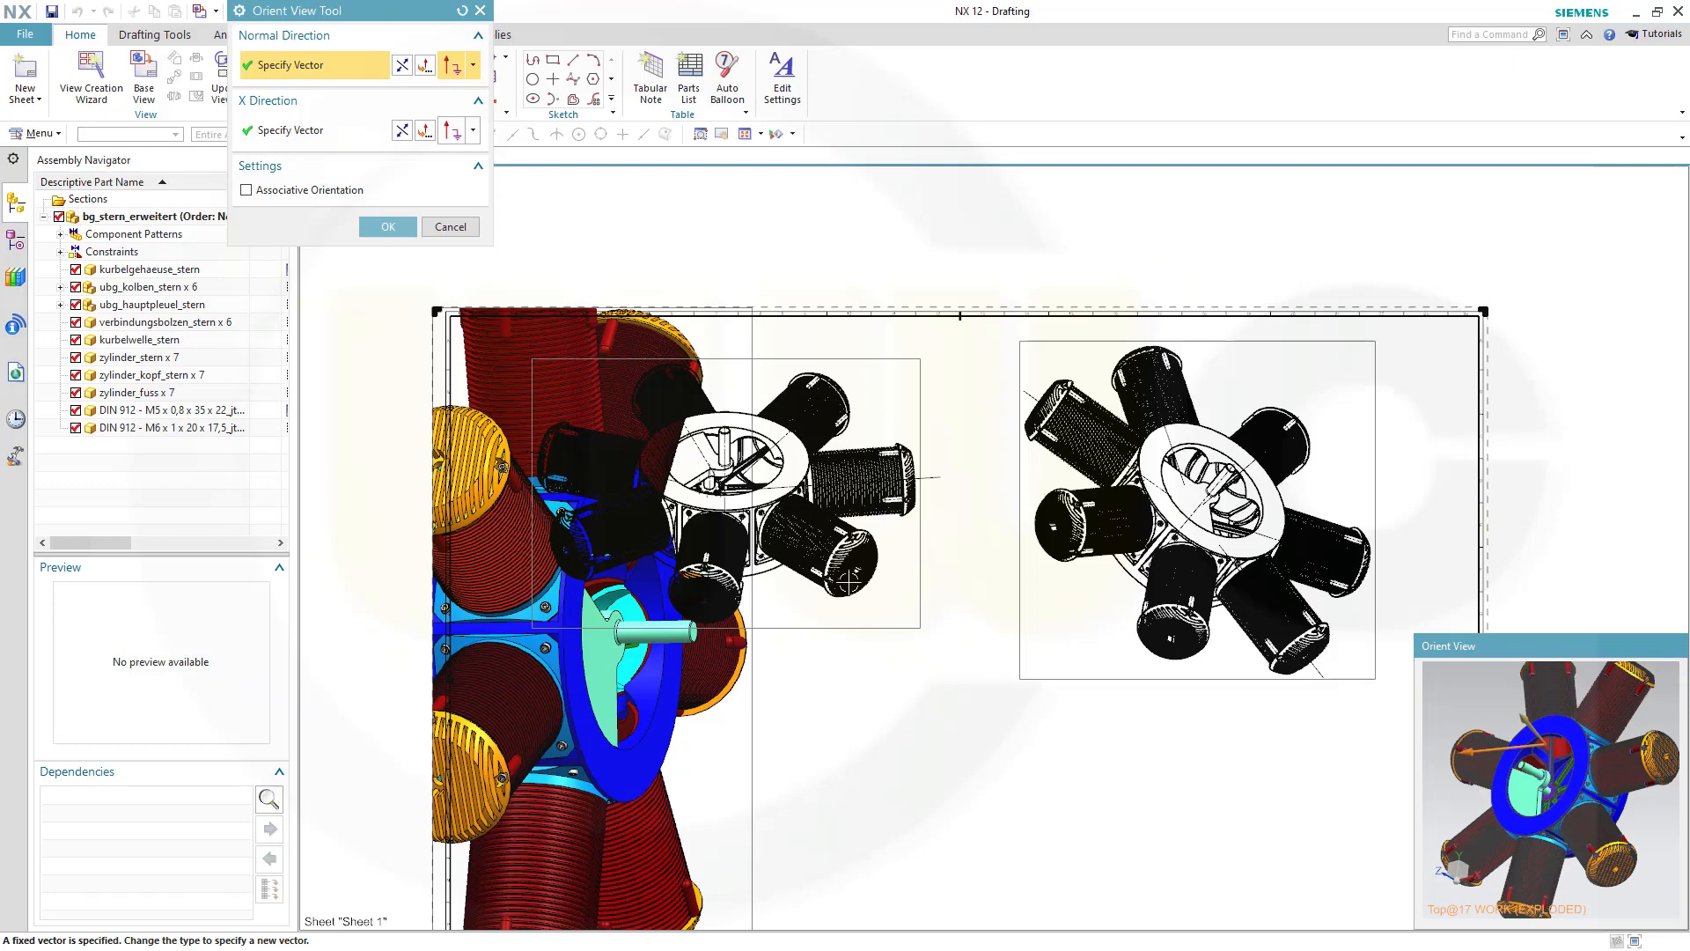
{"action": "left_click", "coordinate": [386, 226]}
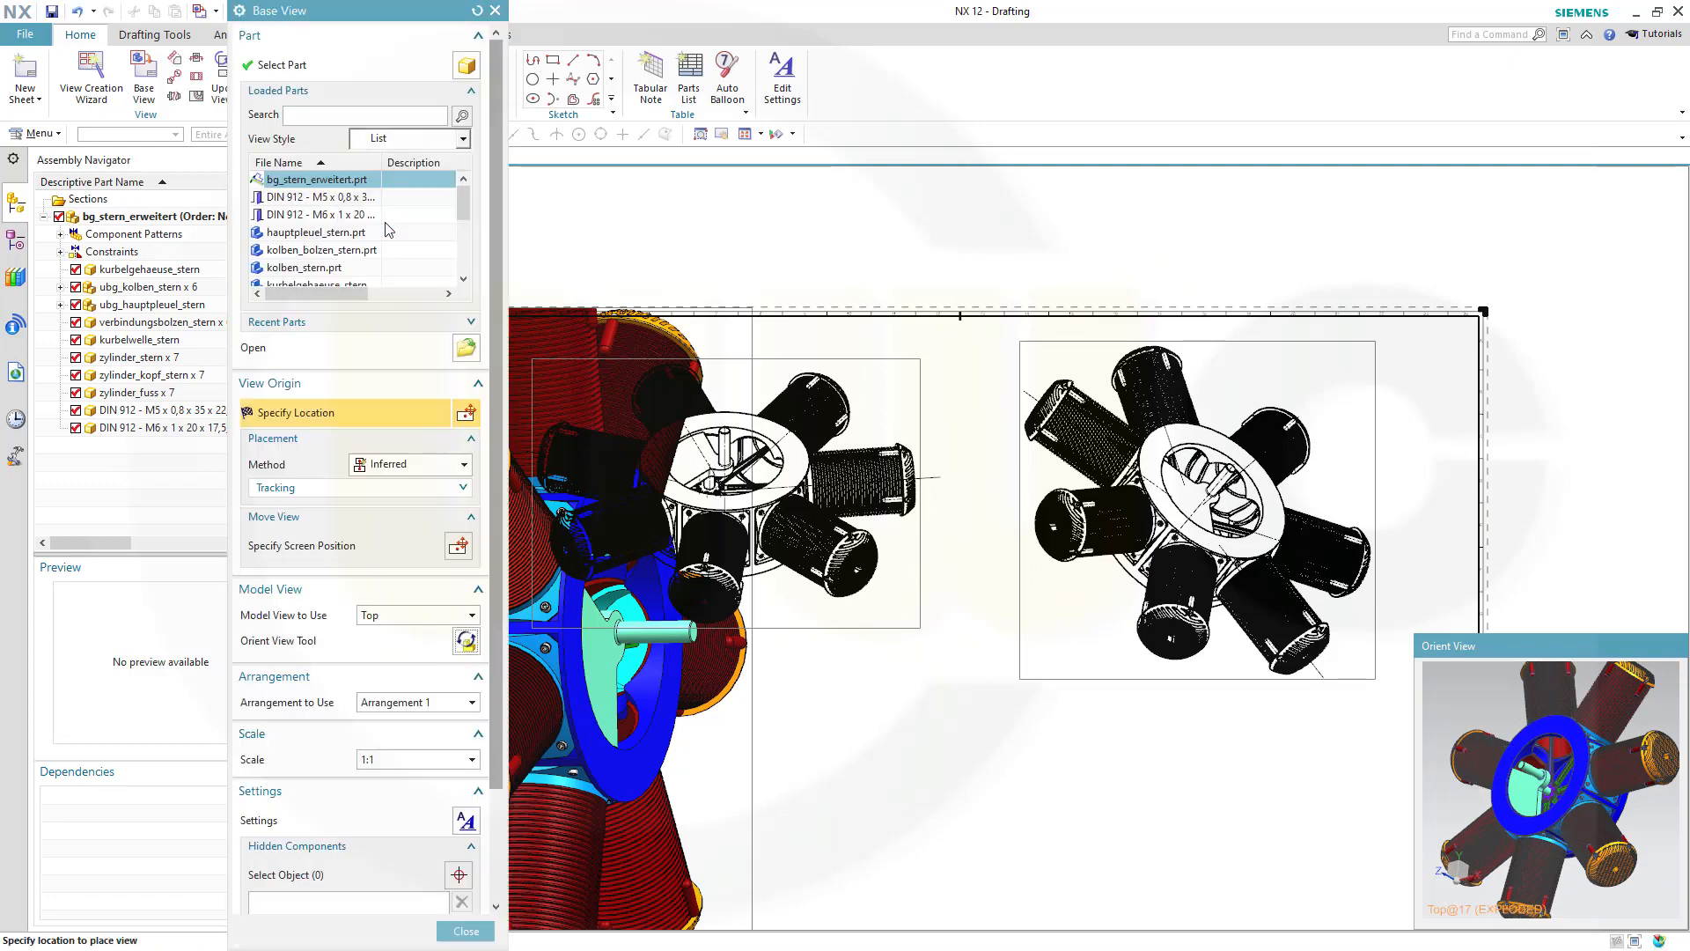
Step: Set the view scale to 1:2 and place it below the first view, adding no projected view
{"action": "left_click", "coordinate": [471, 759]}
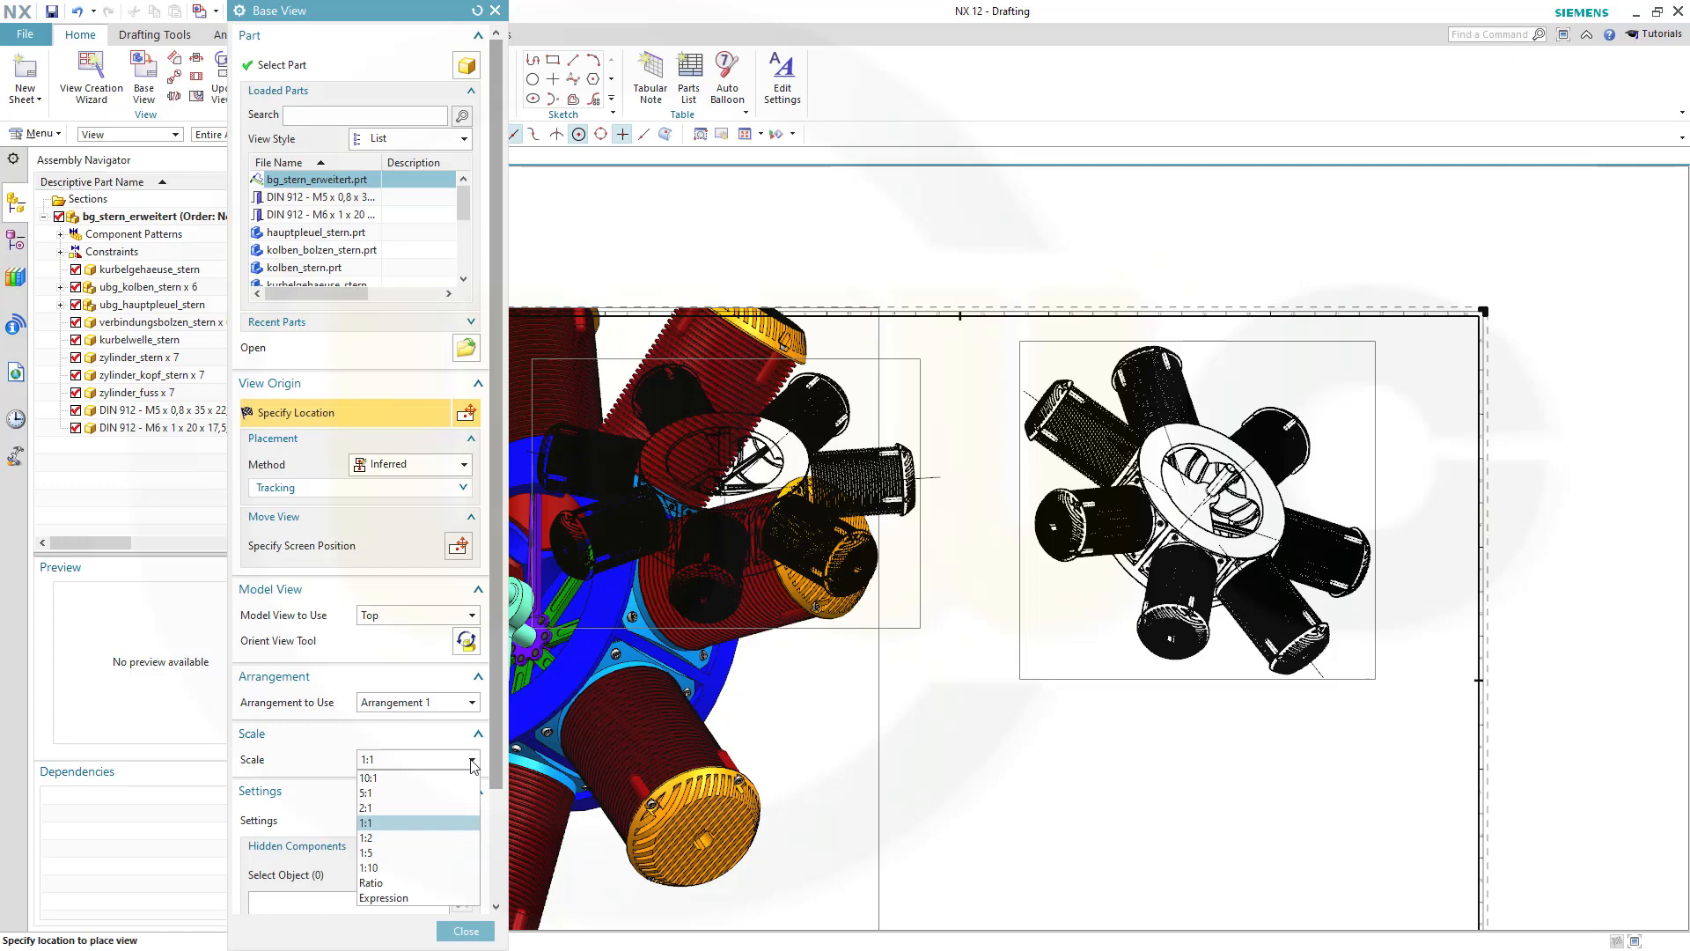
{"action": "left_click", "coordinate": [366, 837]}
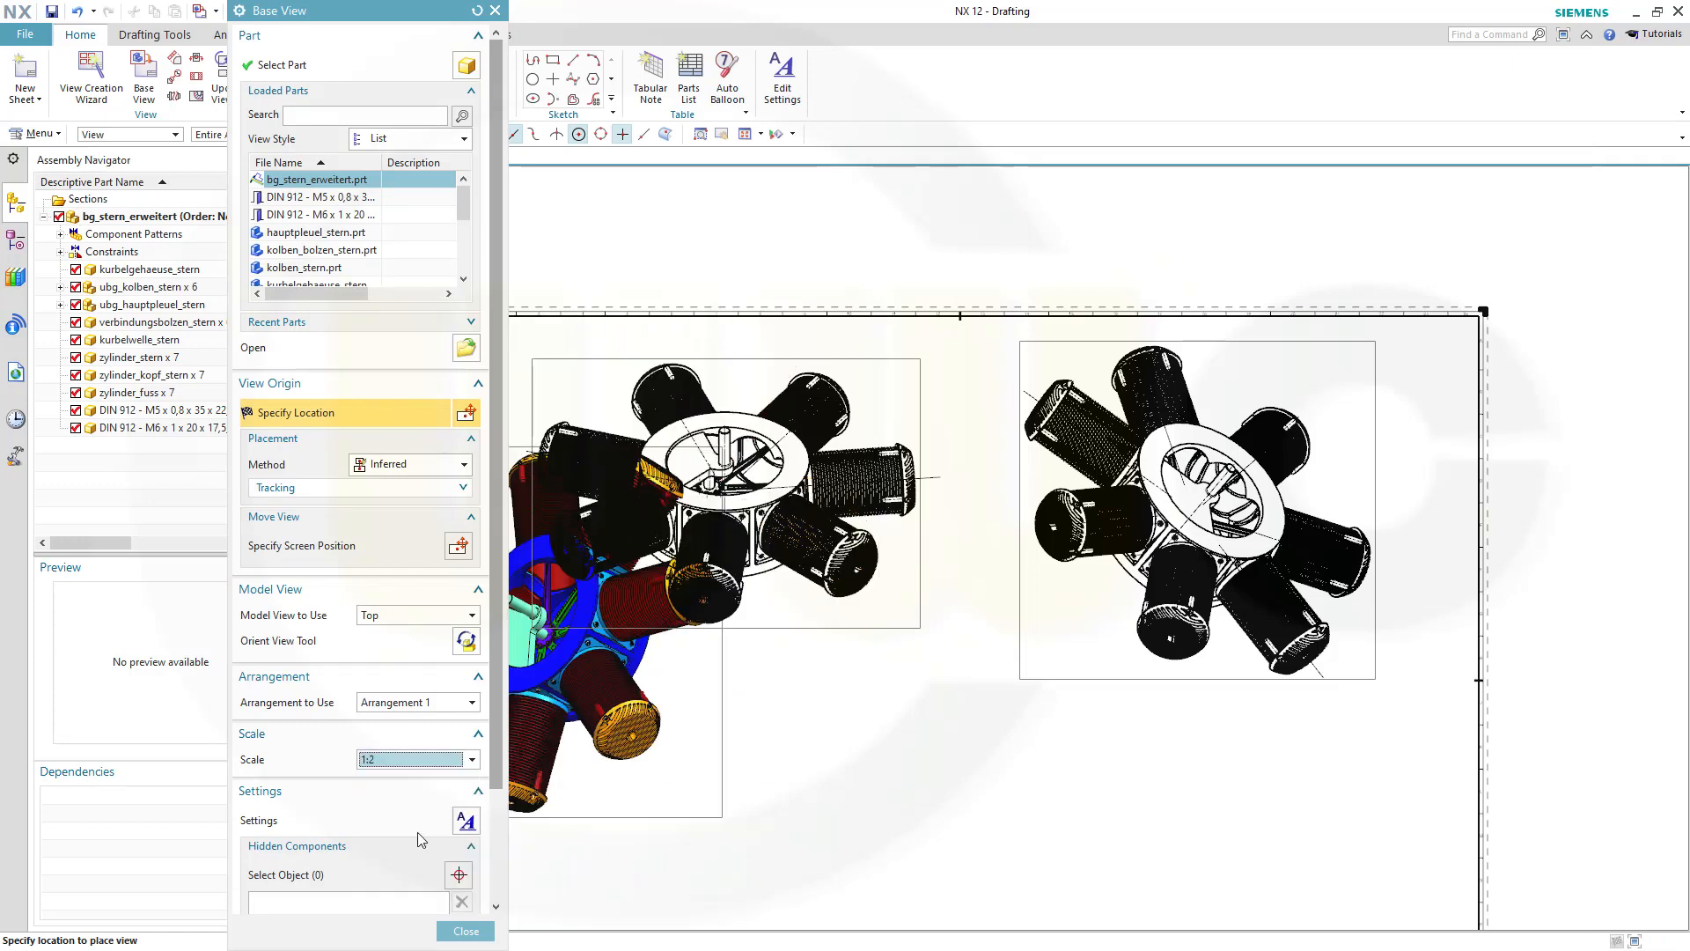
{"action": "mouse_move", "coordinate": [465, 931]}
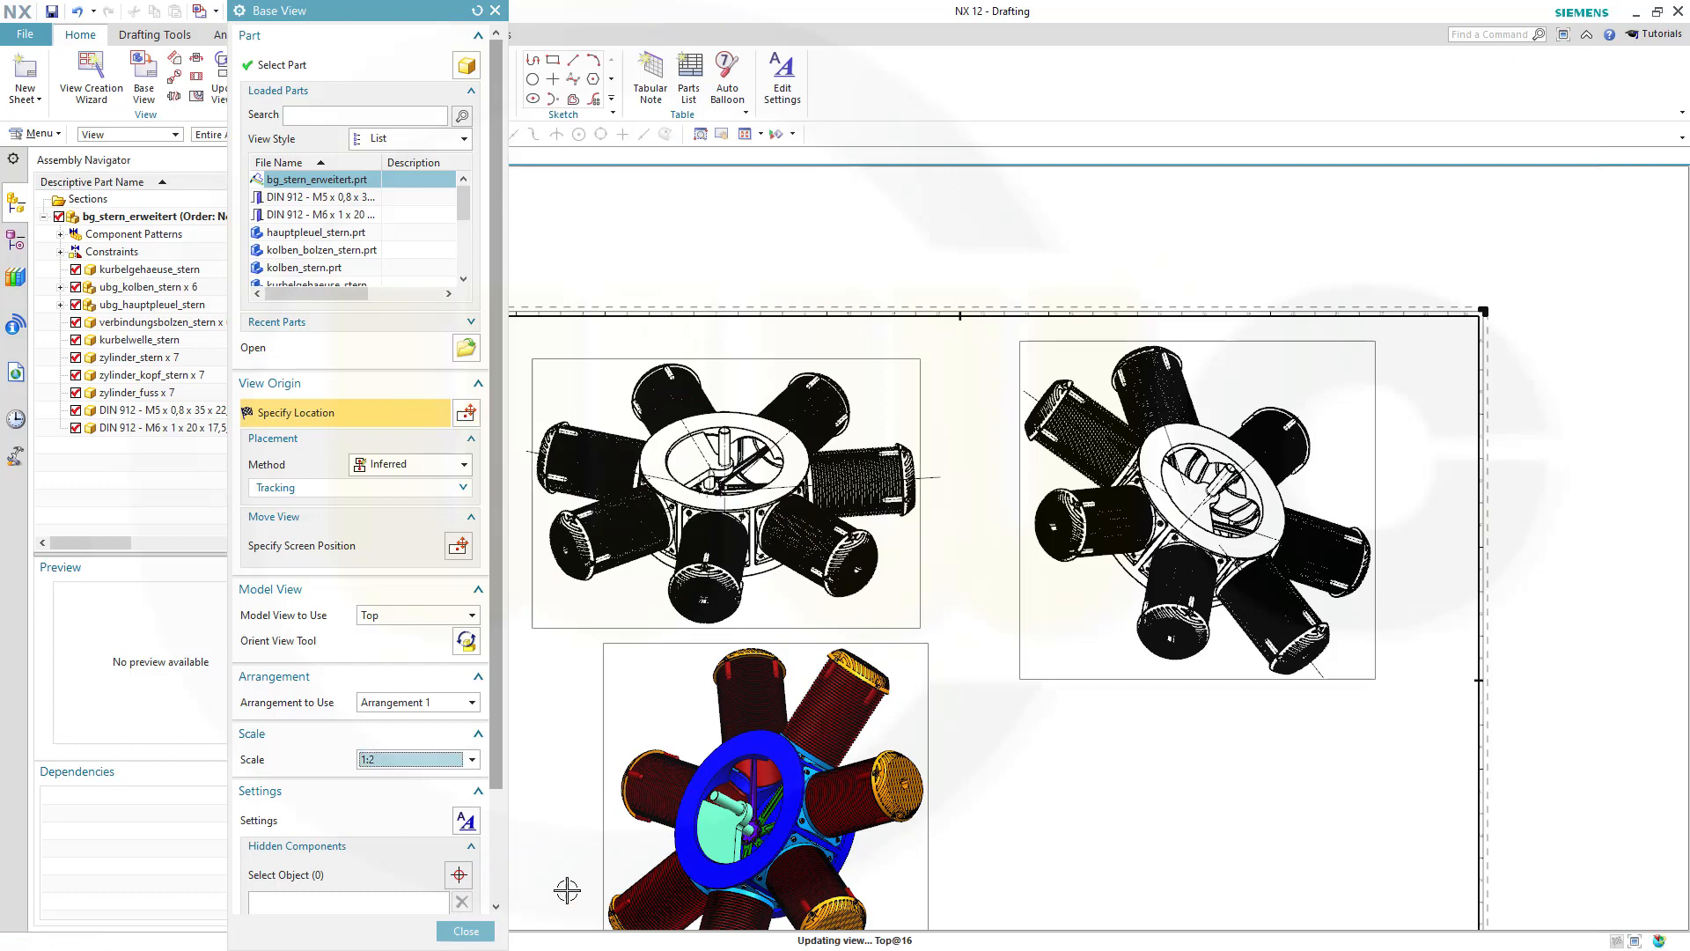
{"action": "left_click", "coordinate": [464, 930]}
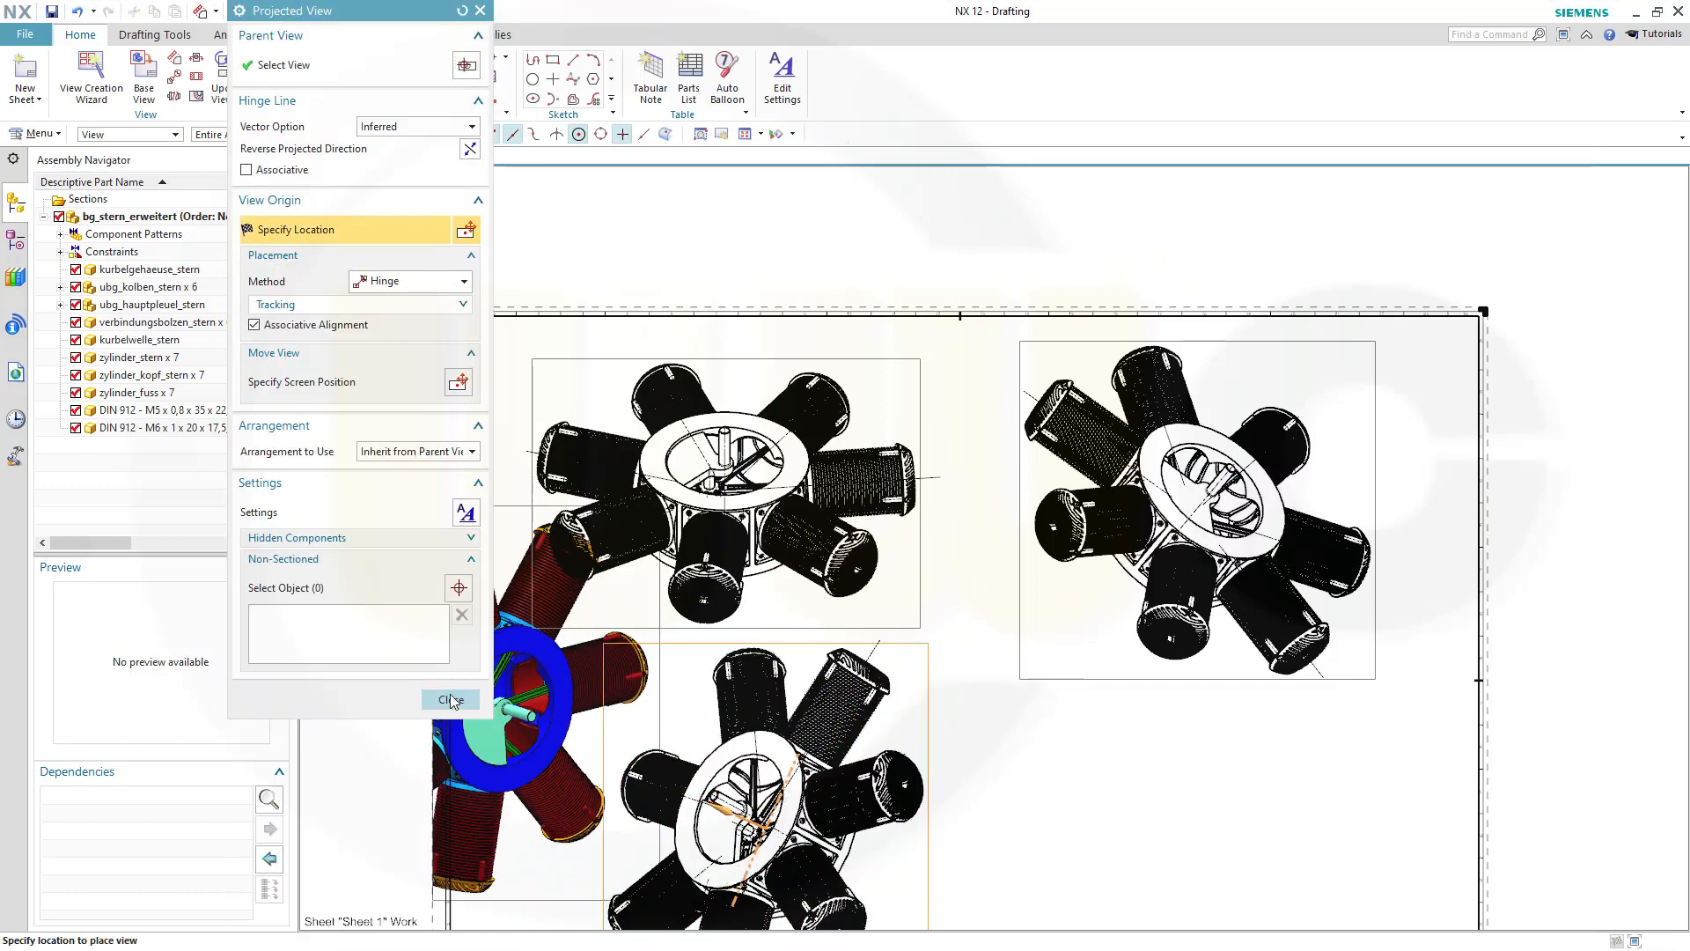
{"action": "left_click", "coordinate": [450, 700]}
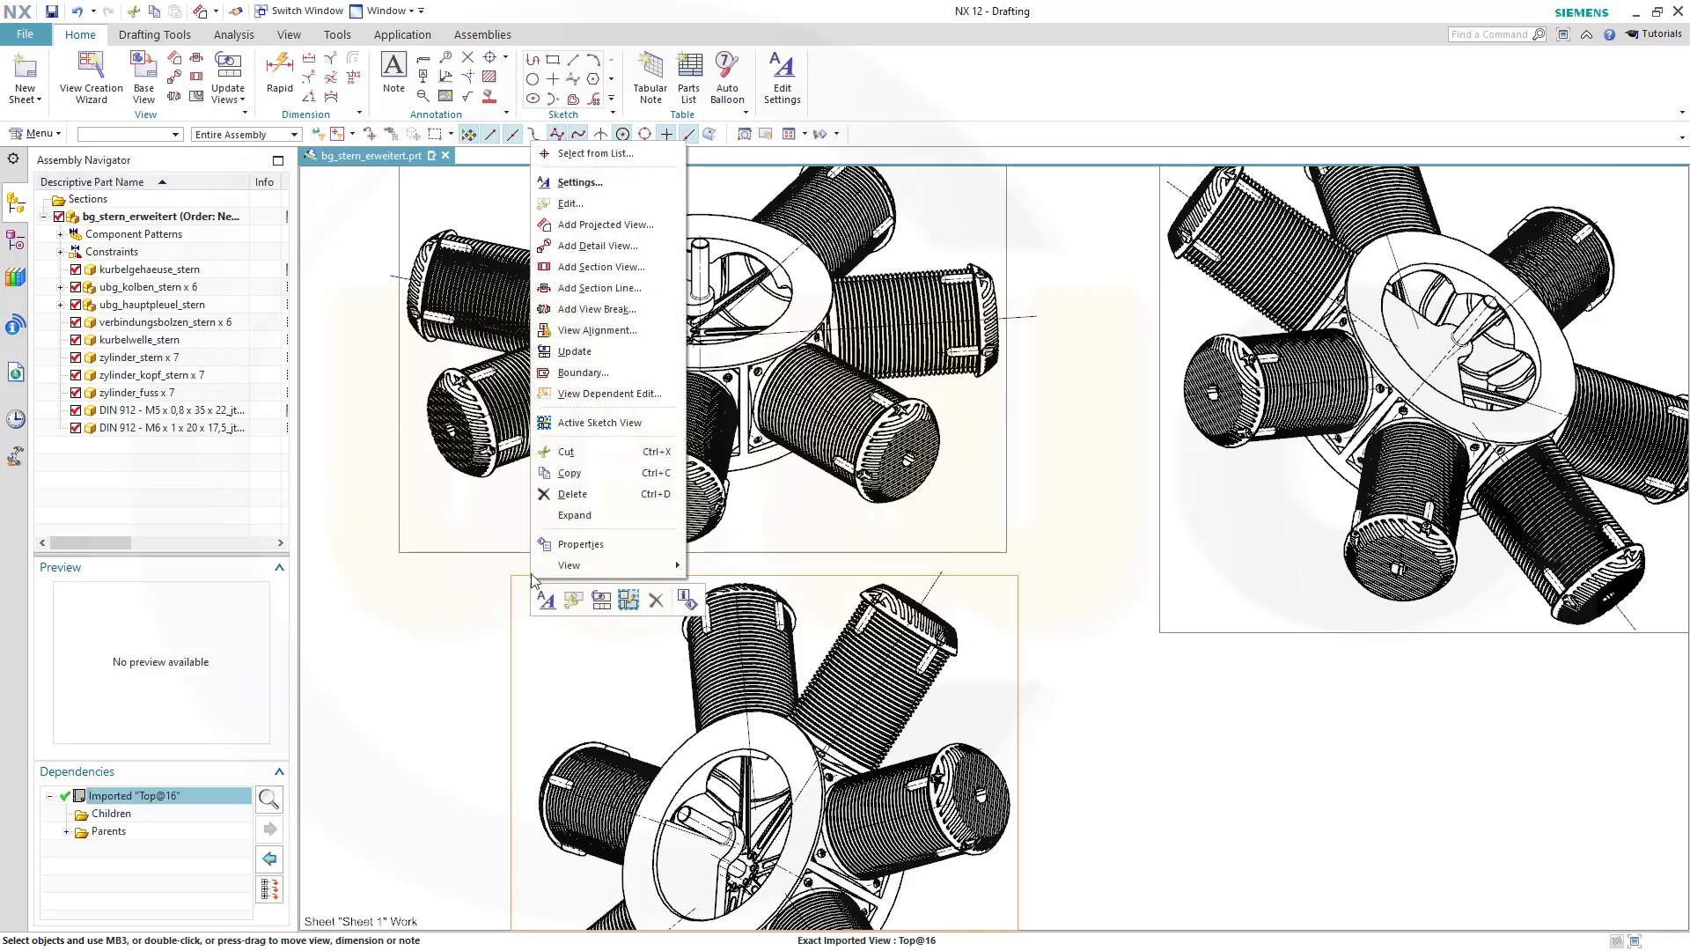
Step: Edit the bottom view's settings and pick twelve DIN 912 screws as its hidden components
{"action": "left_click", "coordinate": [580, 182]}
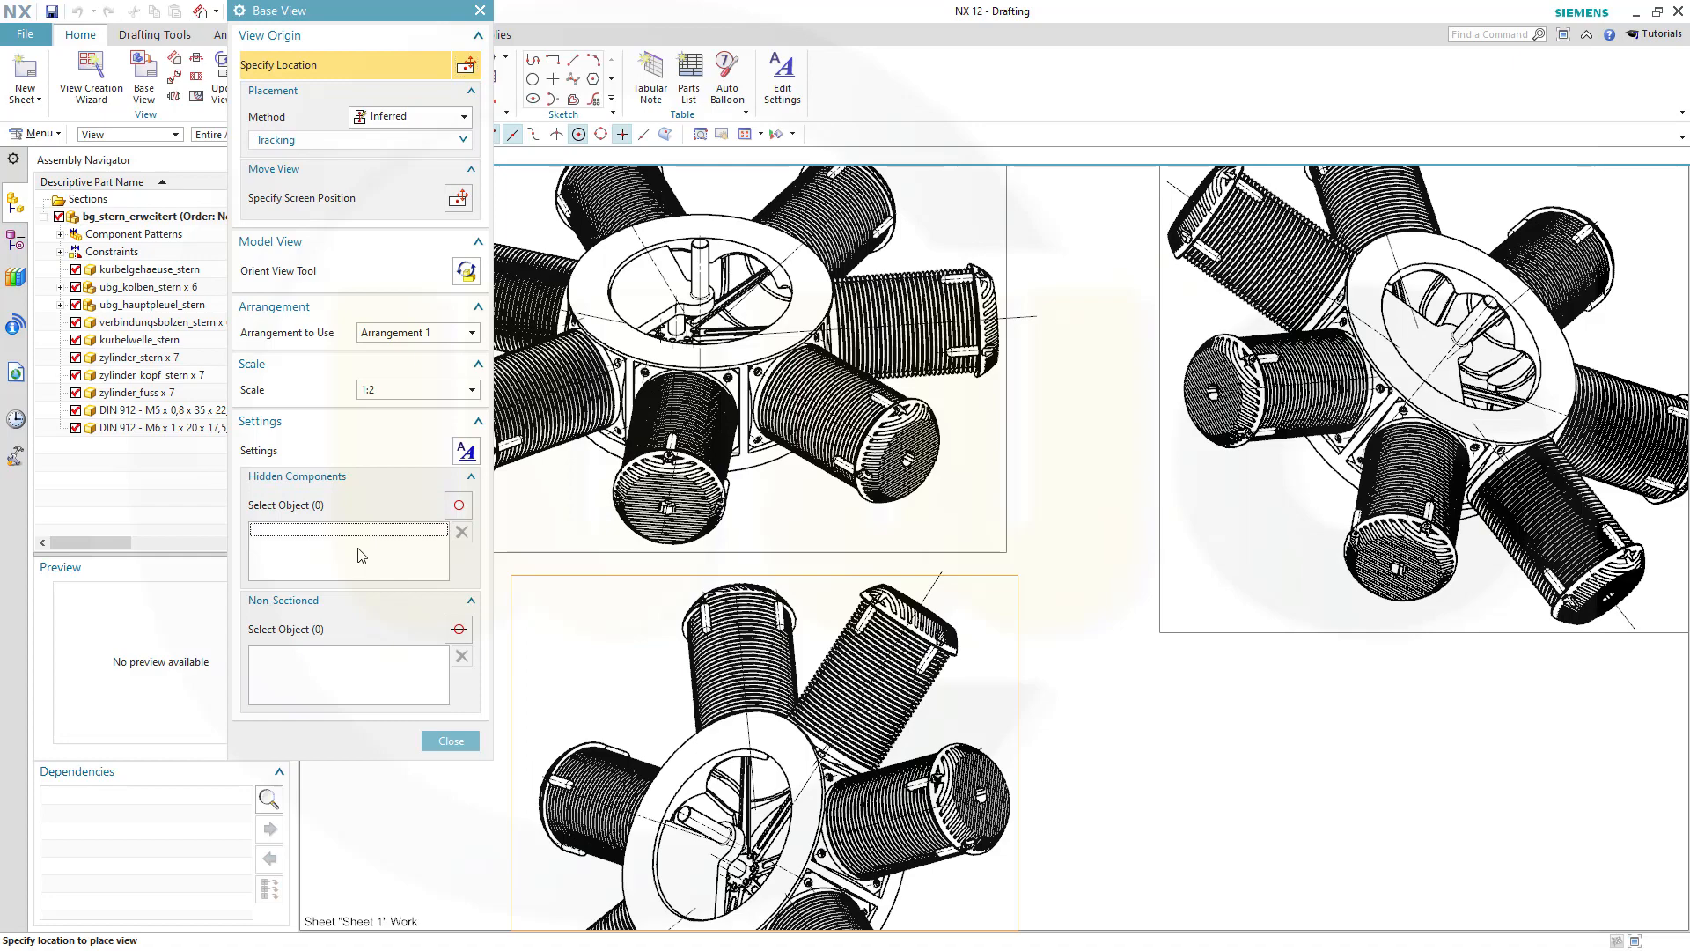
{"action": "mouse_move", "coordinate": [458, 504]}
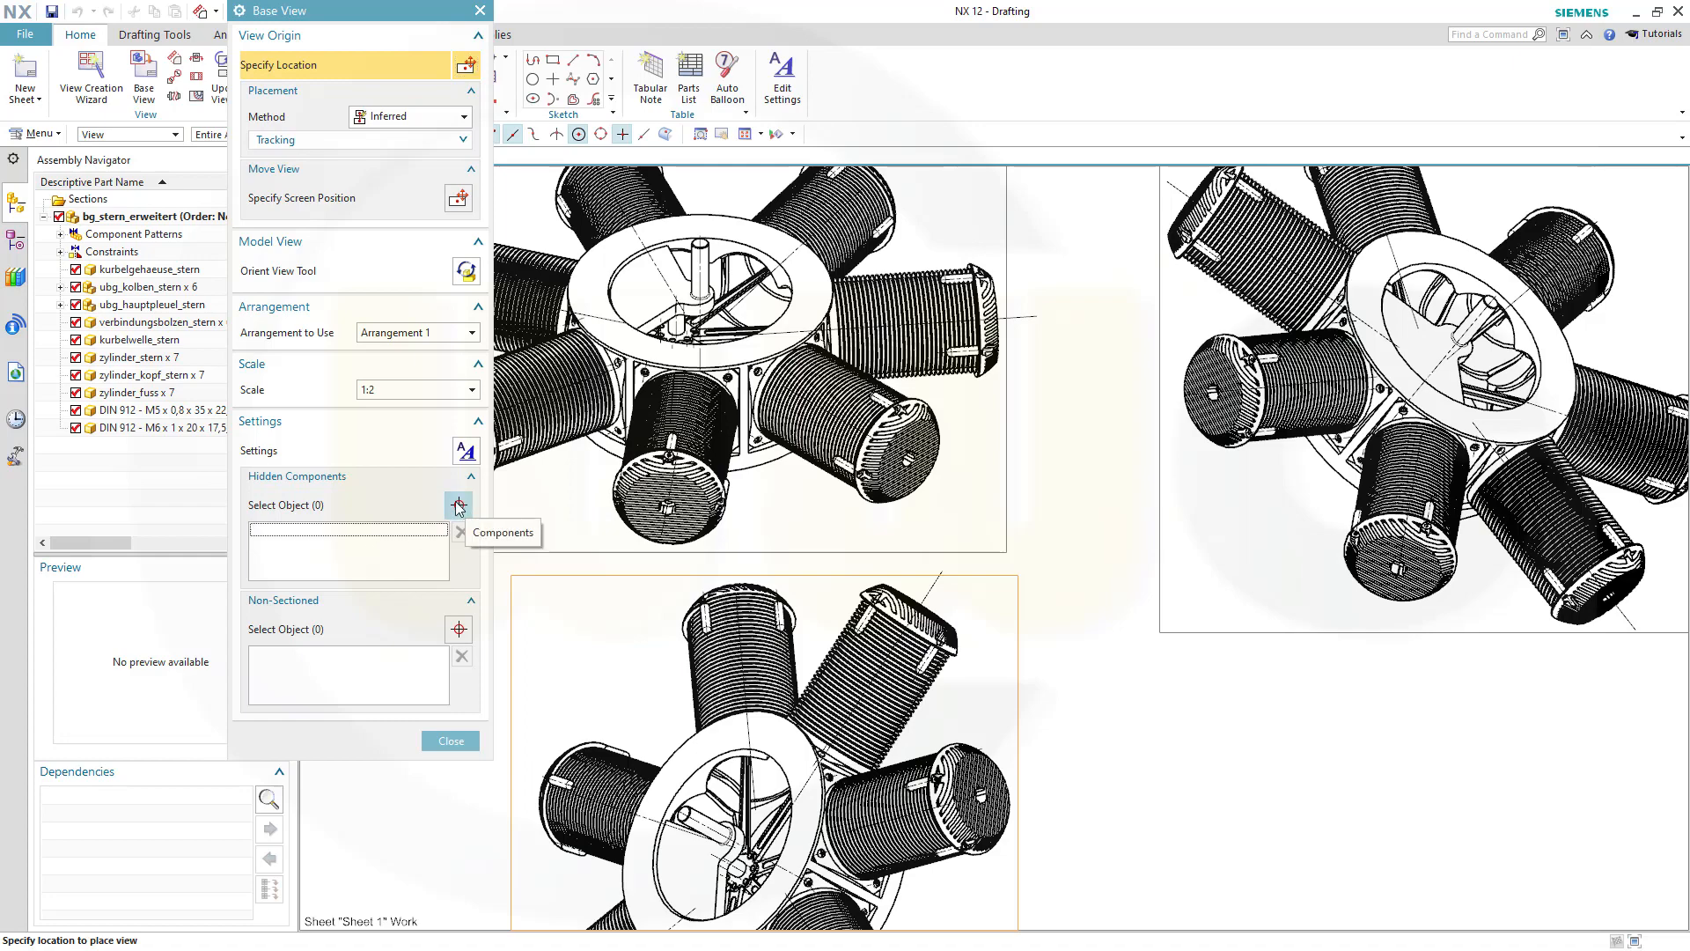
{"action": "left_click", "coordinate": [457, 504]}
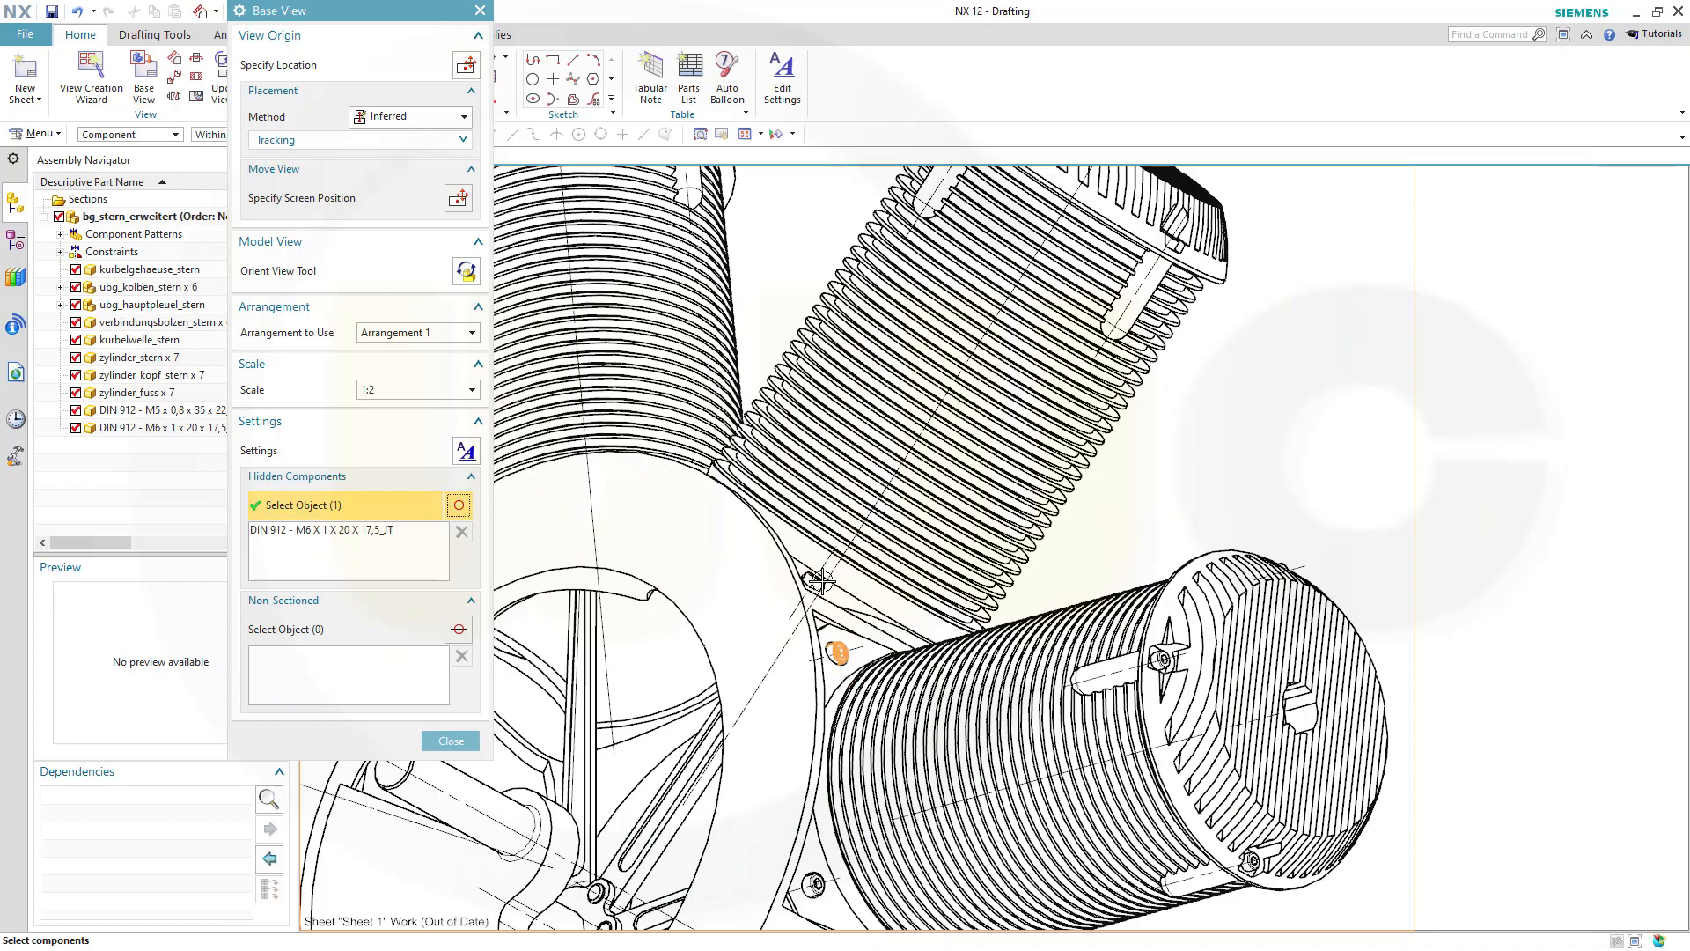
{"action": "left_click", "coordinate": [817, 883]}
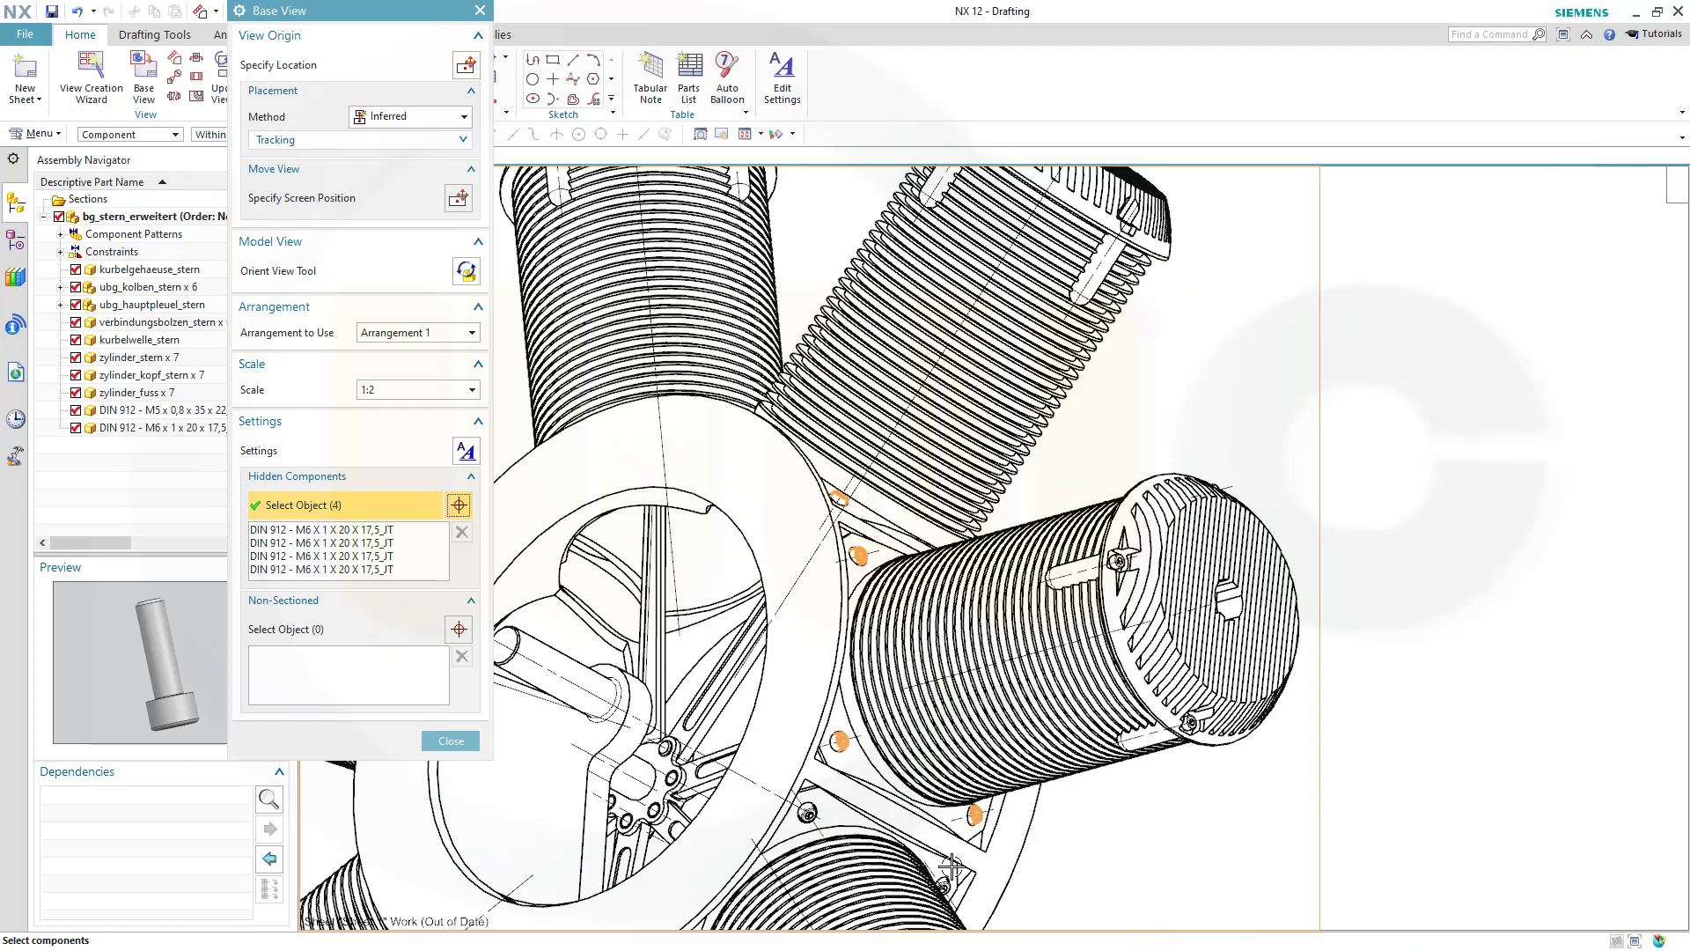
{"action": "left_click", "coordinate": [805, 816]}
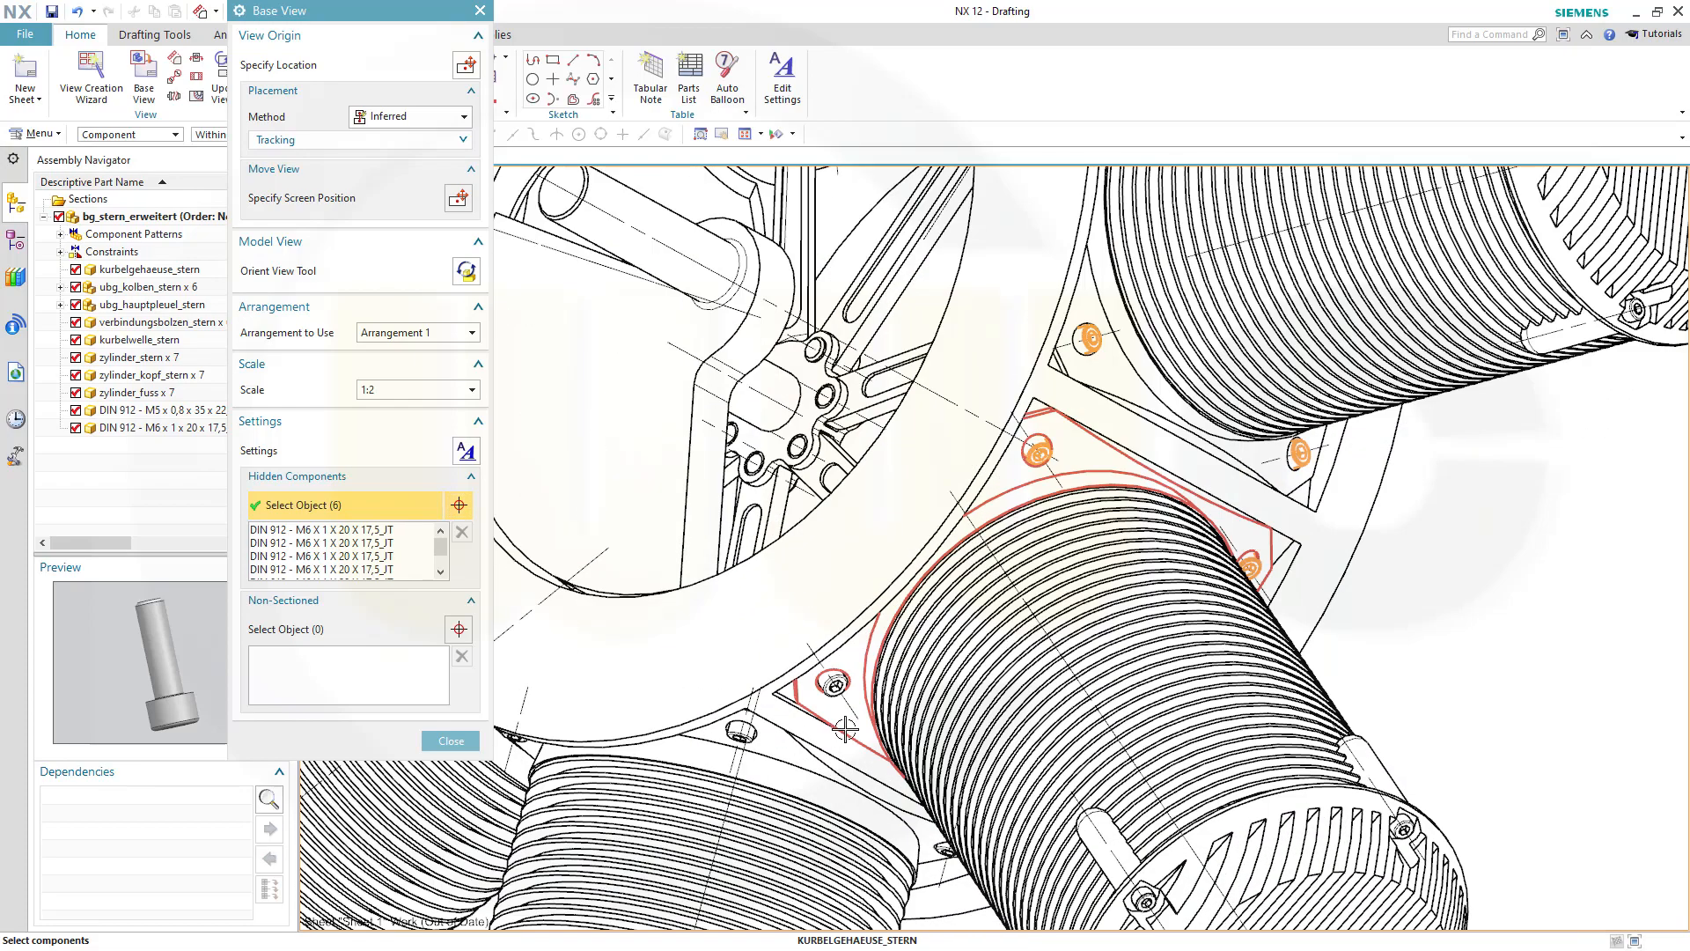
{"action": "left_click", "coordinate": [830, 683]}
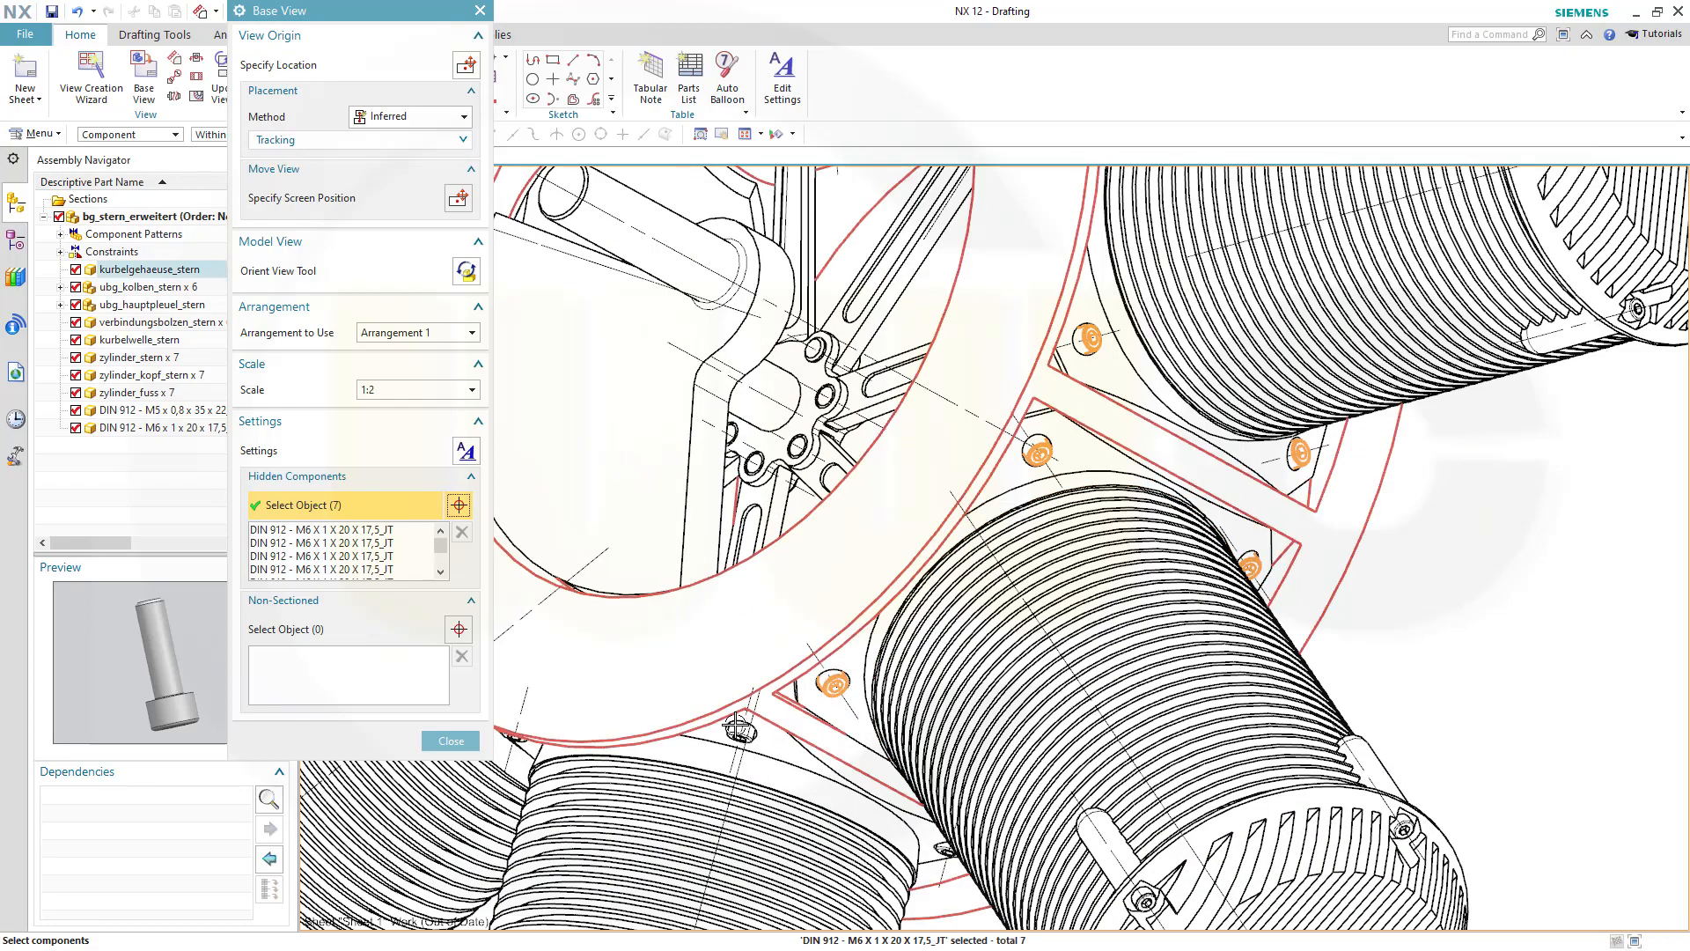
{"action": "left_click", "coordinate": [736, 736]}
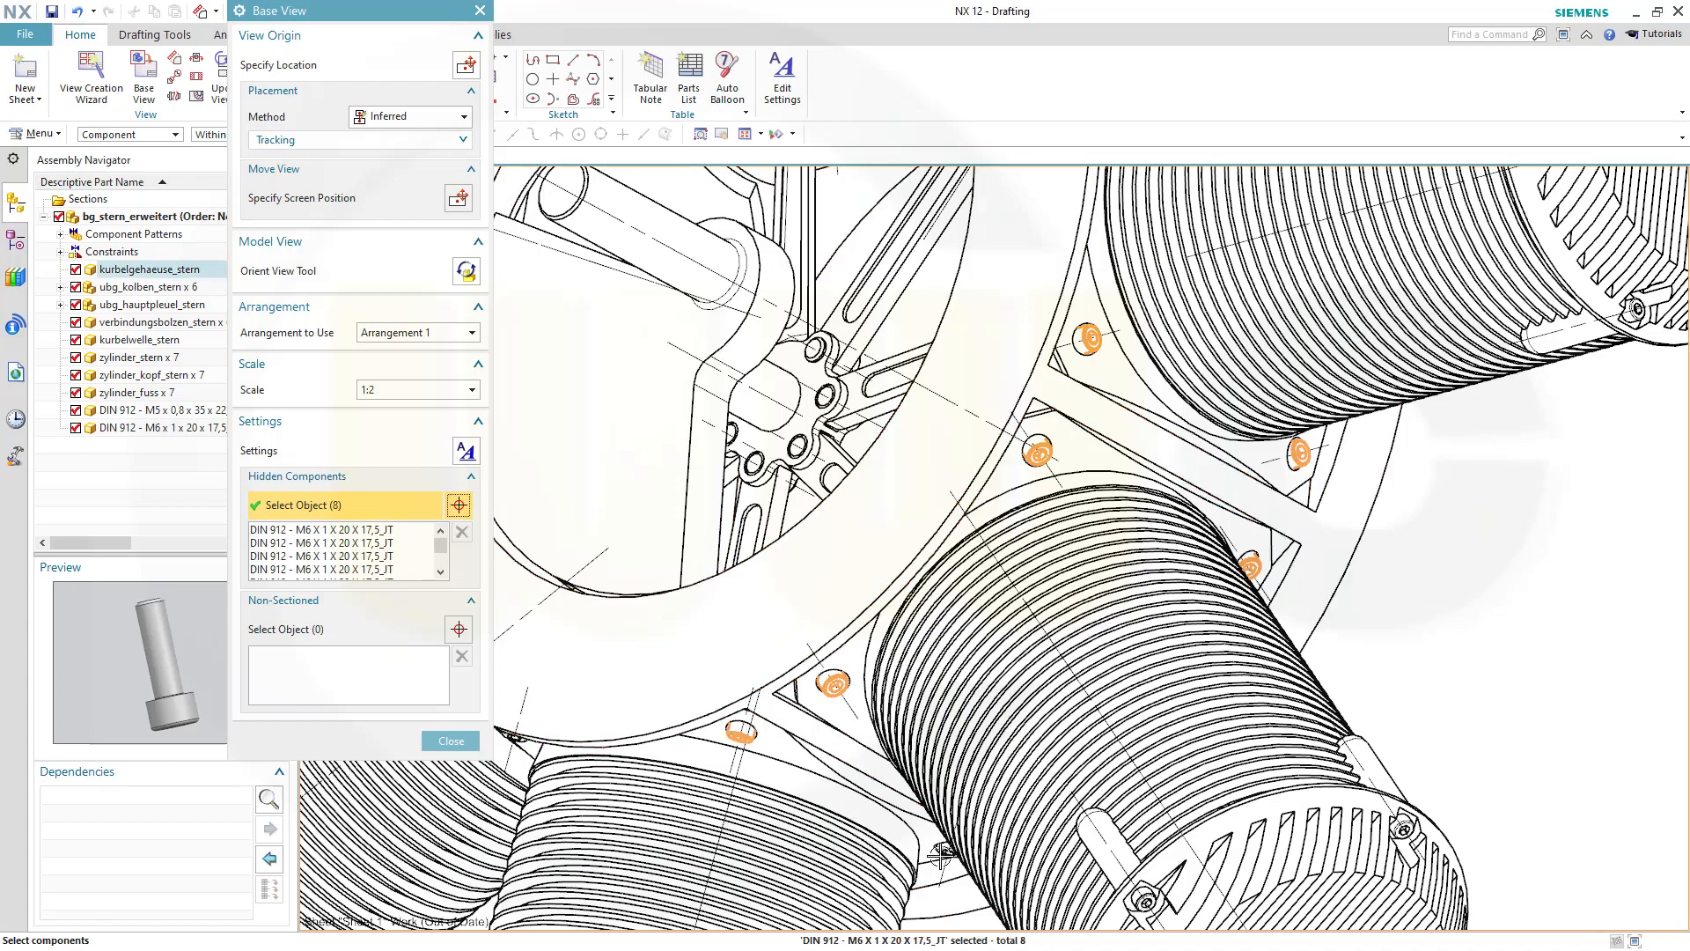
{"action": "left_click", "coordinate": [1077, 647]}
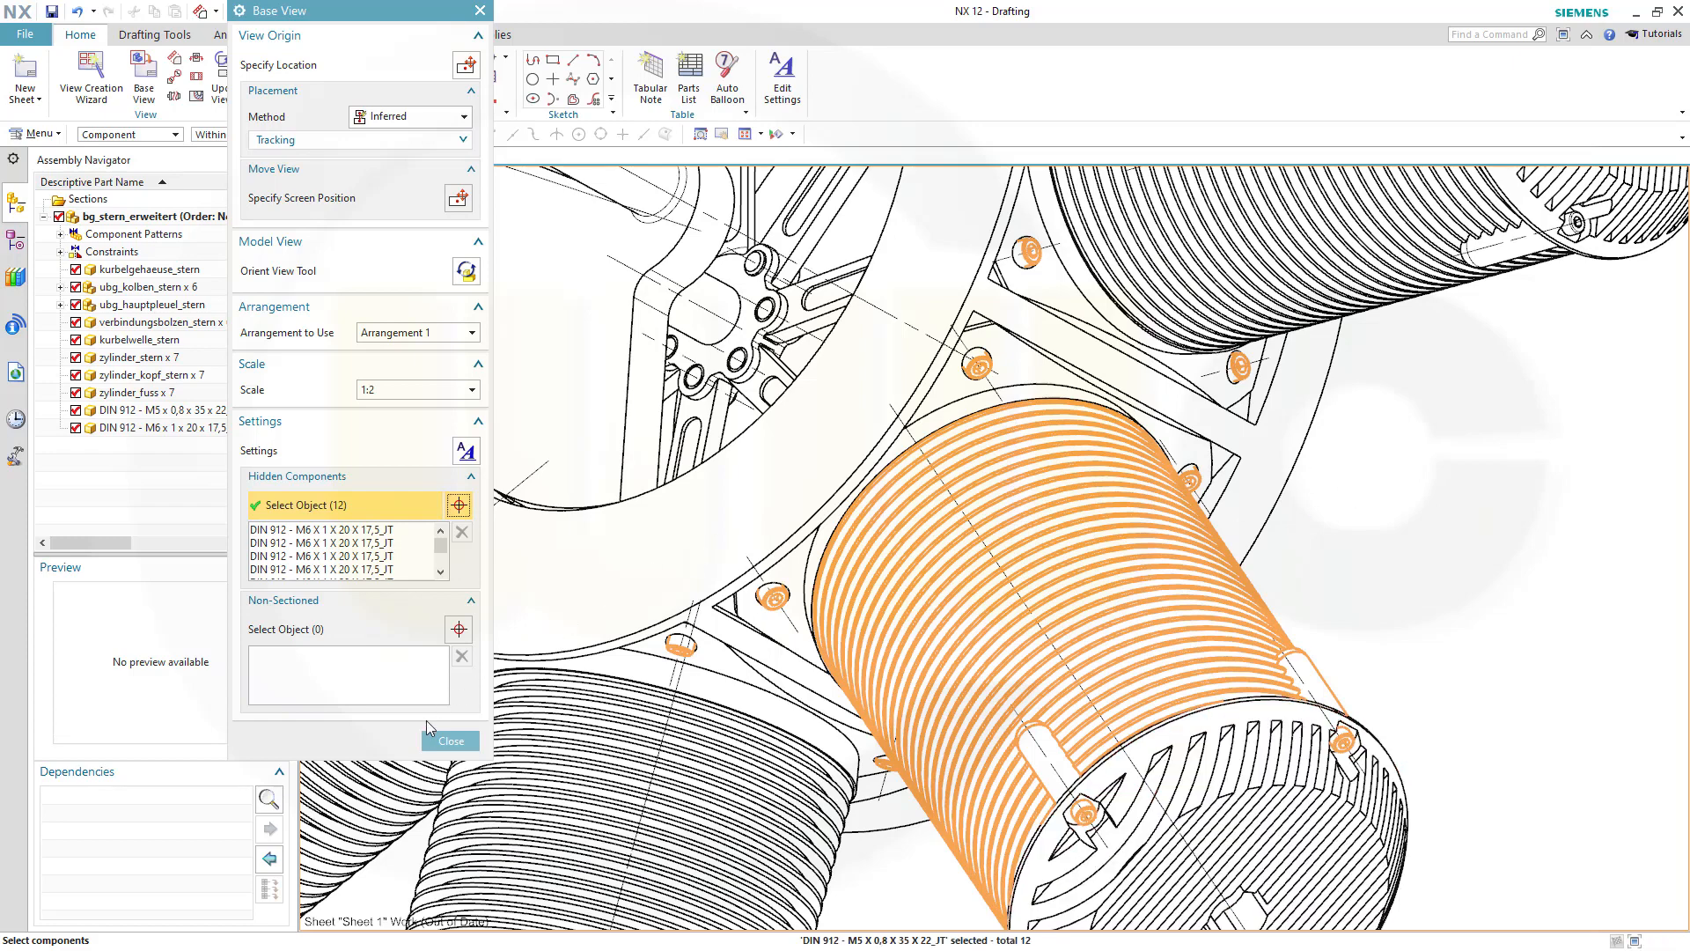
{"action": "left_click", "coordinate": [450, 740]}
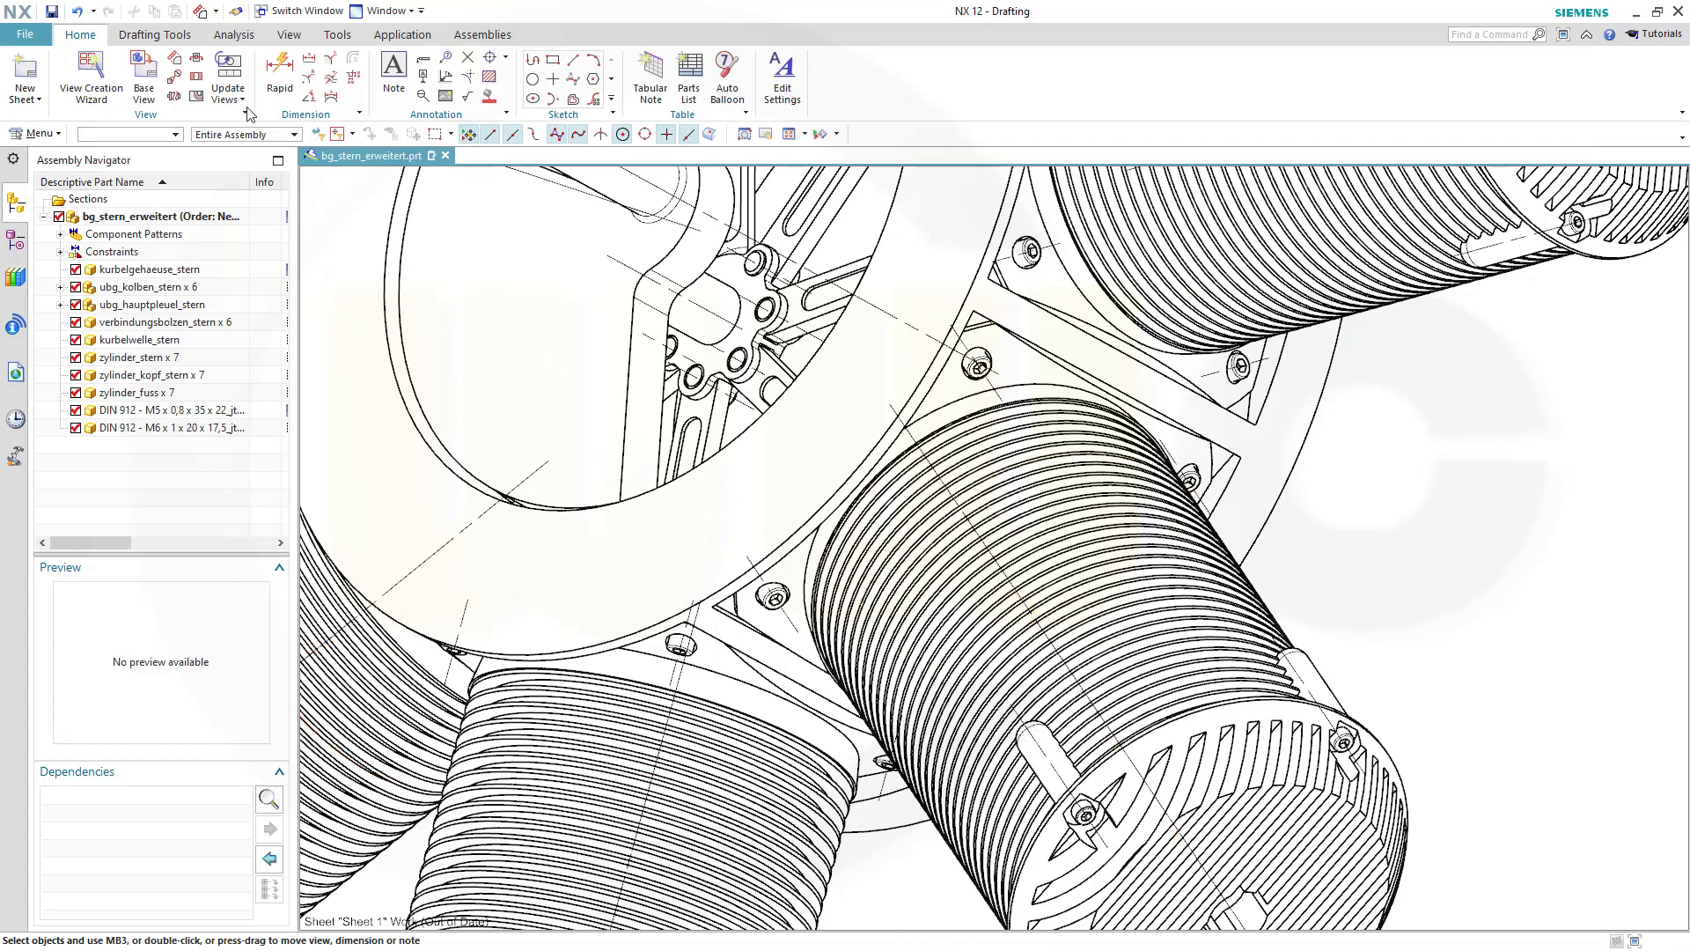
Step: Update the out-of-date views so the bottom view redraws without its screws
{"action": "left_click", "coordinate": [227, 76]}
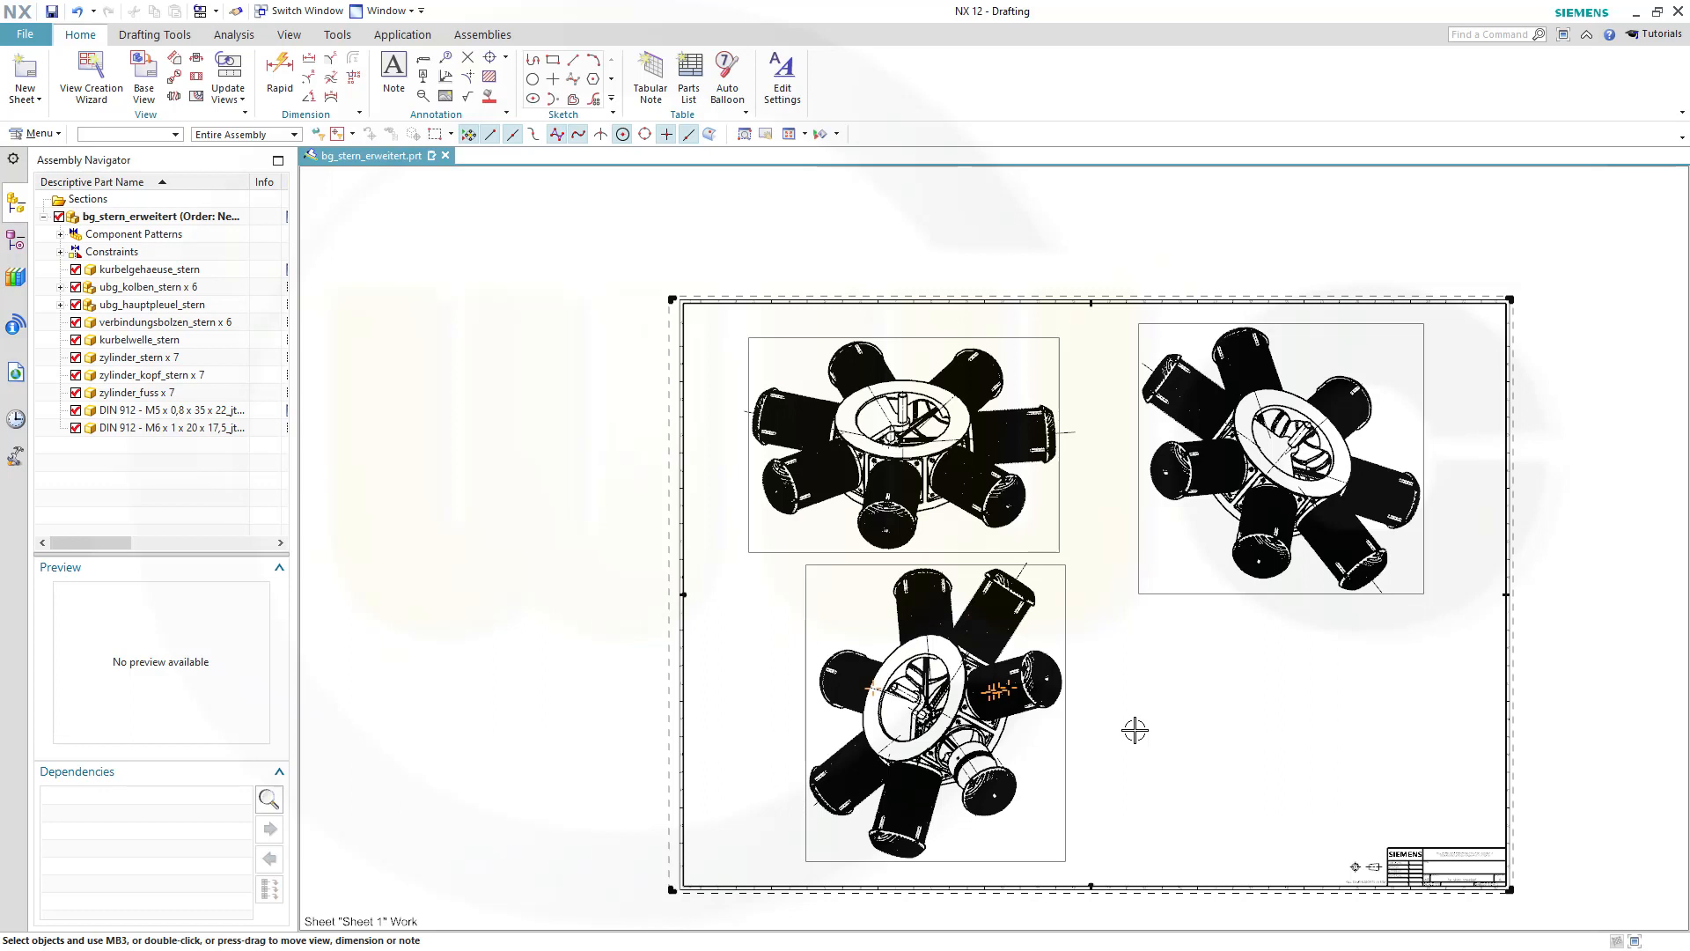
{"action": "mouse_move", "coordinate": [1107, 695]}
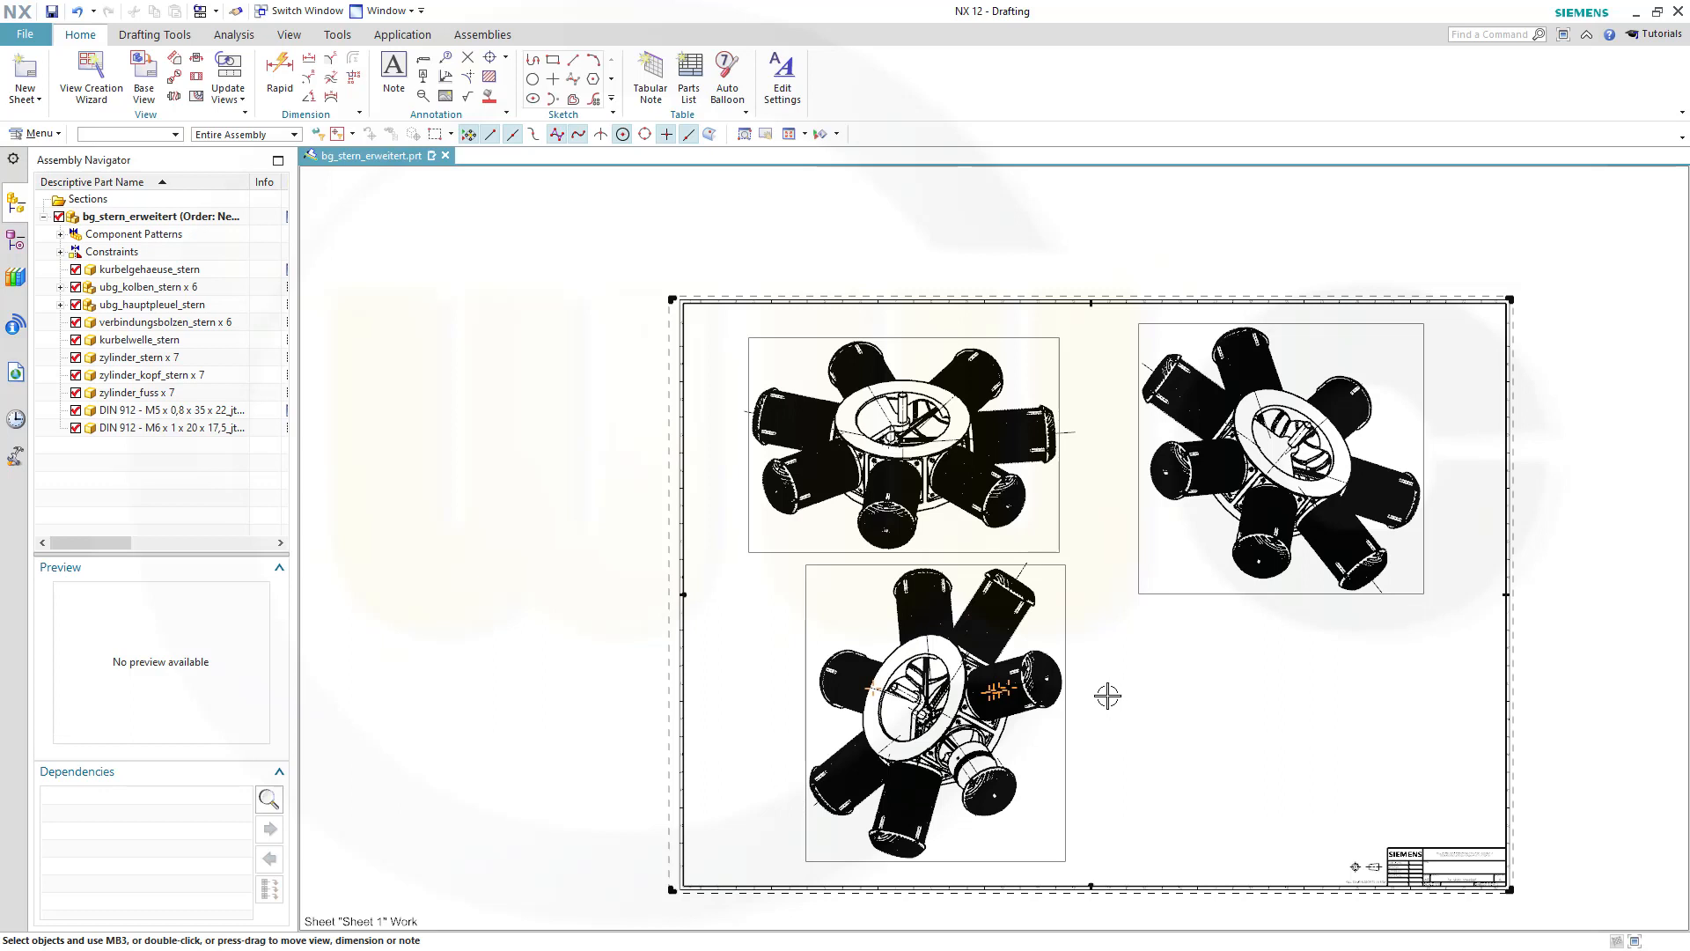